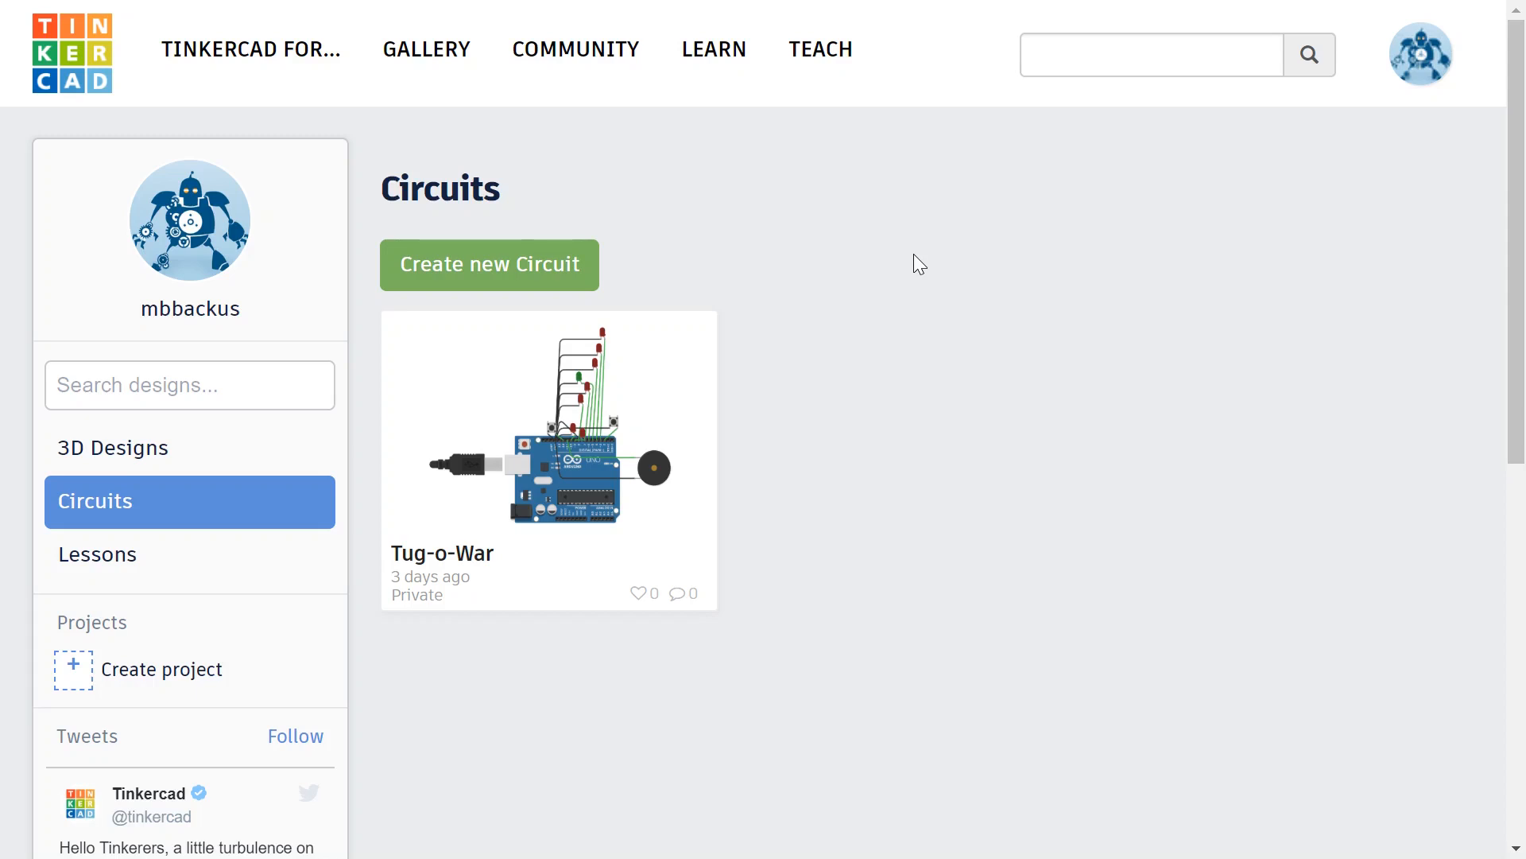
mouse_move(526, 276)
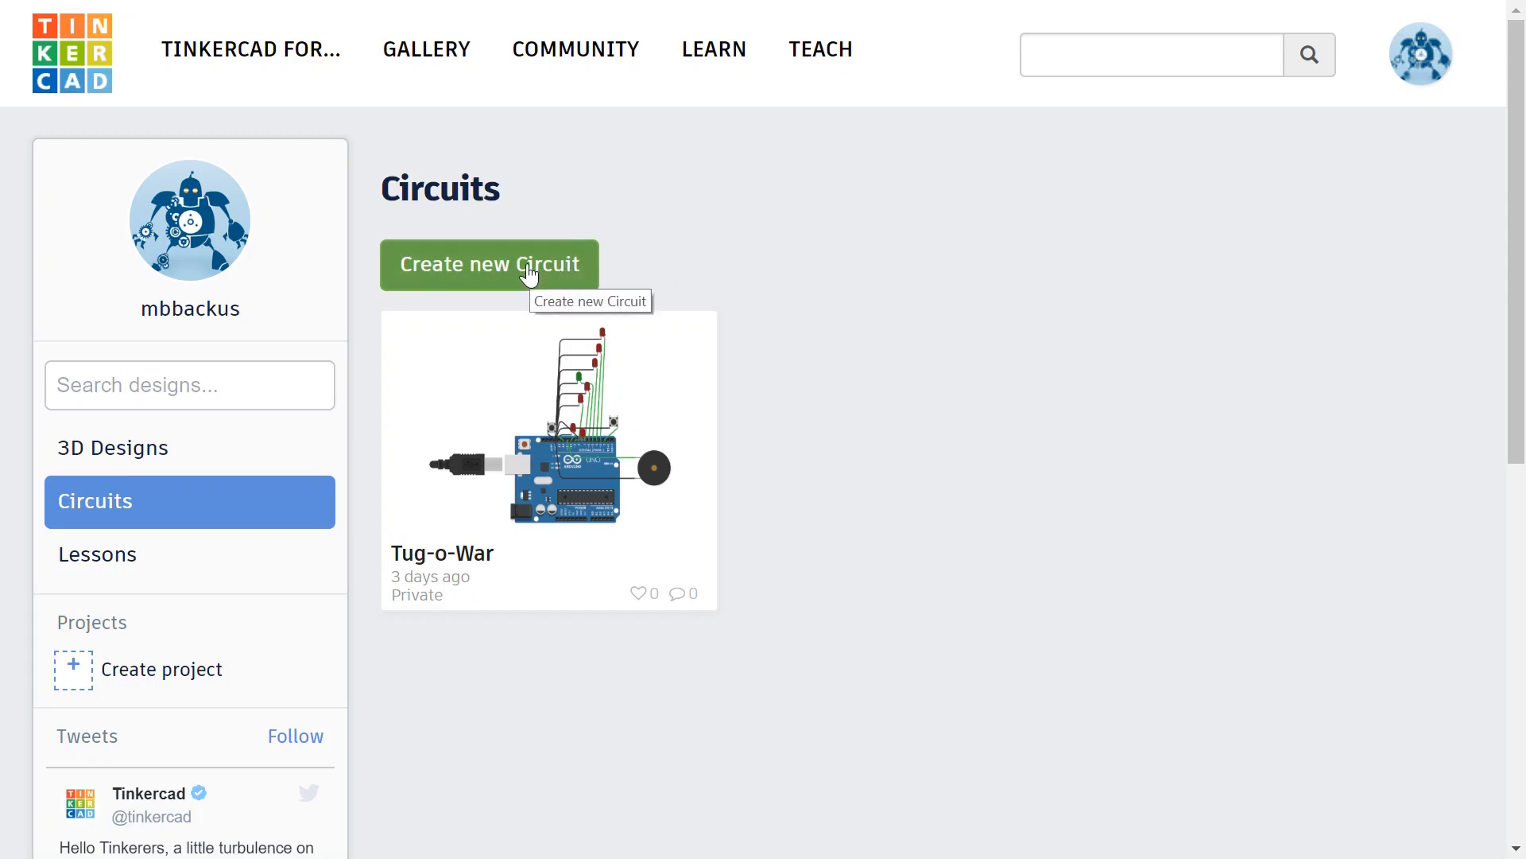
Create a new blank circuit design, which opens as 'Epic Kup'
click(489, 264)
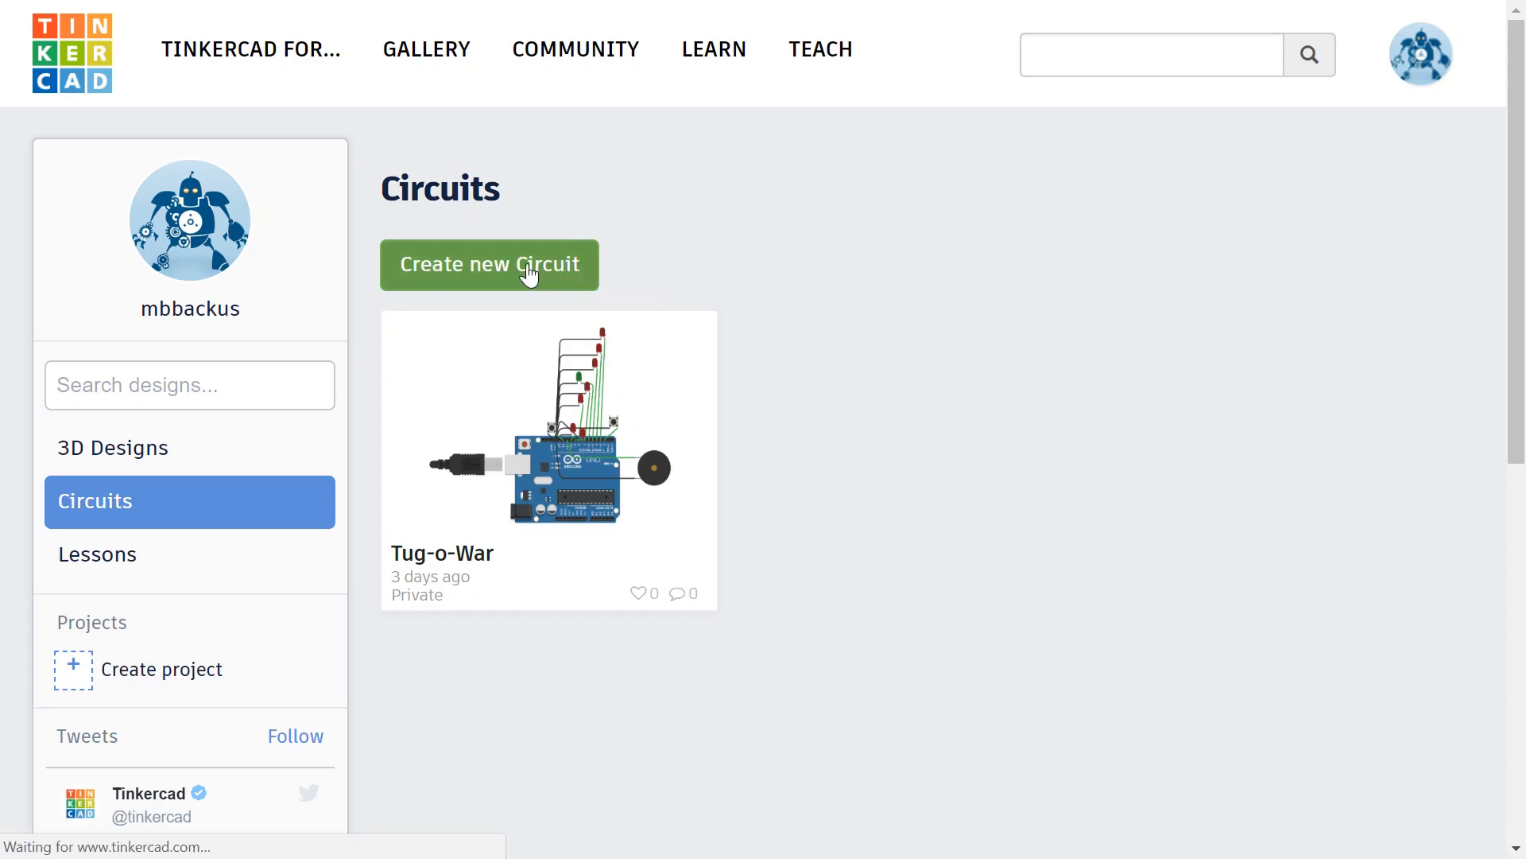
click(489, 264)
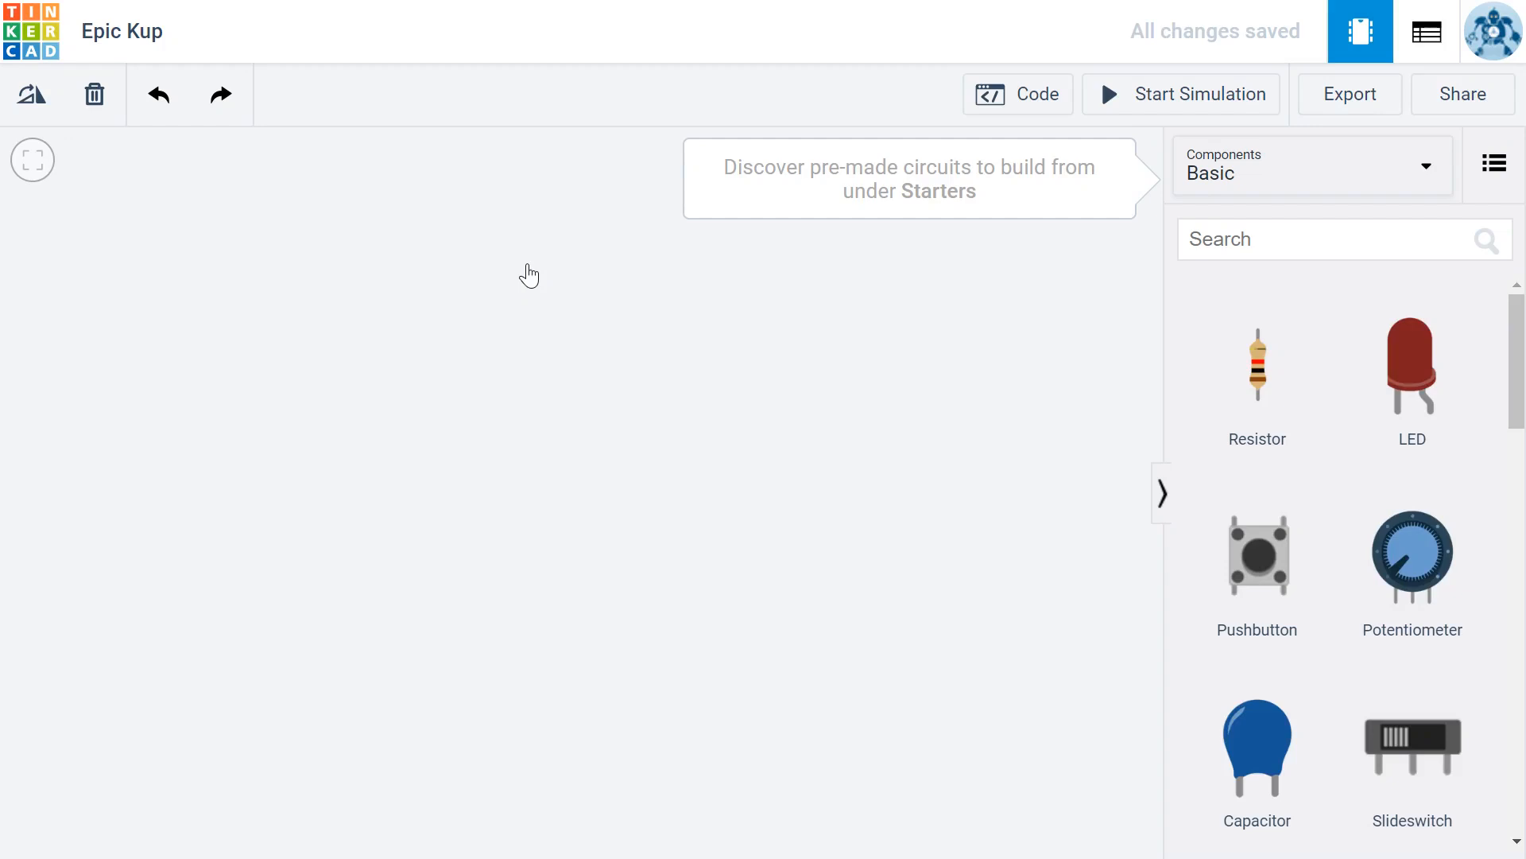
mouse_move(216, 247)
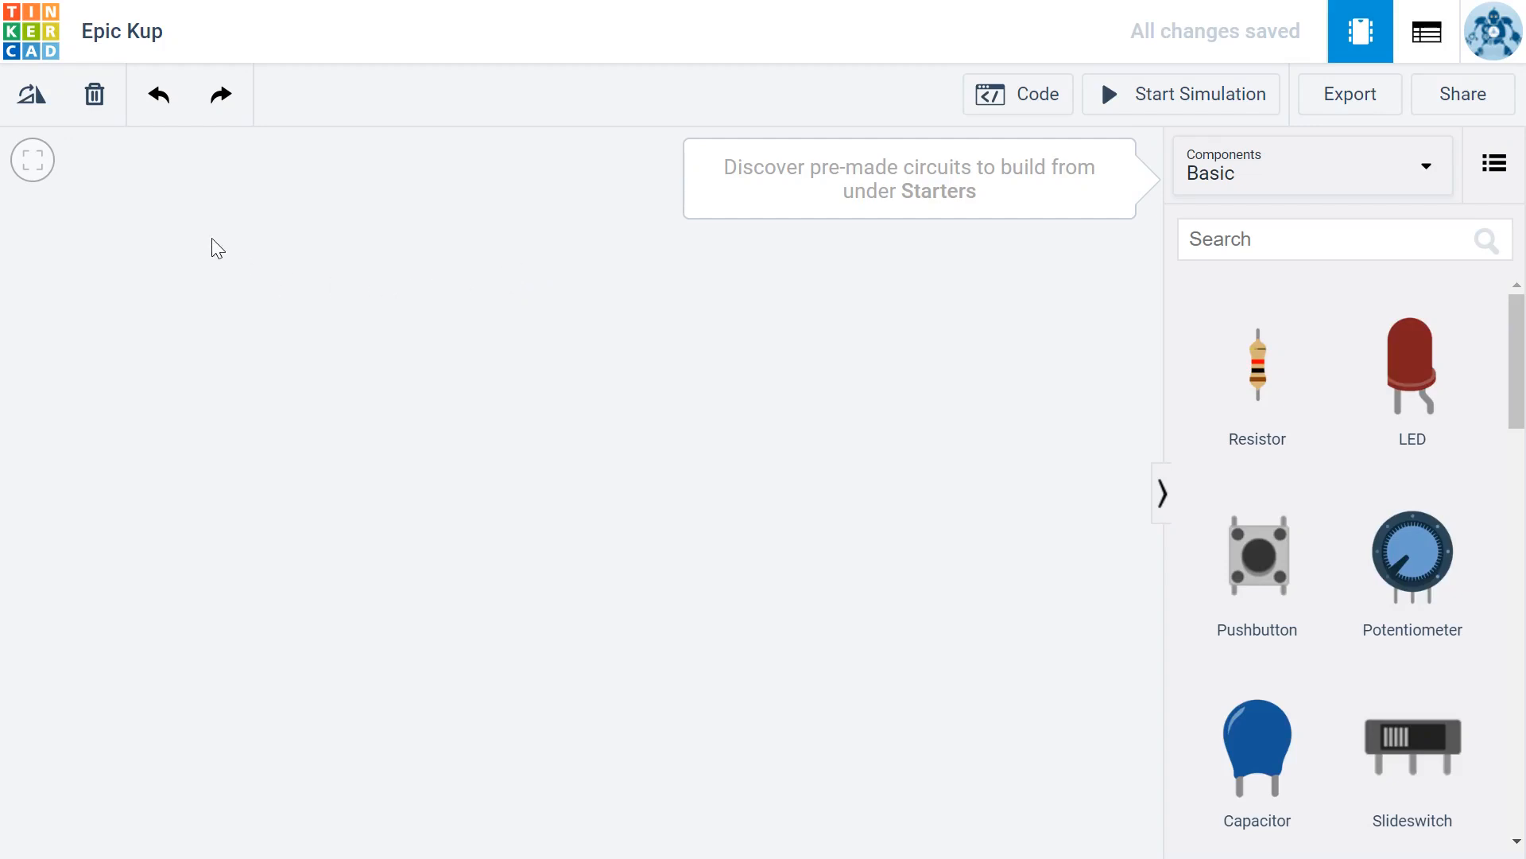
mouse_move(30, 34)
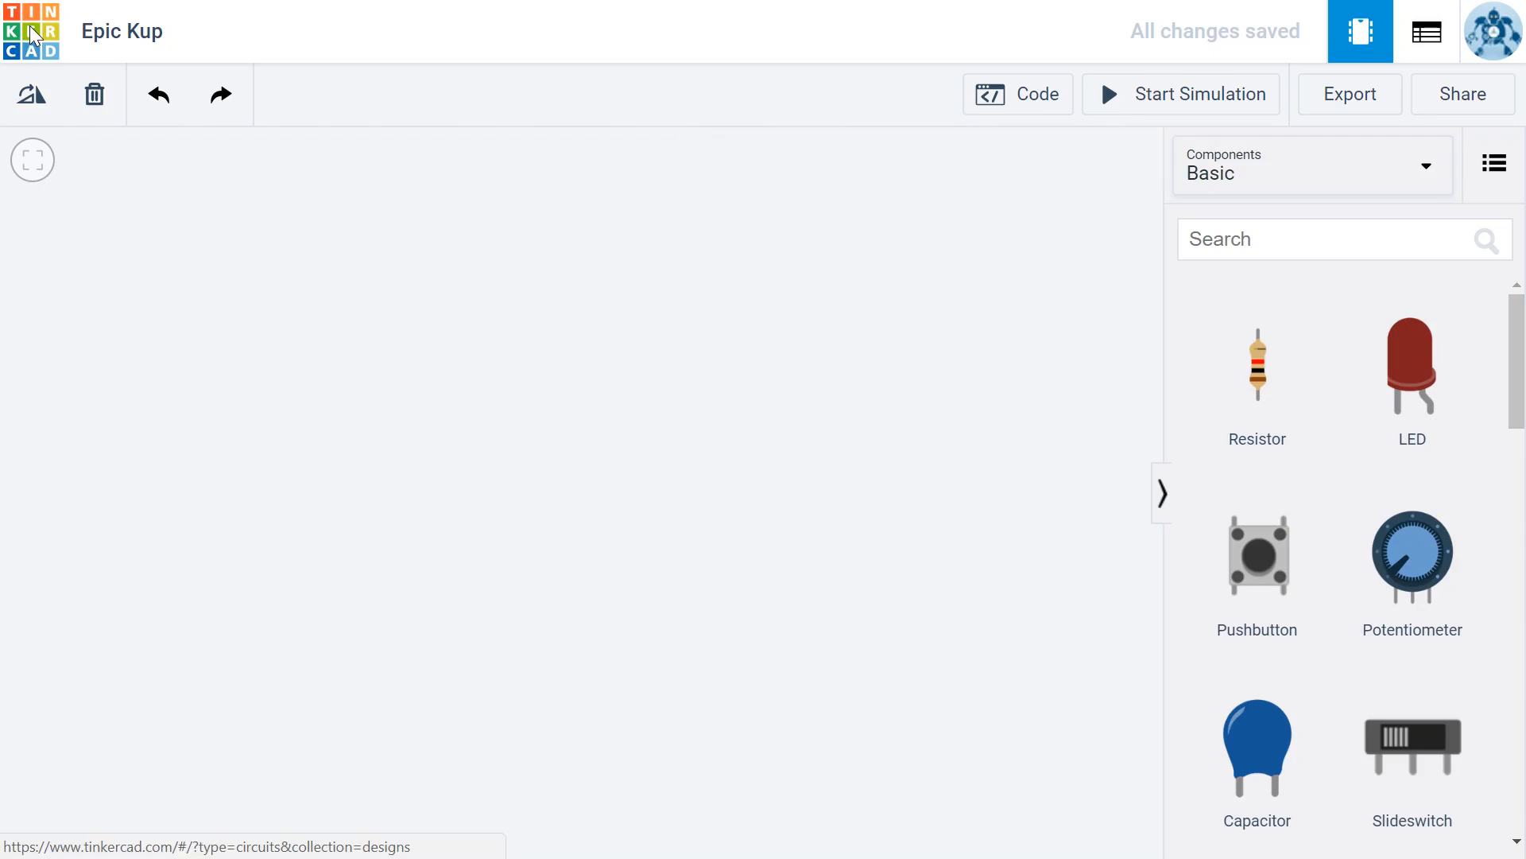
Rename the Epic Kup design to 'SimonSays' through its Properties and save the change
click(30, 30)
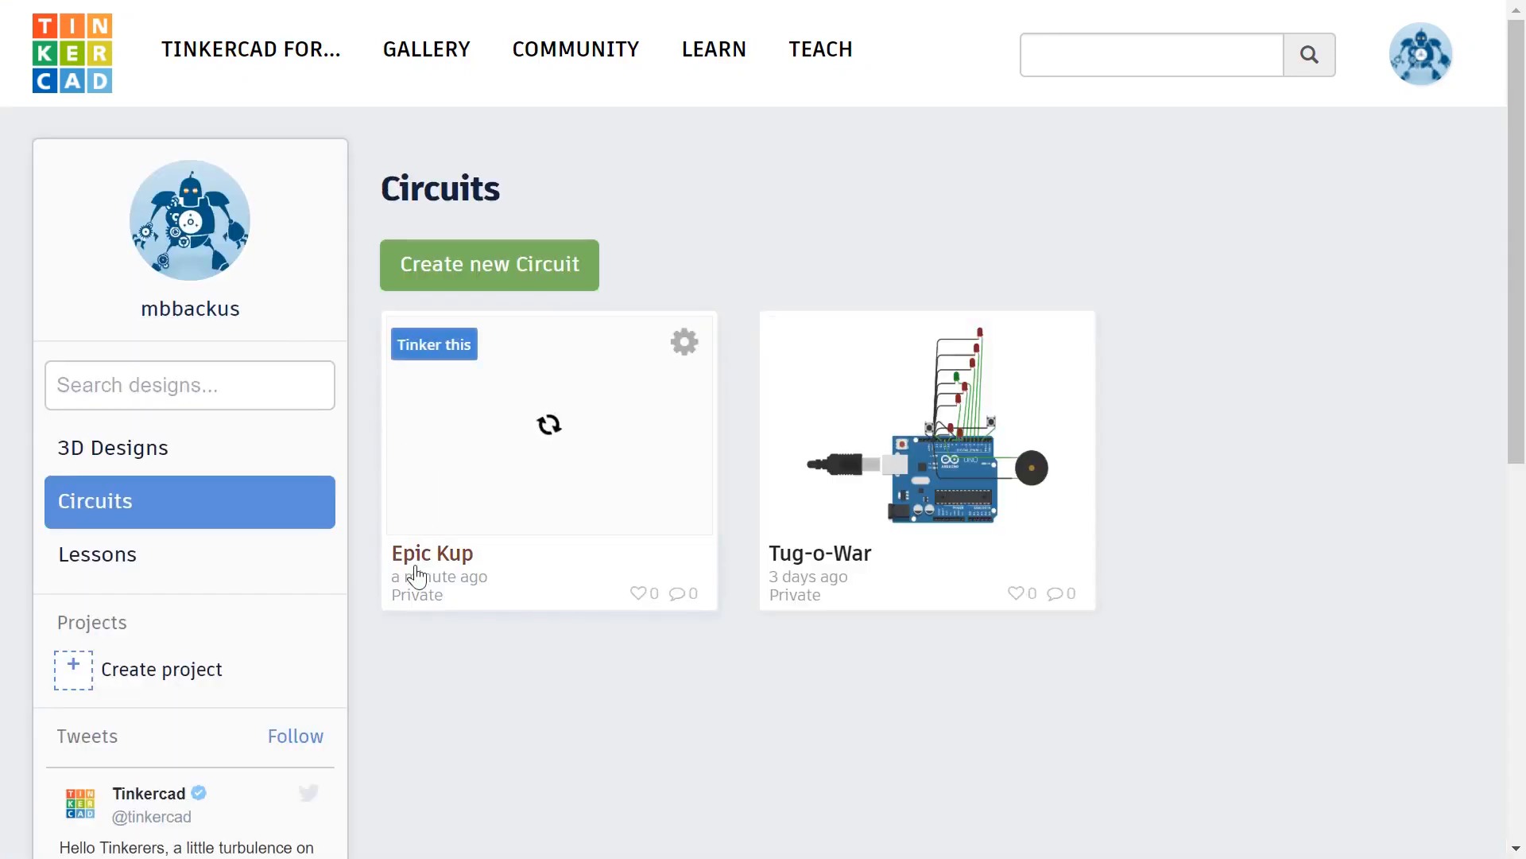
mouse_move(685, 342)
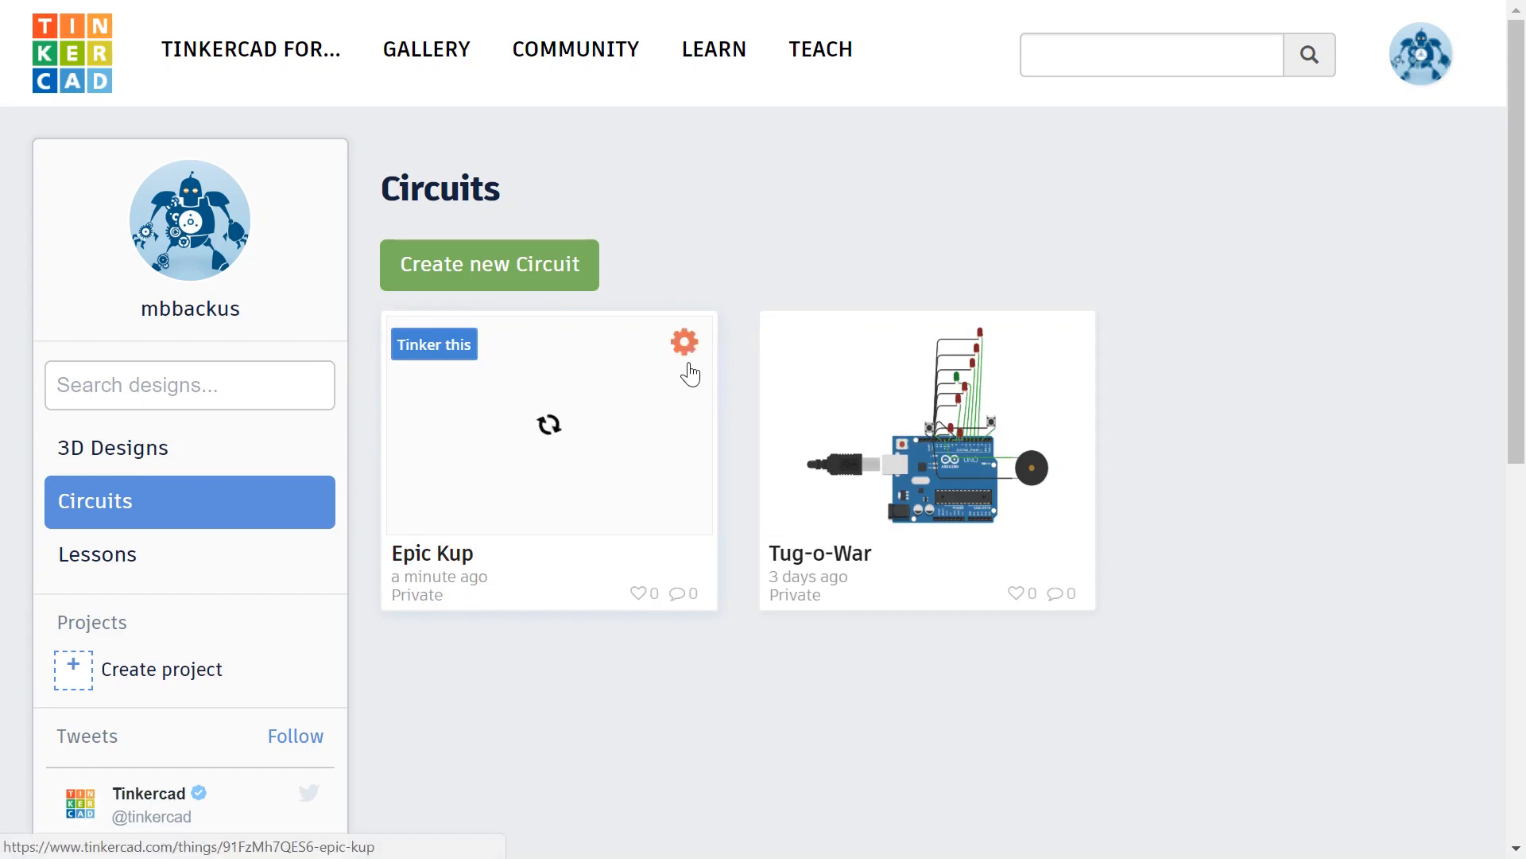
mouse_move(684, 342)
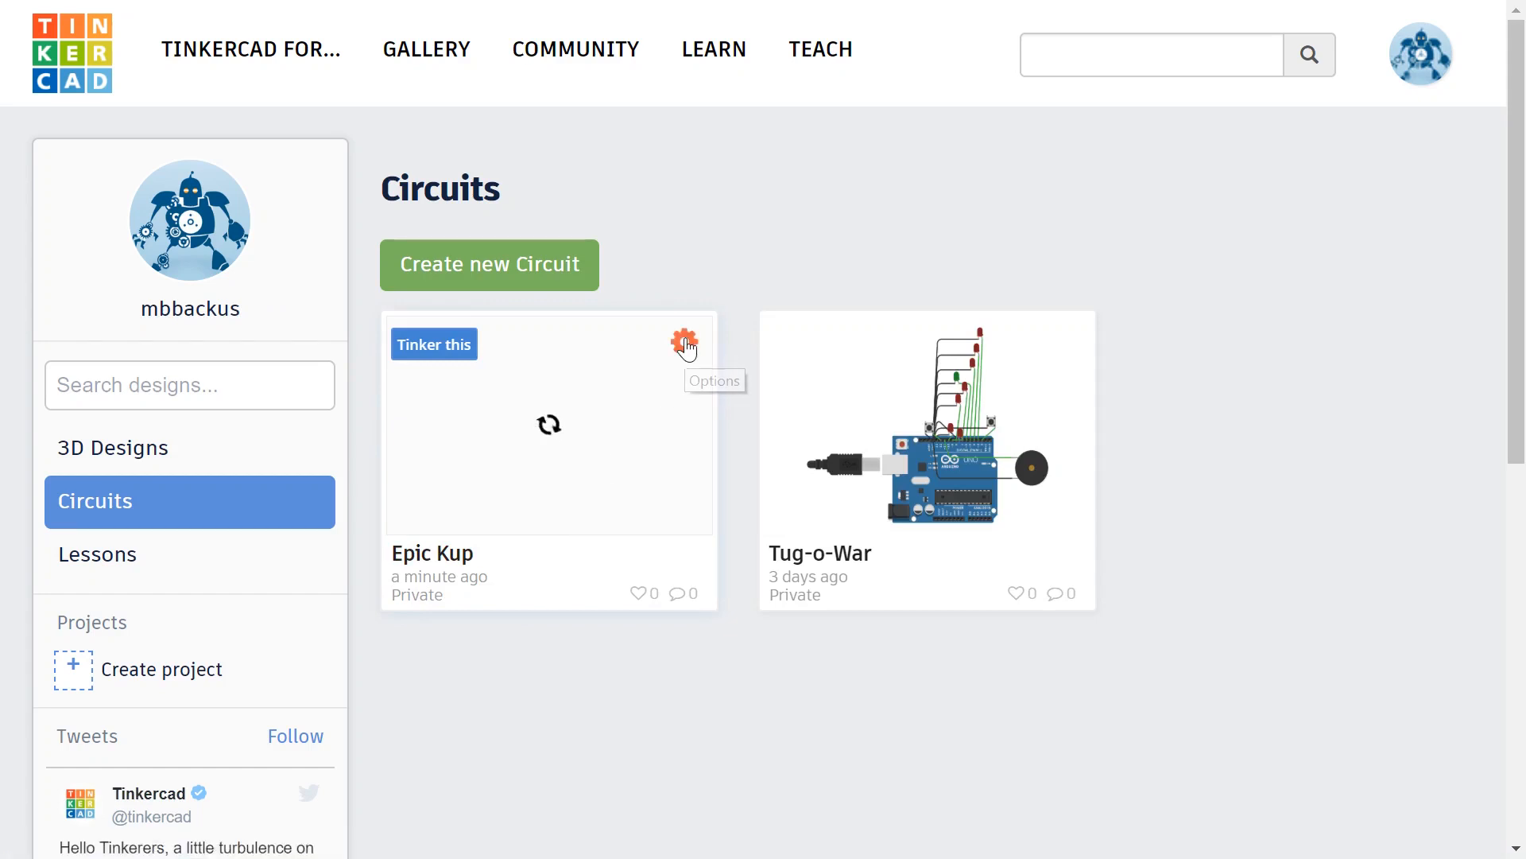
click(686, 344)
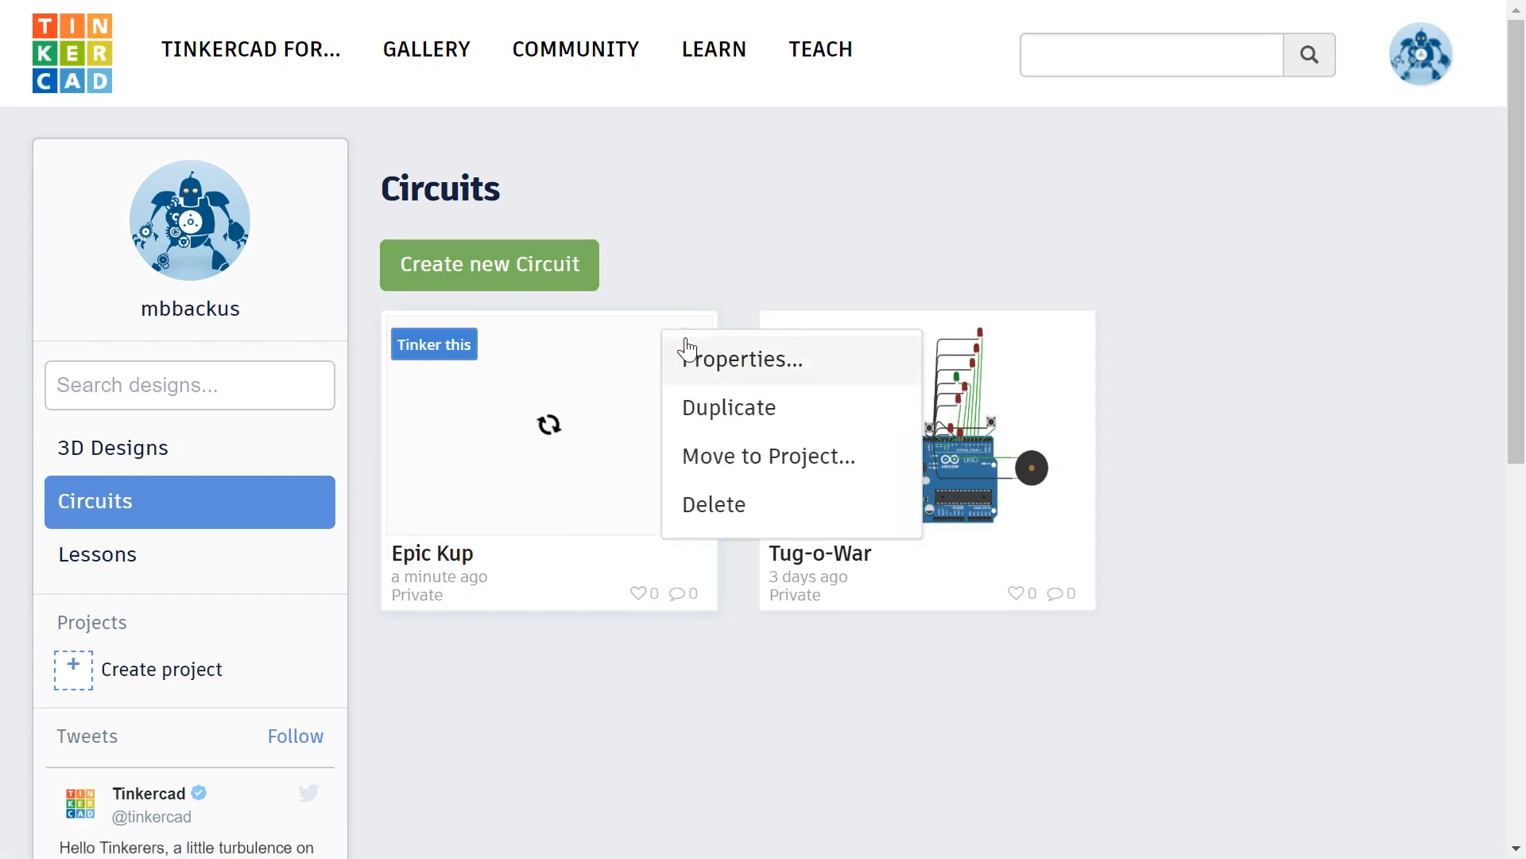
click(745, 358)
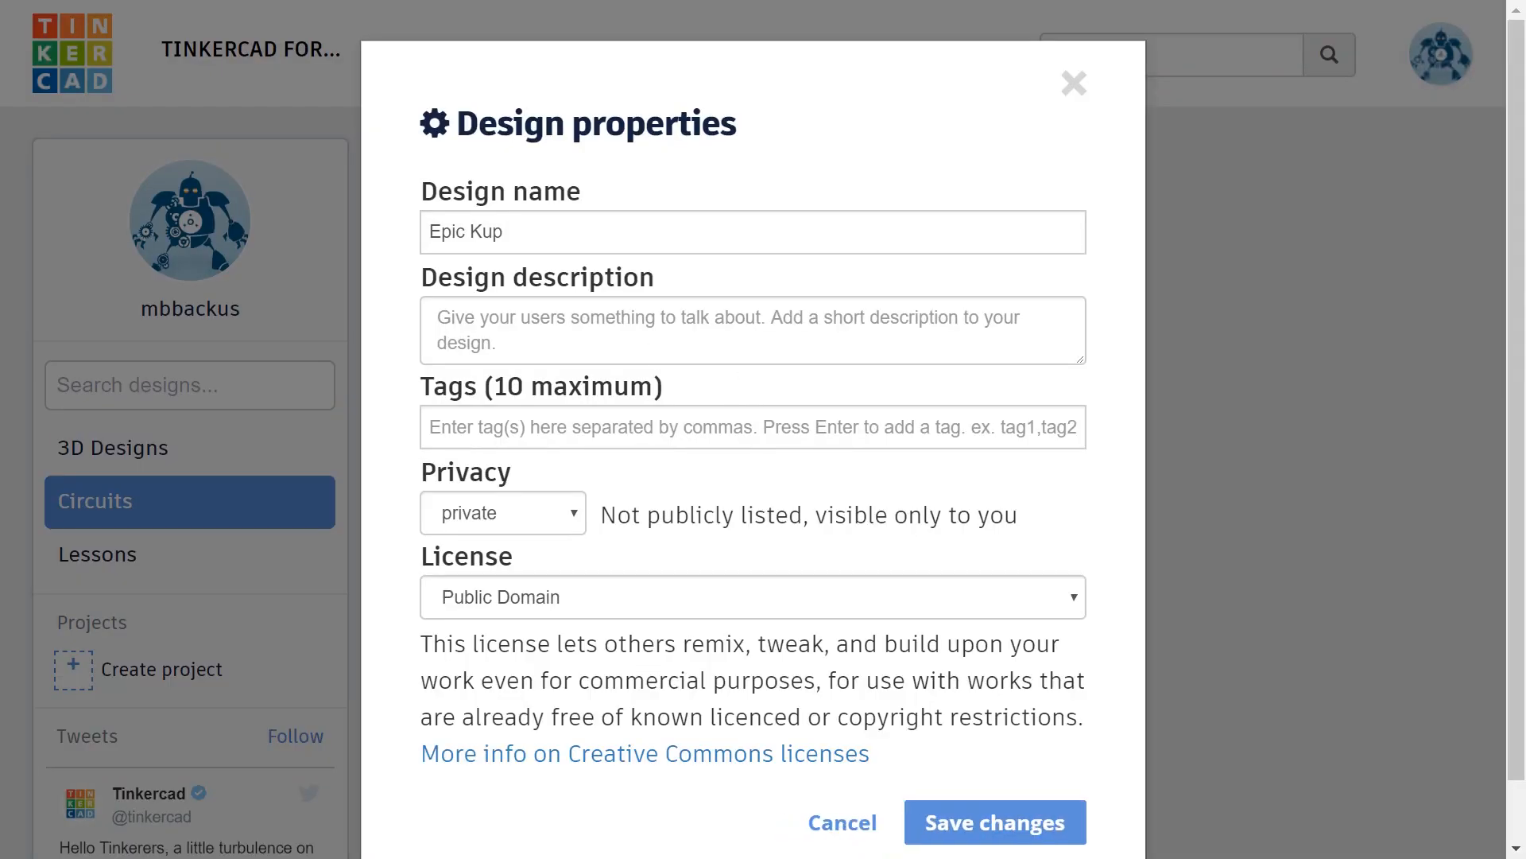
text(Simon)
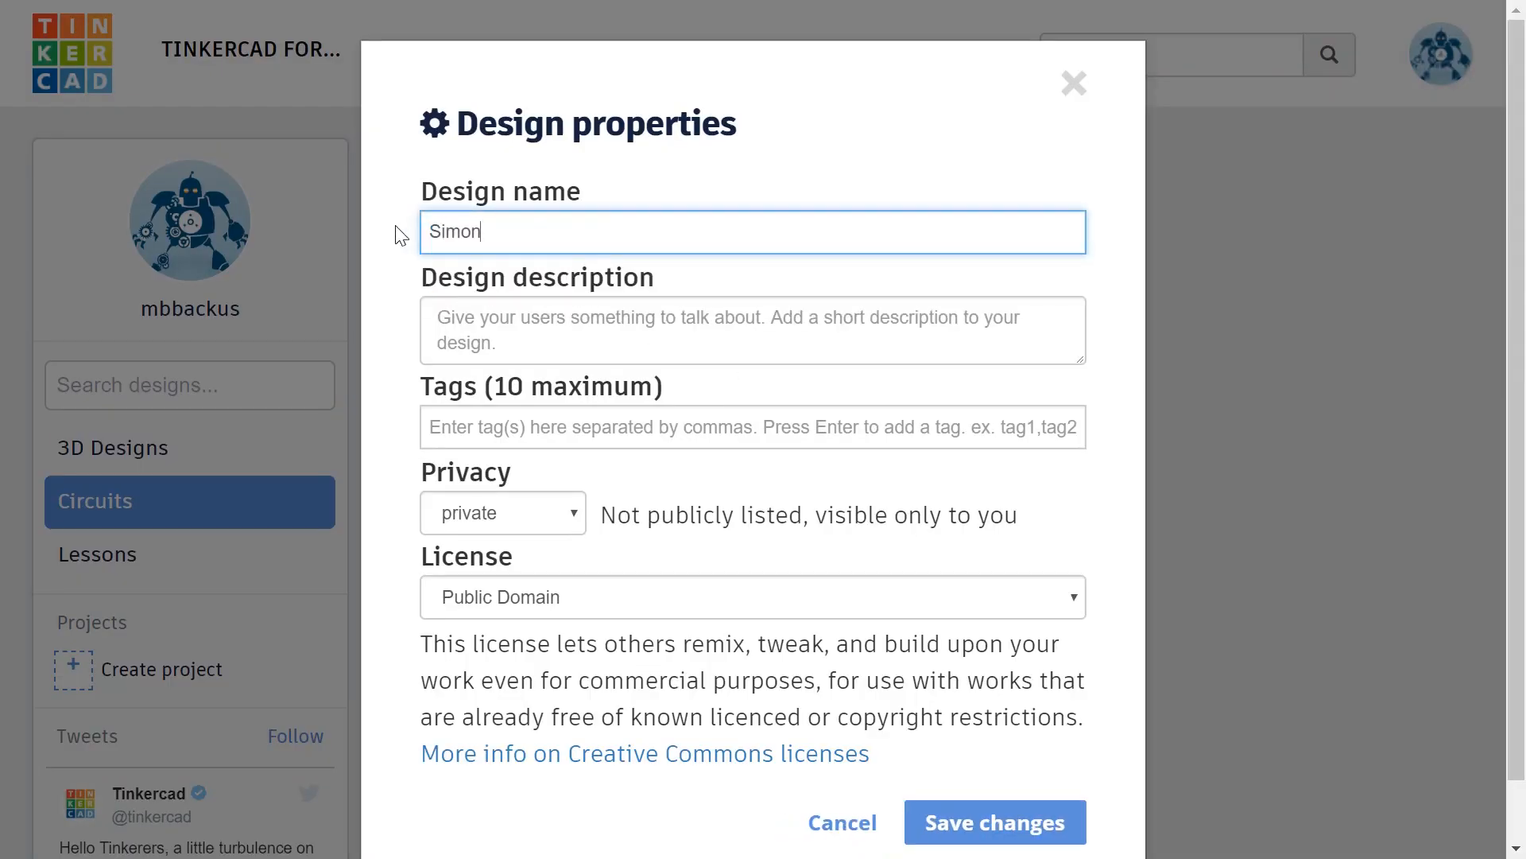
text(Says)
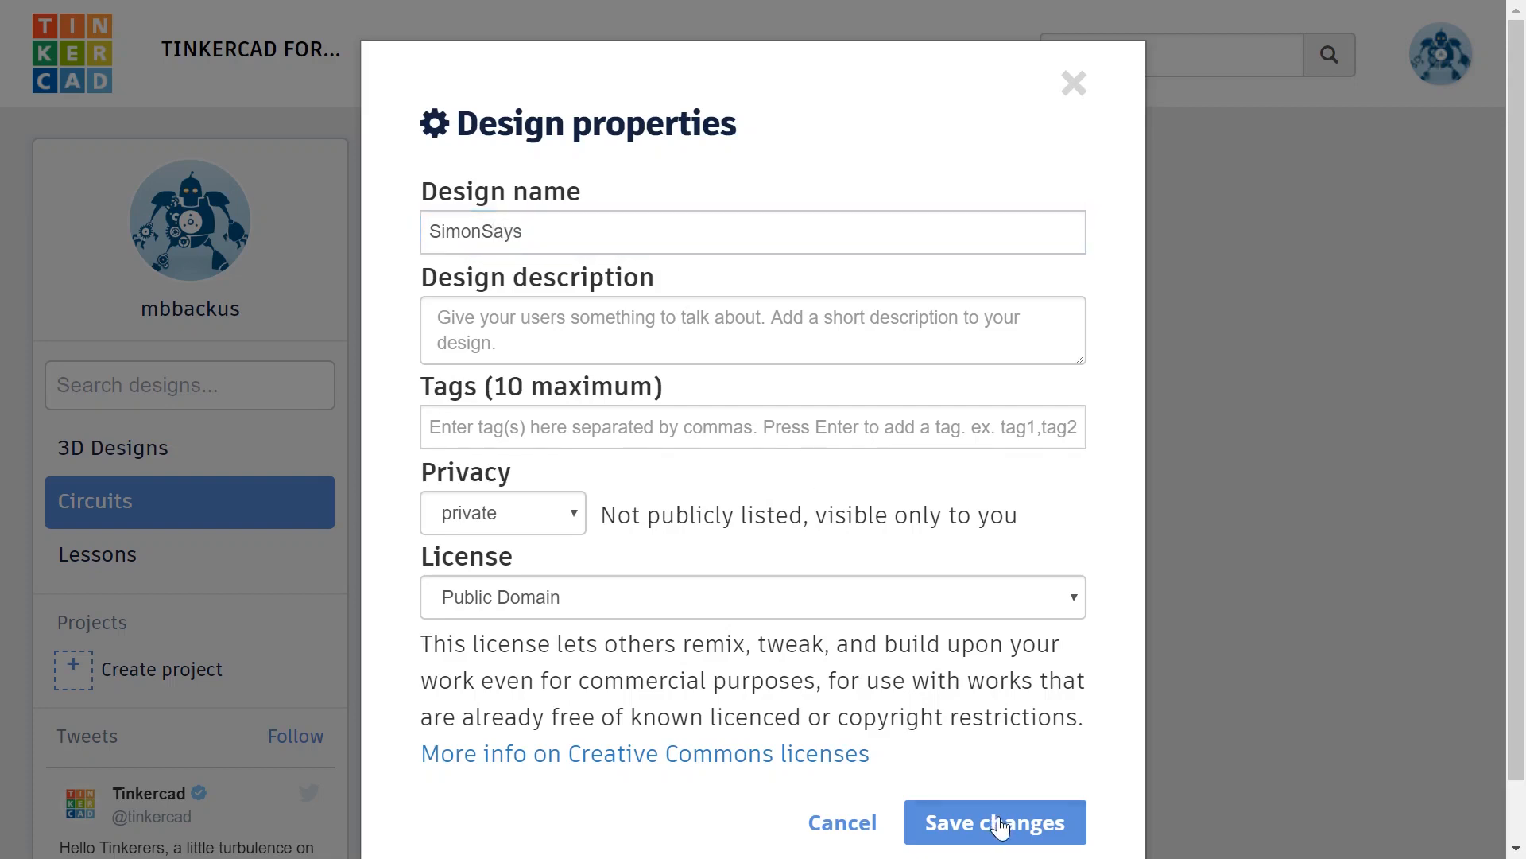
click(994, 822)
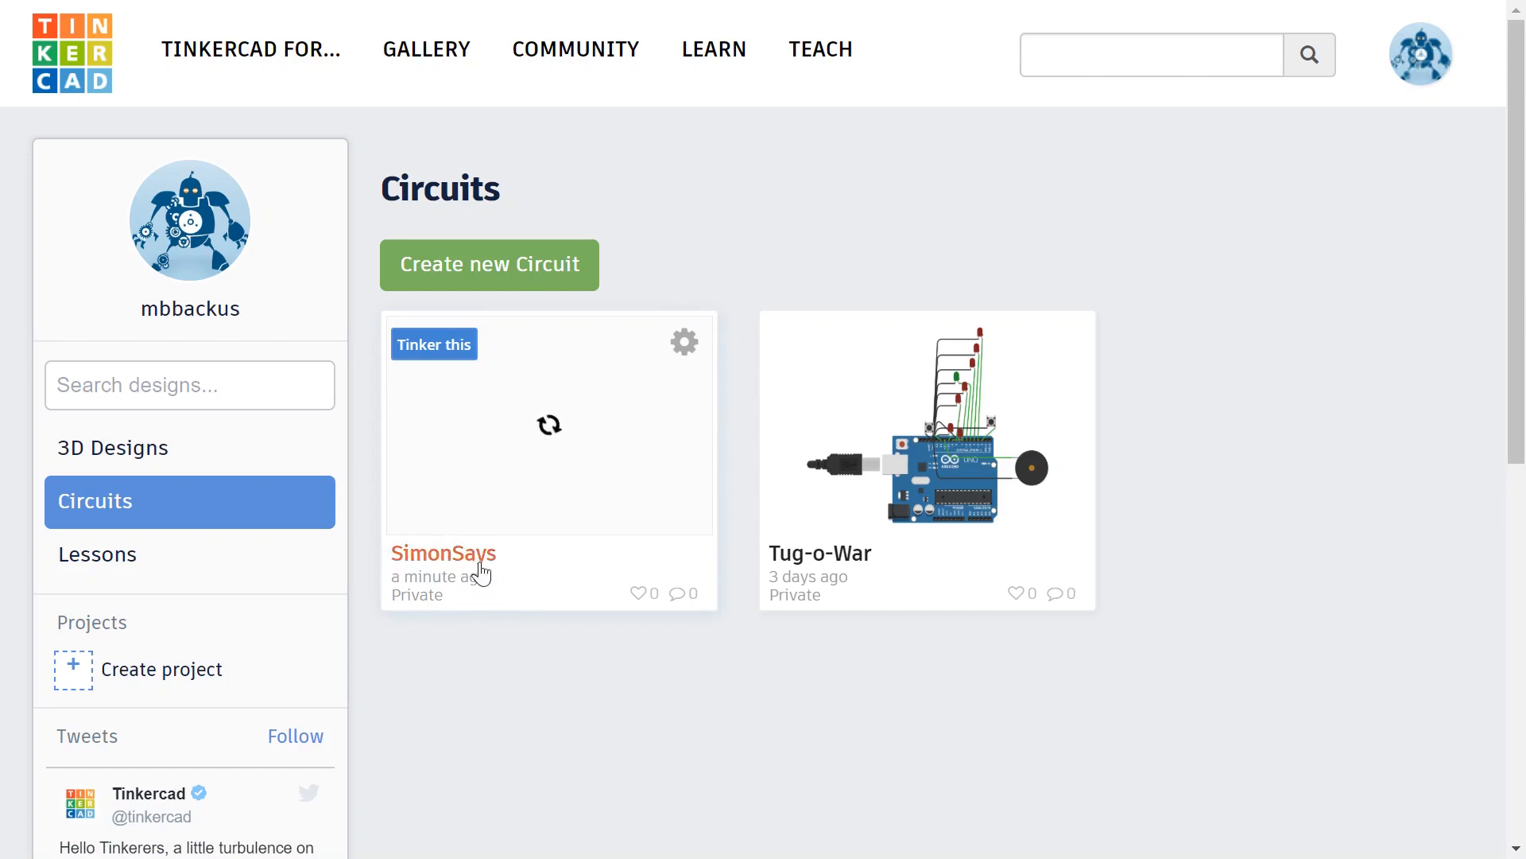
mouse_move(521, 531)
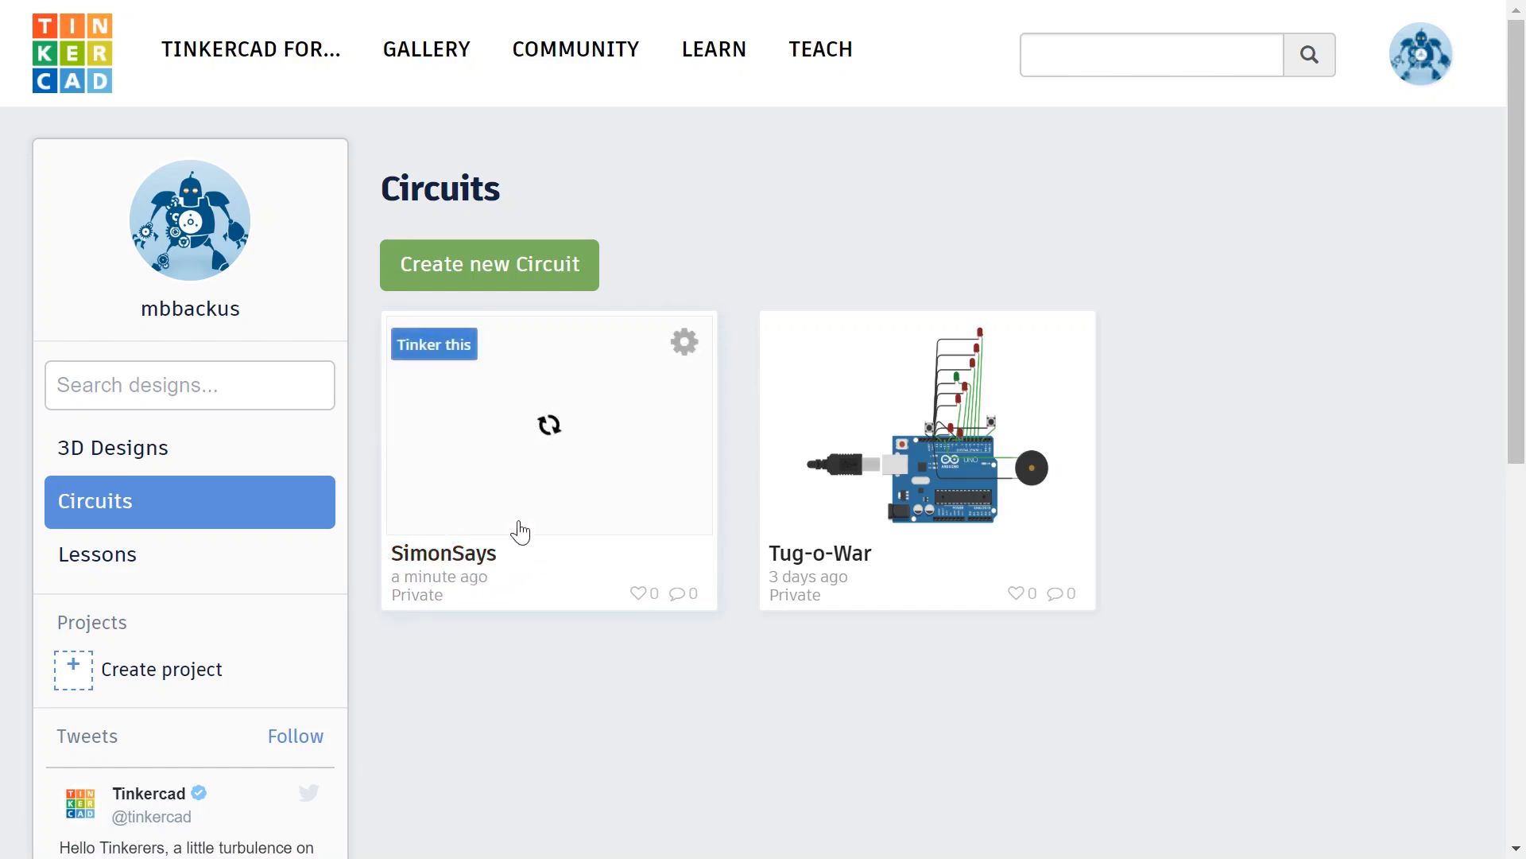
mouse_move(433, 343)
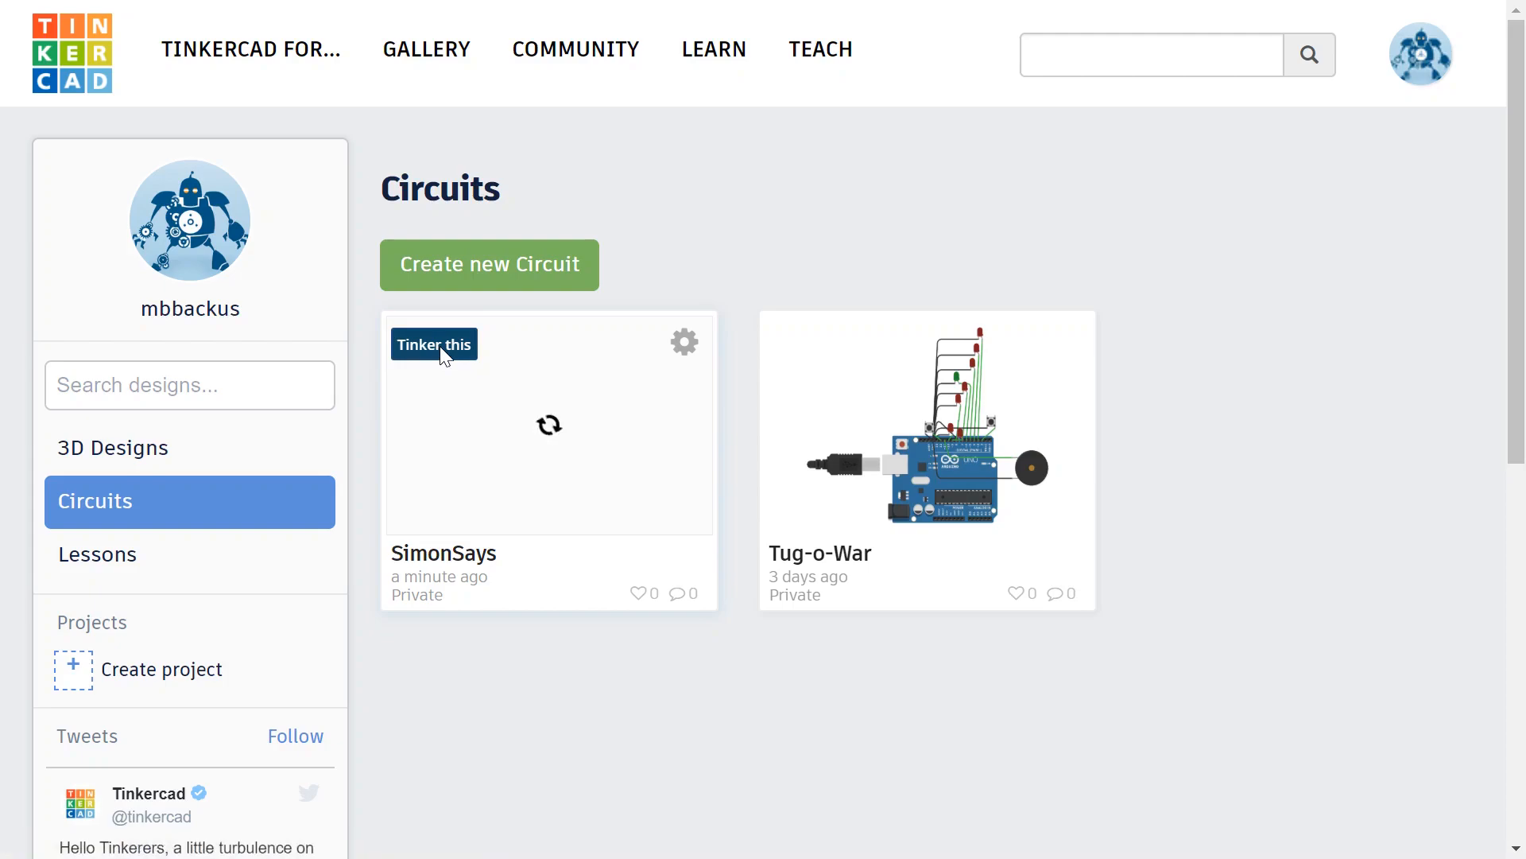
Open SimonSays in the editor and place an Arduino Uno R3 found by searching 'arduino'
click(434, 343)
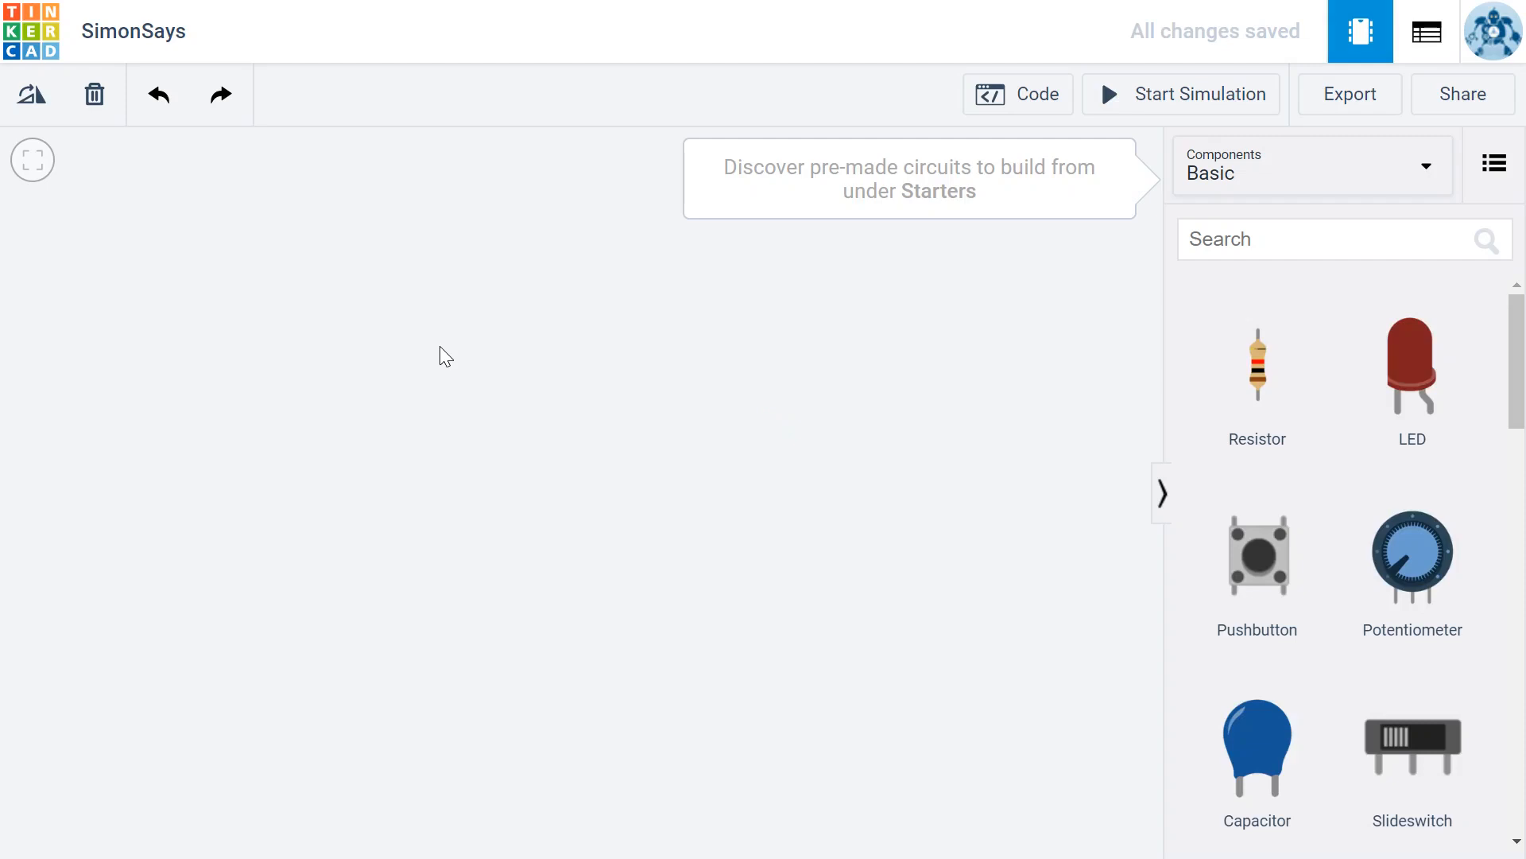
mouse_move(472, 348)
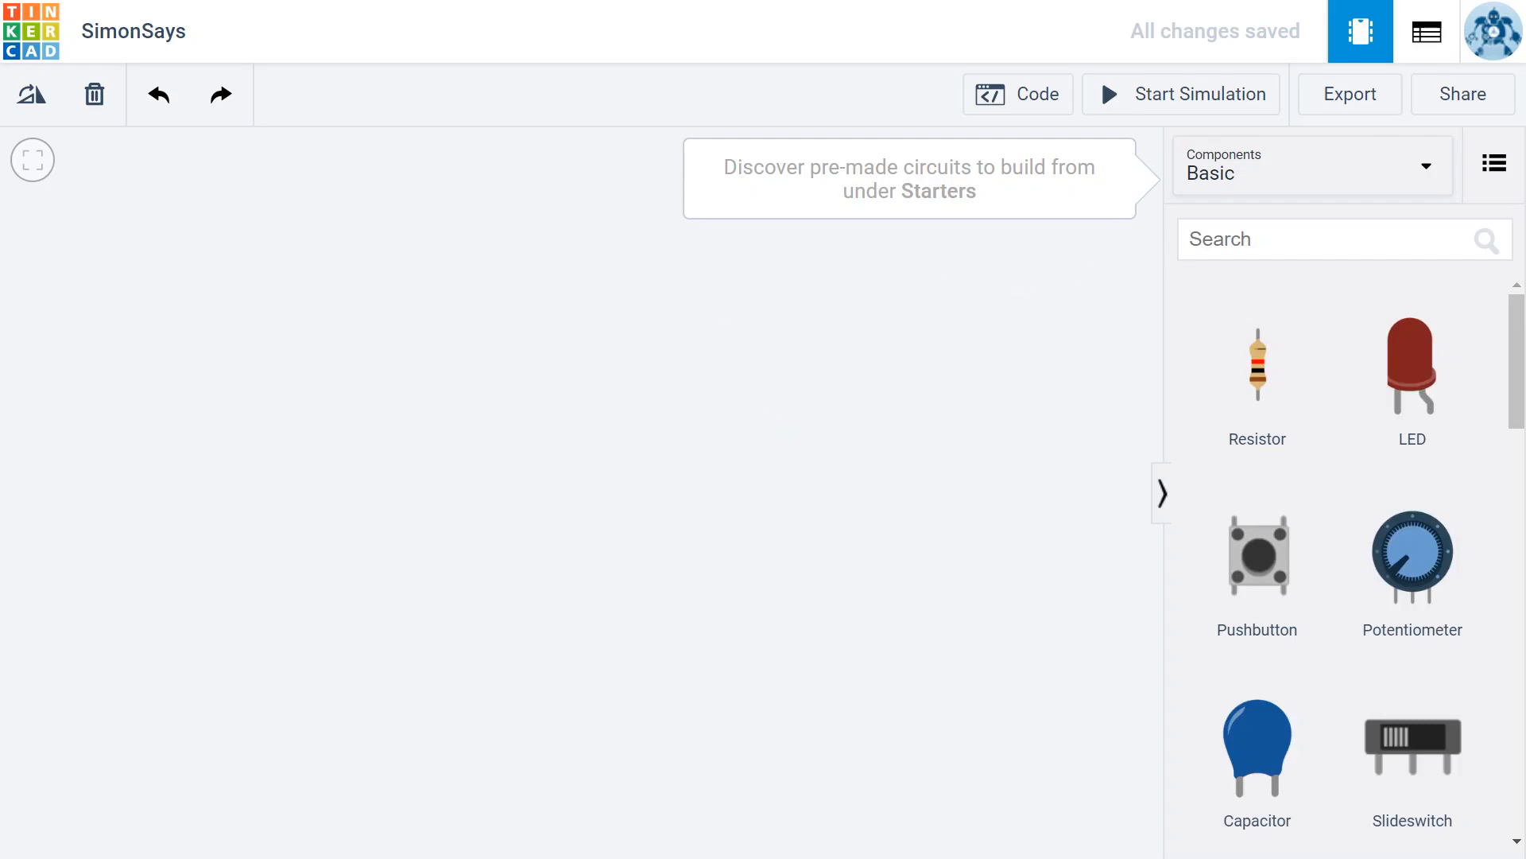
text(a)
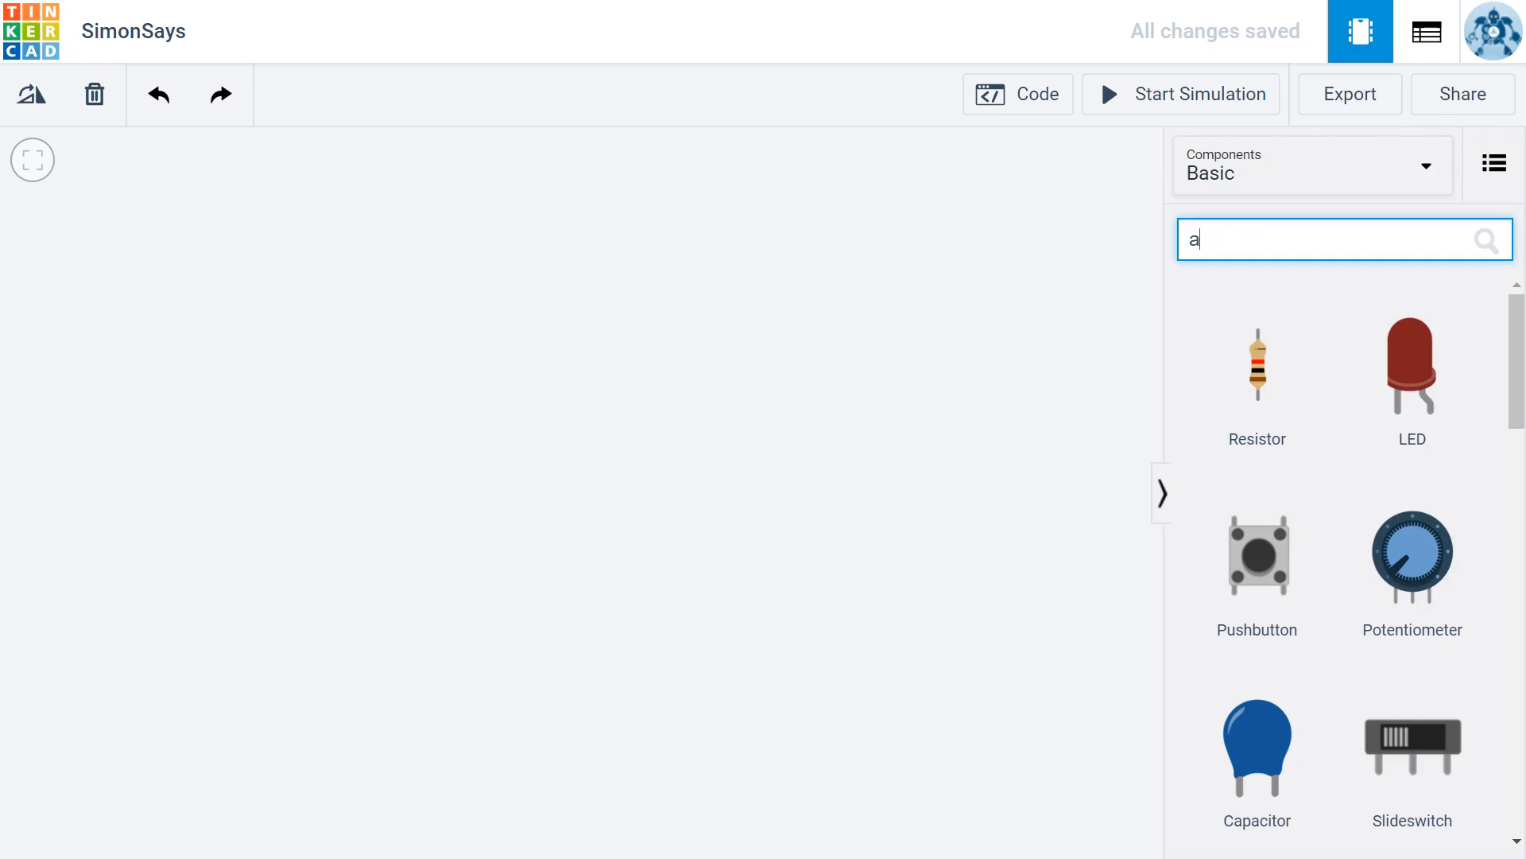
text(rduino)
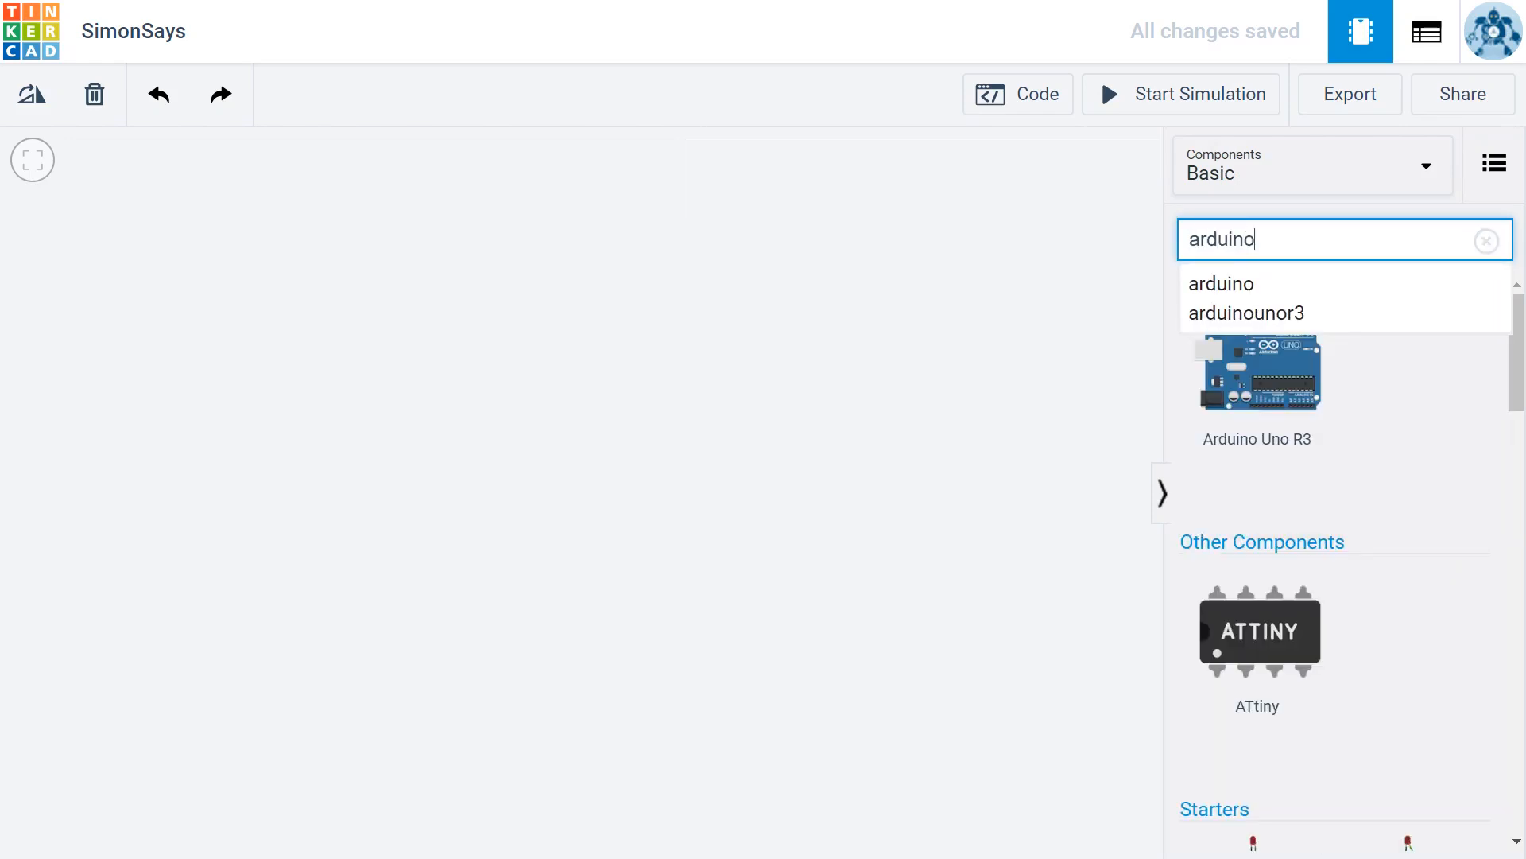
mouse_move(1292, 385)
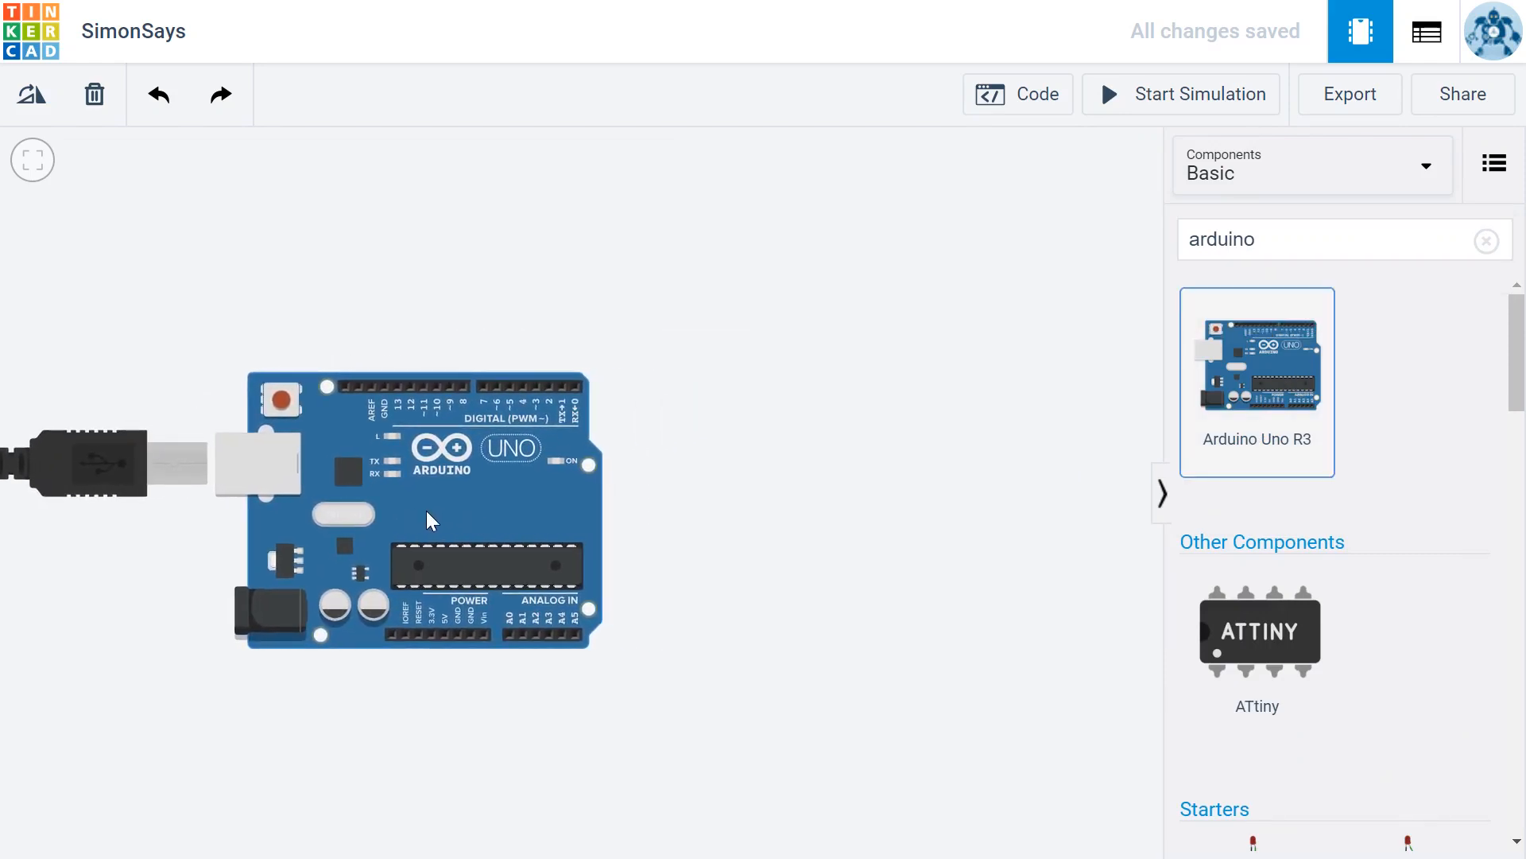
click(419, 506)
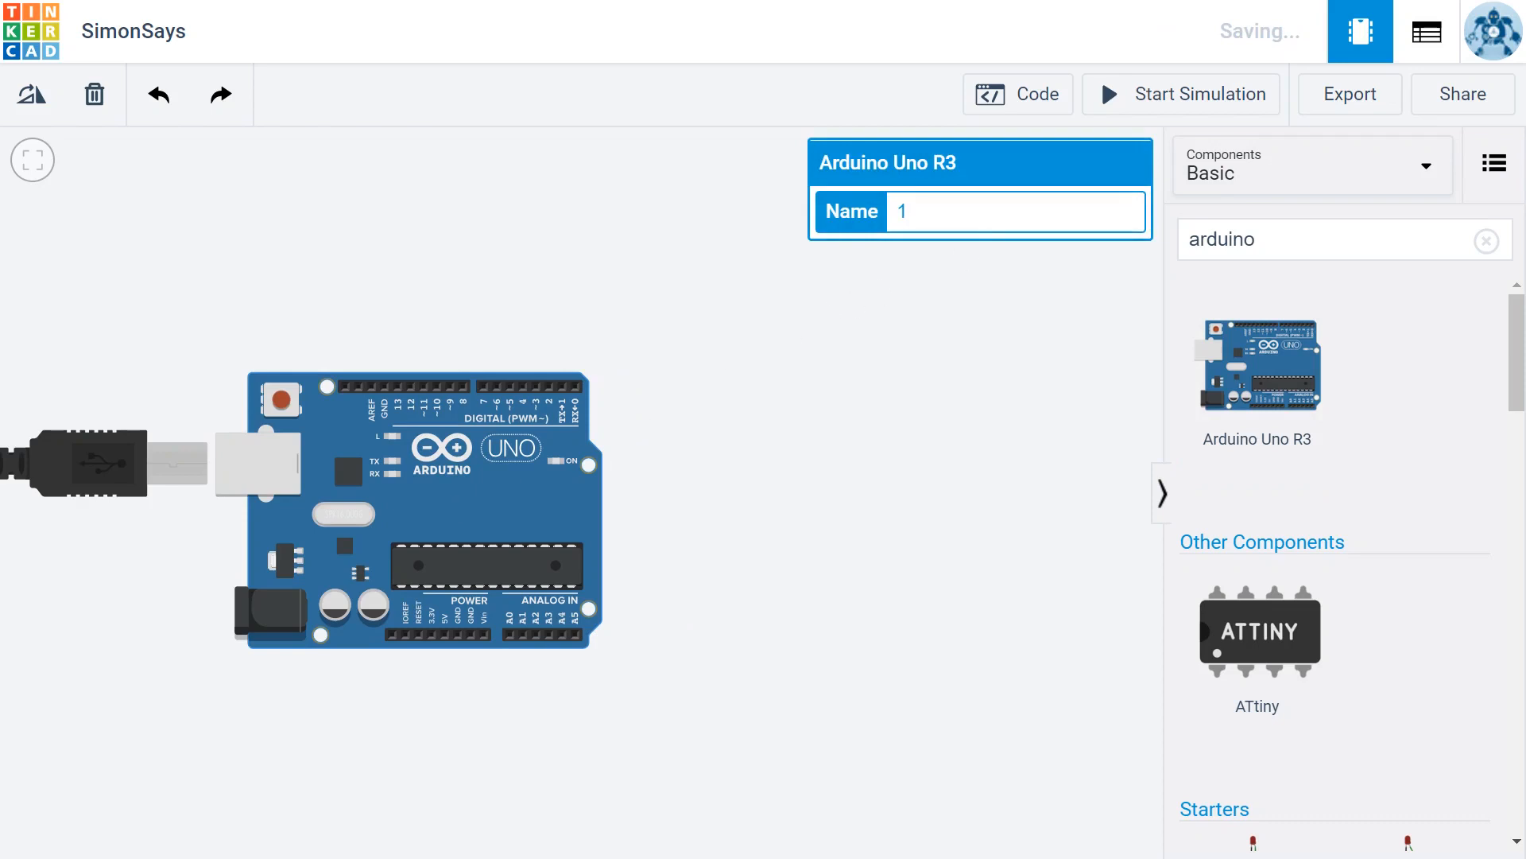
mouse_move(1036, 94)
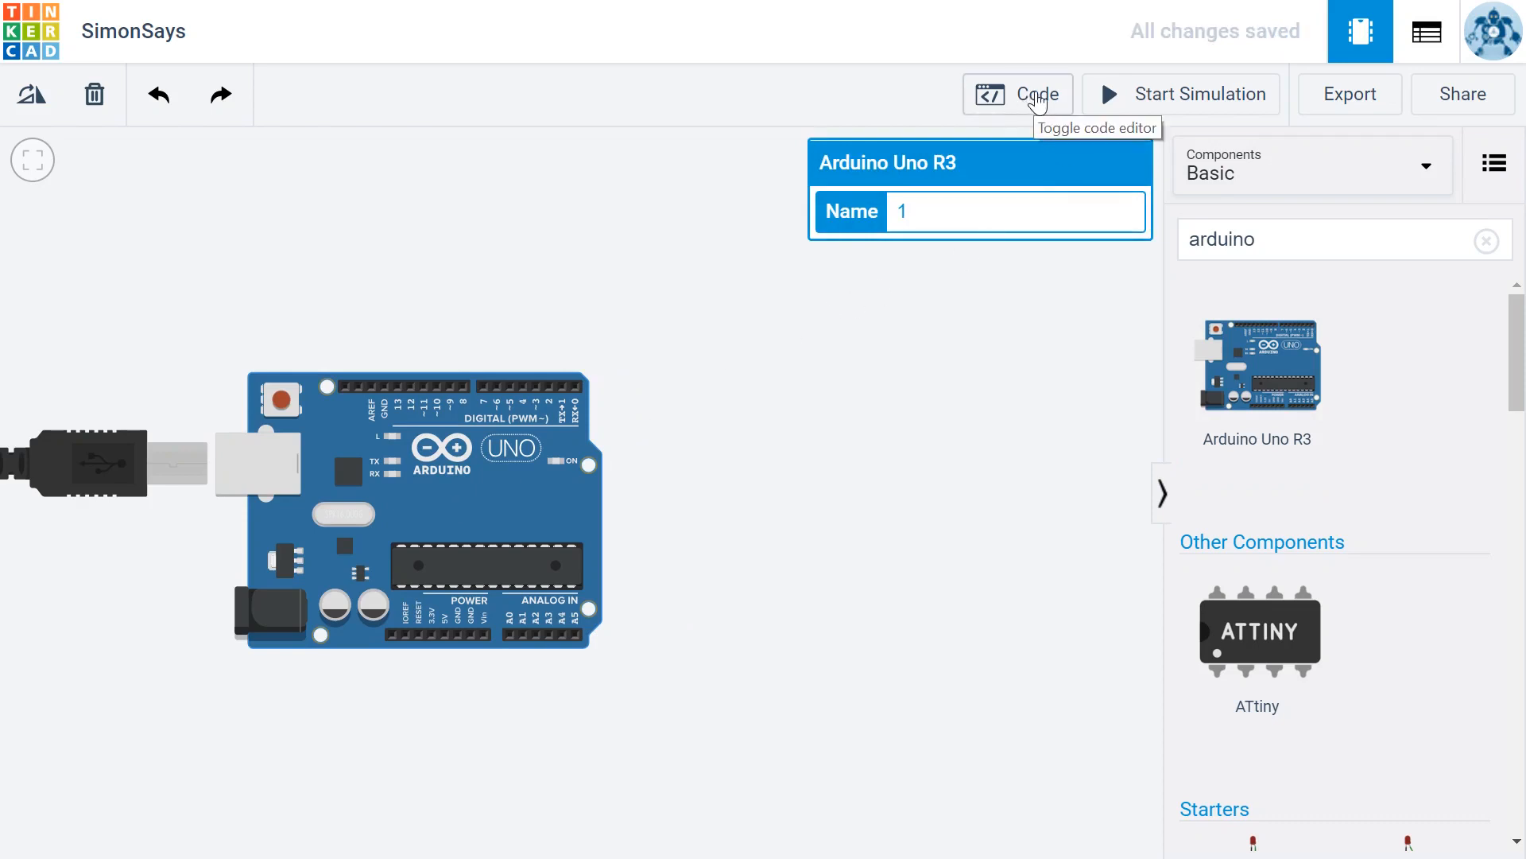
Switch the Arduino code to Text mode and delete the sample blink and pinMode lines
click(1017, 94)
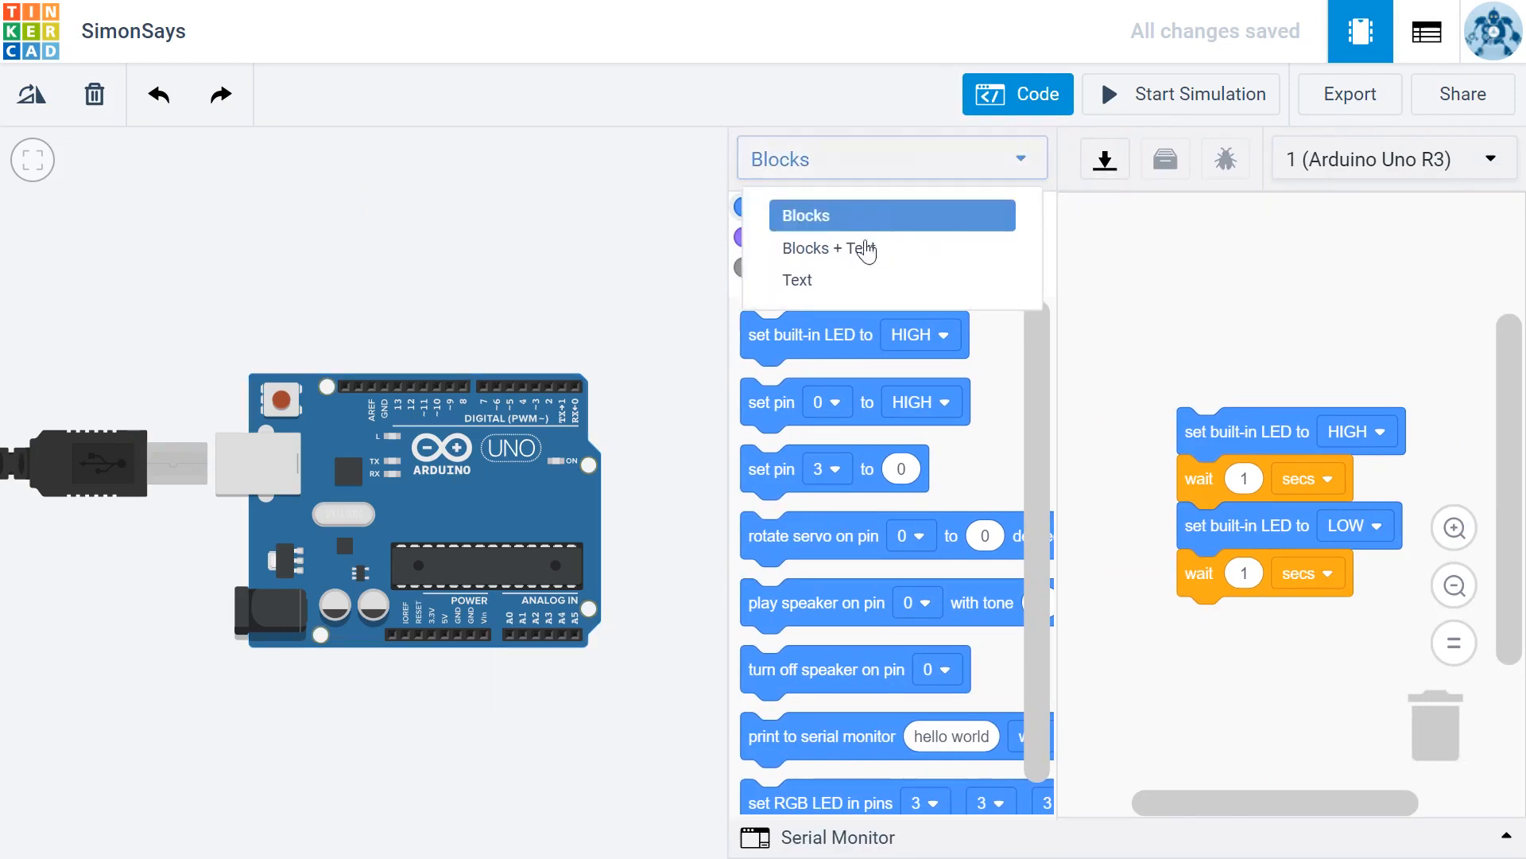
click(797, 279)
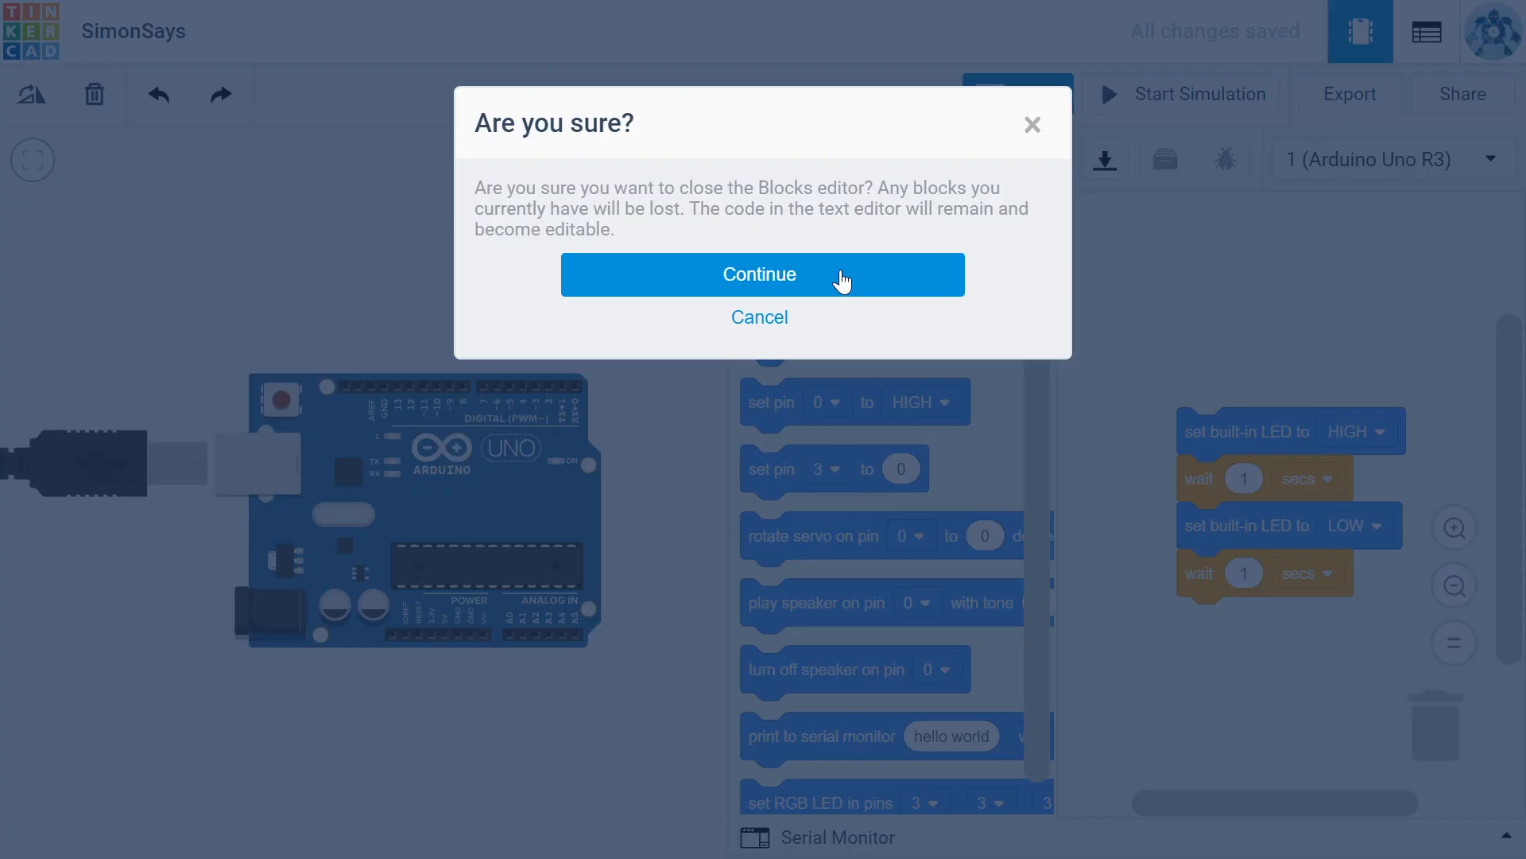
click(760, 273)
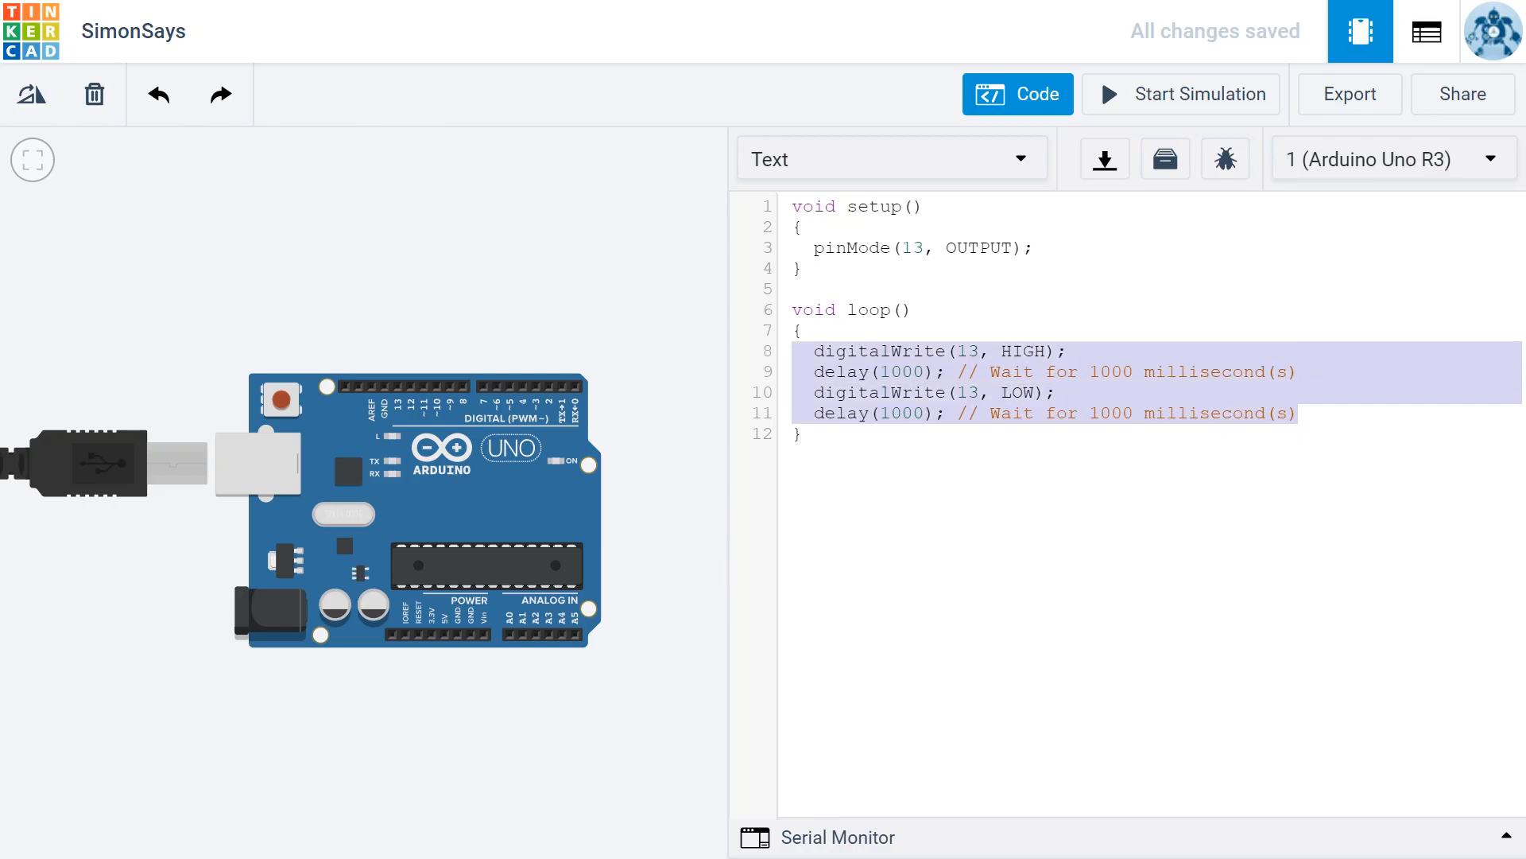
key(Delete)
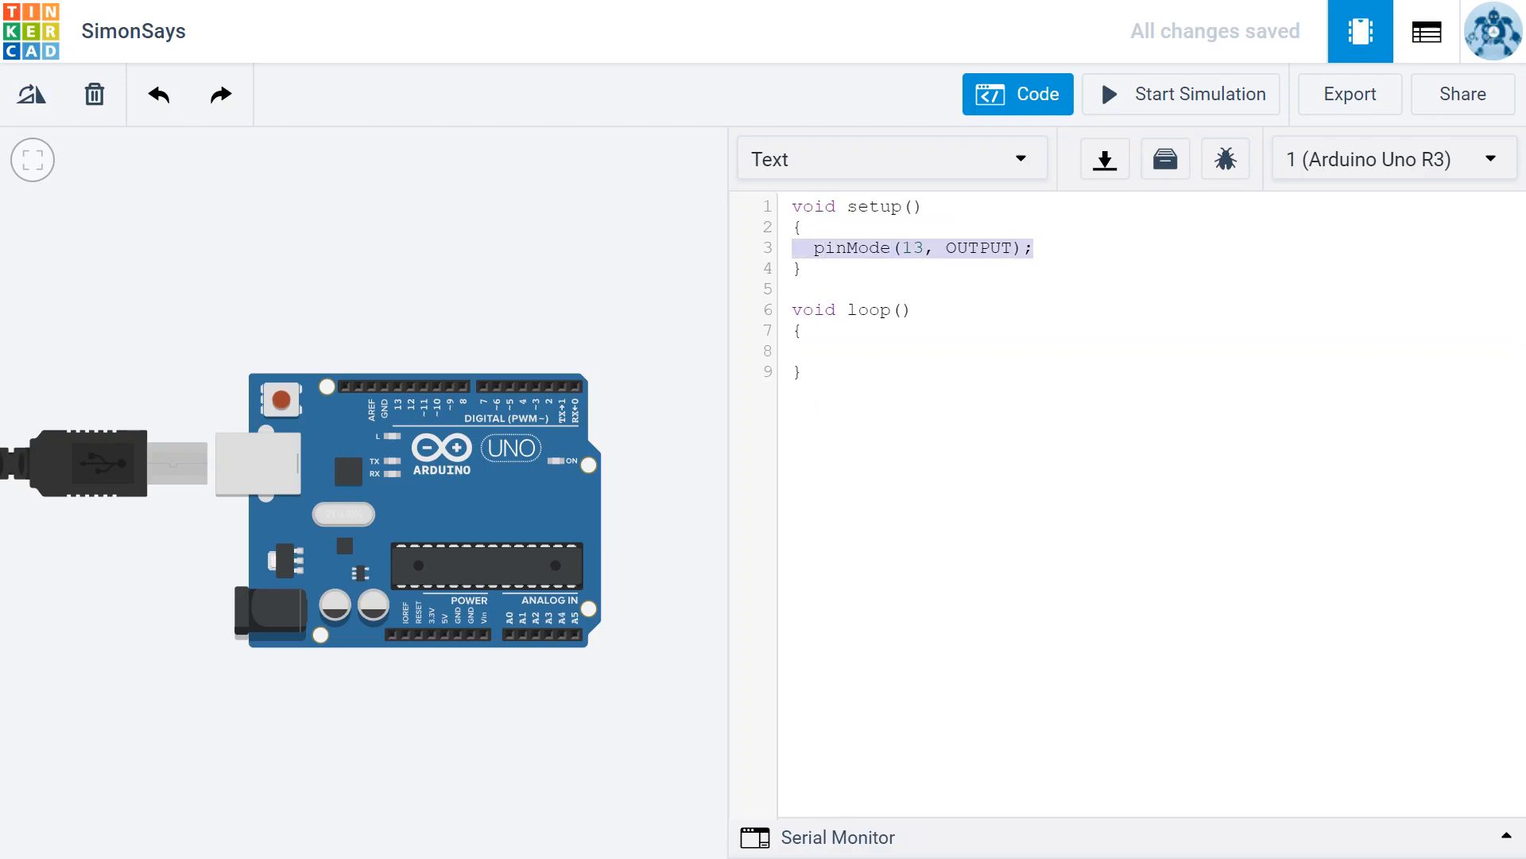
key(Delete)
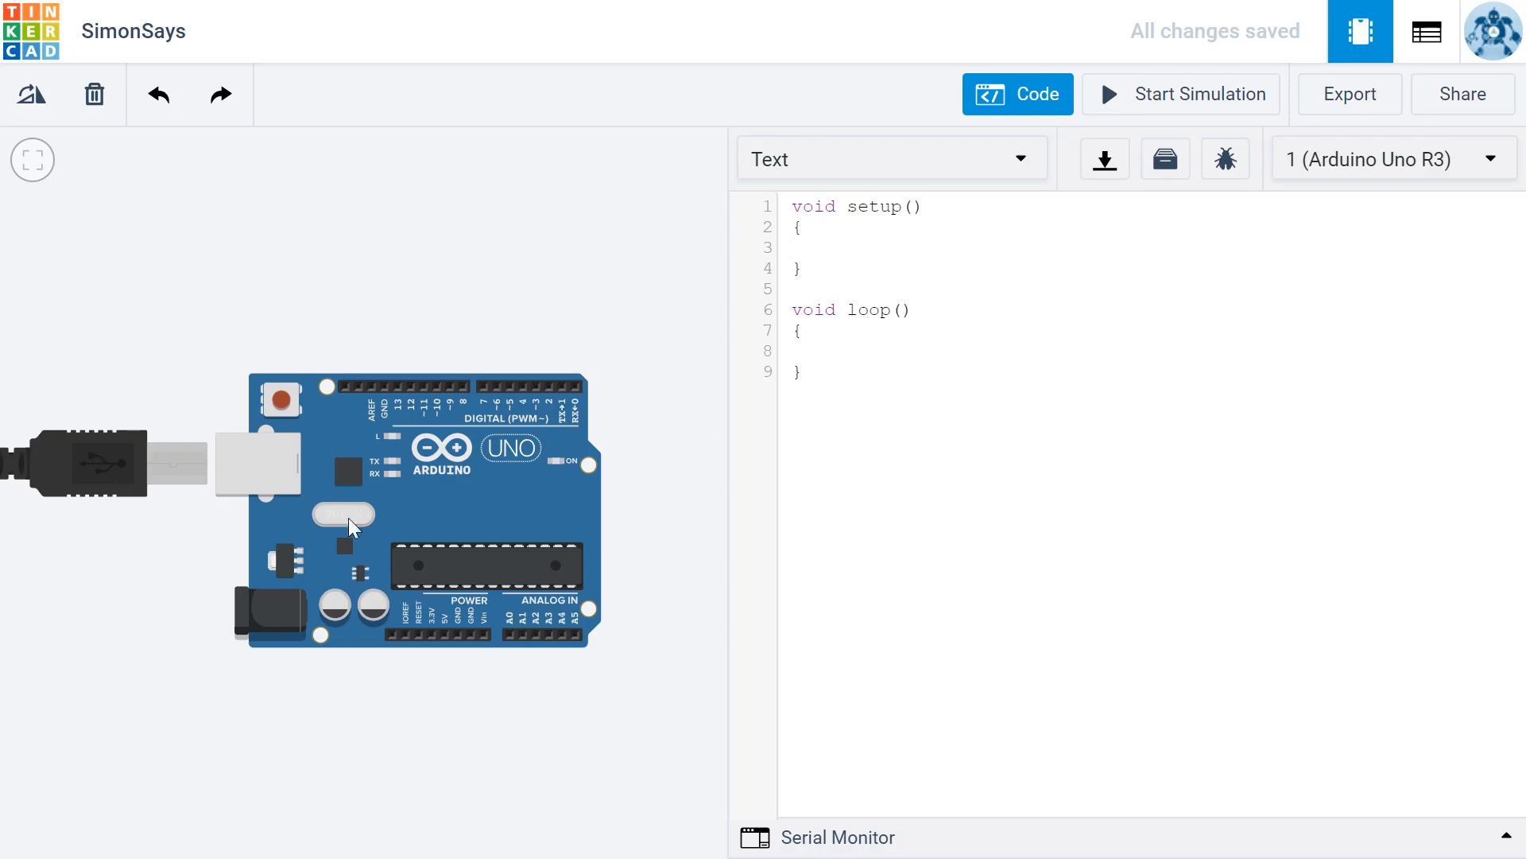
mouse_move(351, 528)
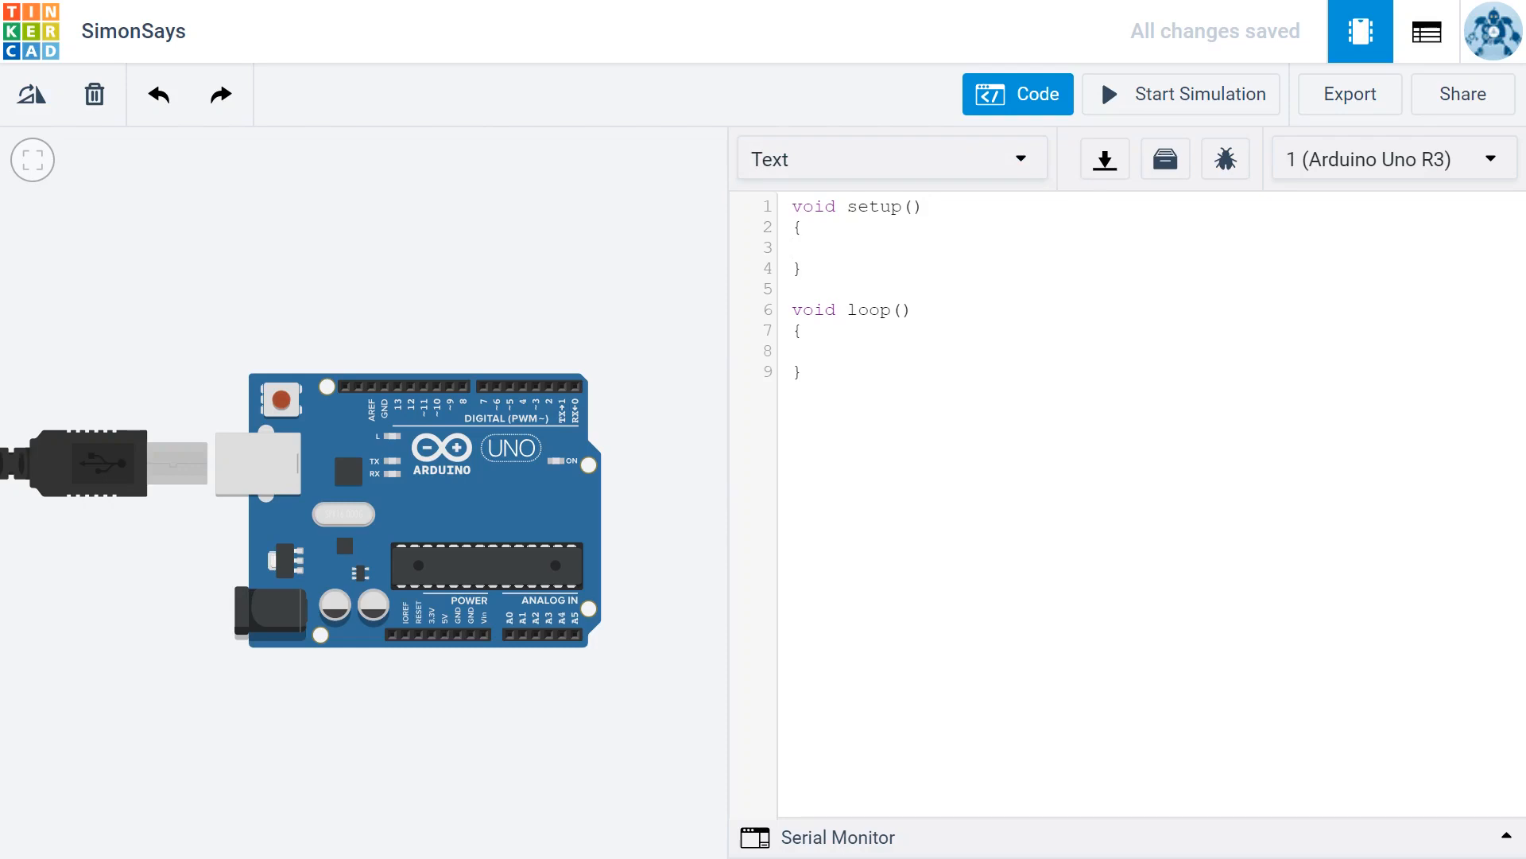
Declare a new function 'void add2sequence() {' below loop()
click(793, 247)
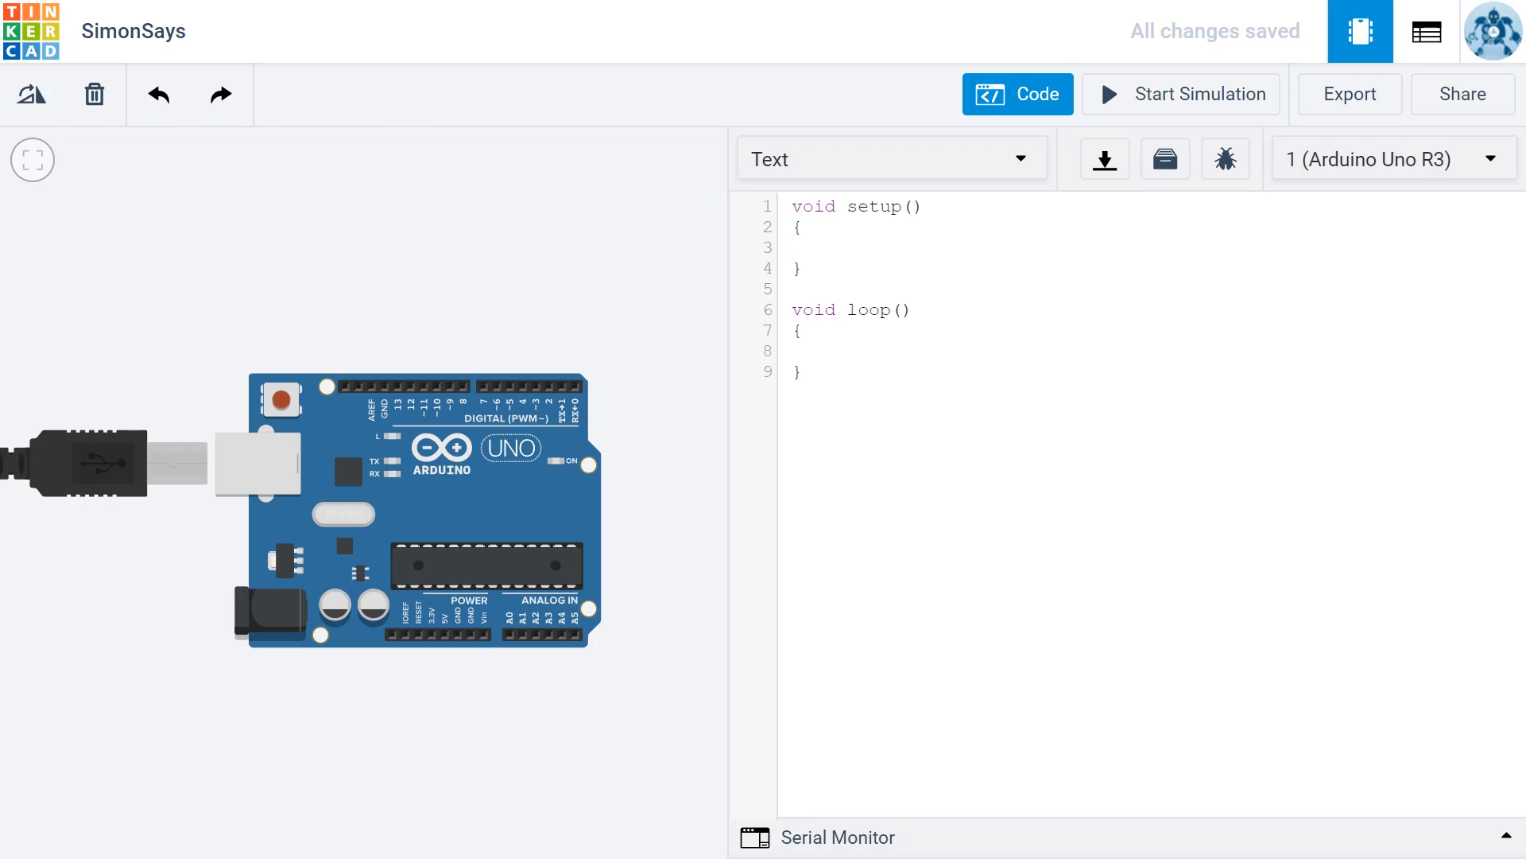
click(803, 371)
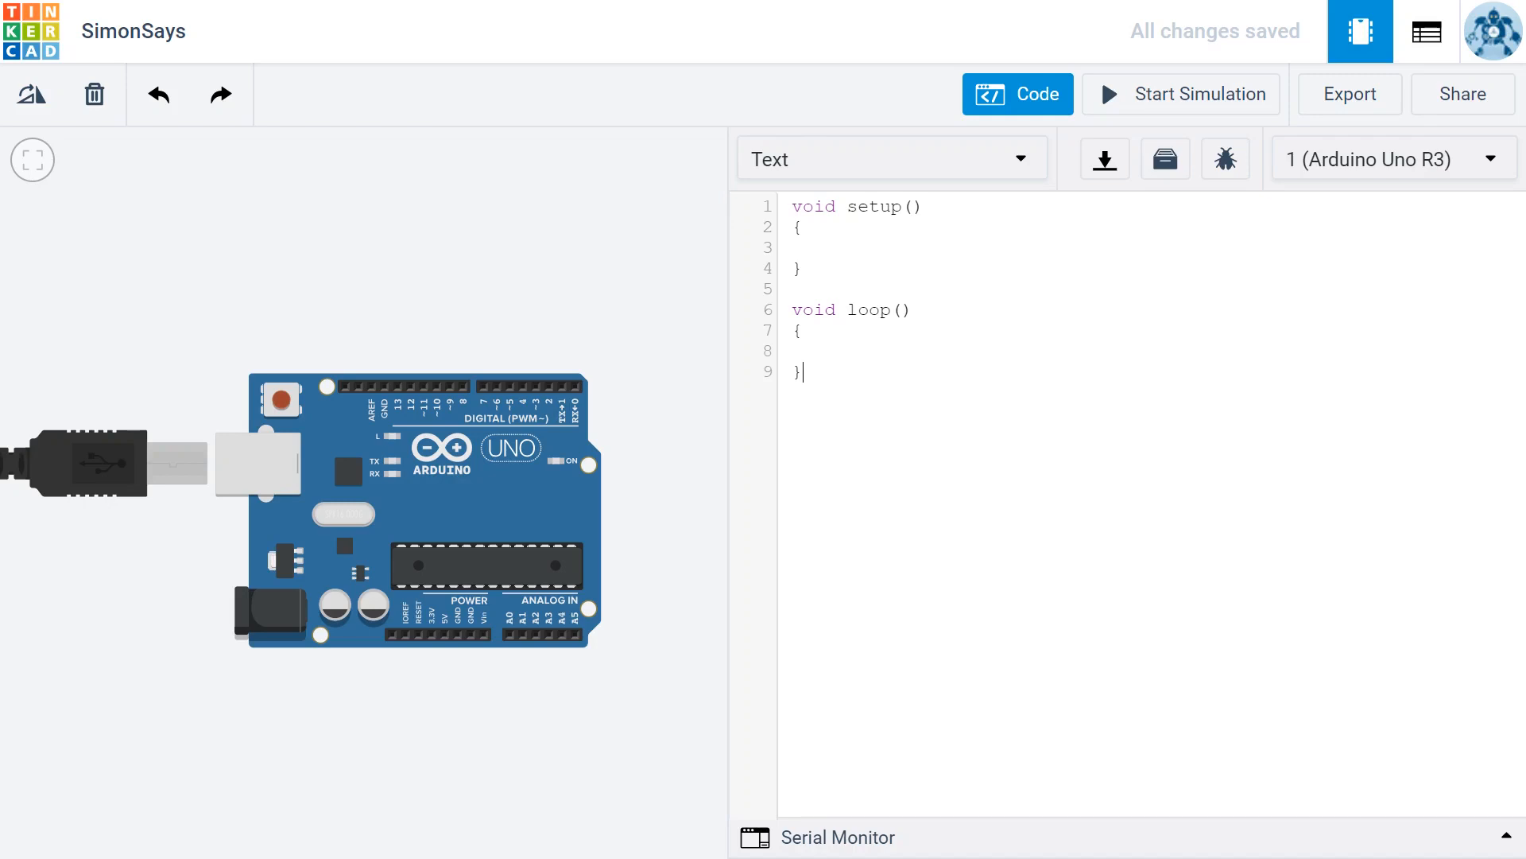
key(Enter)
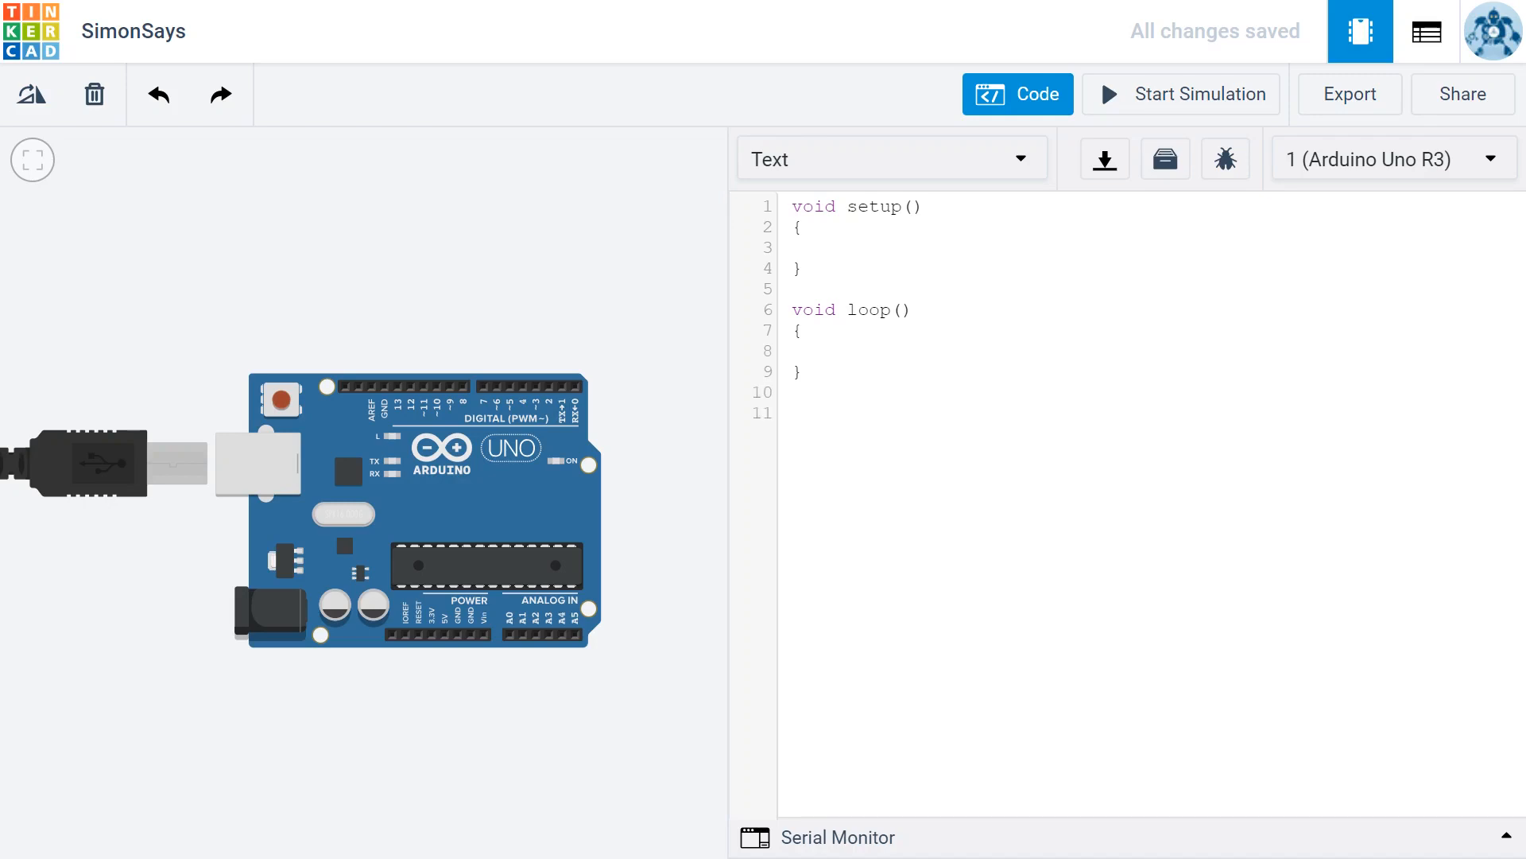
text(void)
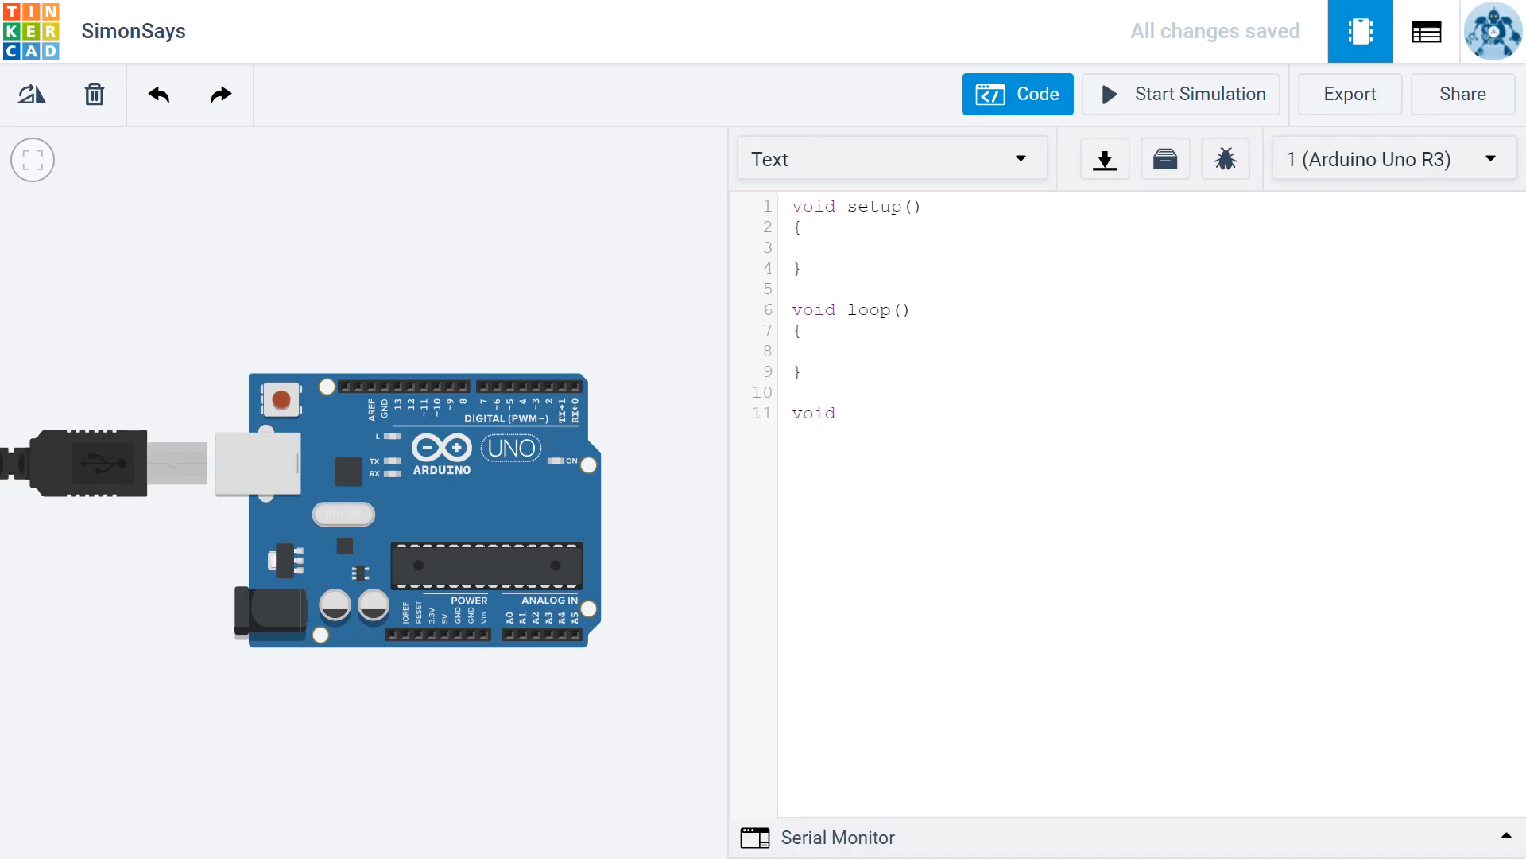
text(add2)
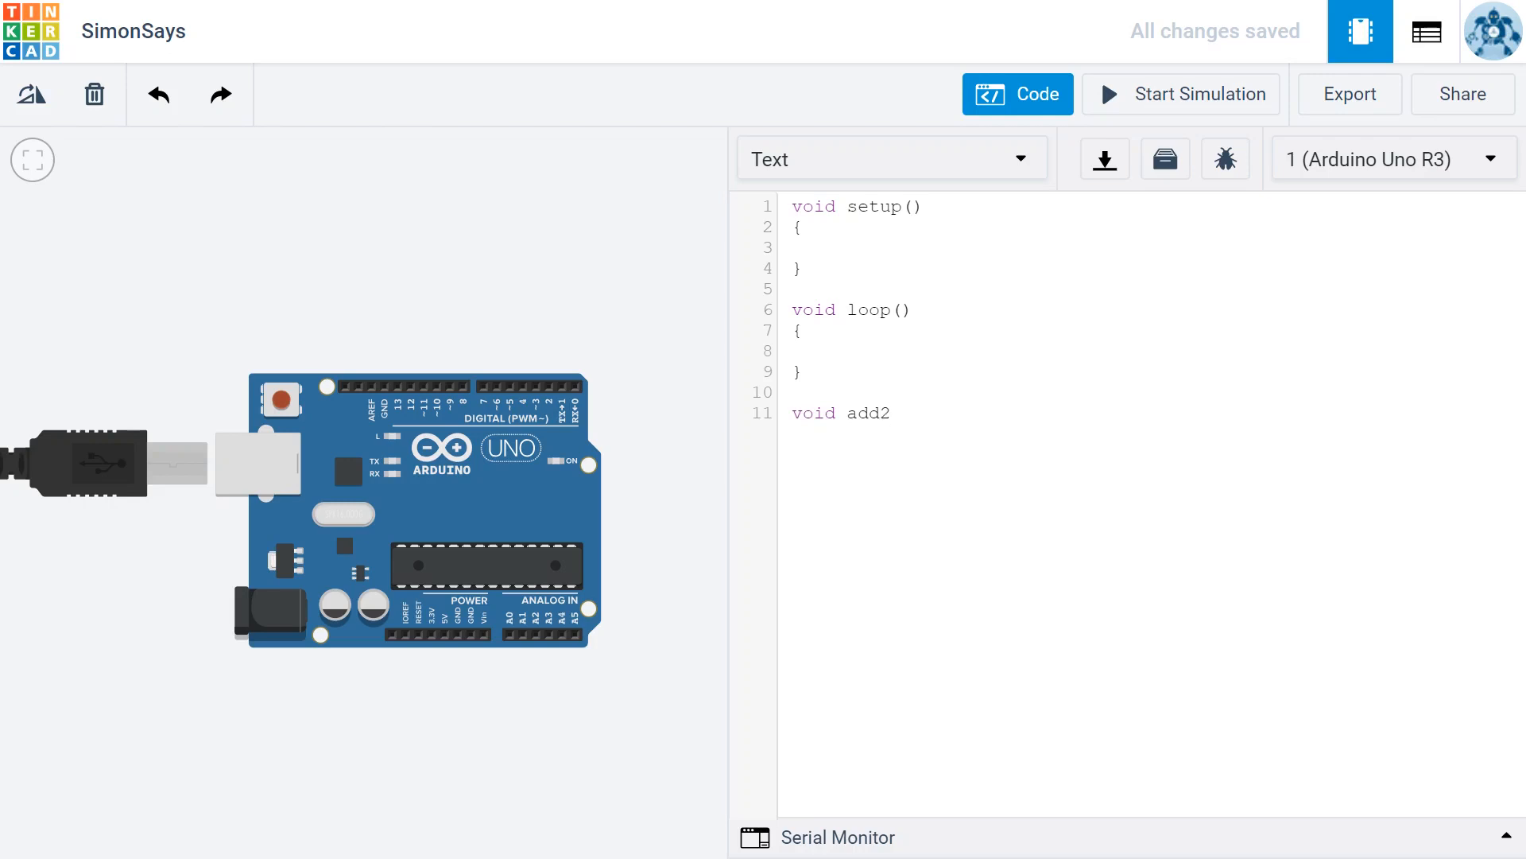
text(sequenc)
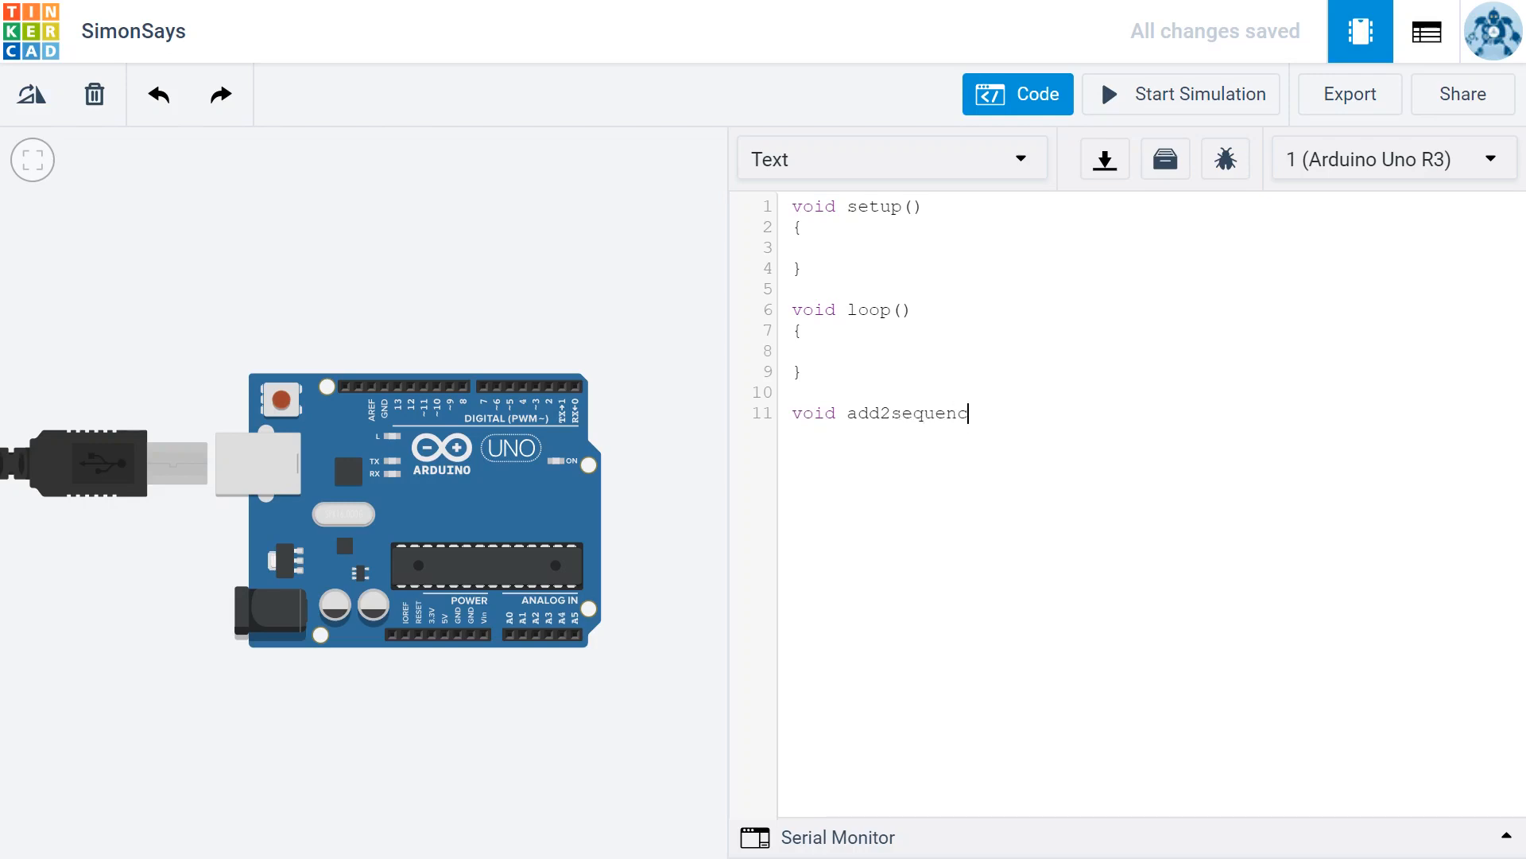
text(e)
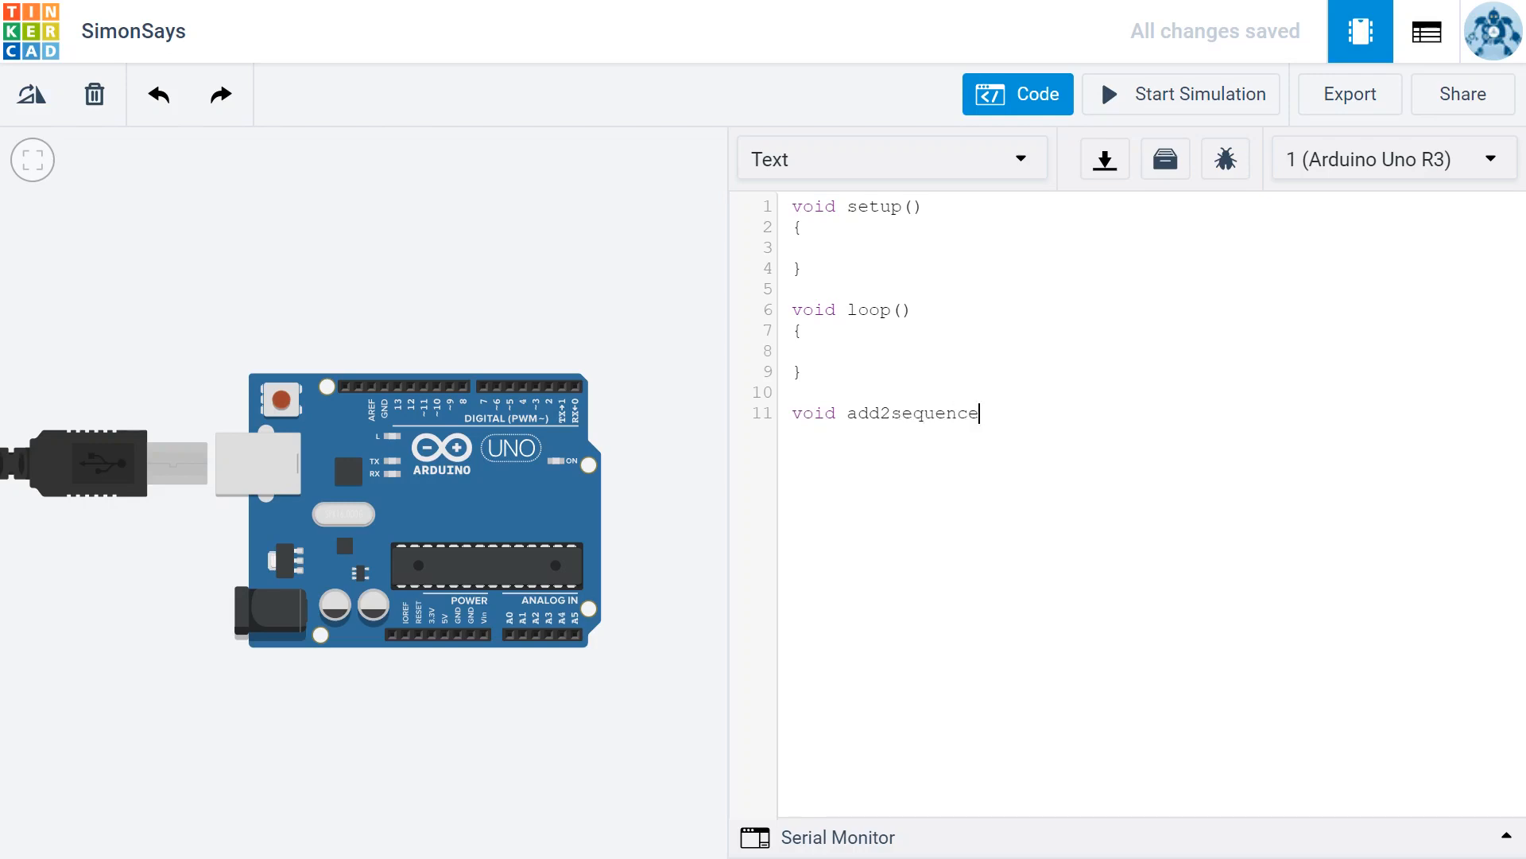
text(())
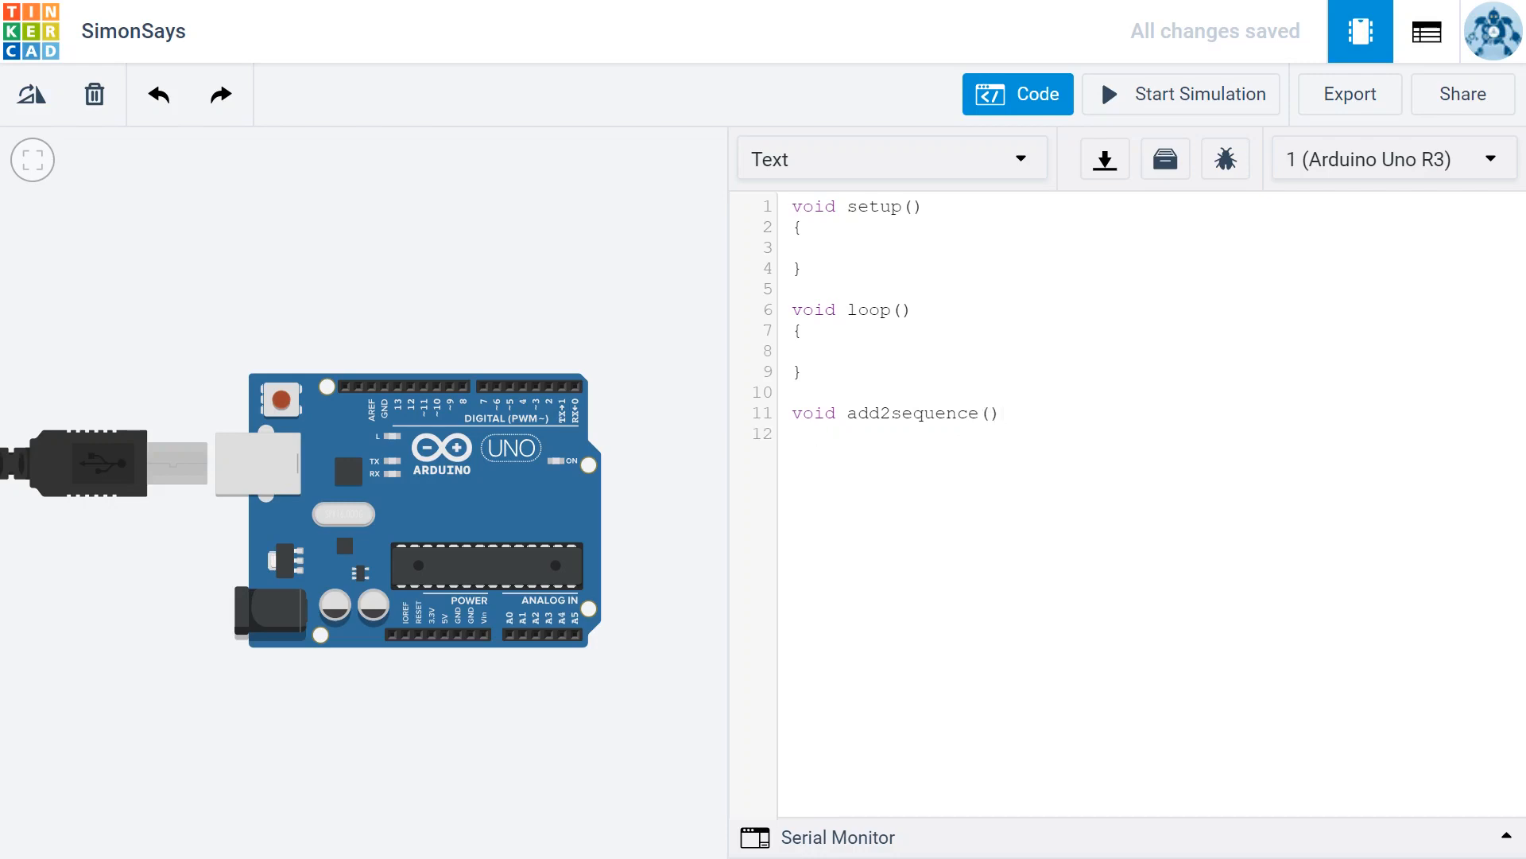
text({)
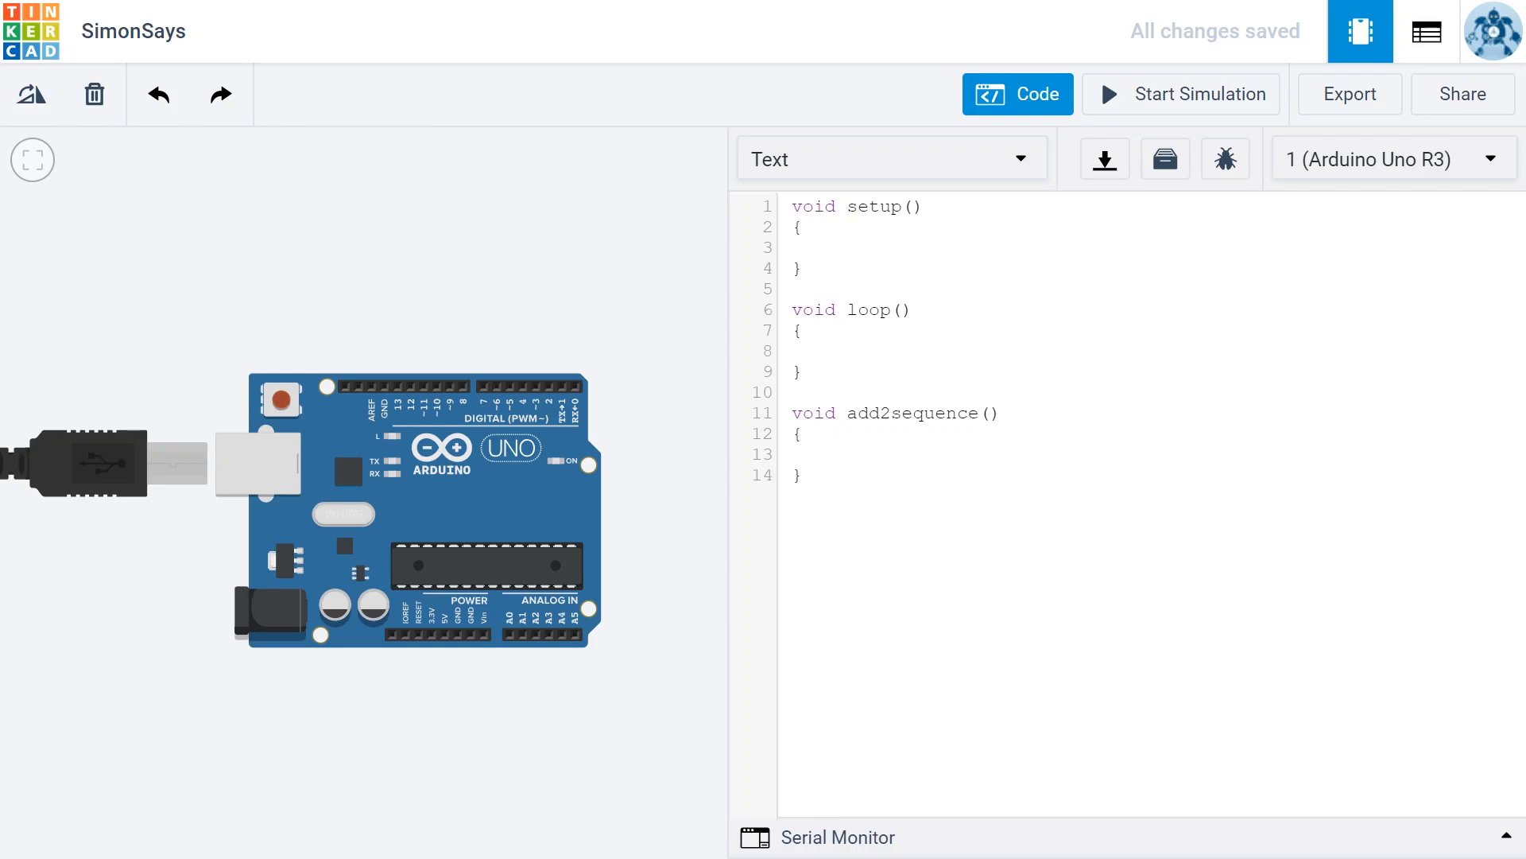
Write 'byte randomColor = random(2);' inside the add2sequence body
click(812, 454)
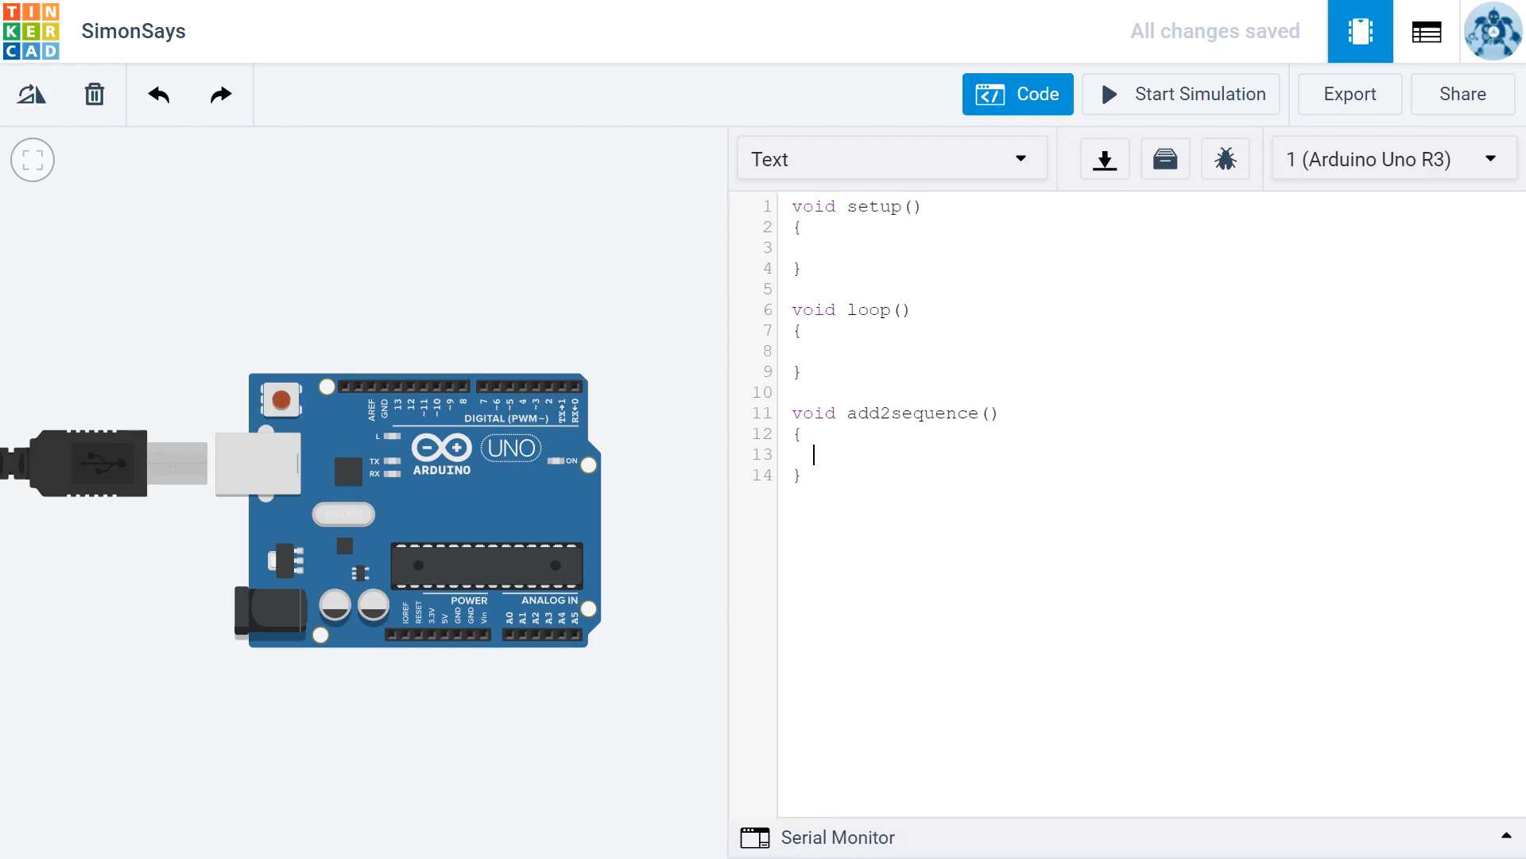
text(by)
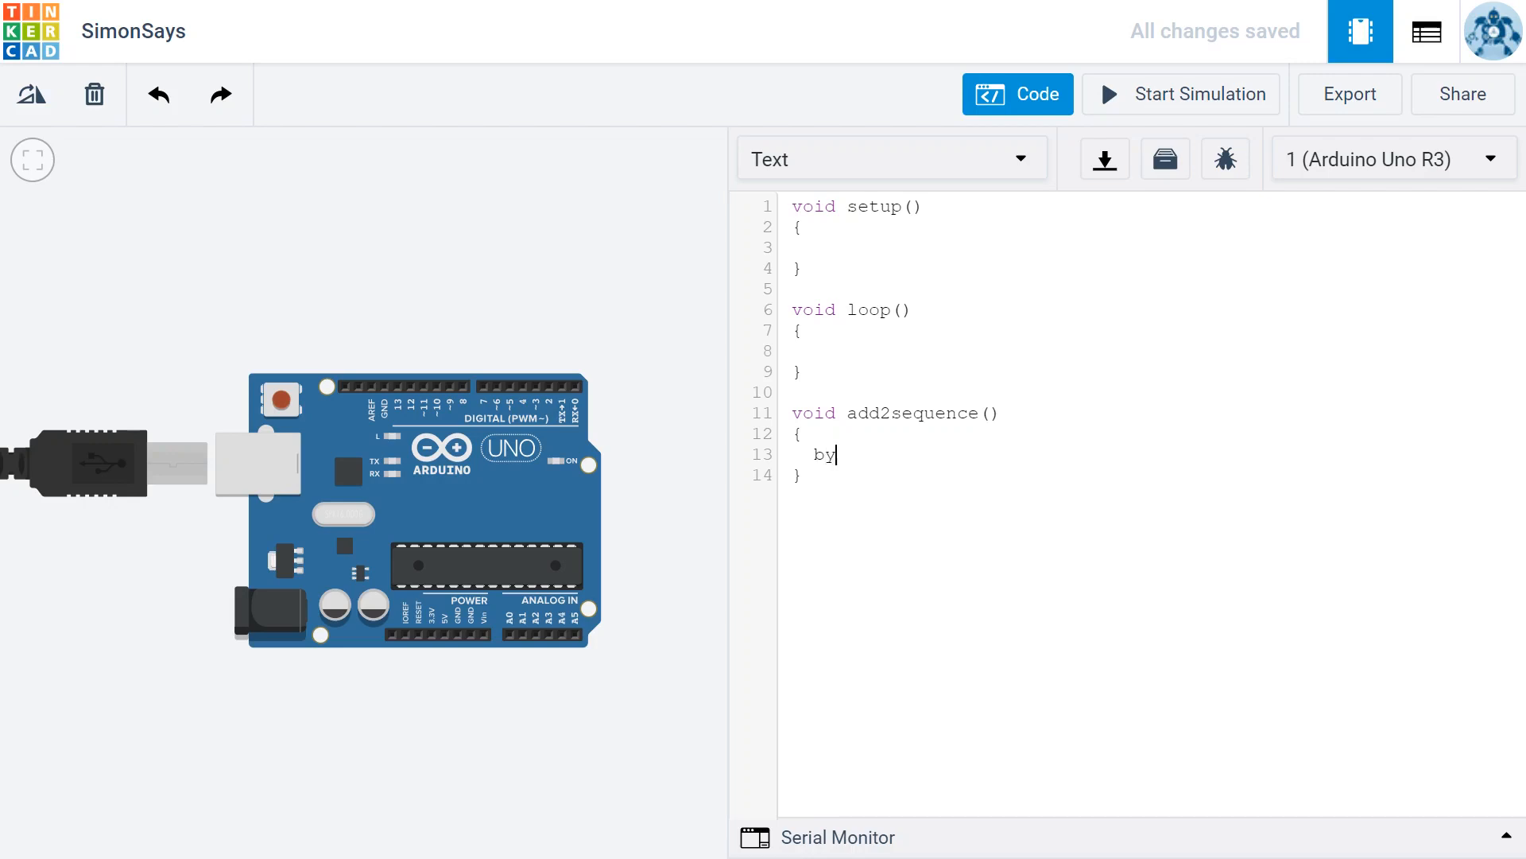
text(te)
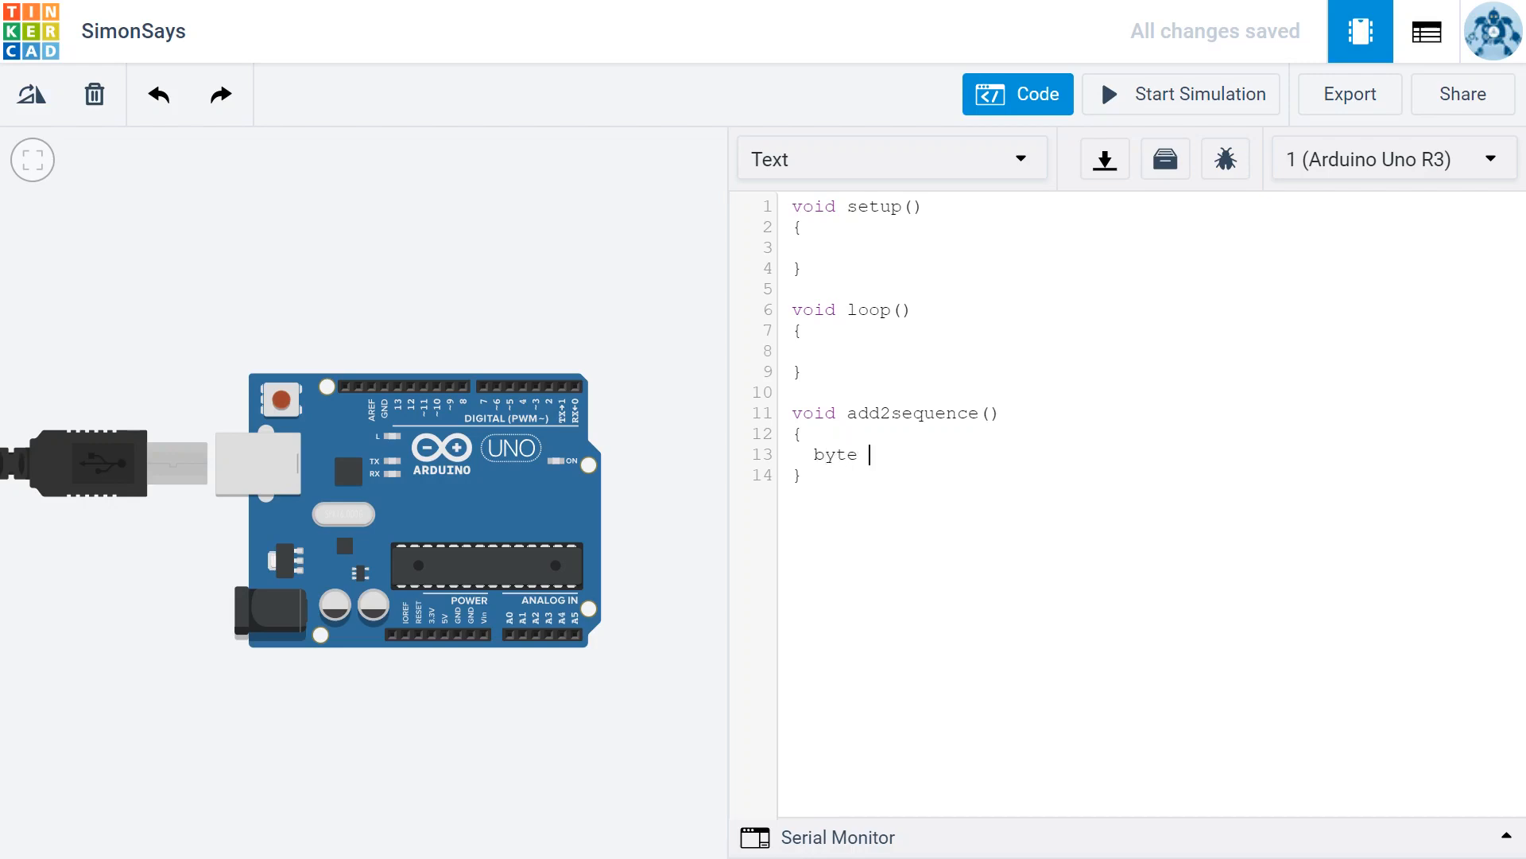
text(randomCo)
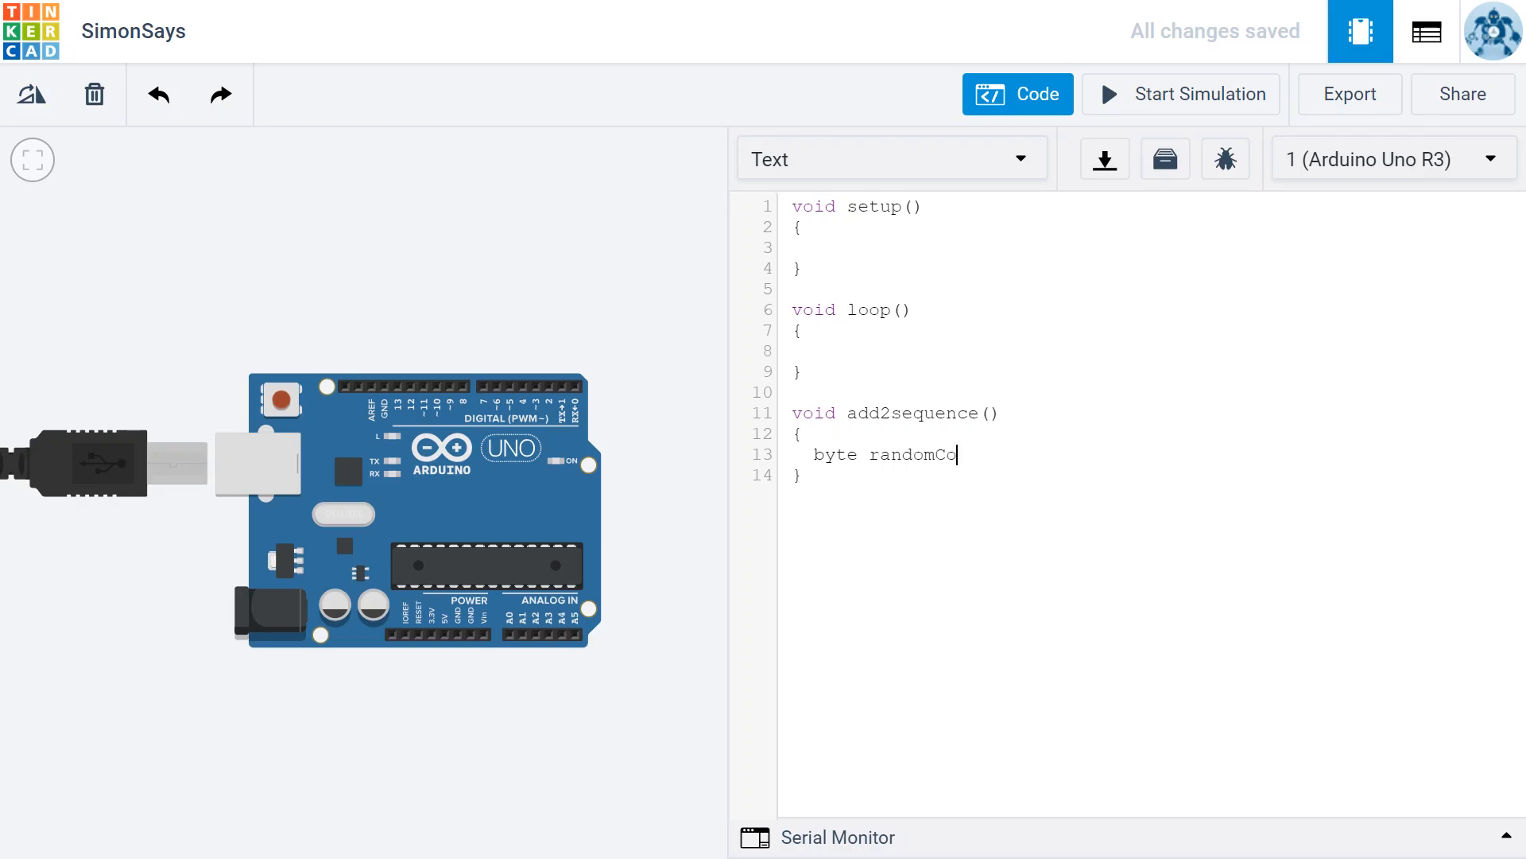
text(lor)
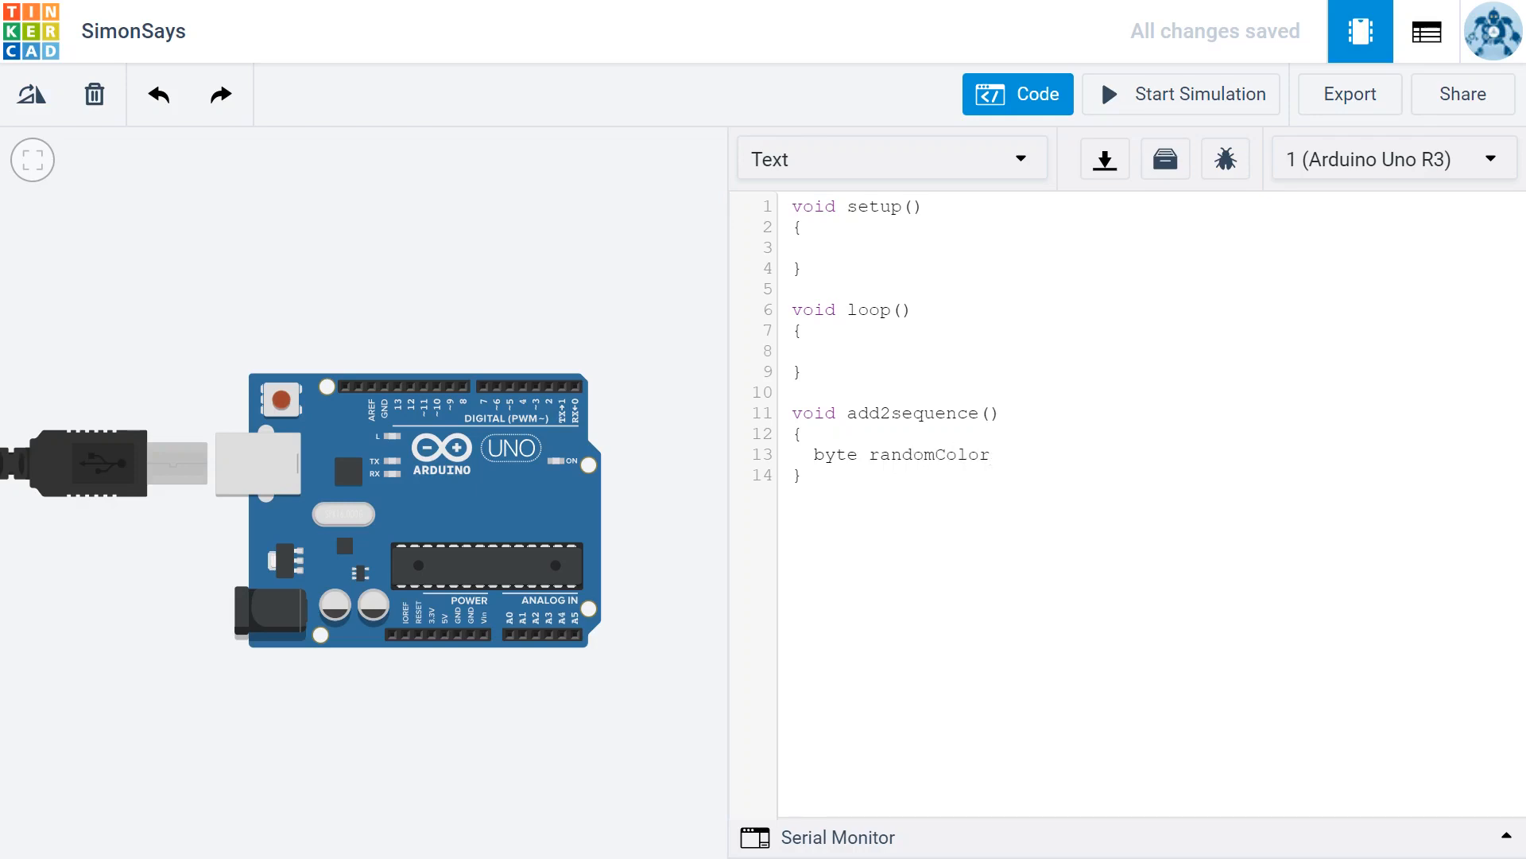
click(991, 455)
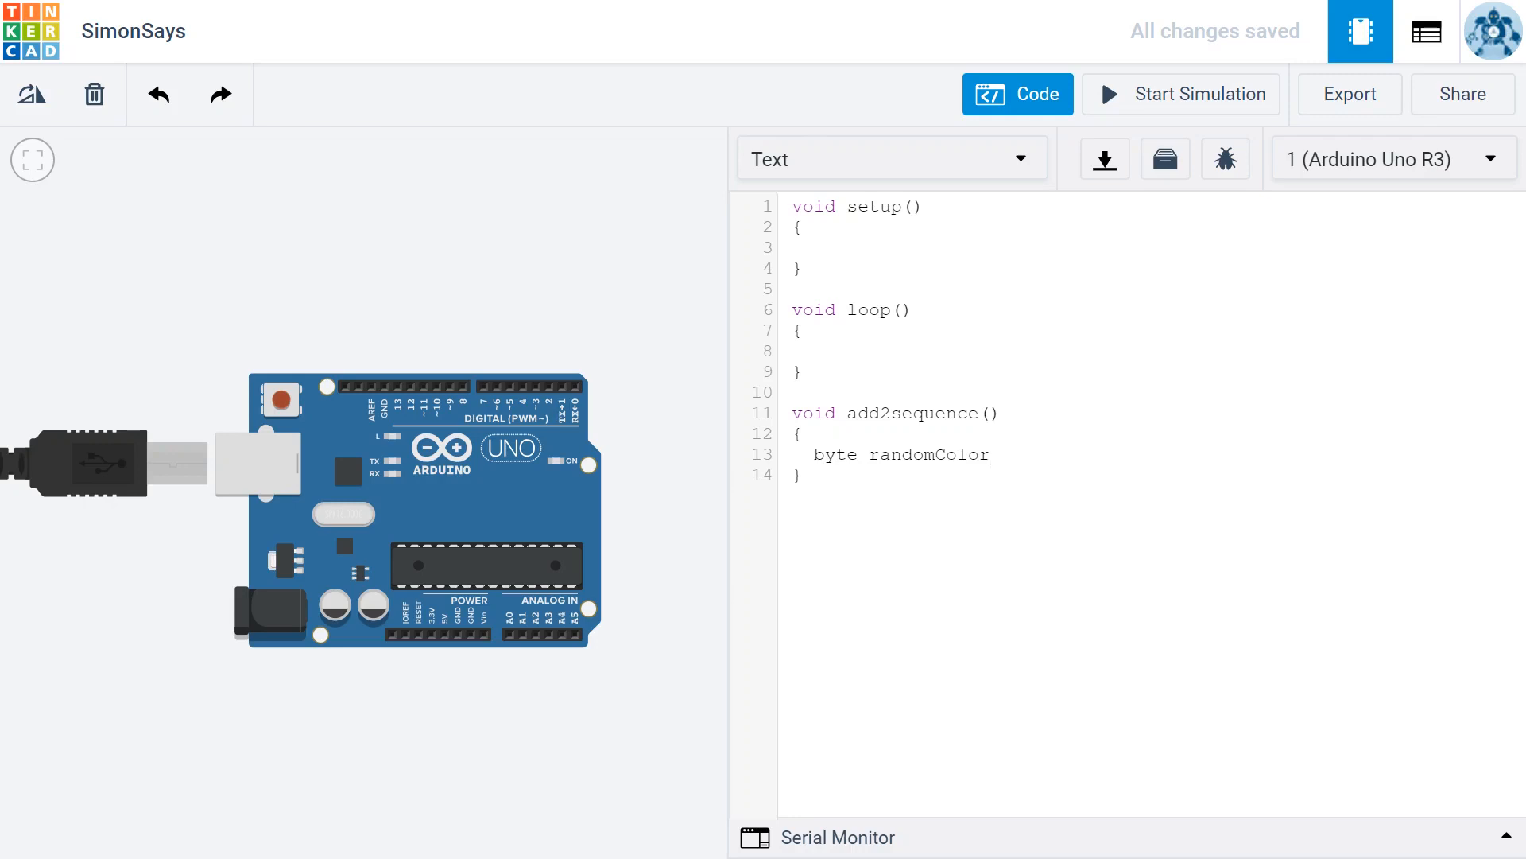
text(=)
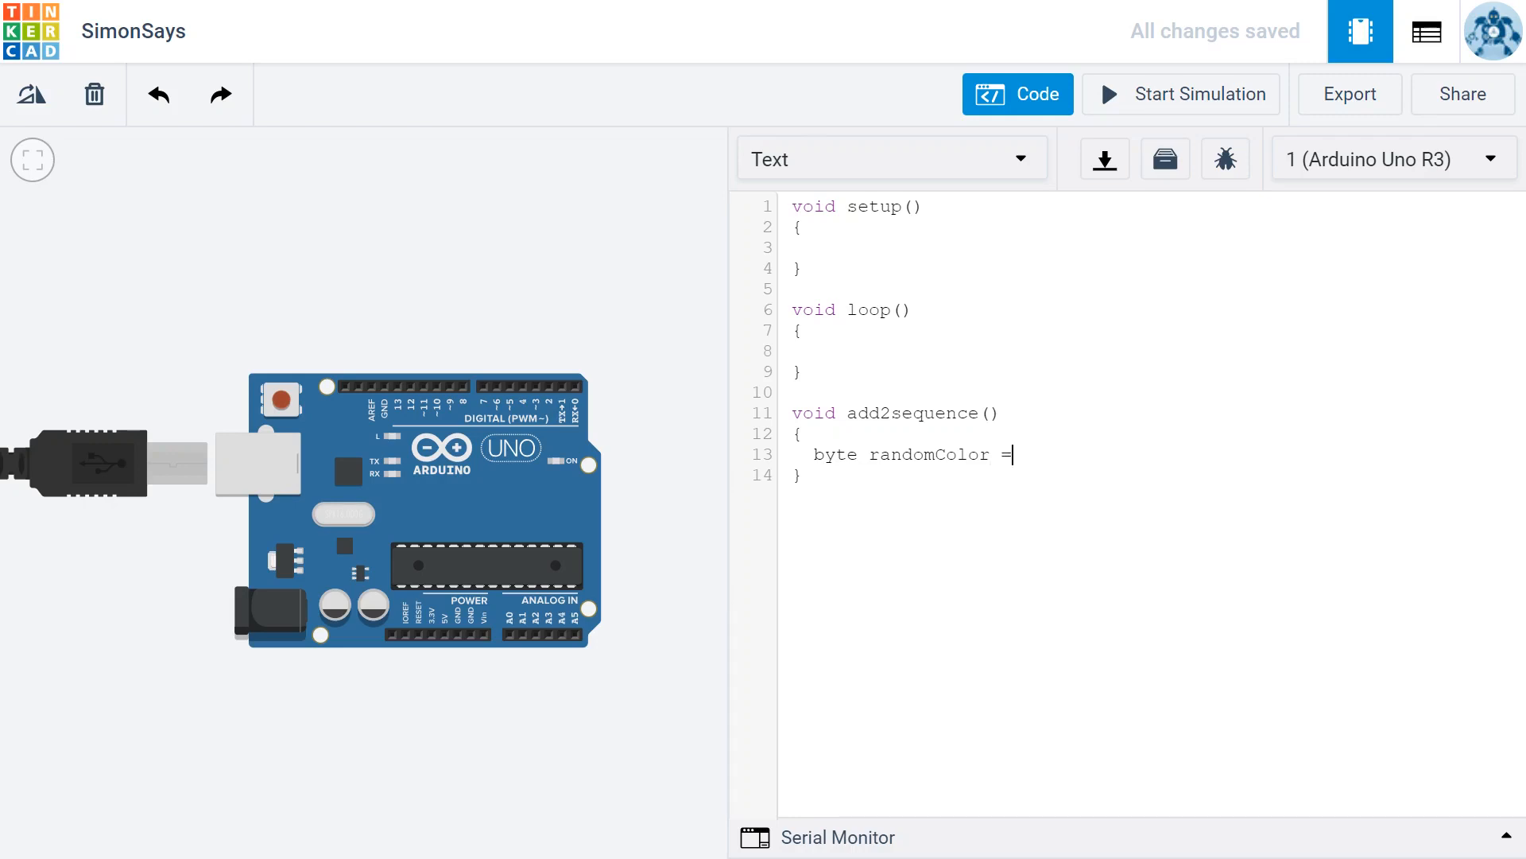
text(ra)
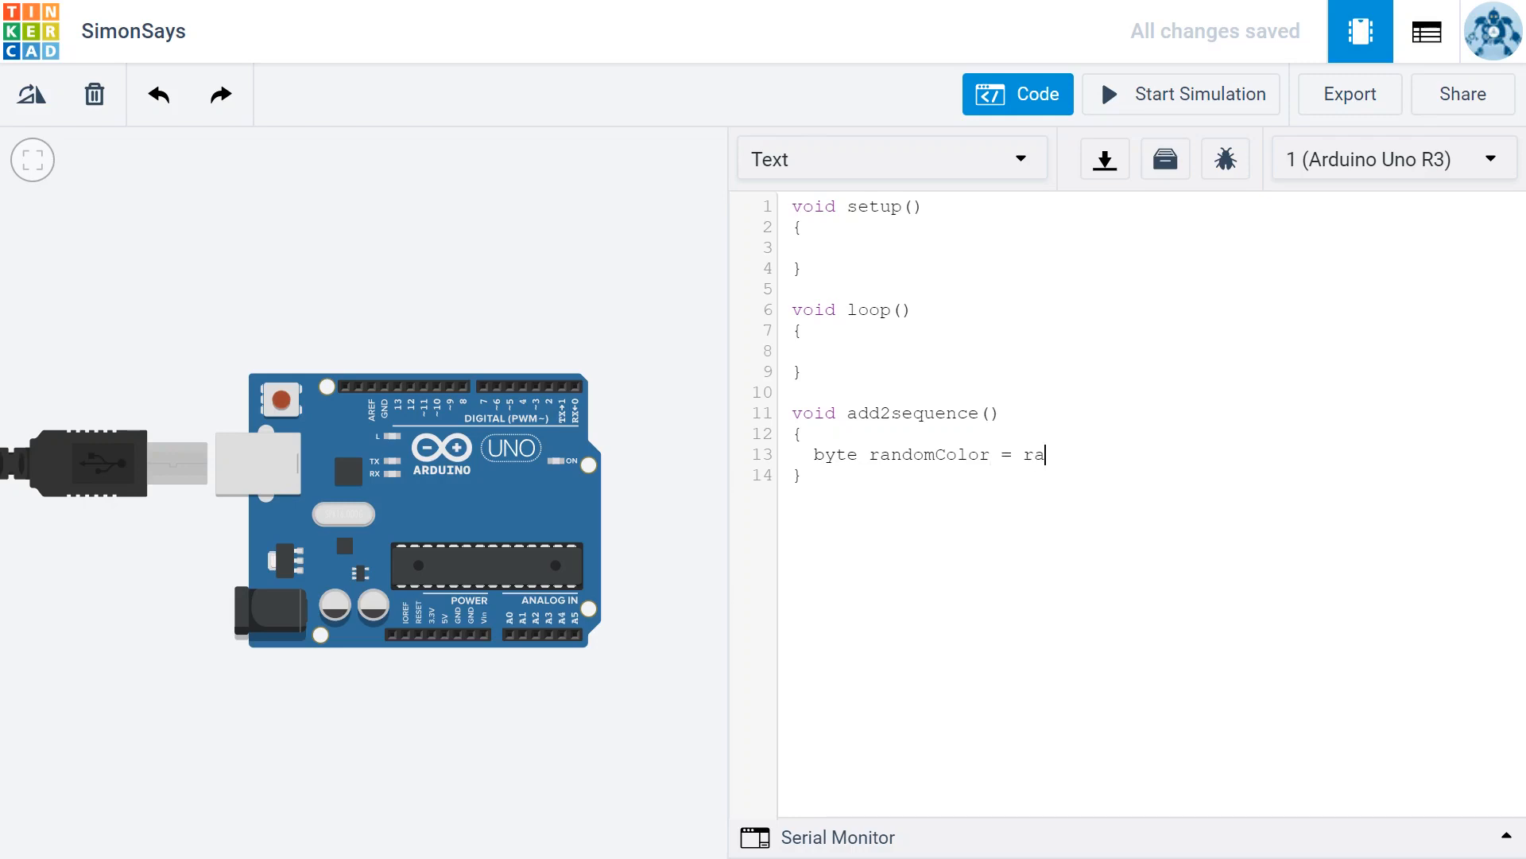
text(ndom)
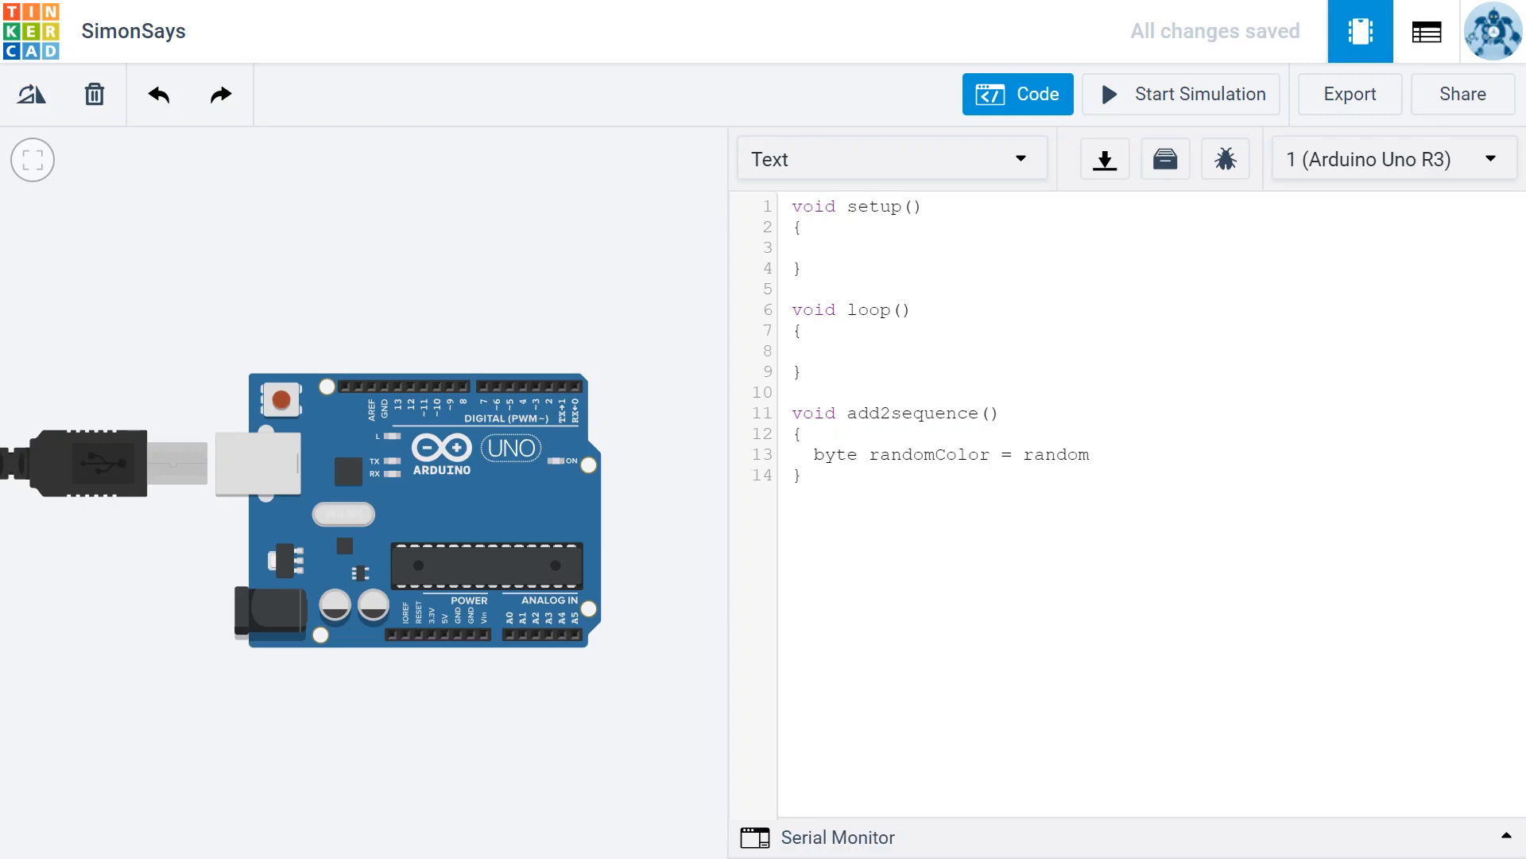
text(()
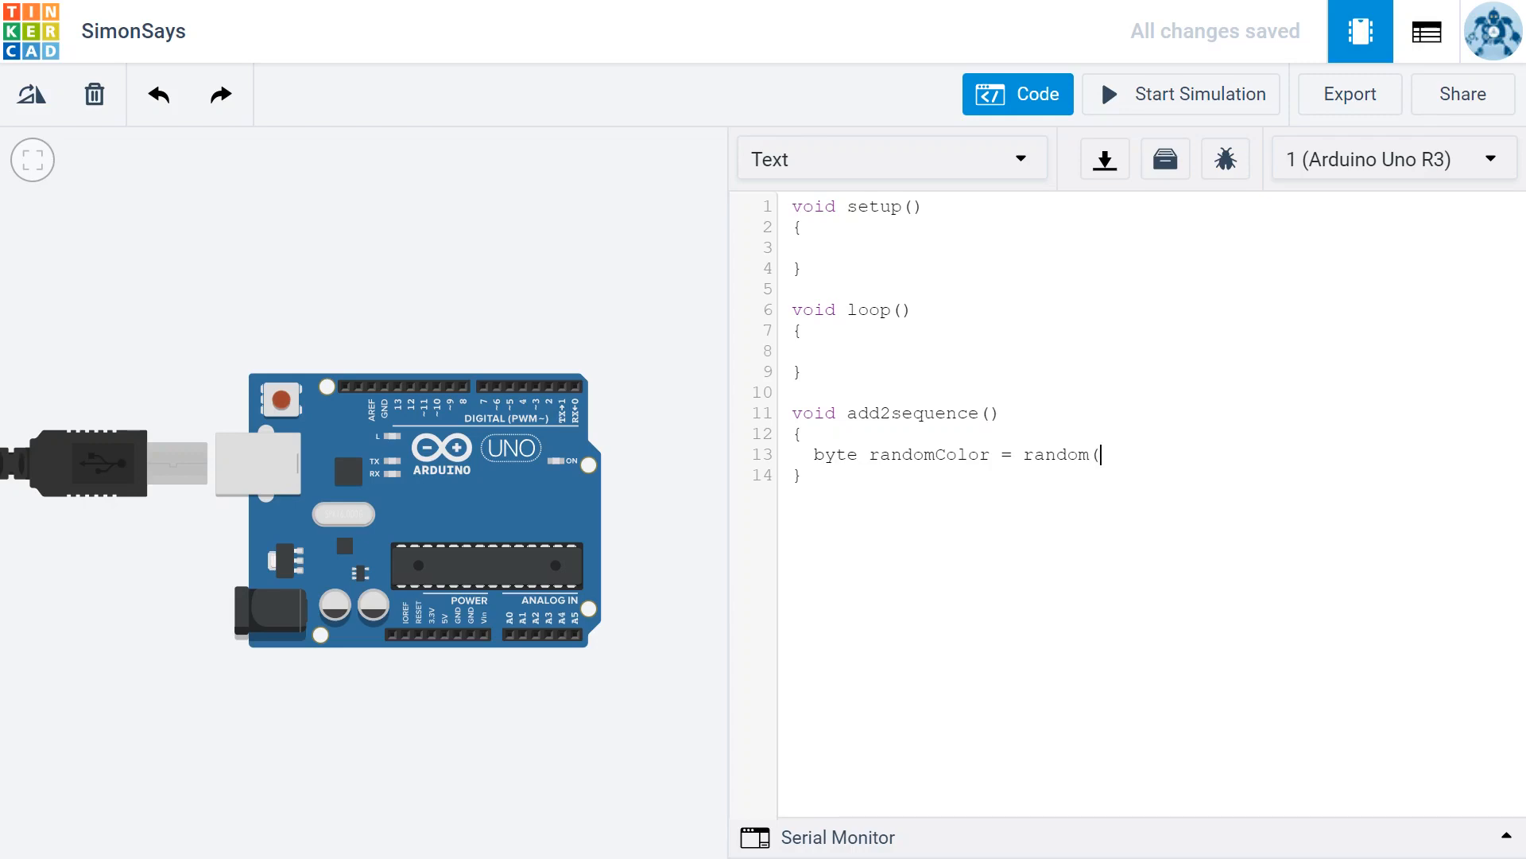
text(2))
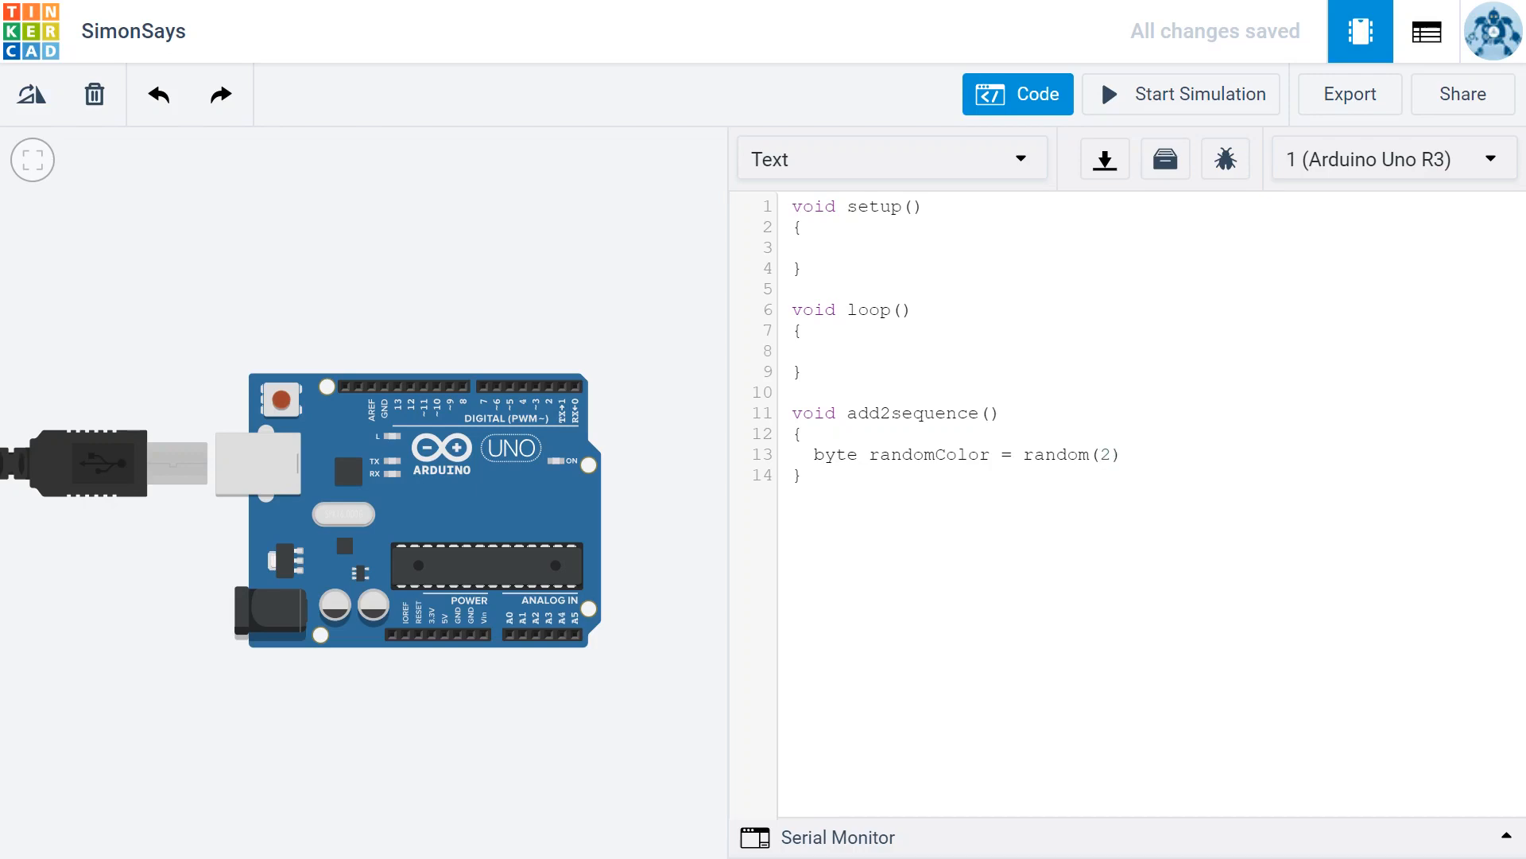
text(;)
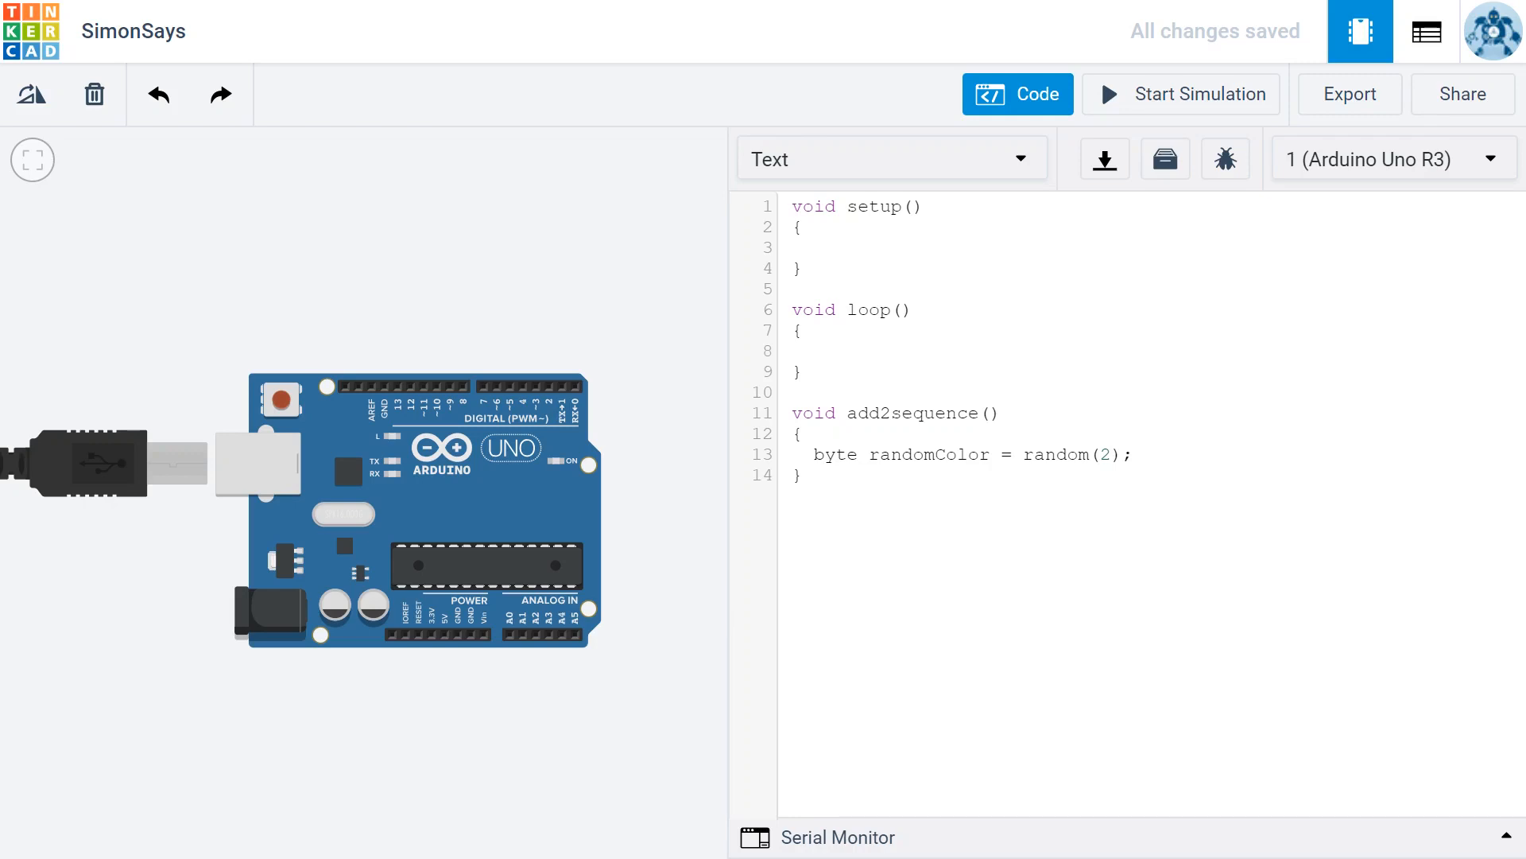
click(1132, 454)
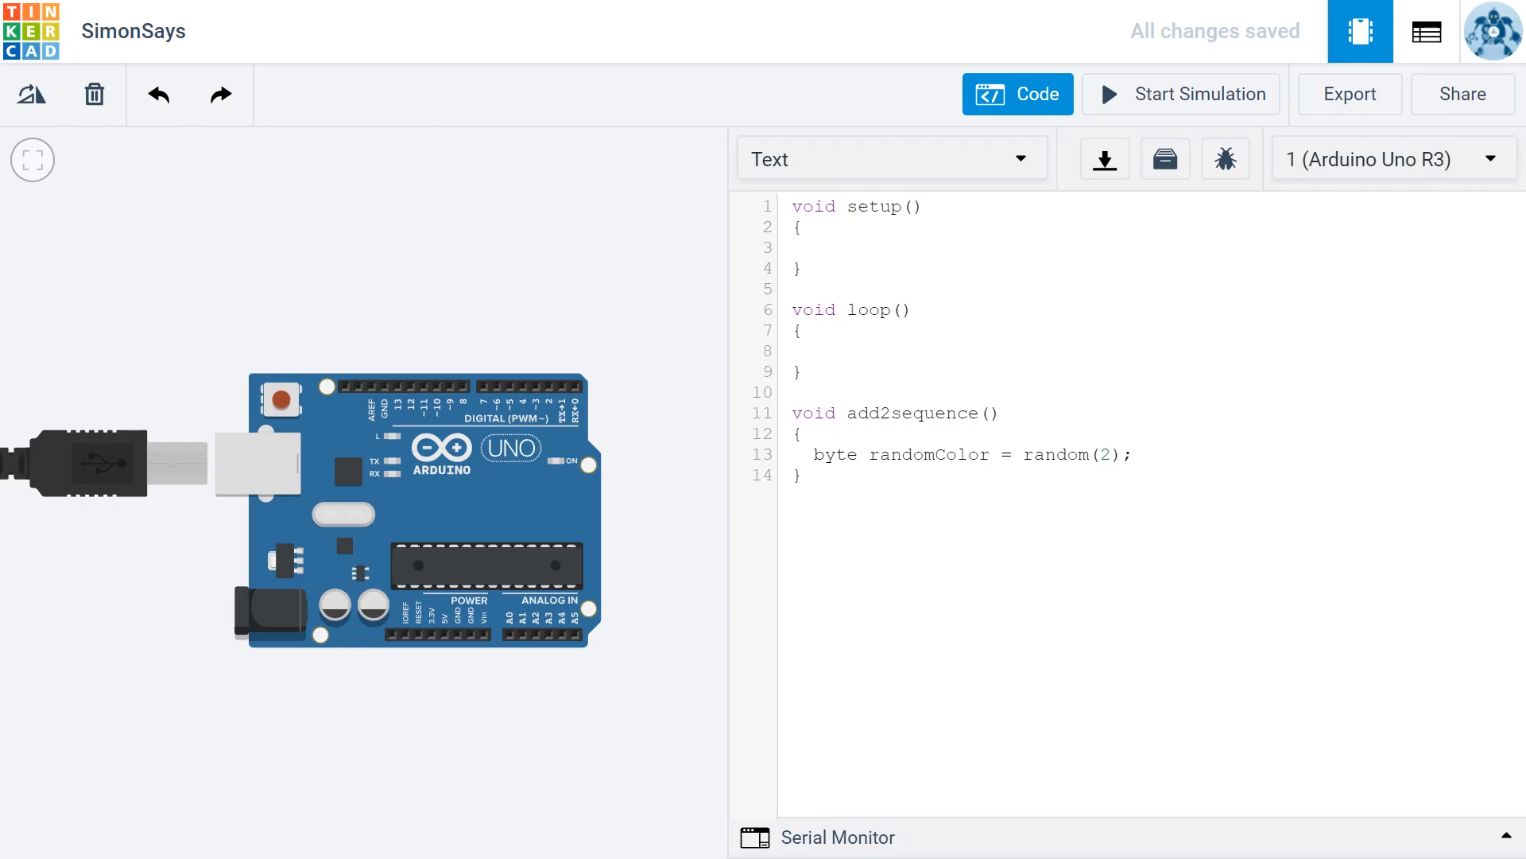
click(1132, 455)
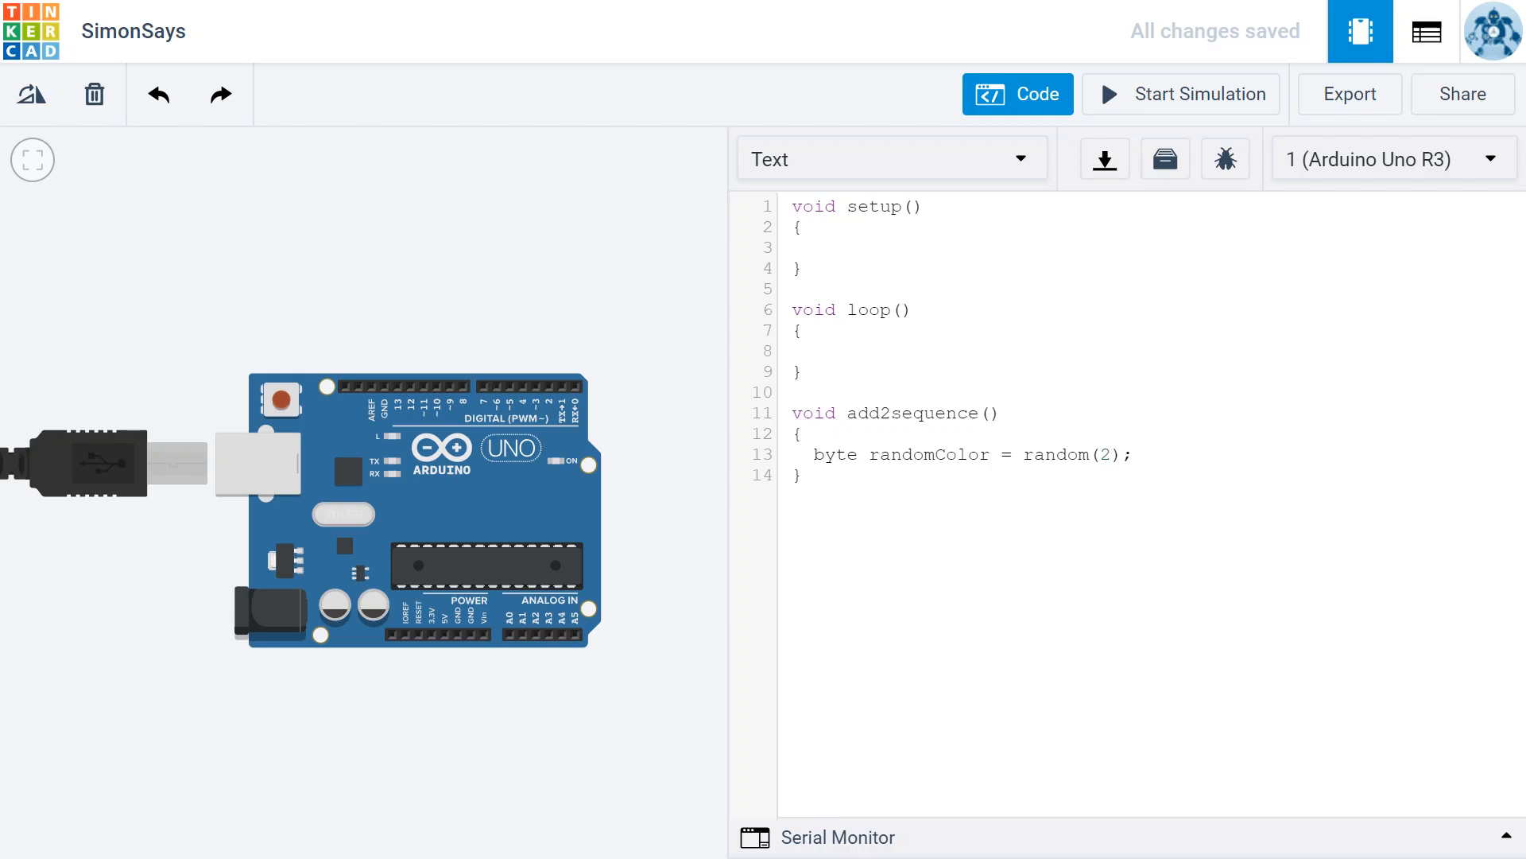
Add 'Serial.begin(9600);' to the sketch
text(Serial)
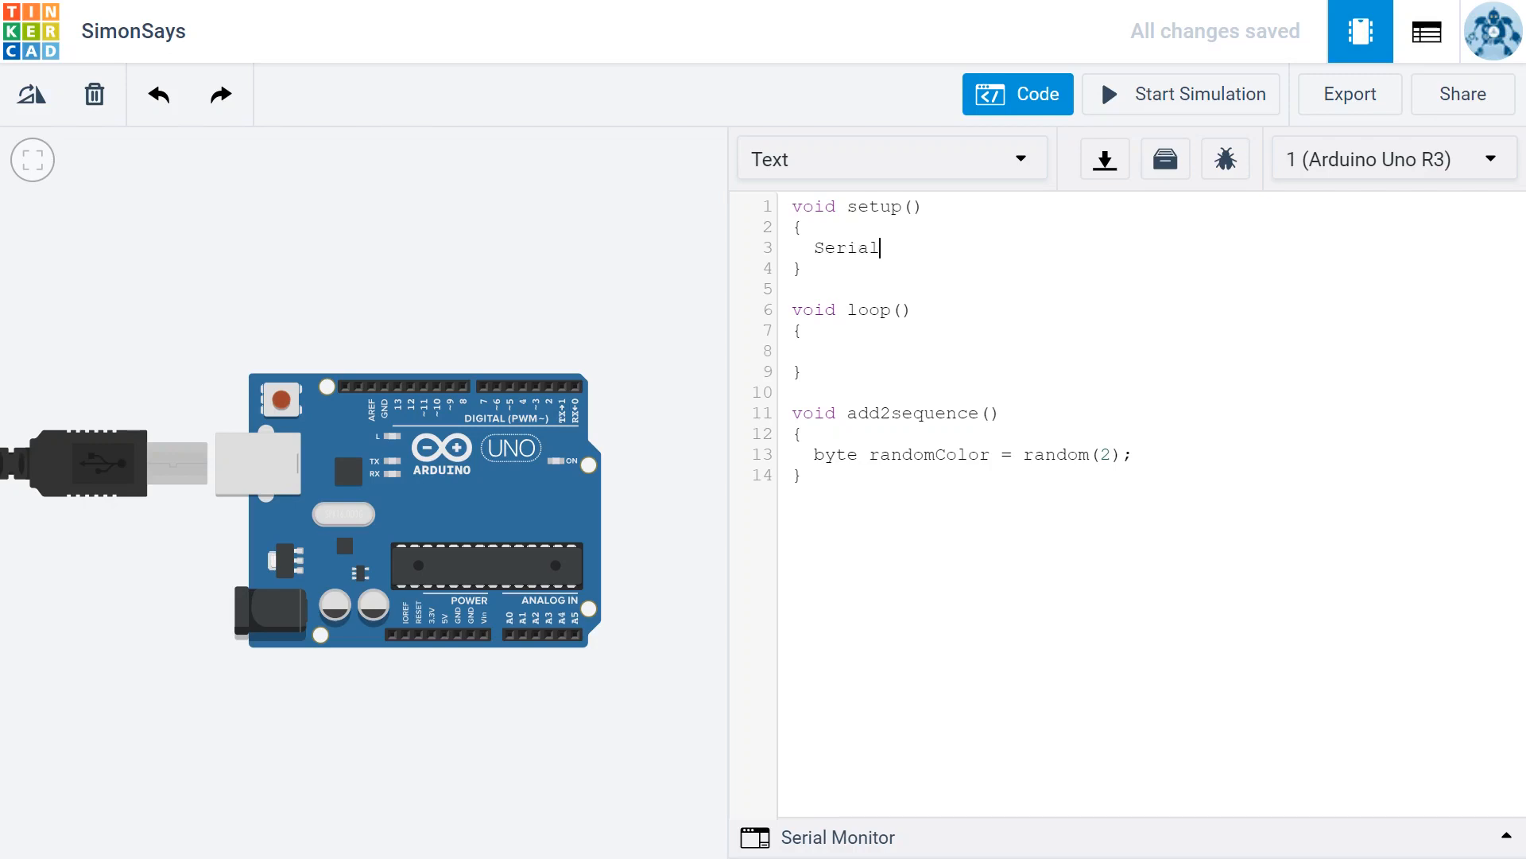
text(.)
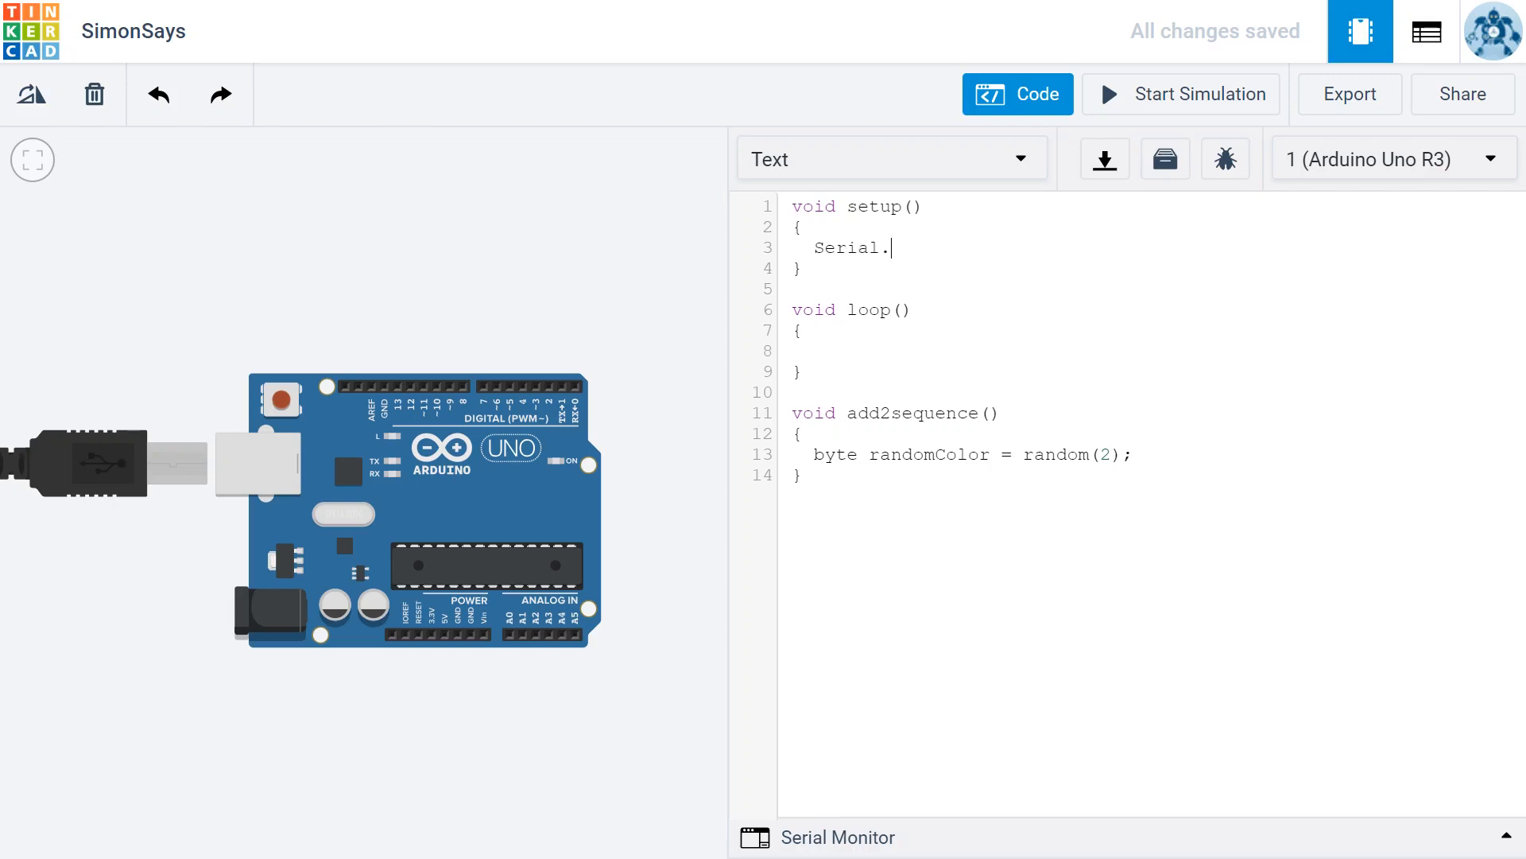
text(begin)
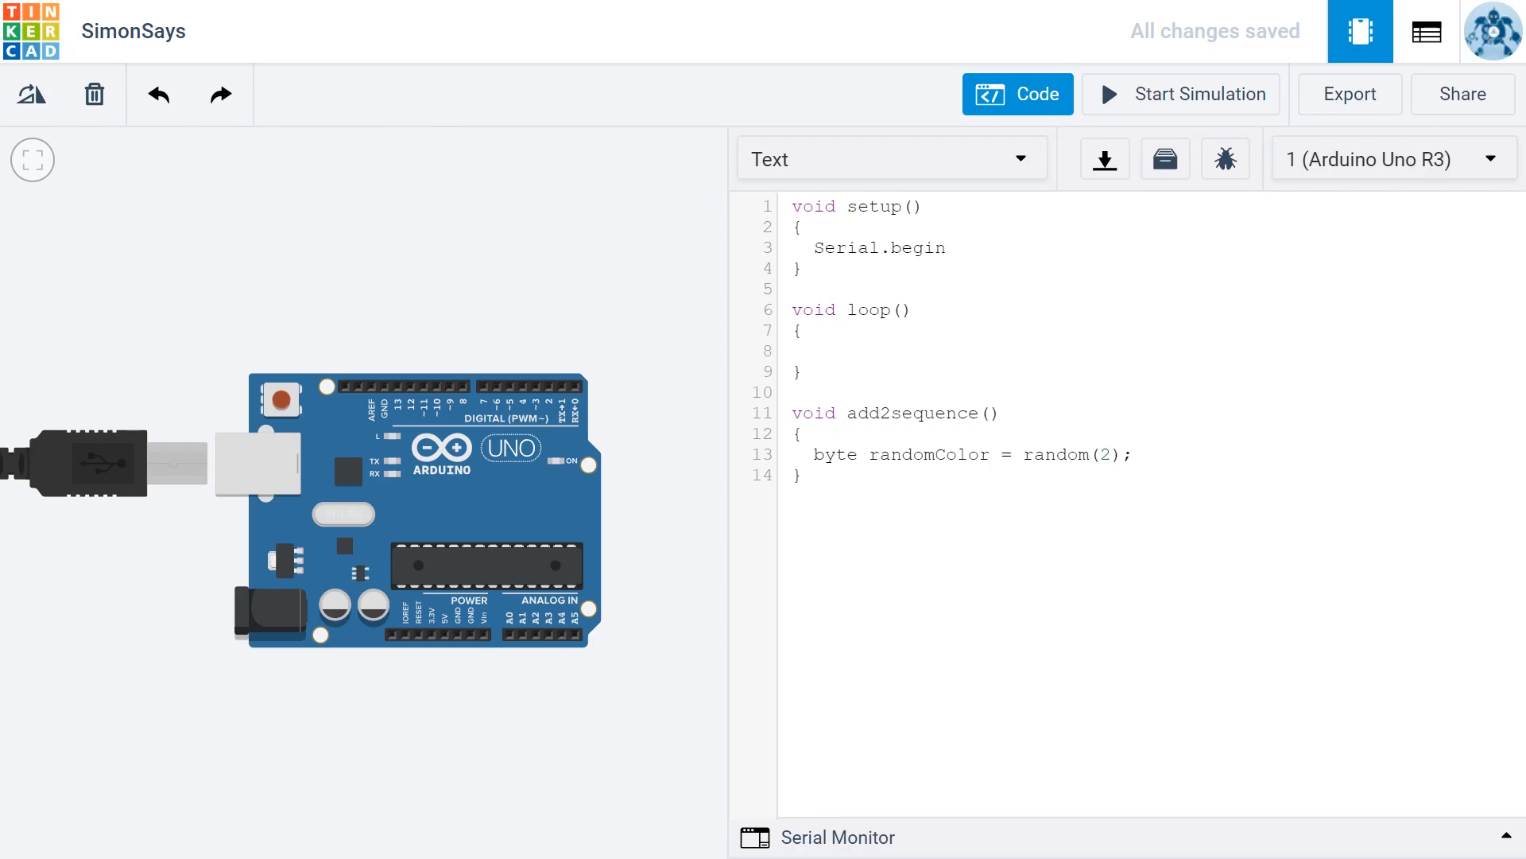
text((9600))
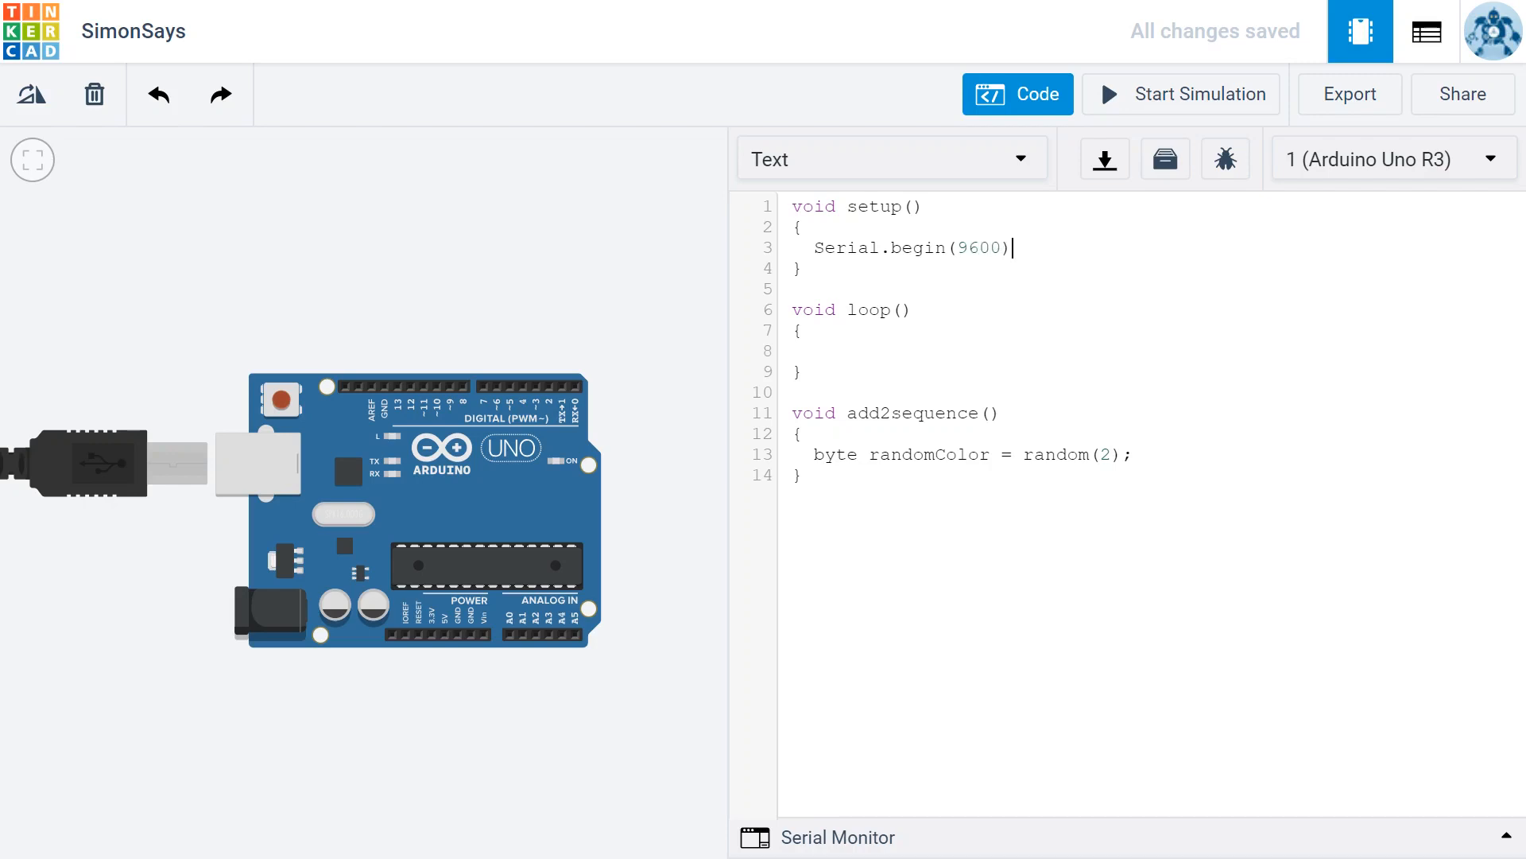
text(;)
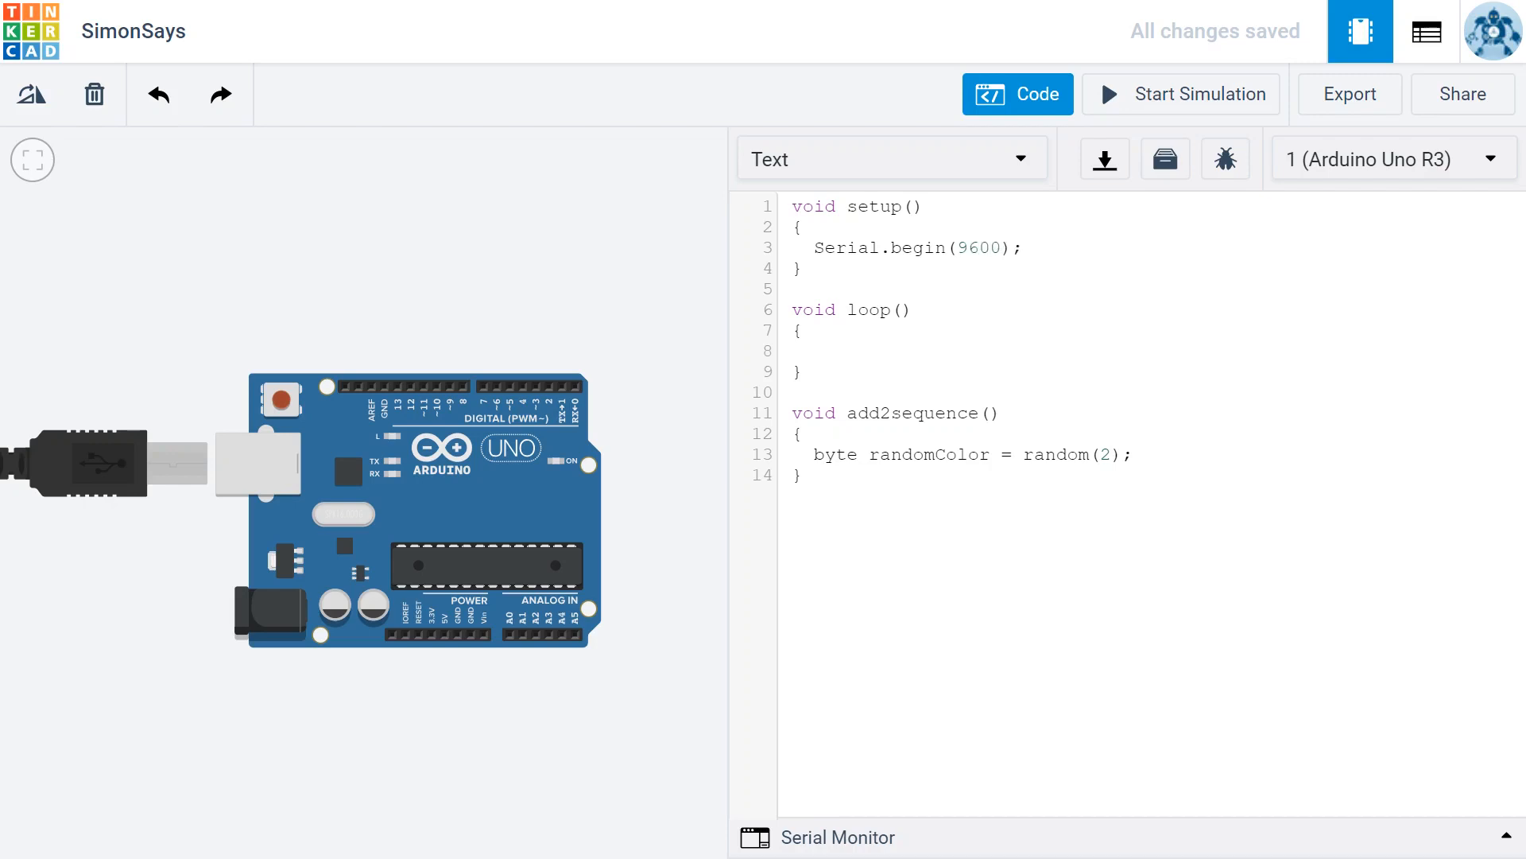
Add 'Serial.print(randomColor);' on a new line after the randomColor line
key(Enter)
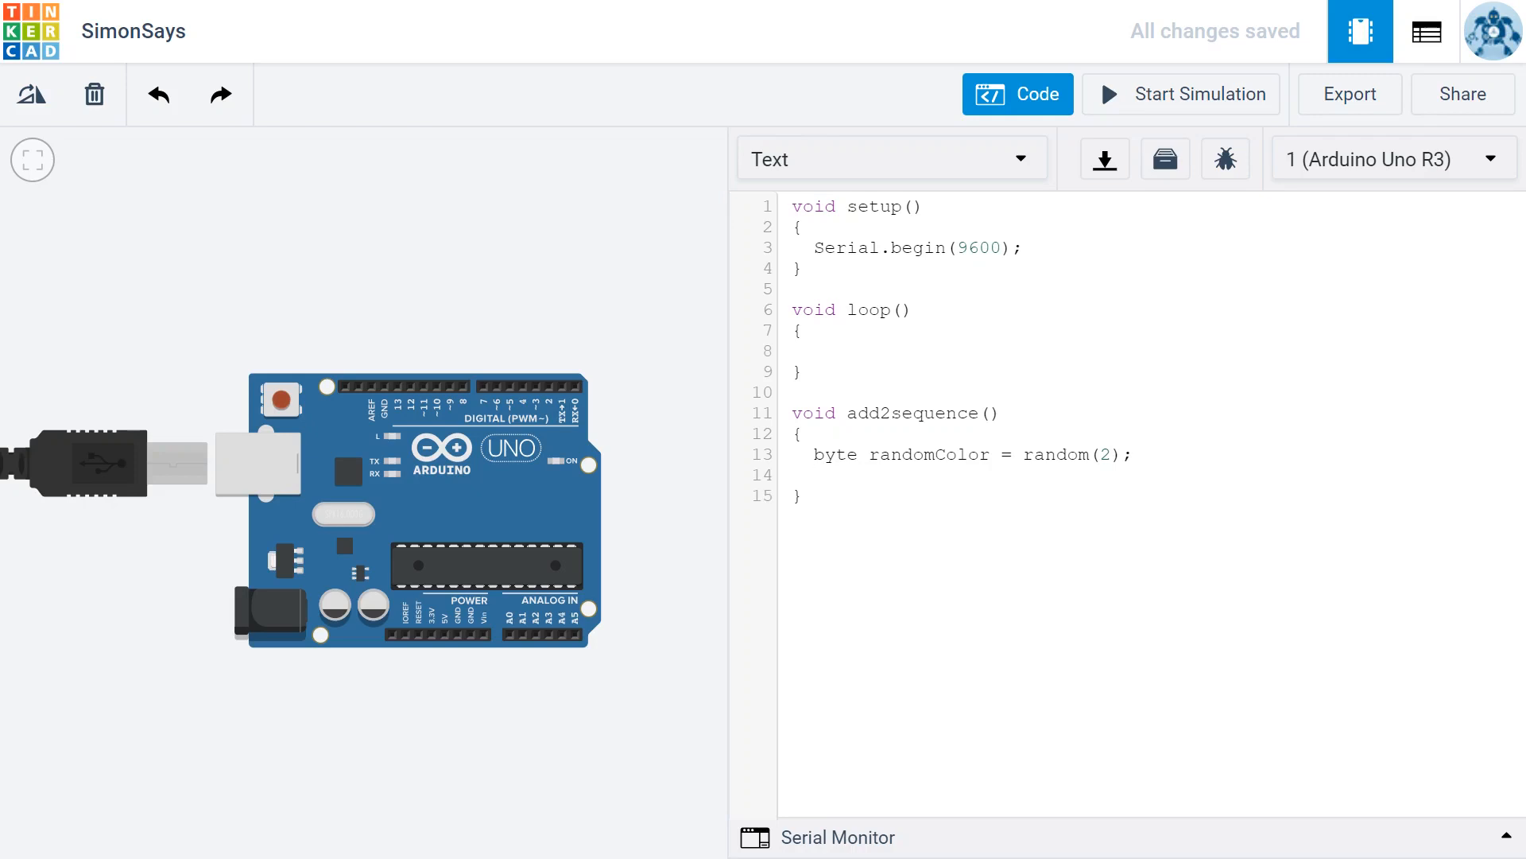
text(Serial.)
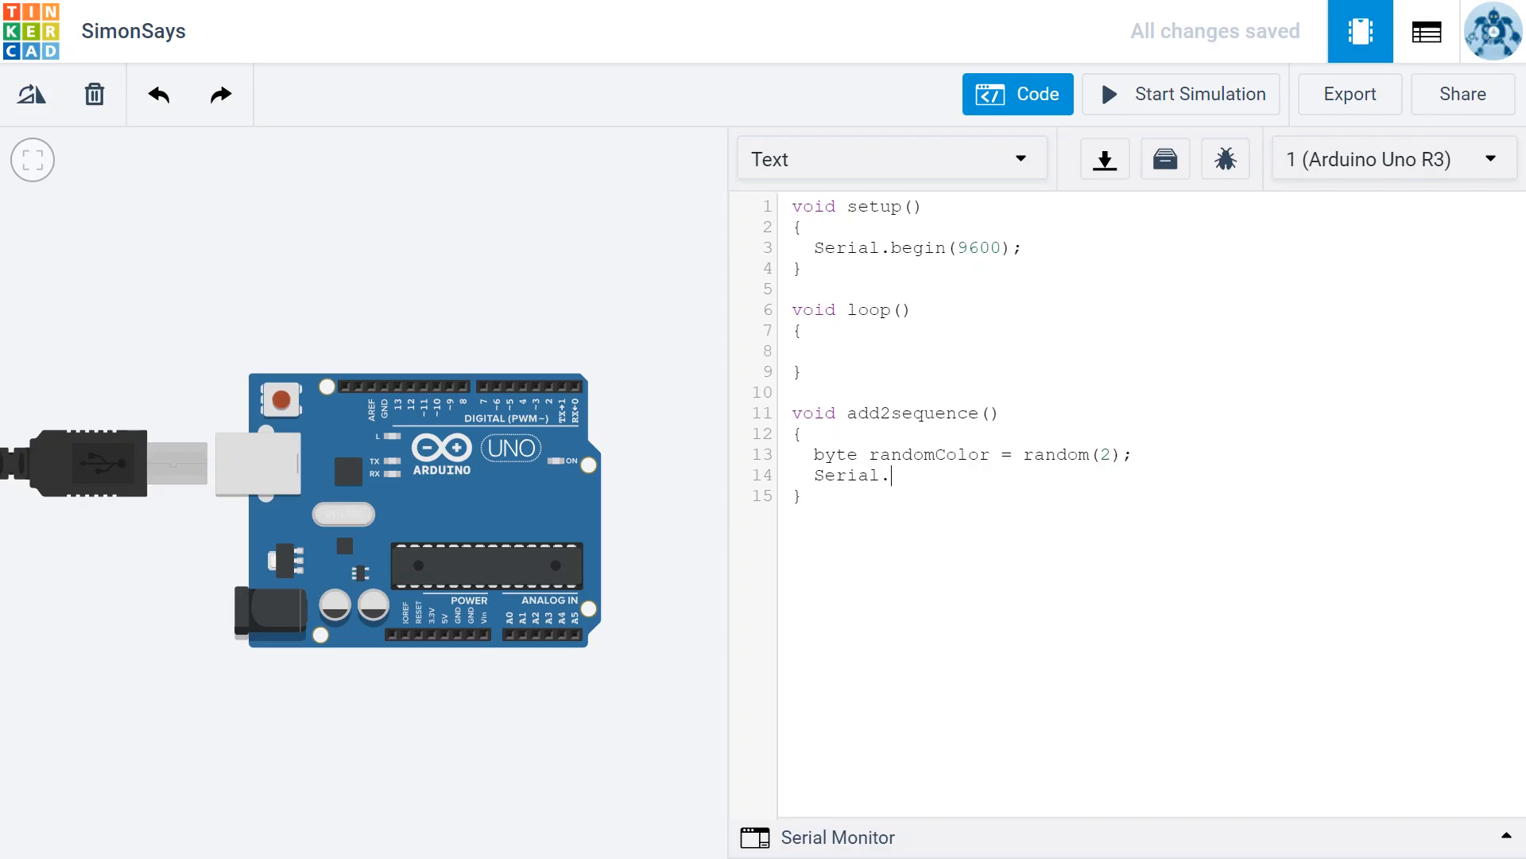
text(print)
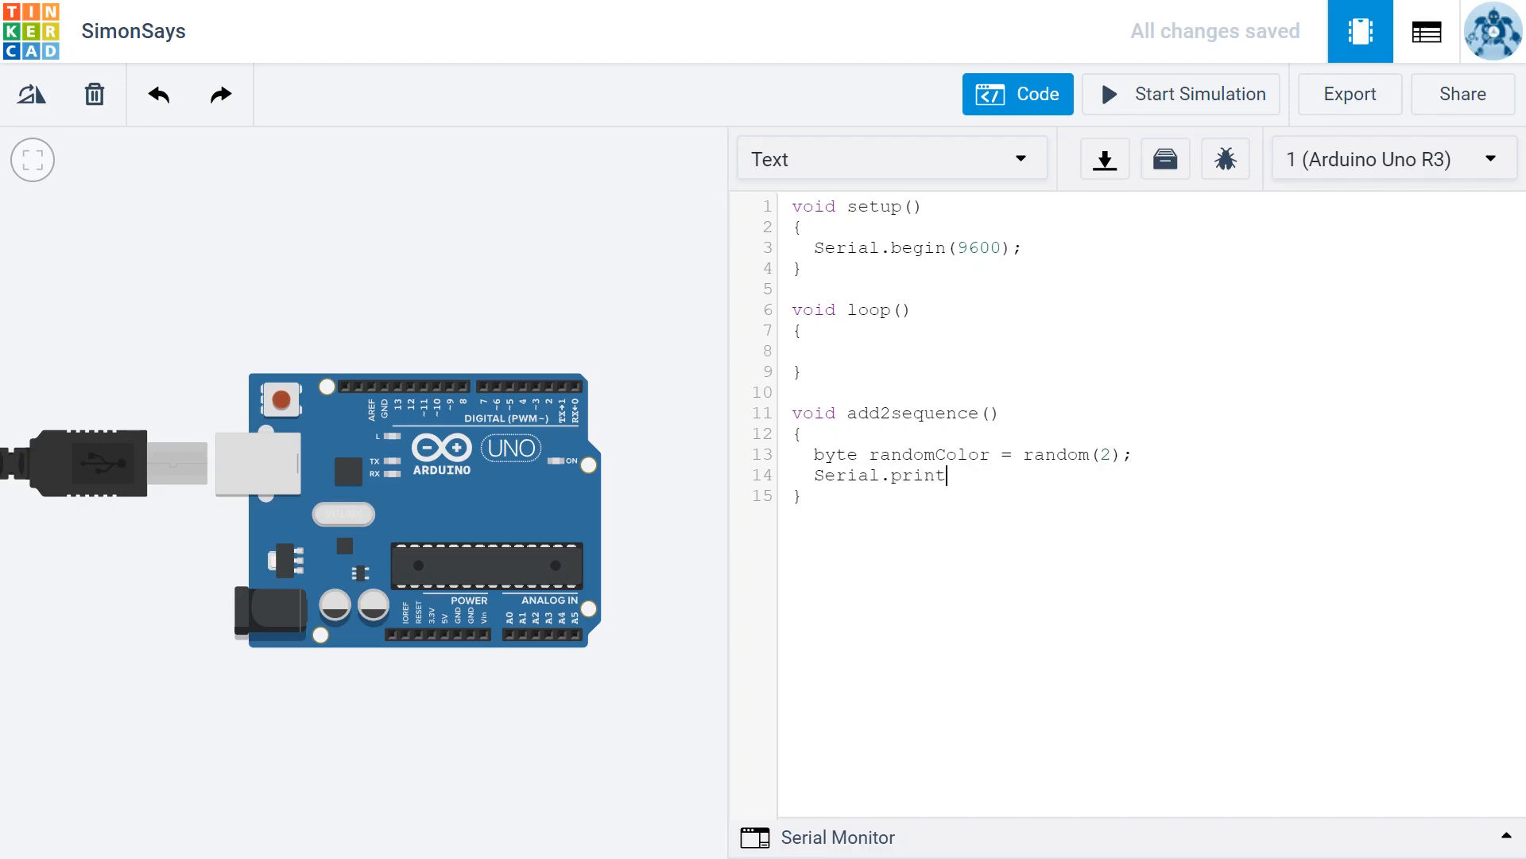
text(()
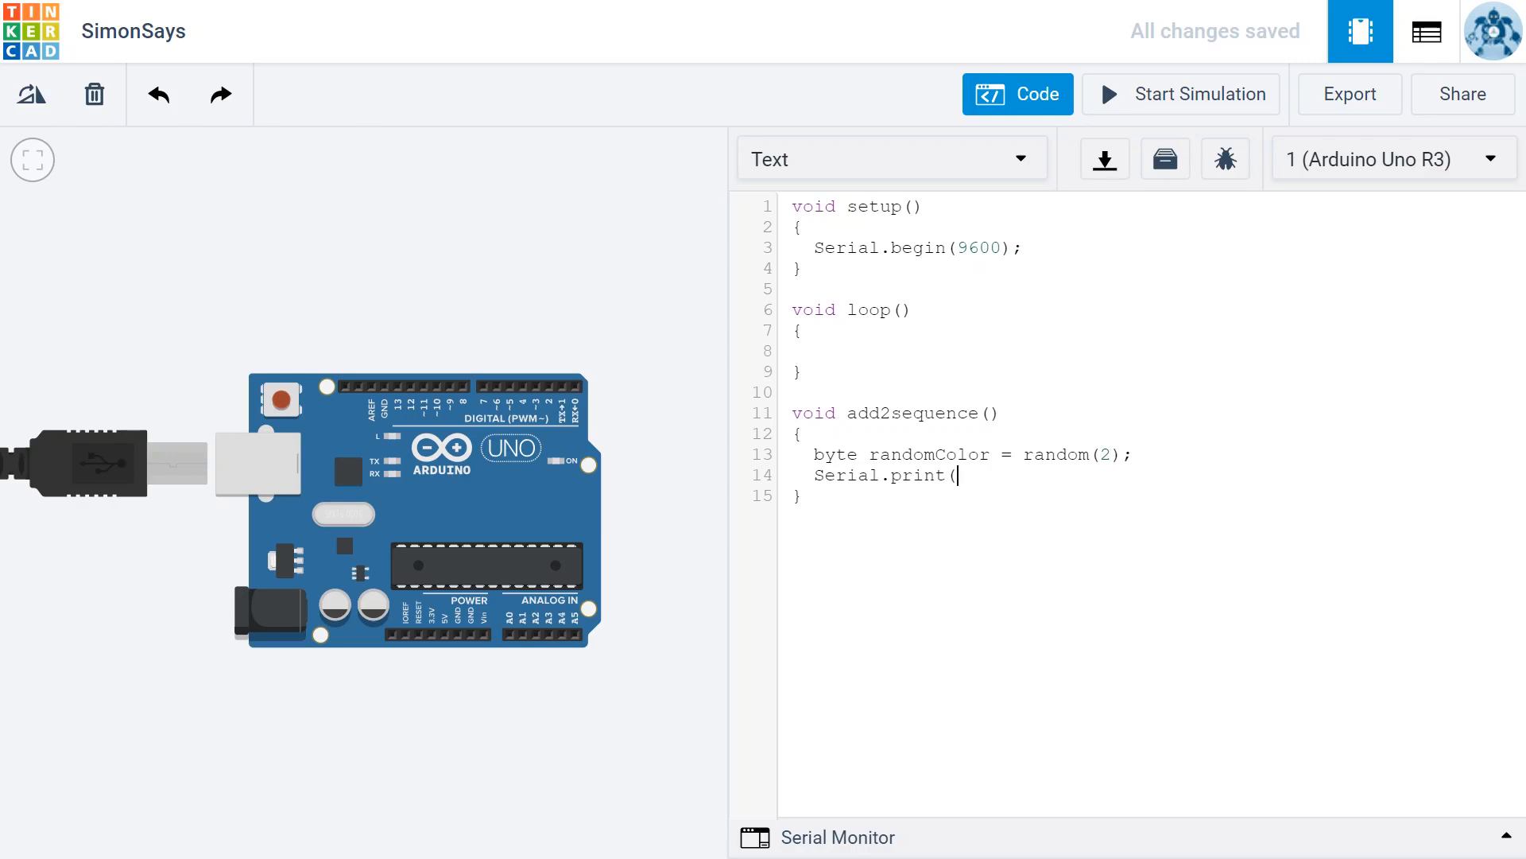
text(rando)
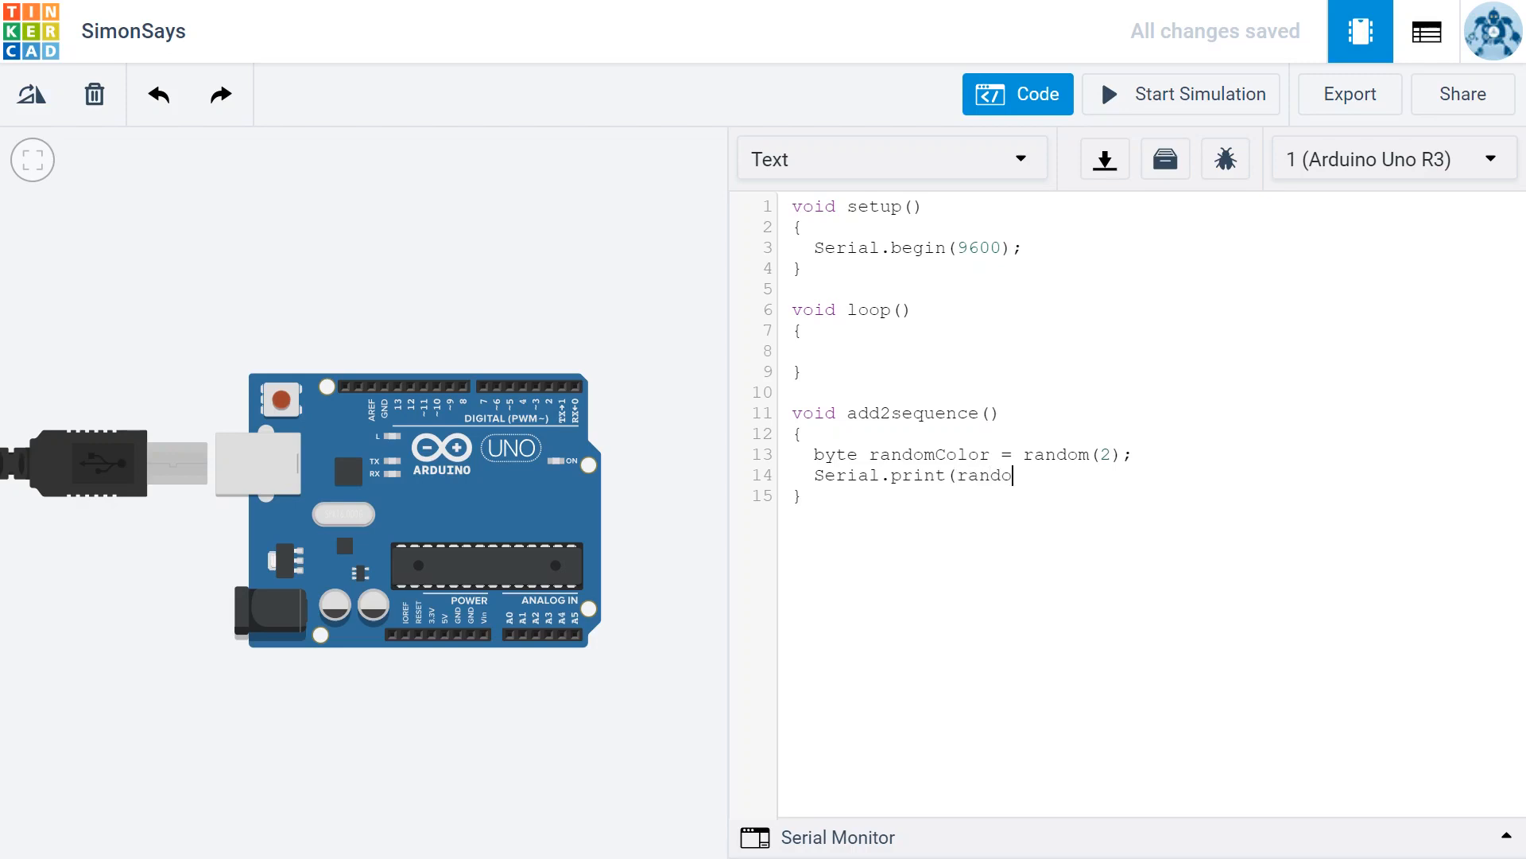
text(mColor)
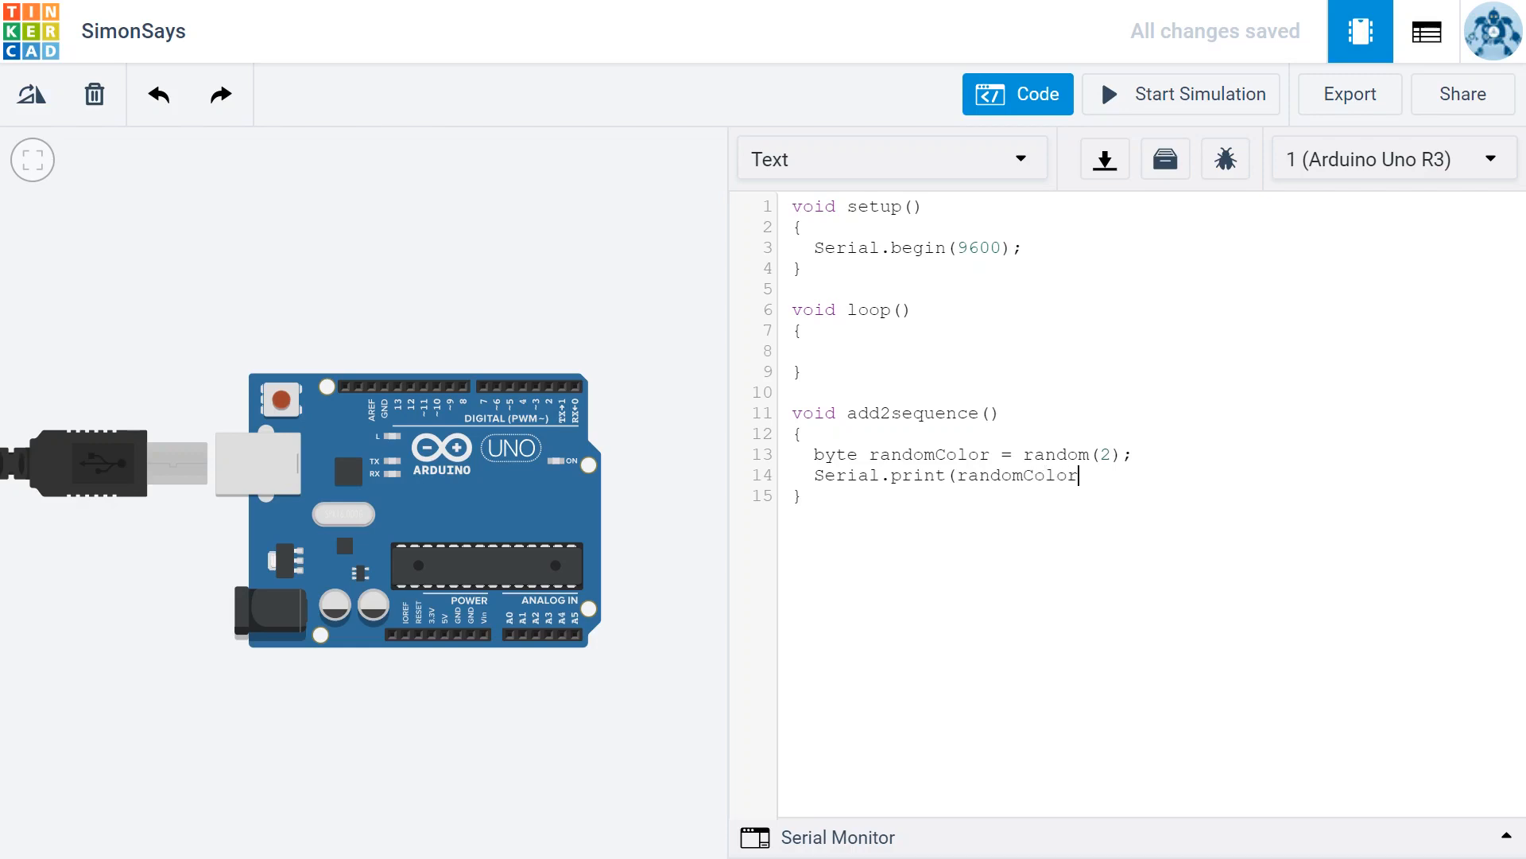
text();)
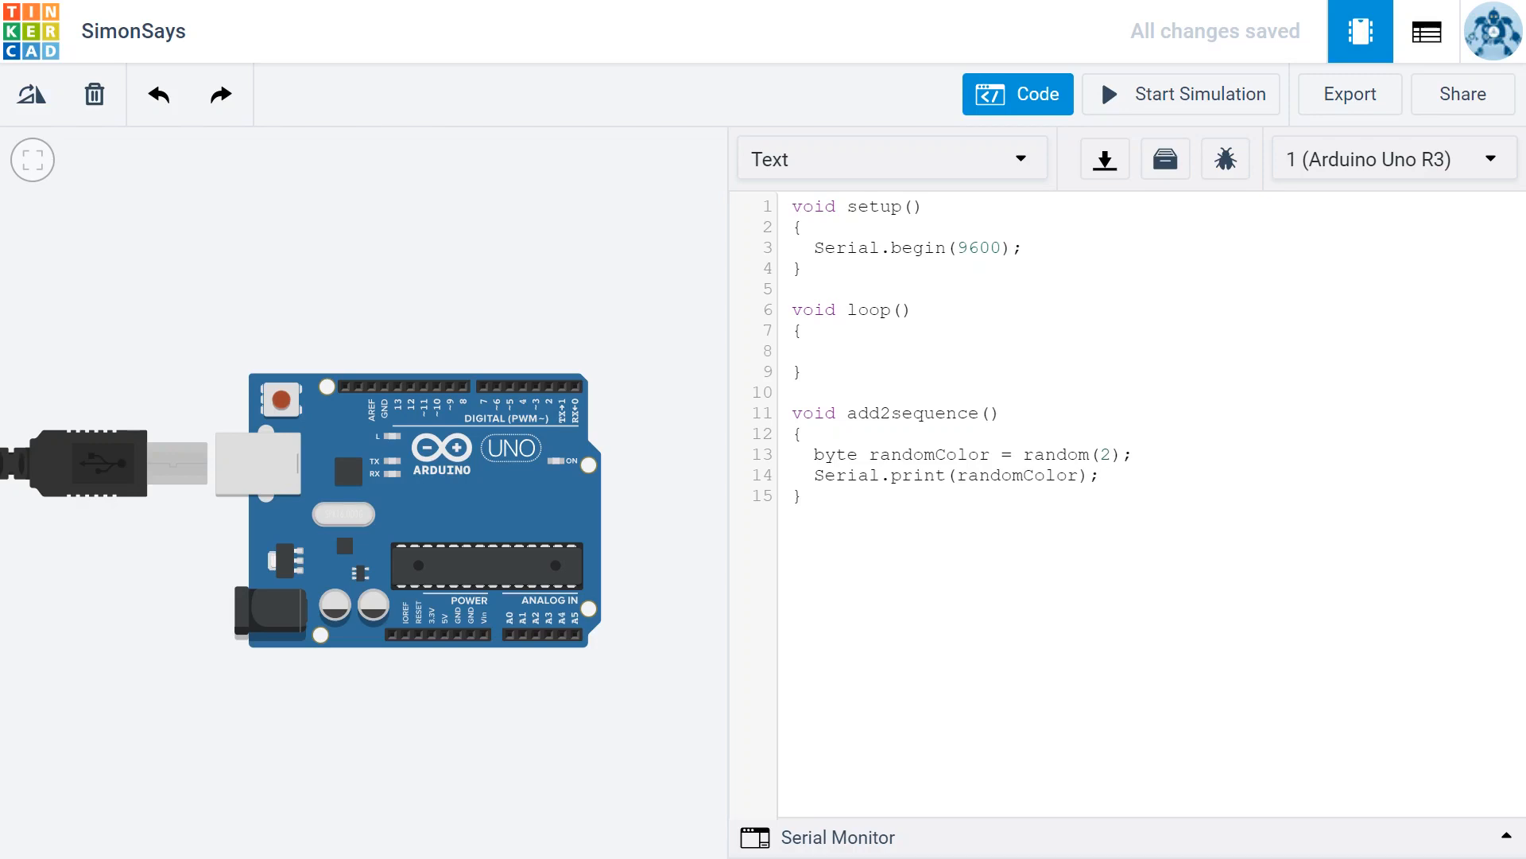
click(1098, 475)
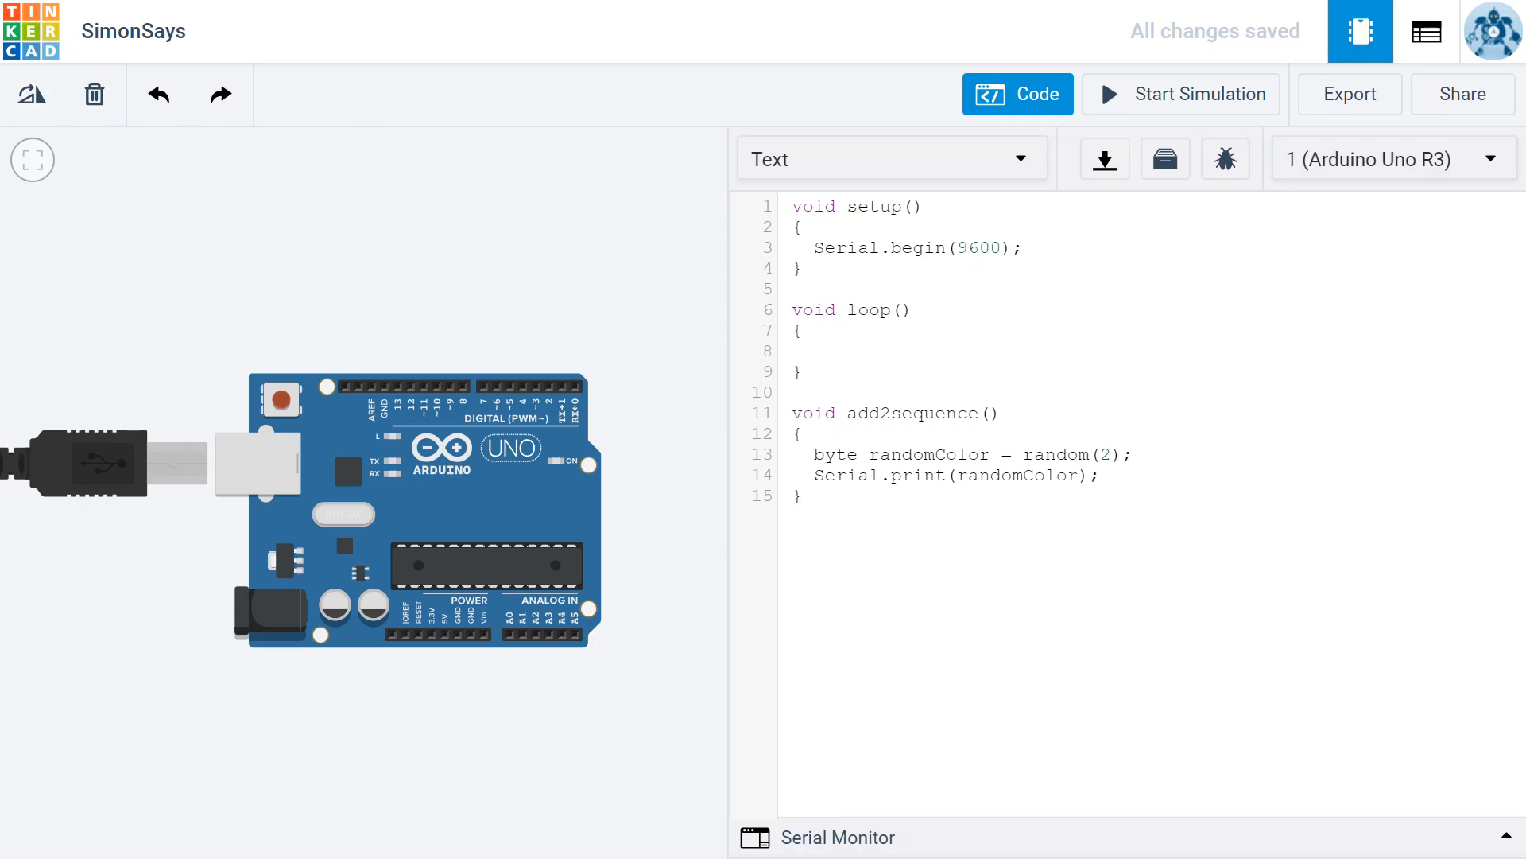
Call 'add2sequence();' inside loop() and open the Serial Monitor panel
click(815, 351)
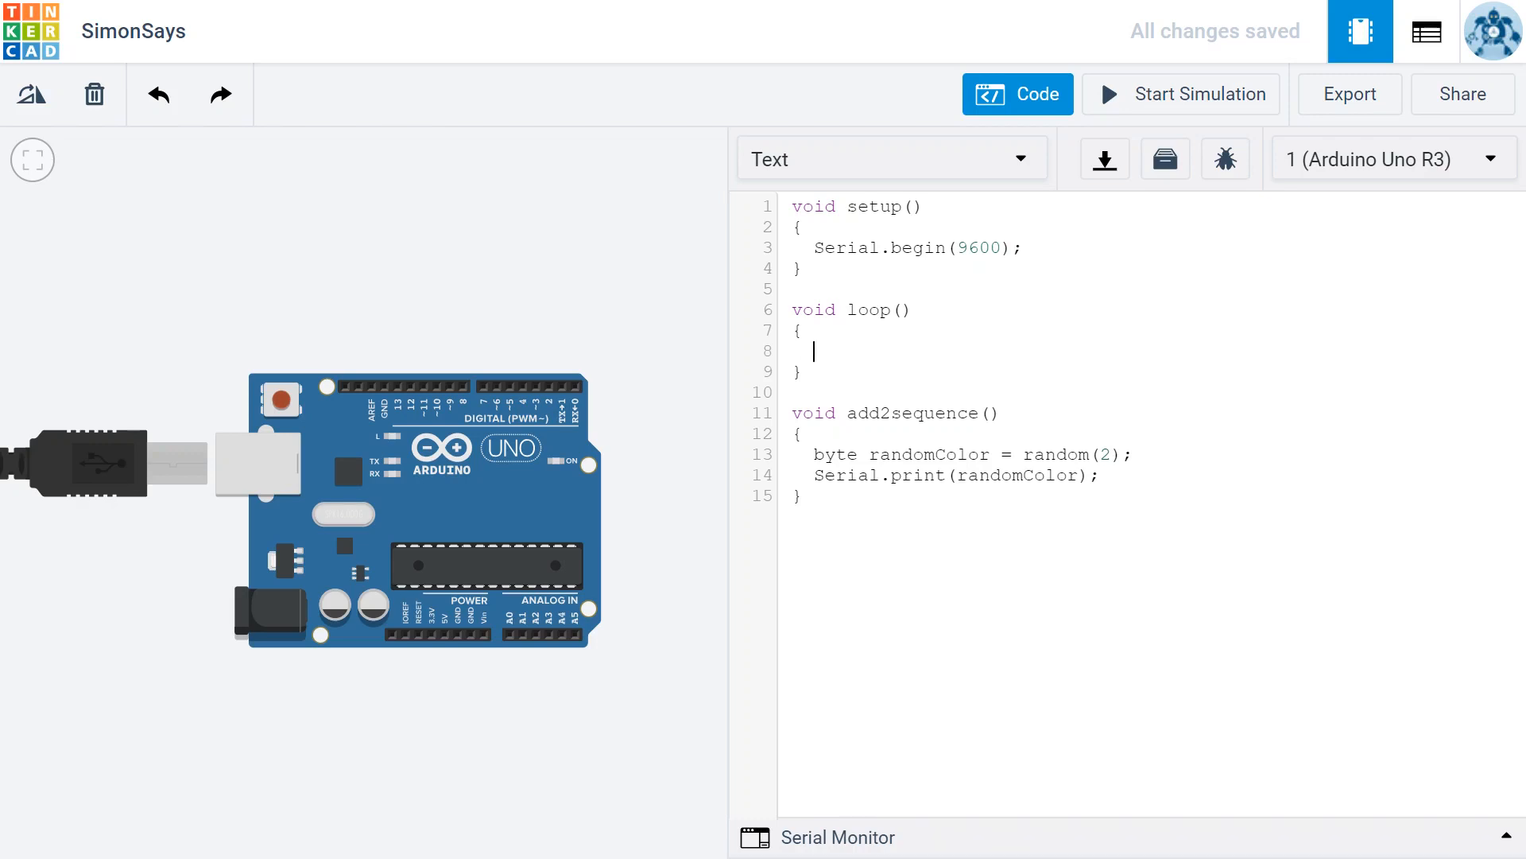
text(add2)
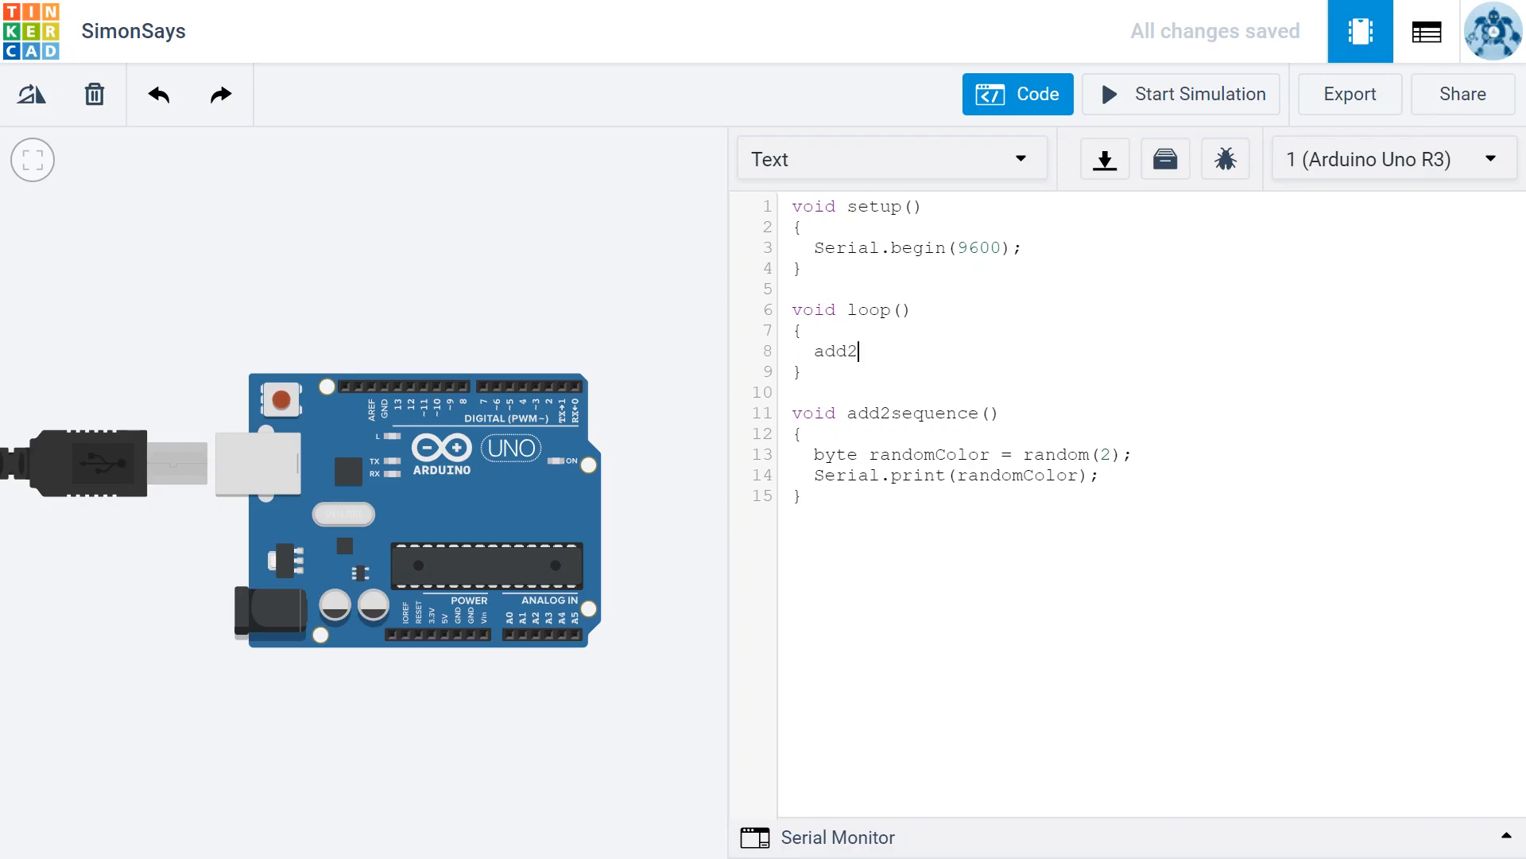
text(S)
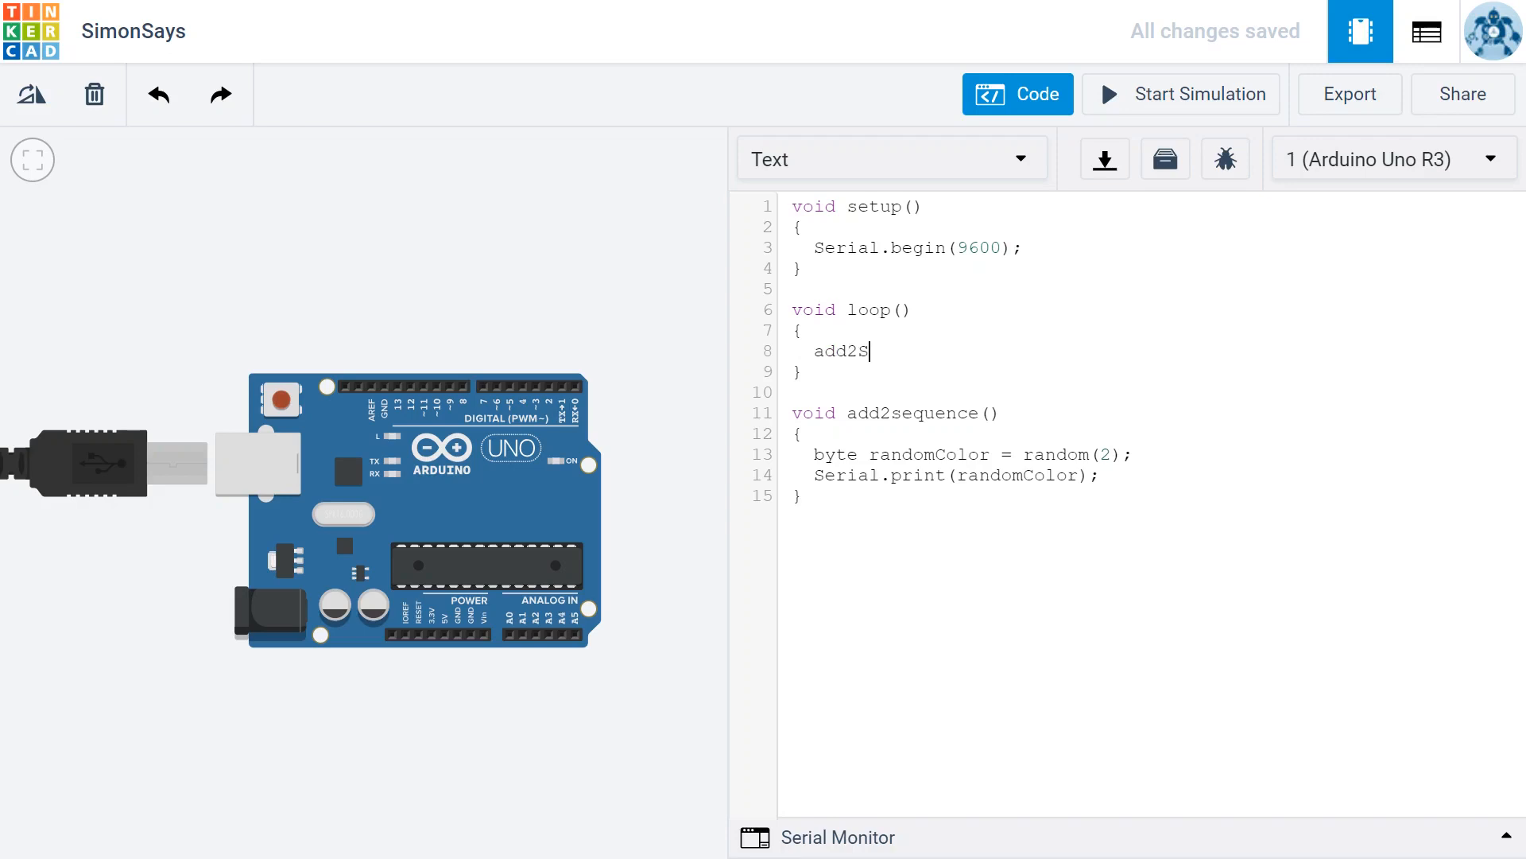
text(equence)
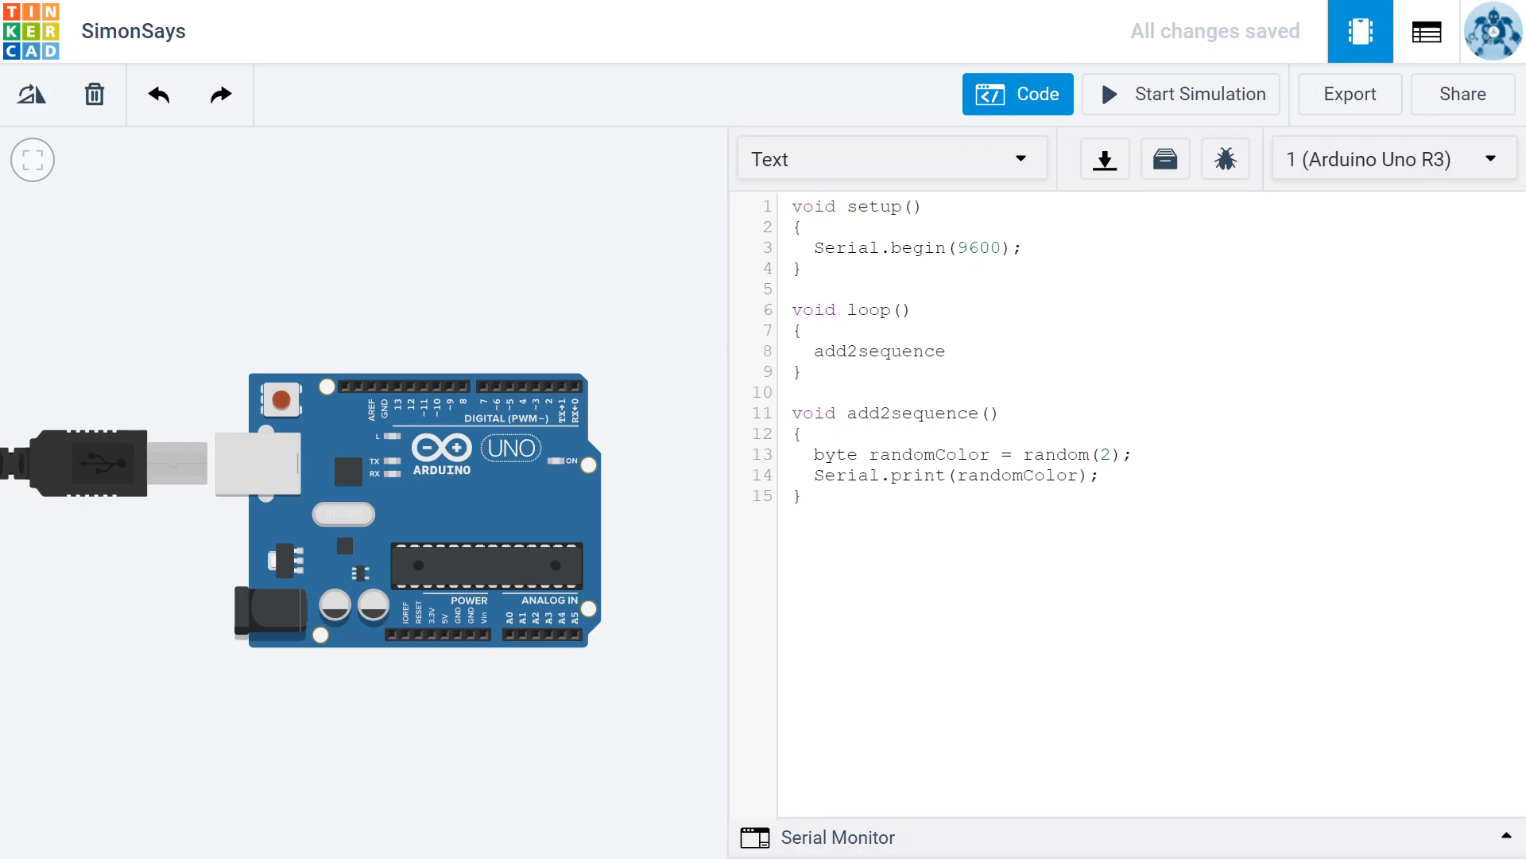
text(())
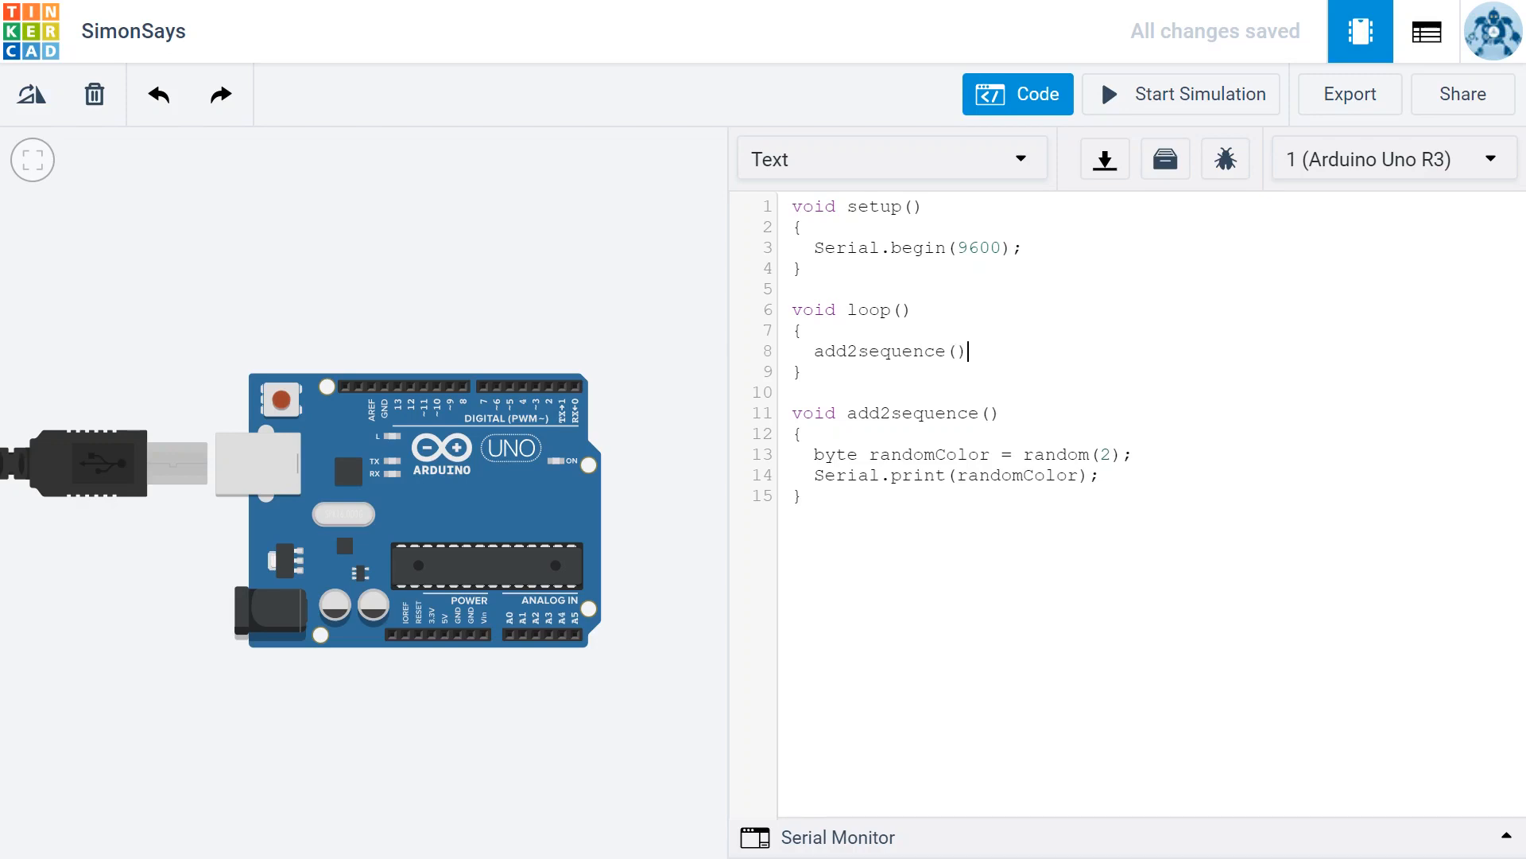
text(;)
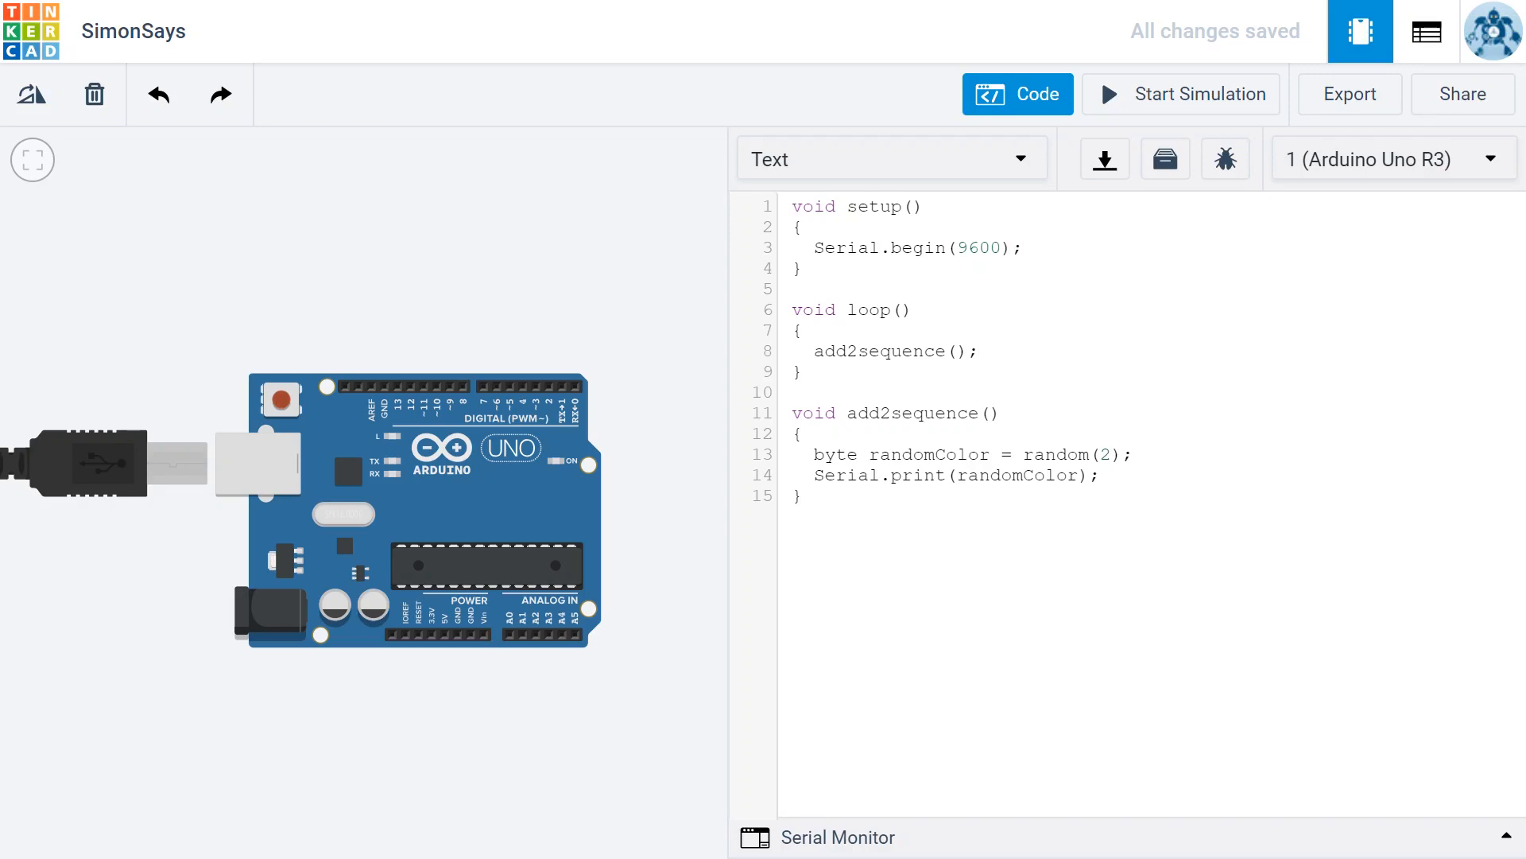
click(979, 351)
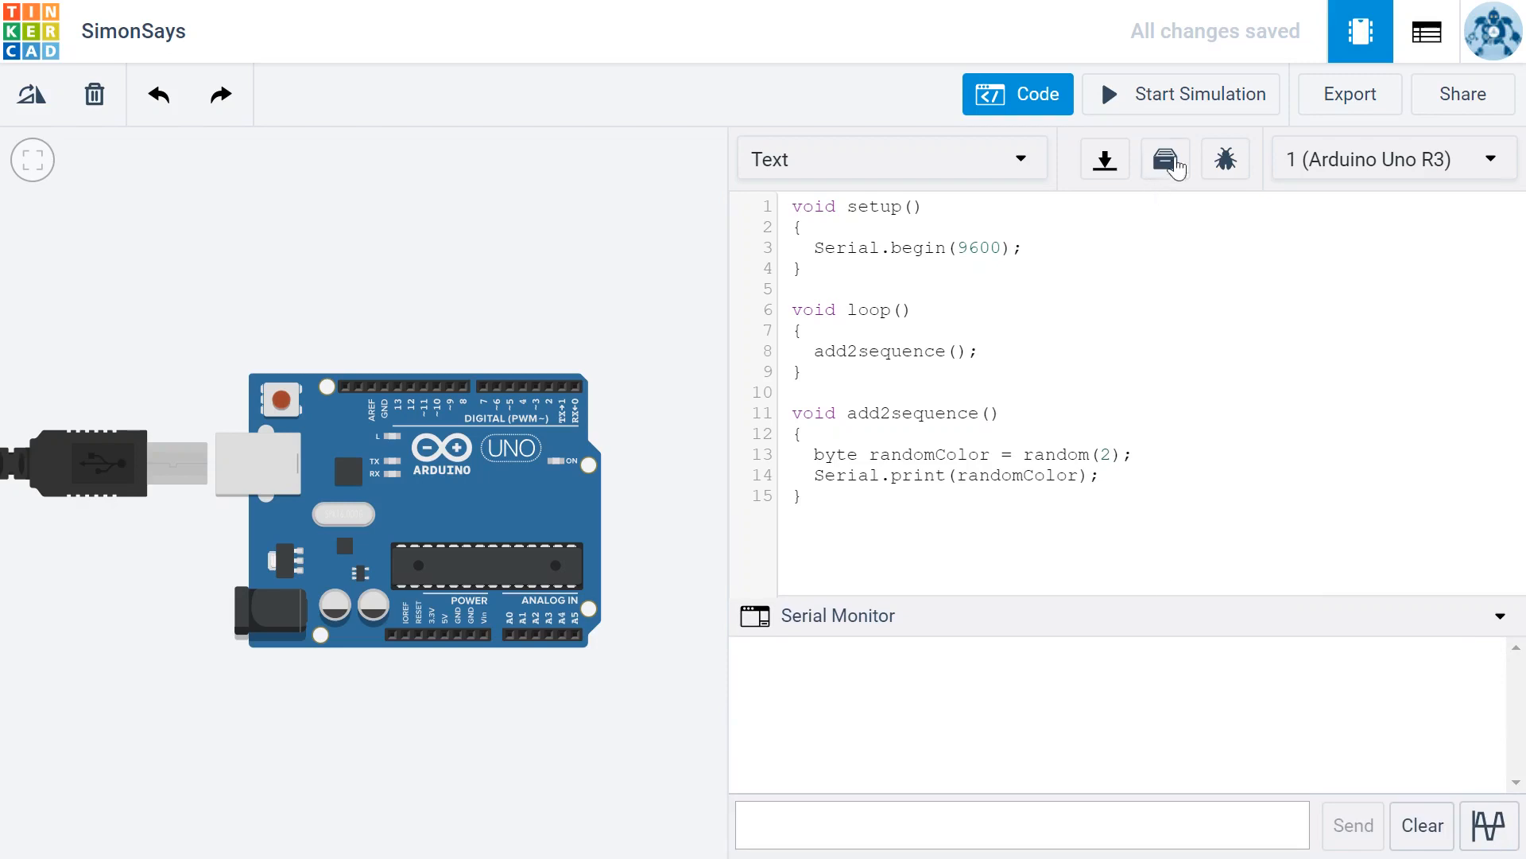
Start the simulation, let random 0s and 1s print, then stop it
click(1181, 93)
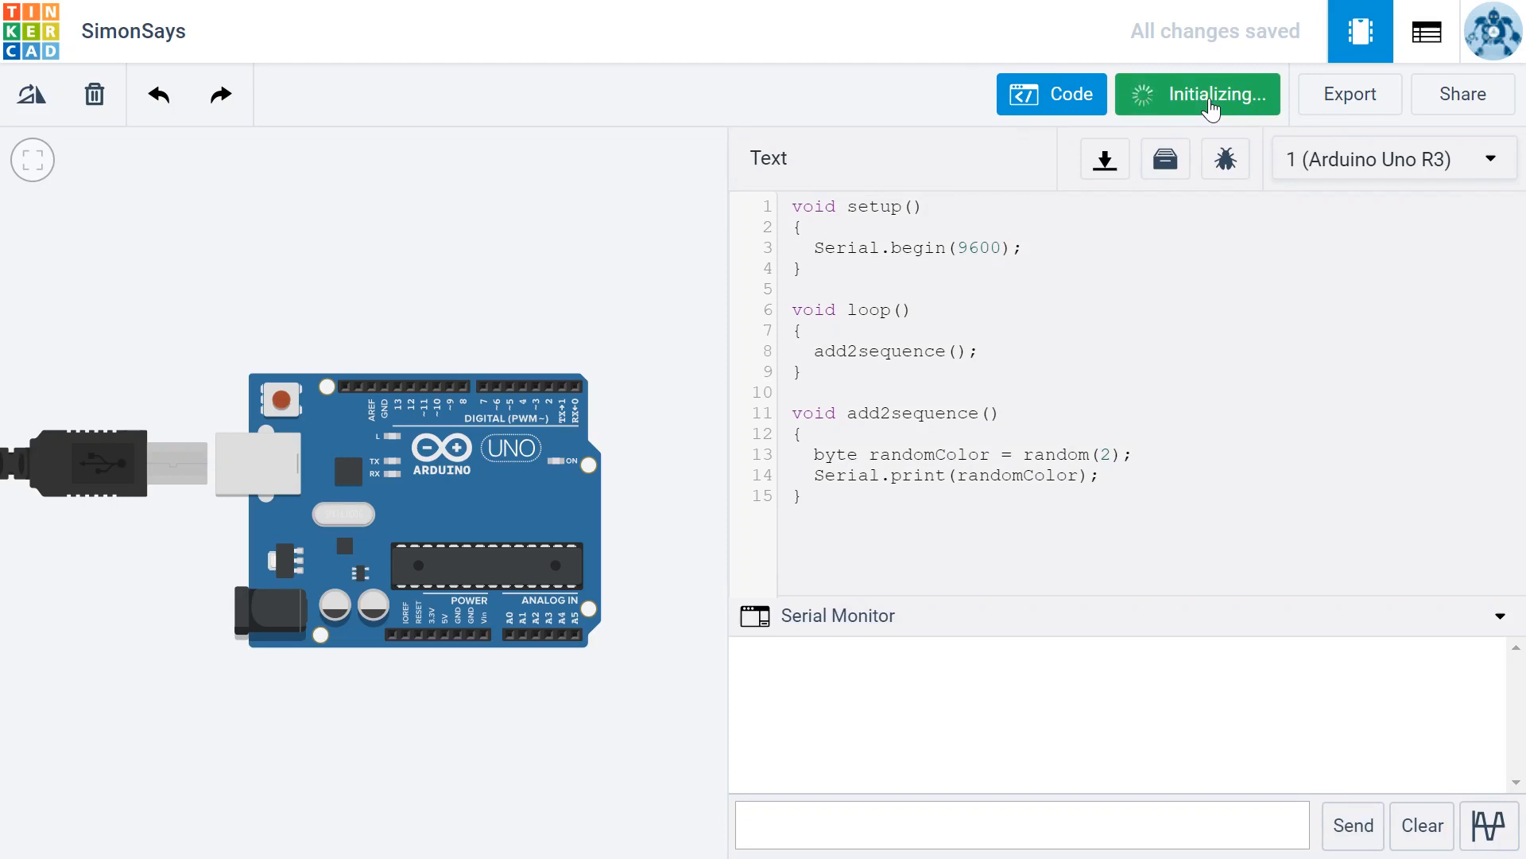
click(1198, 94)
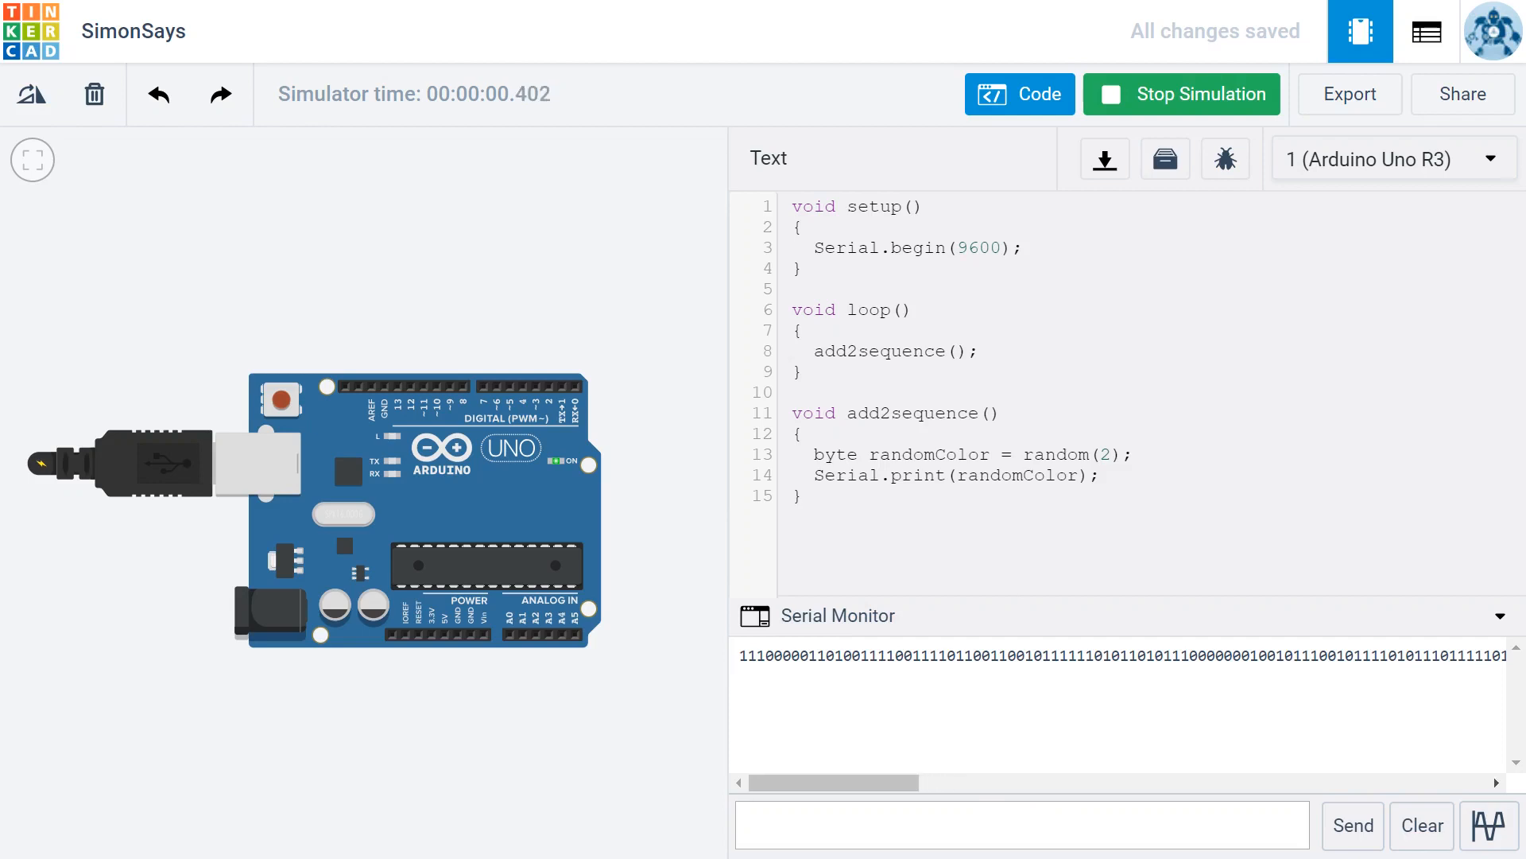
mouse_move(1192, 94)
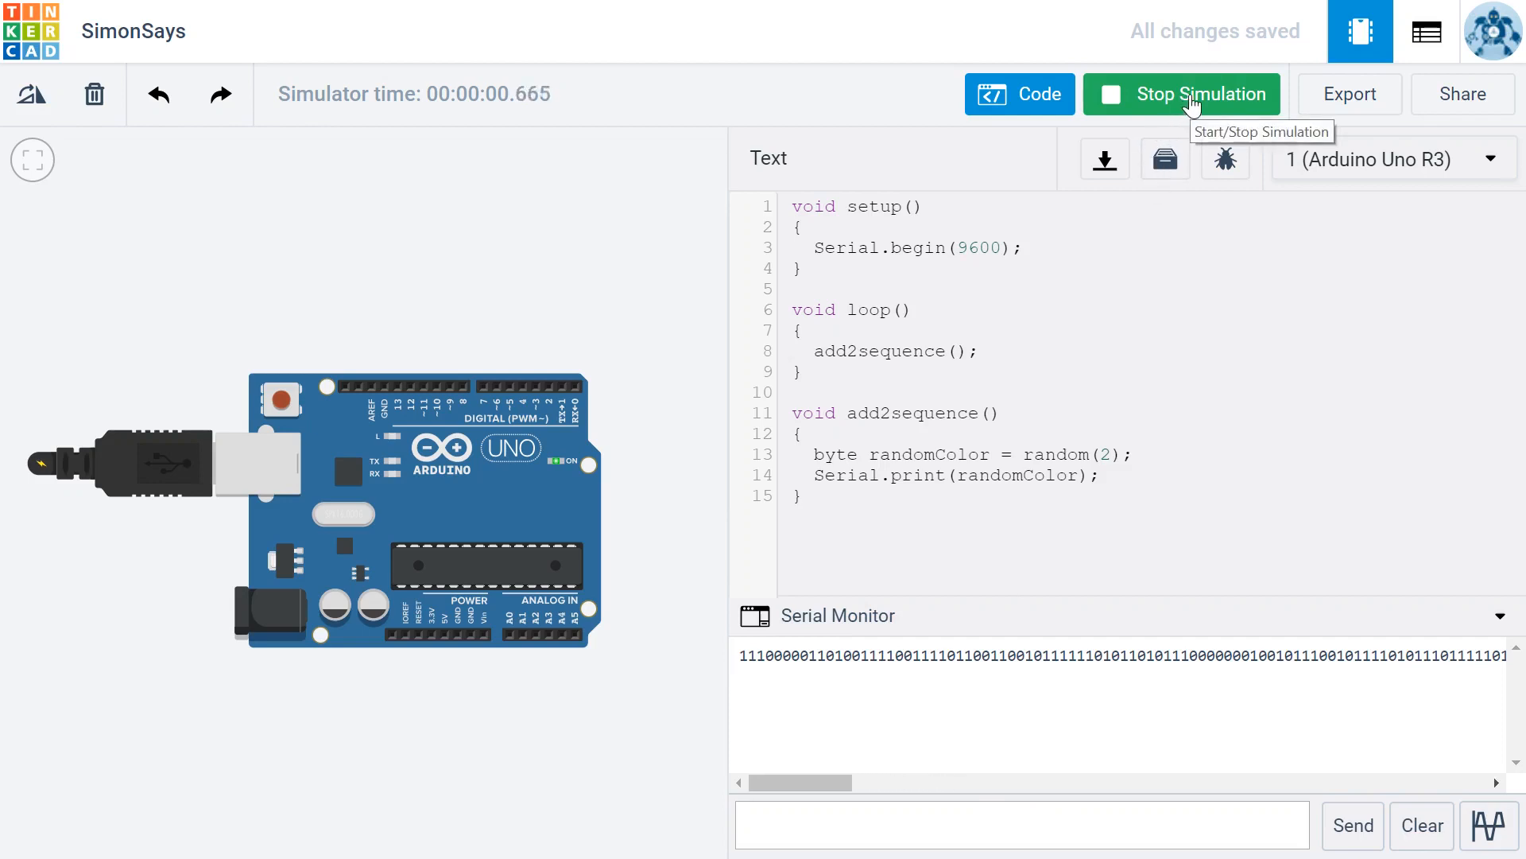
click(1180, 94)
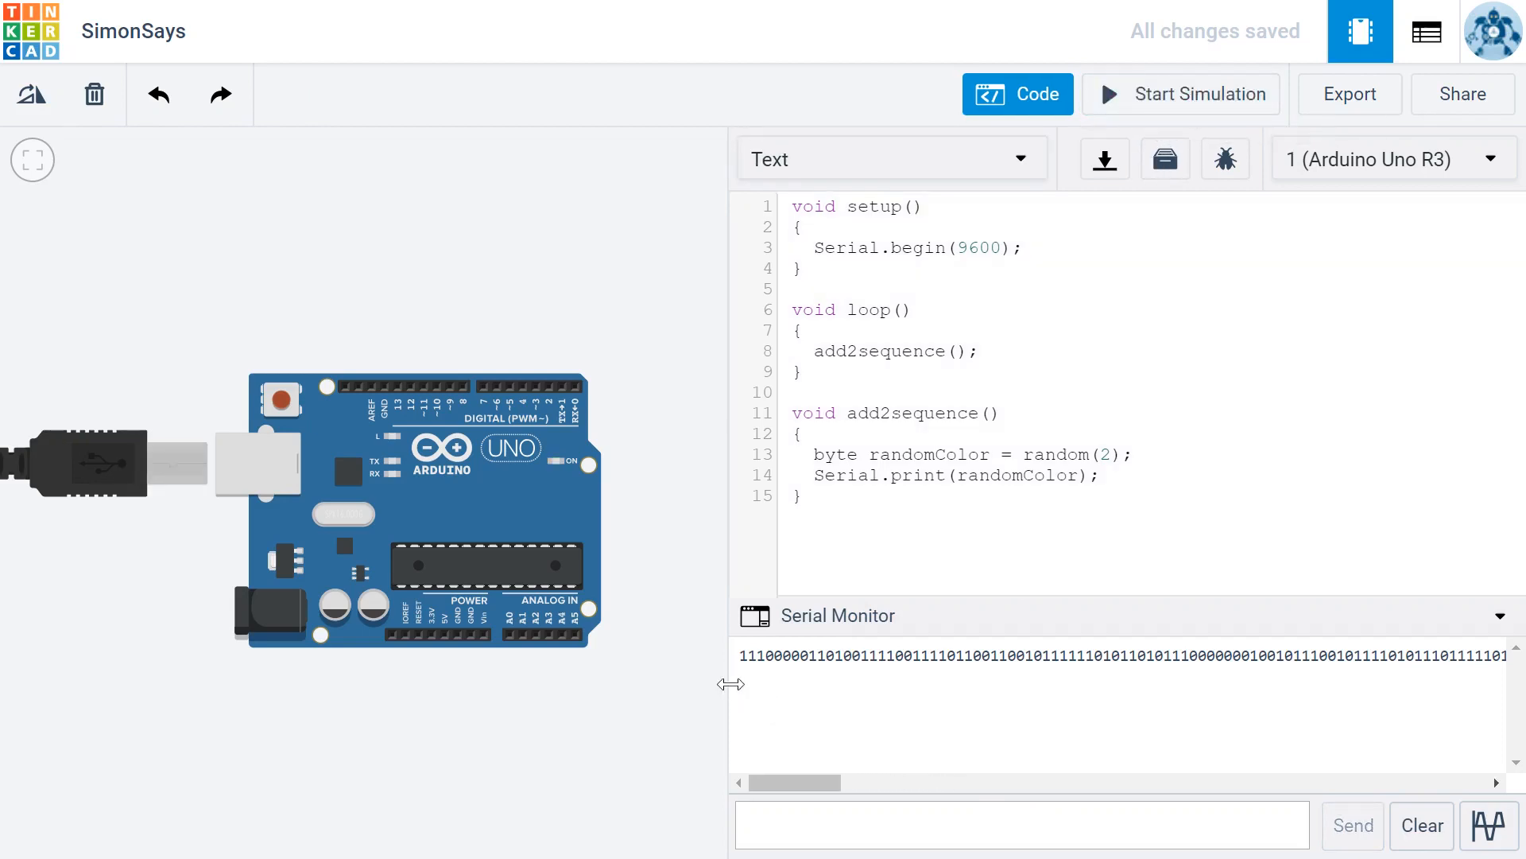
mouse_move(758, 683)
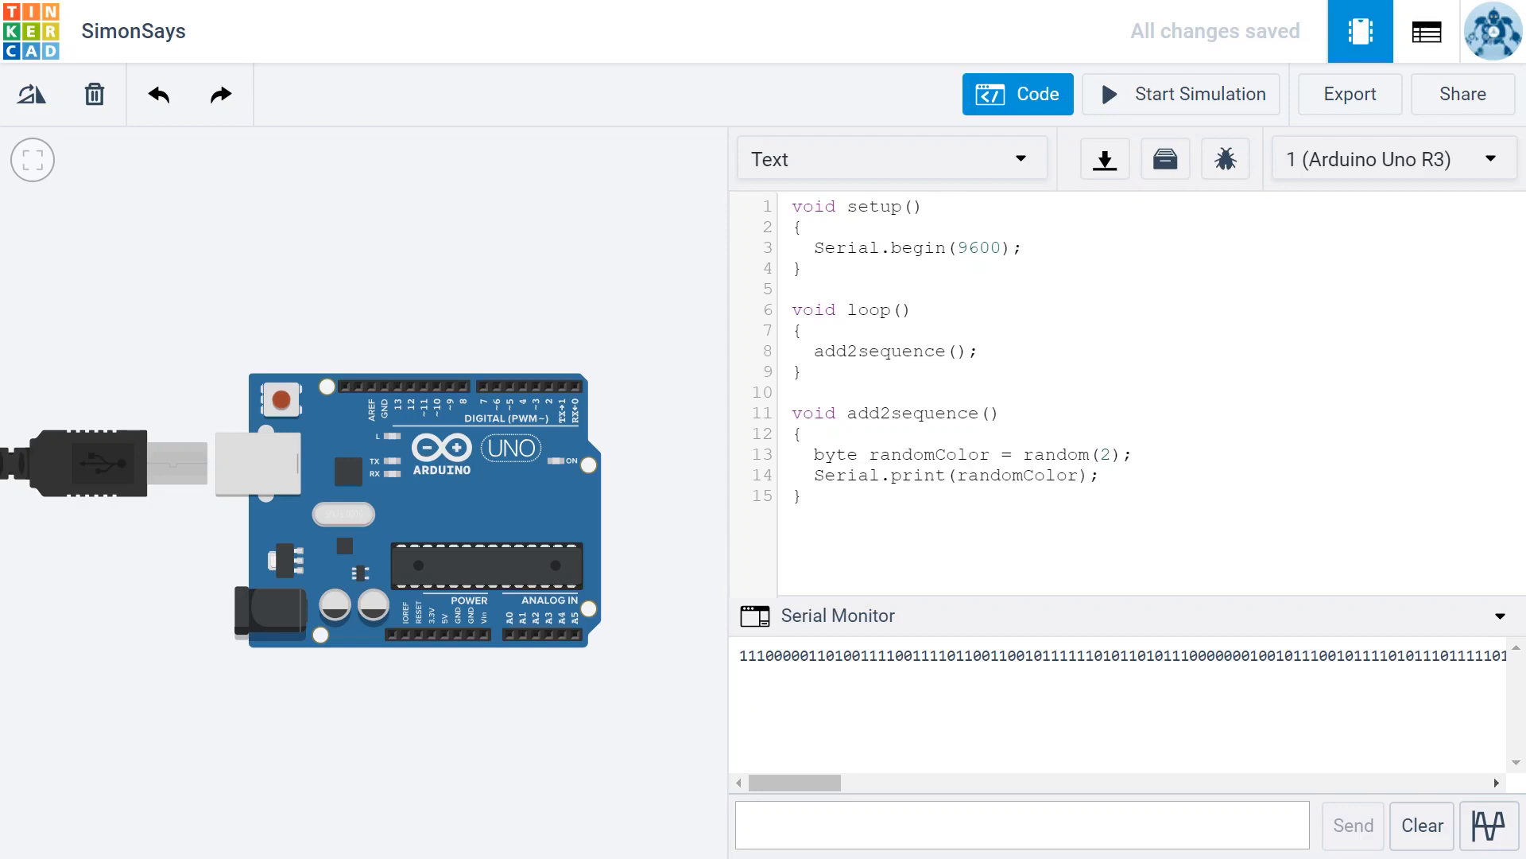
mouse_move(851, 703)
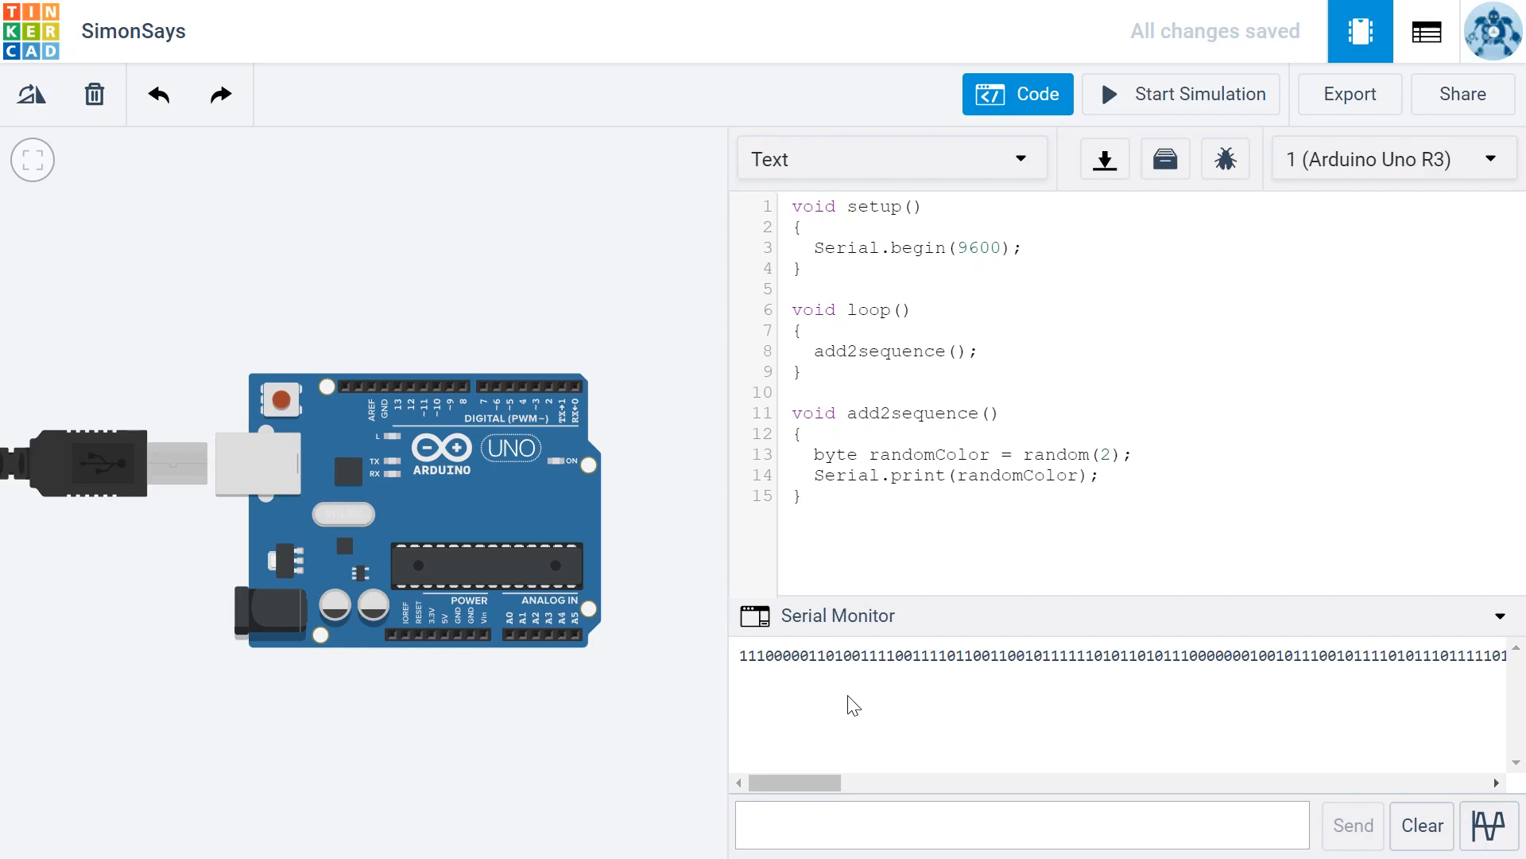
mouse_move(954, 621)
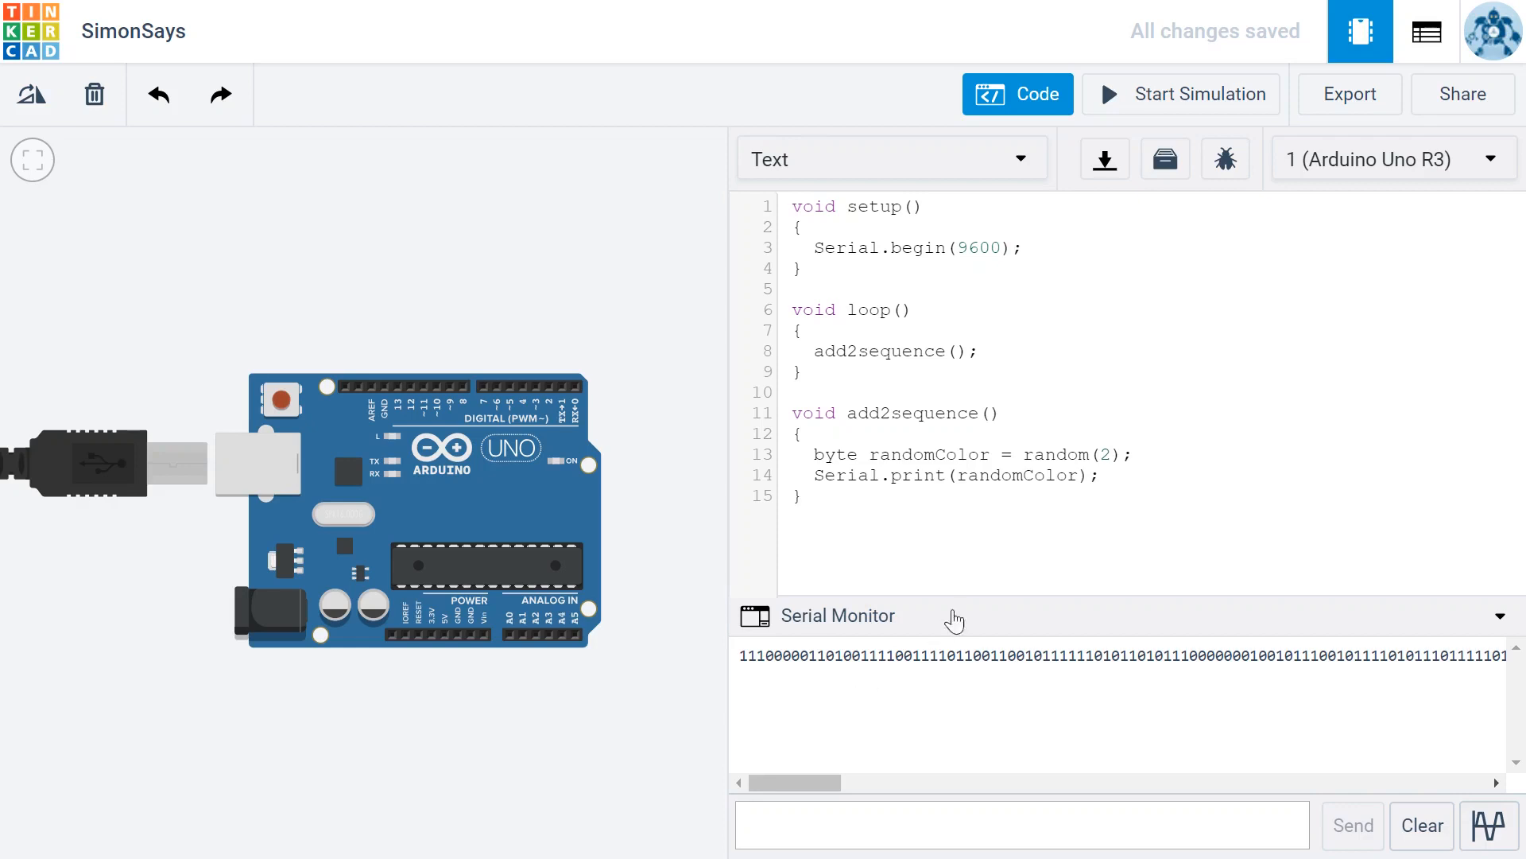
mouse_move(1029, 574)
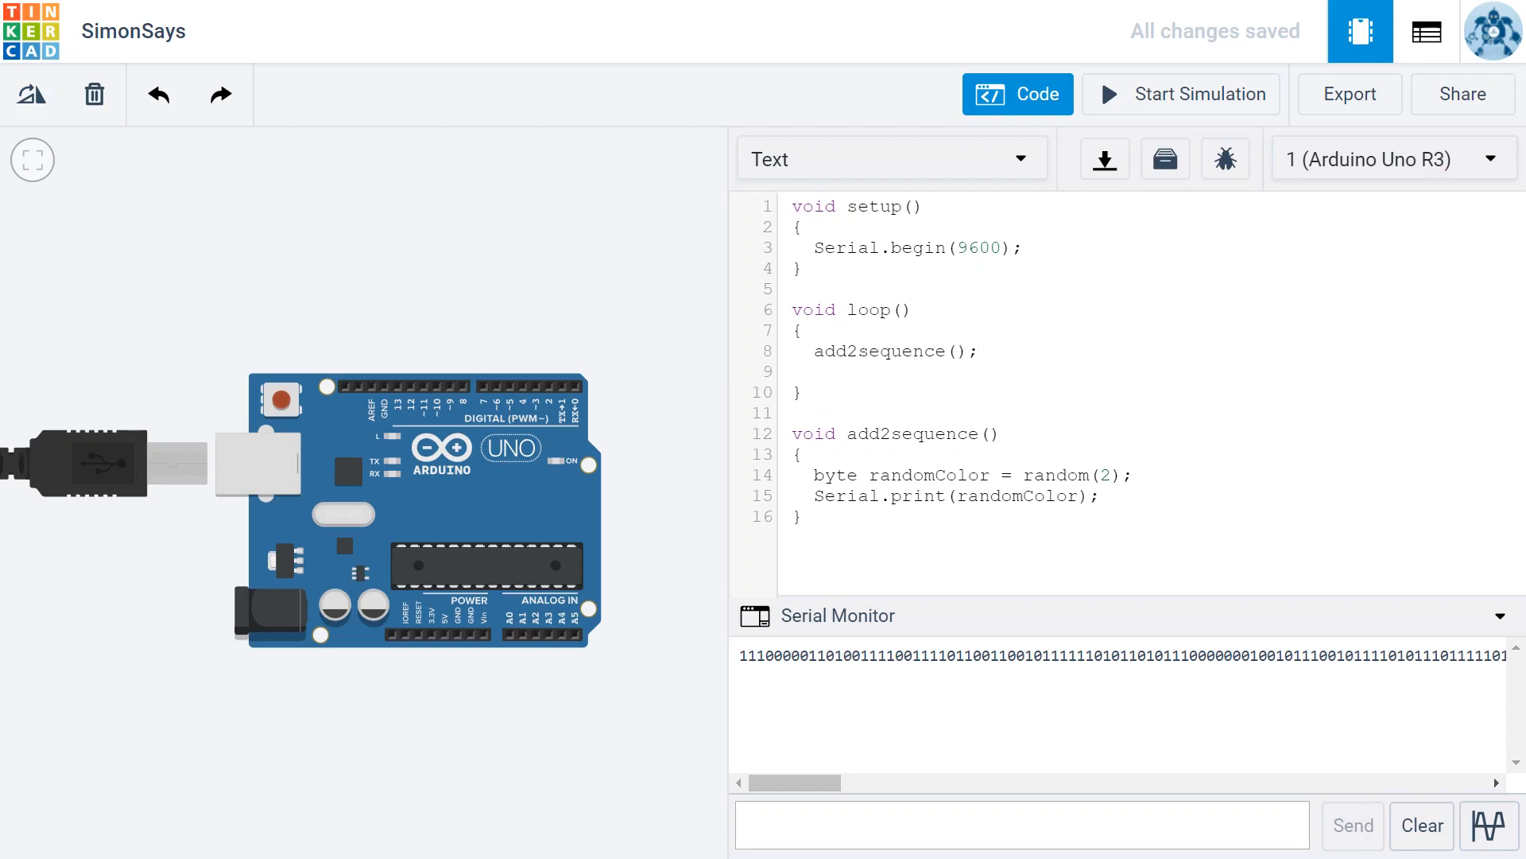
Type 'delay(500);' after the add2sequence() call in loop()
text(delay)
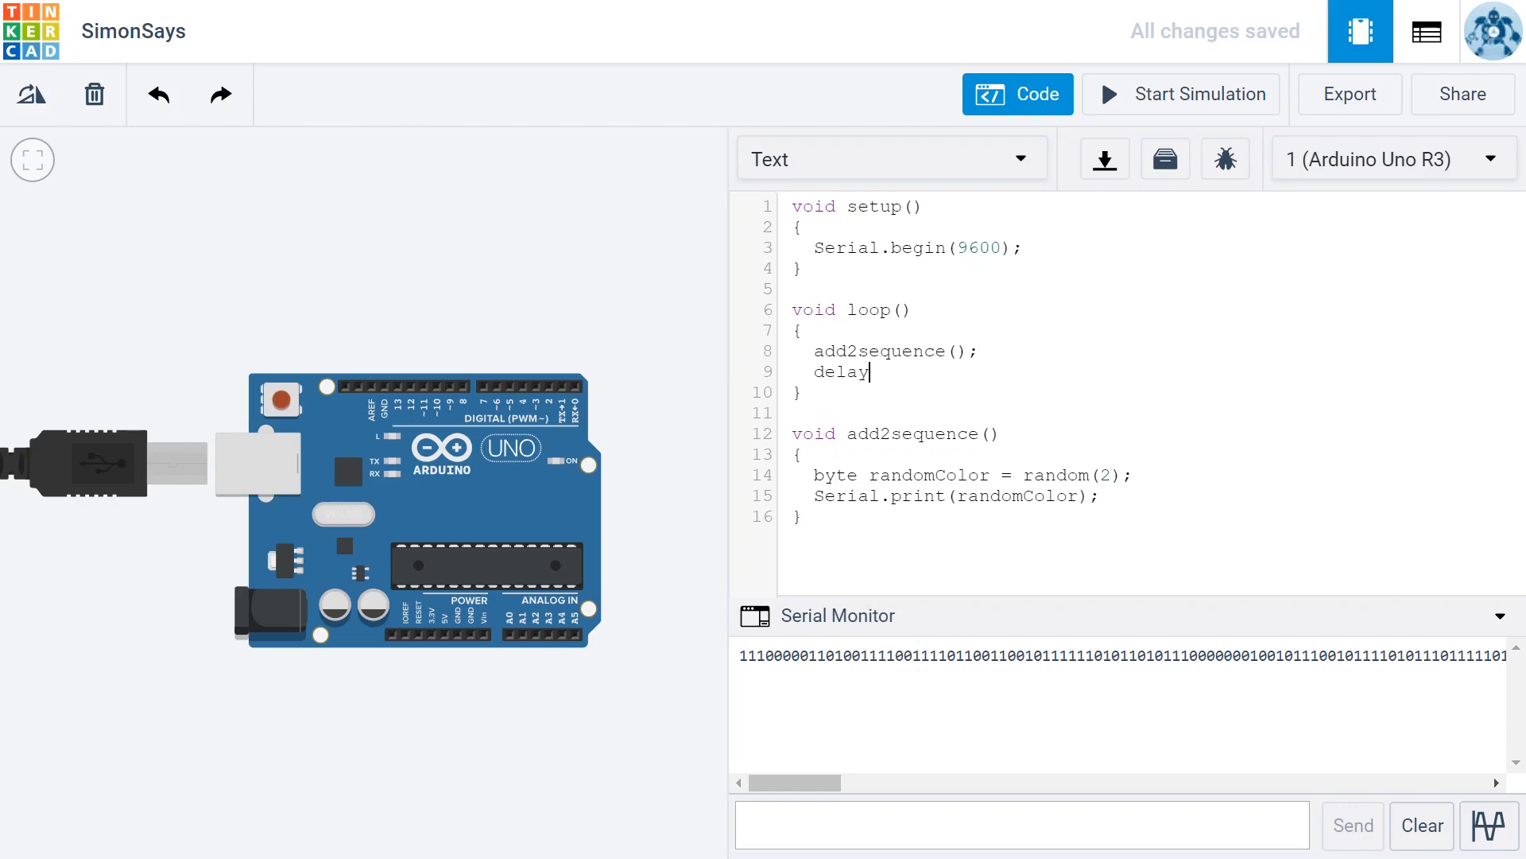
text((500)
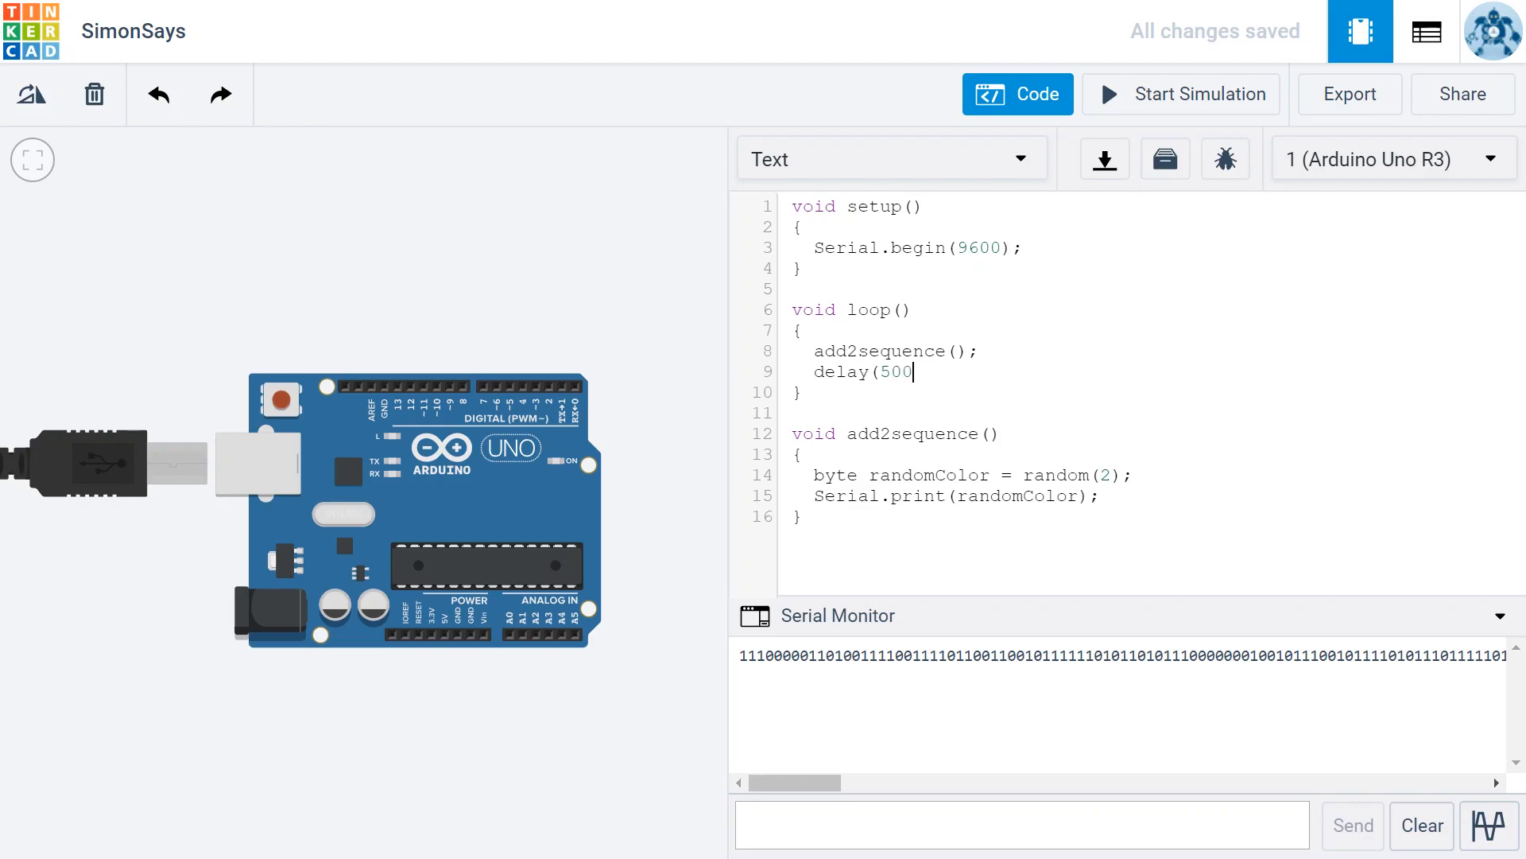
text();)
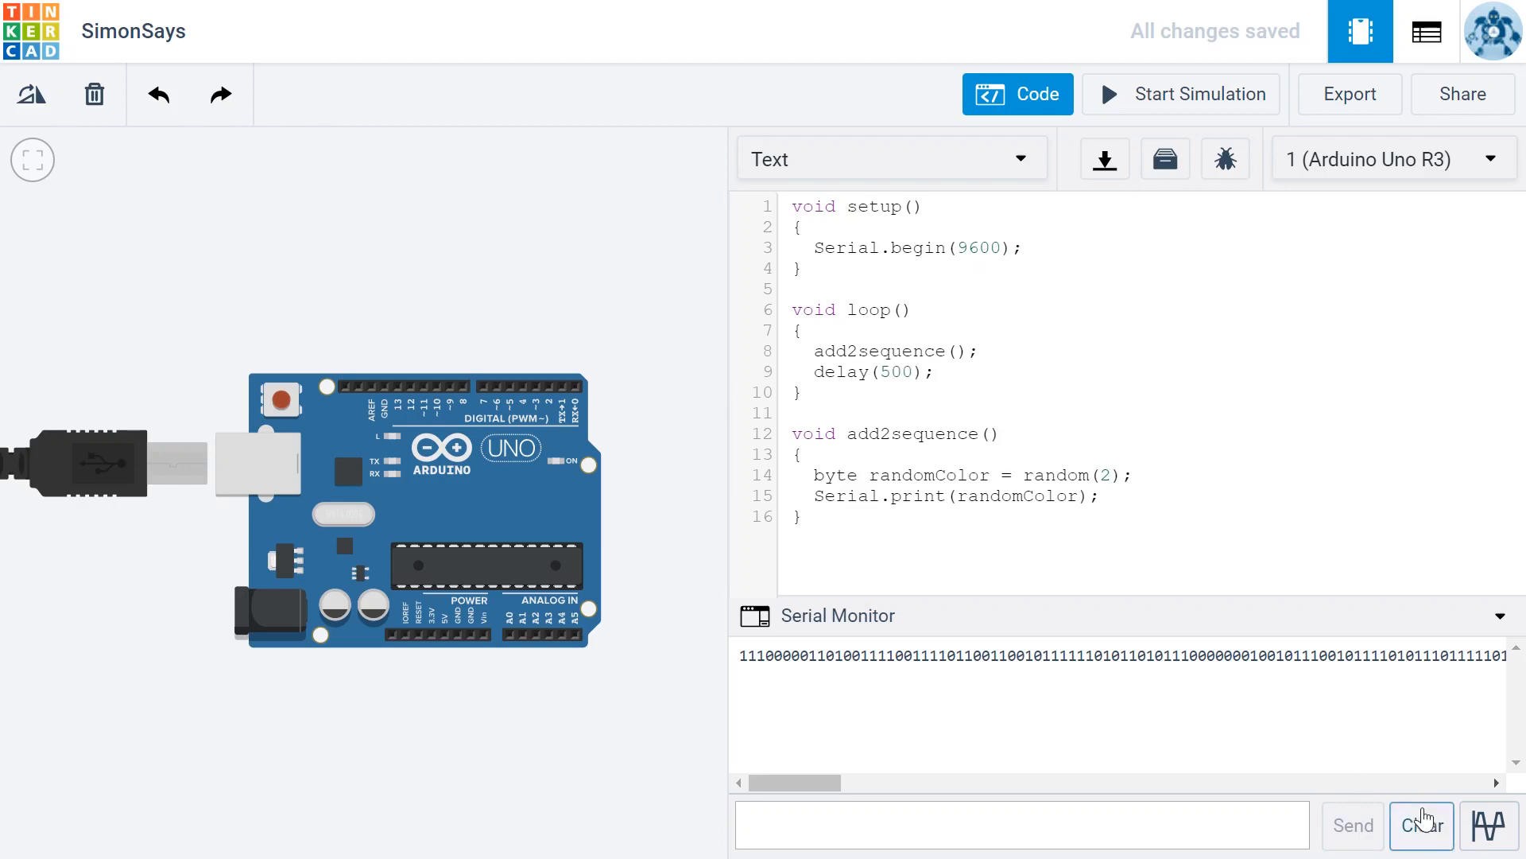
Clear the Serial Monitor, then run and stop the simulation twice
click(1421, 825)
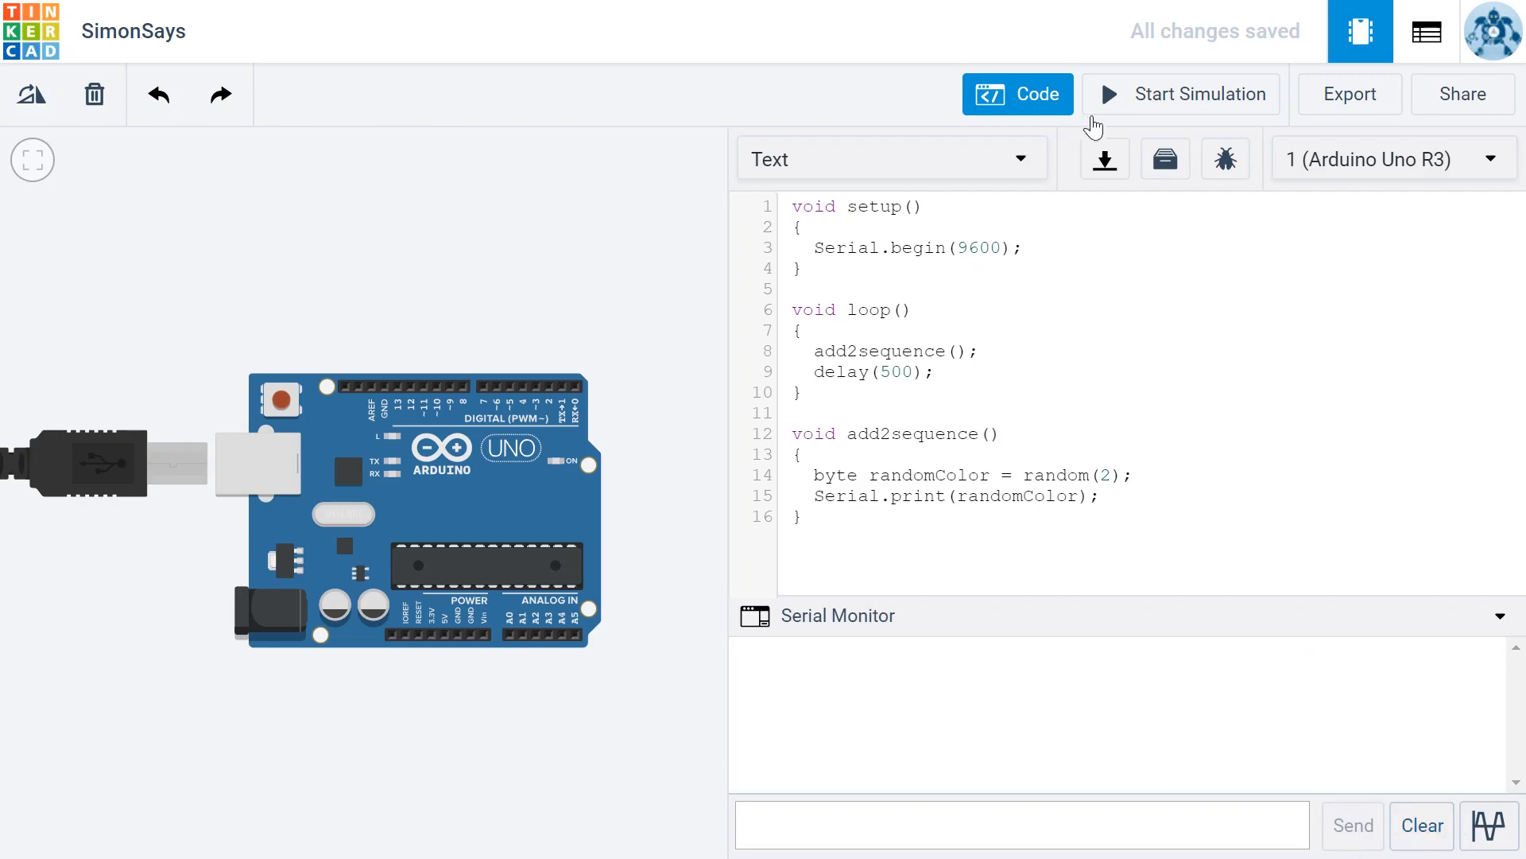
mouse_move(1159, 107)
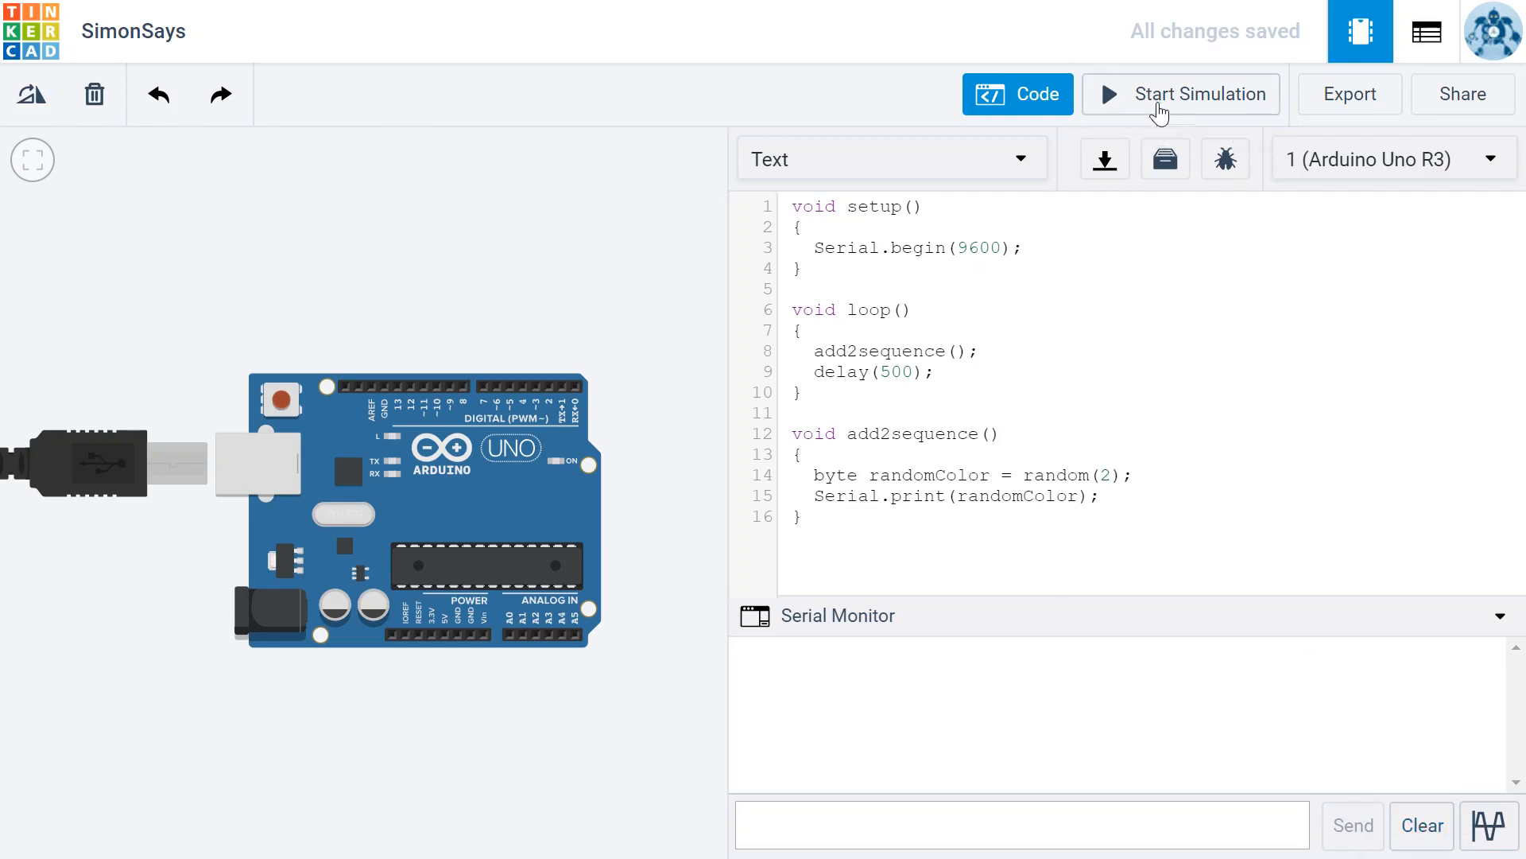
click(1180, 94)
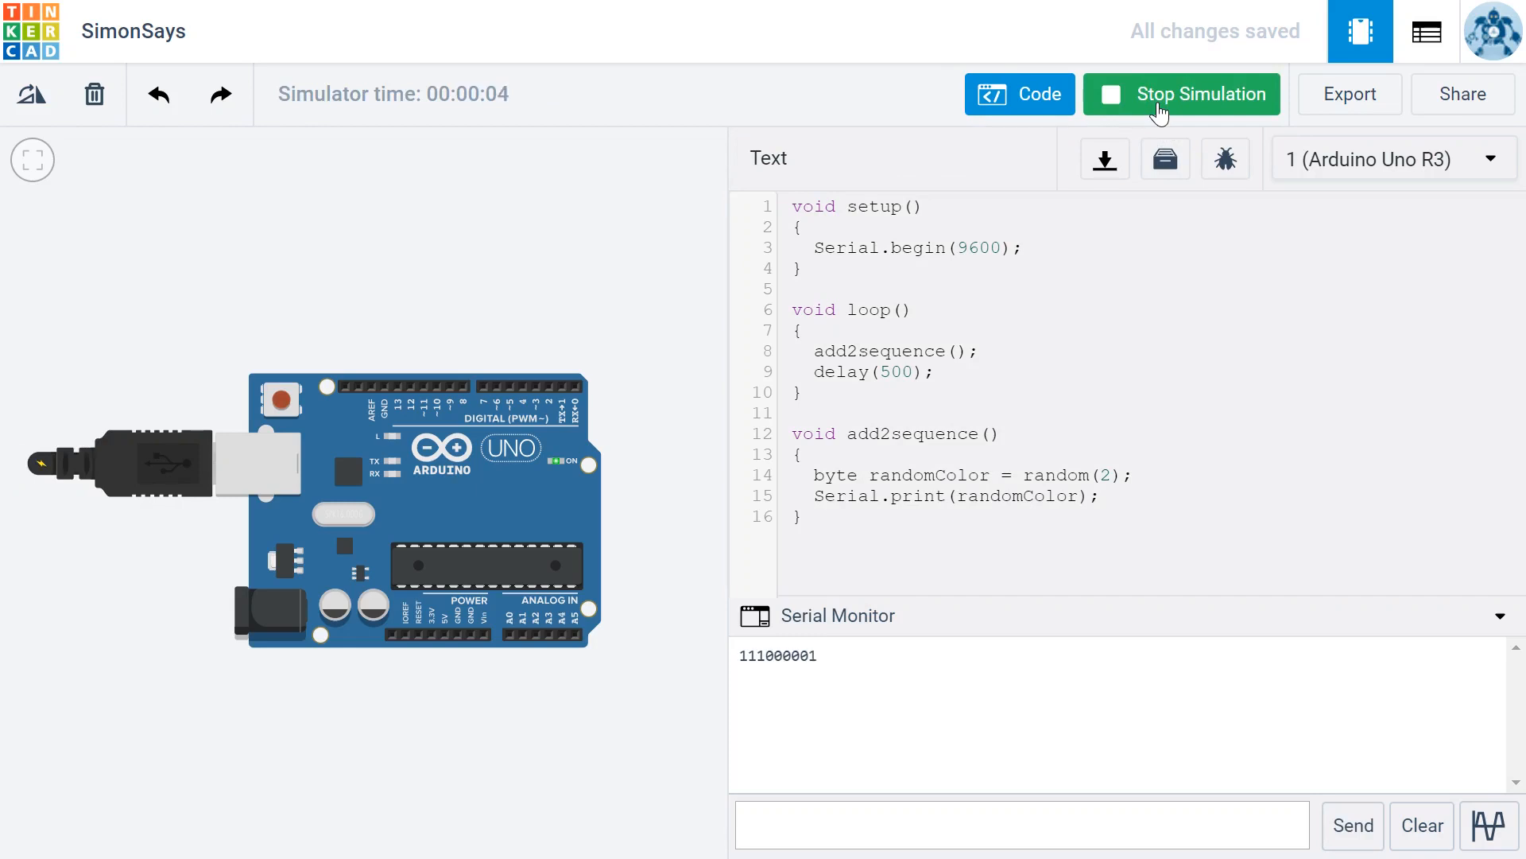
click(1181, 94)
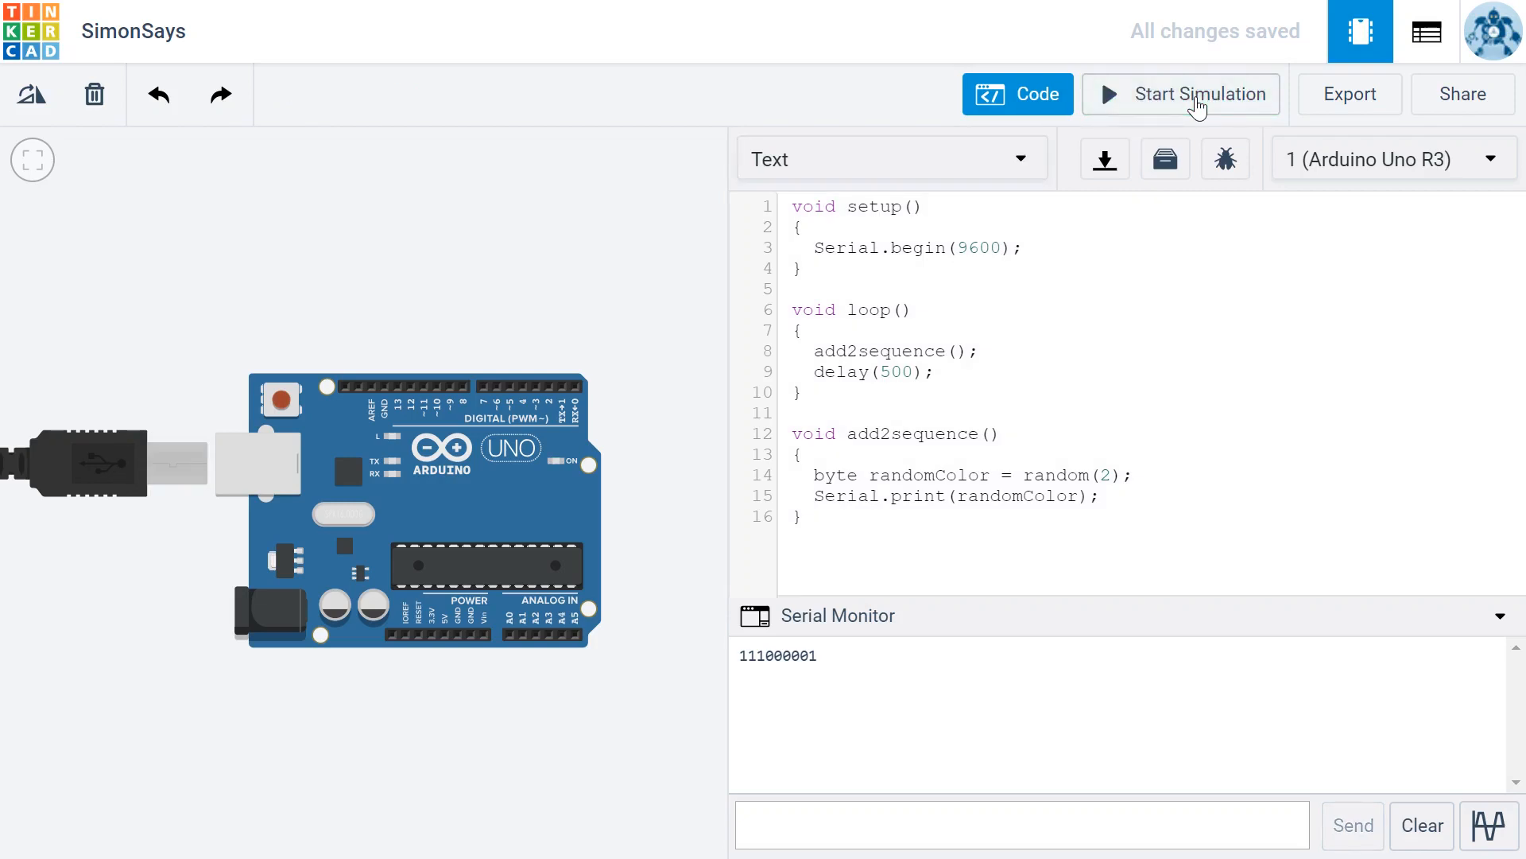
click(1181, 94)
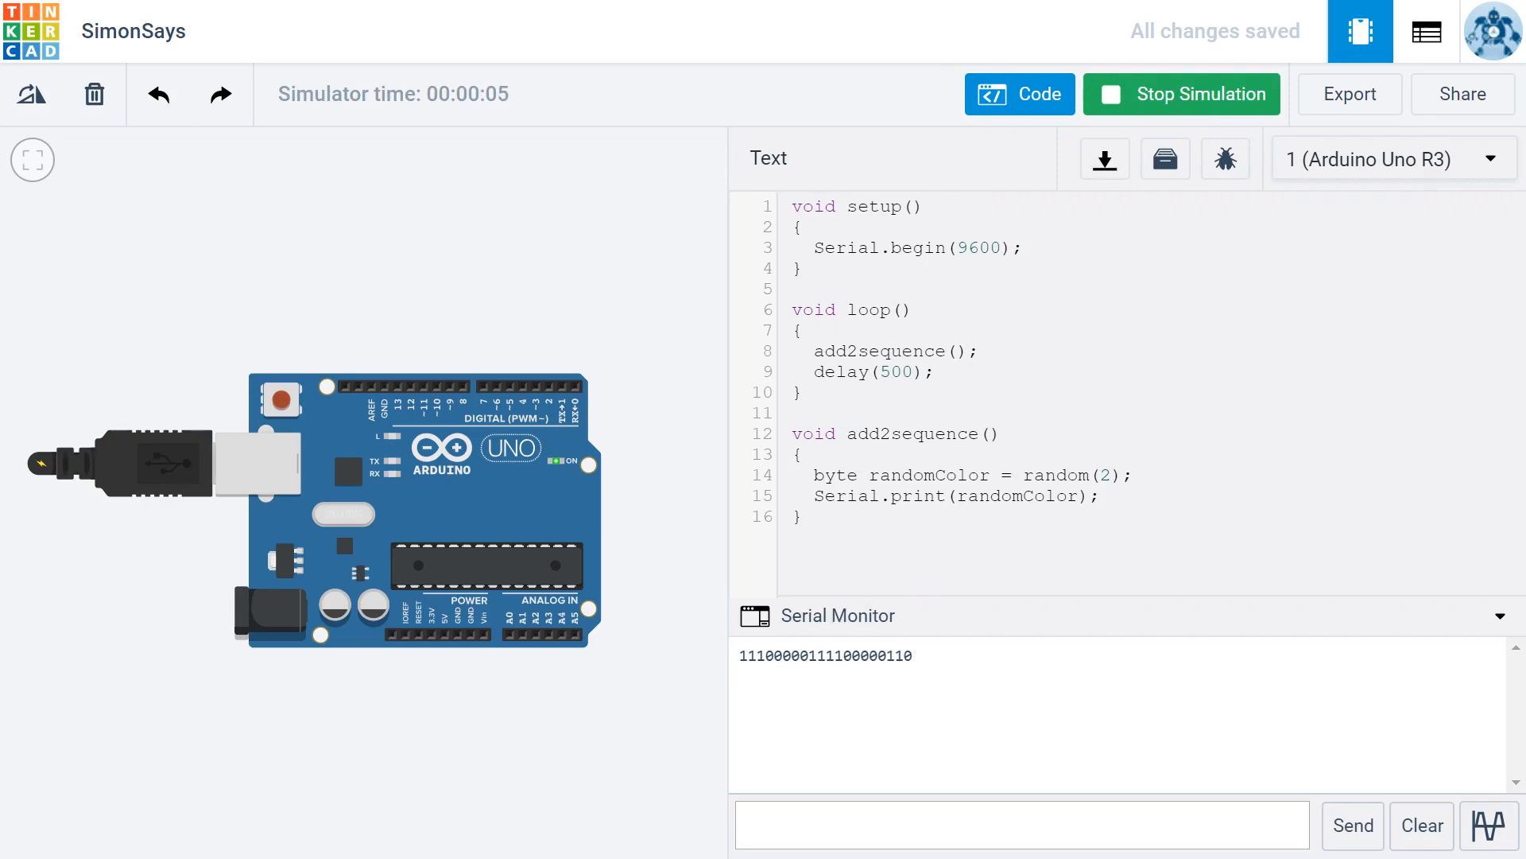
click(1181, 94)
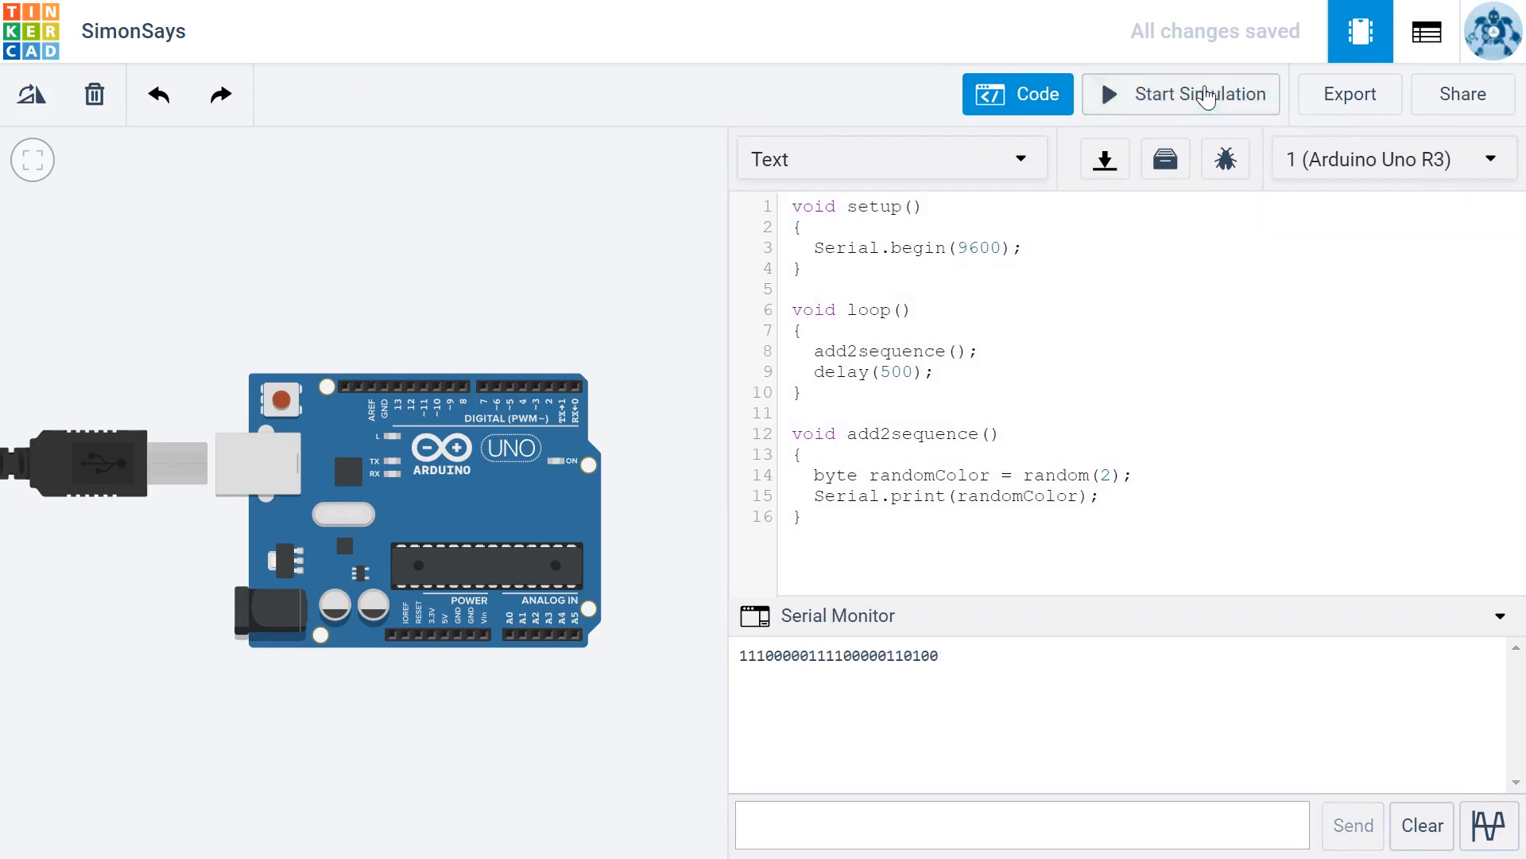
mouse_move(818, 677)
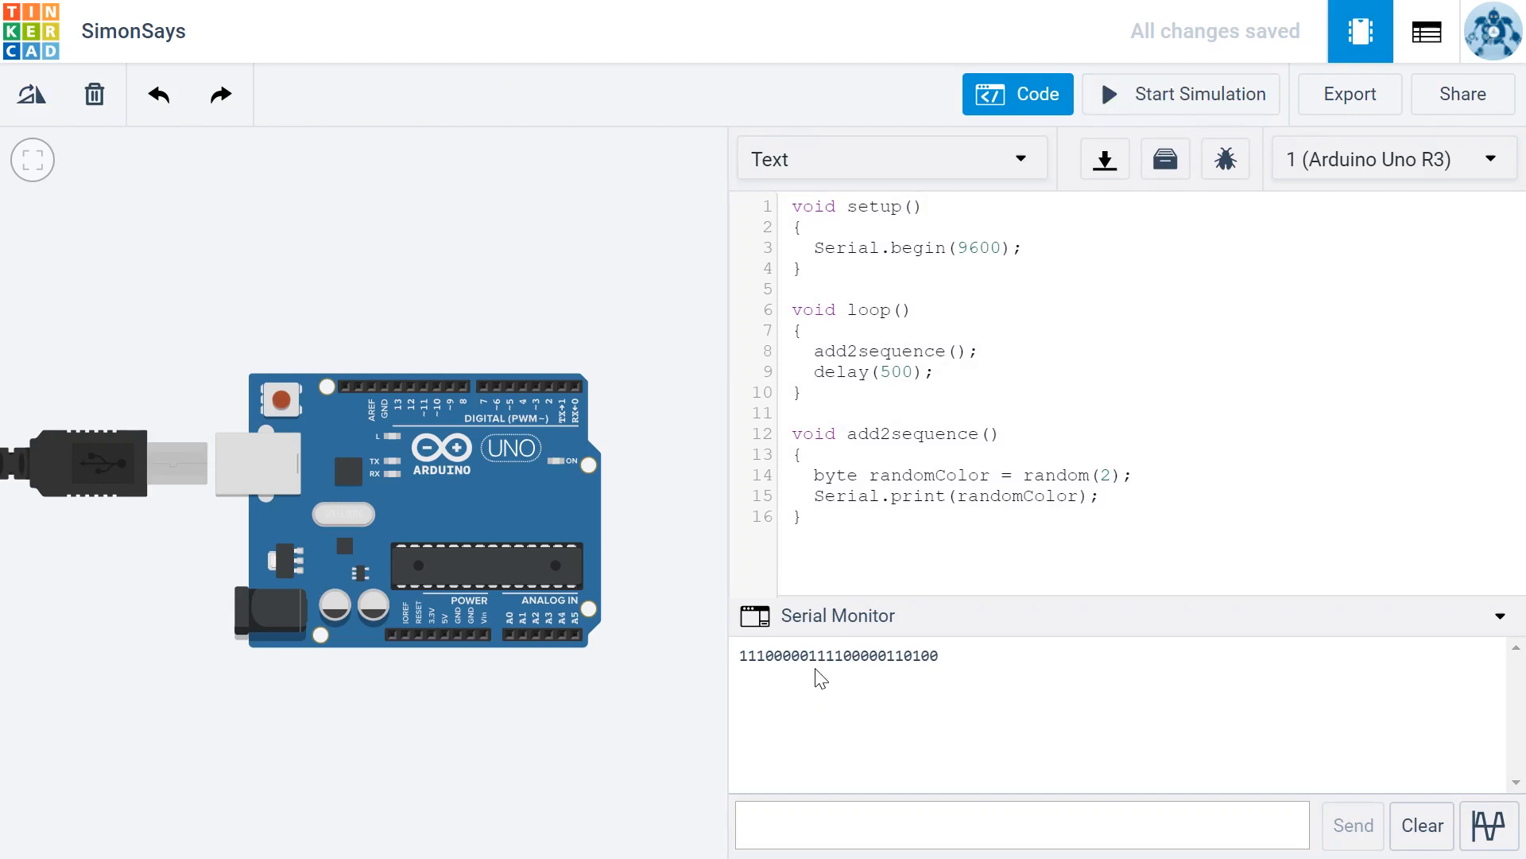
mouse_move(996, 658)
text(Serial)
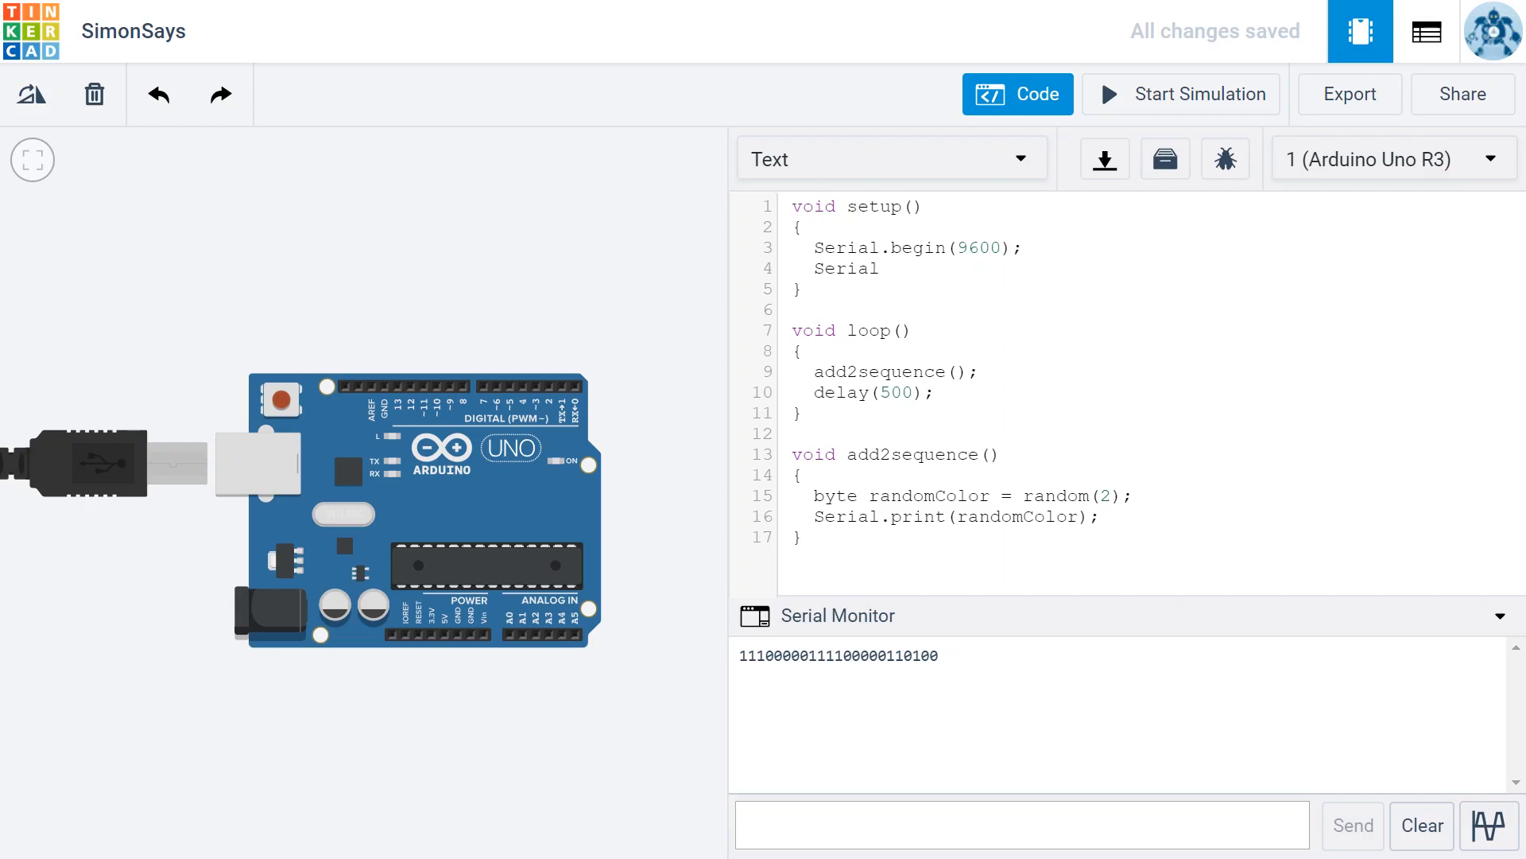
Add Serial.println(); on the line after Serial.begin(9600); in setup()
text(.println)
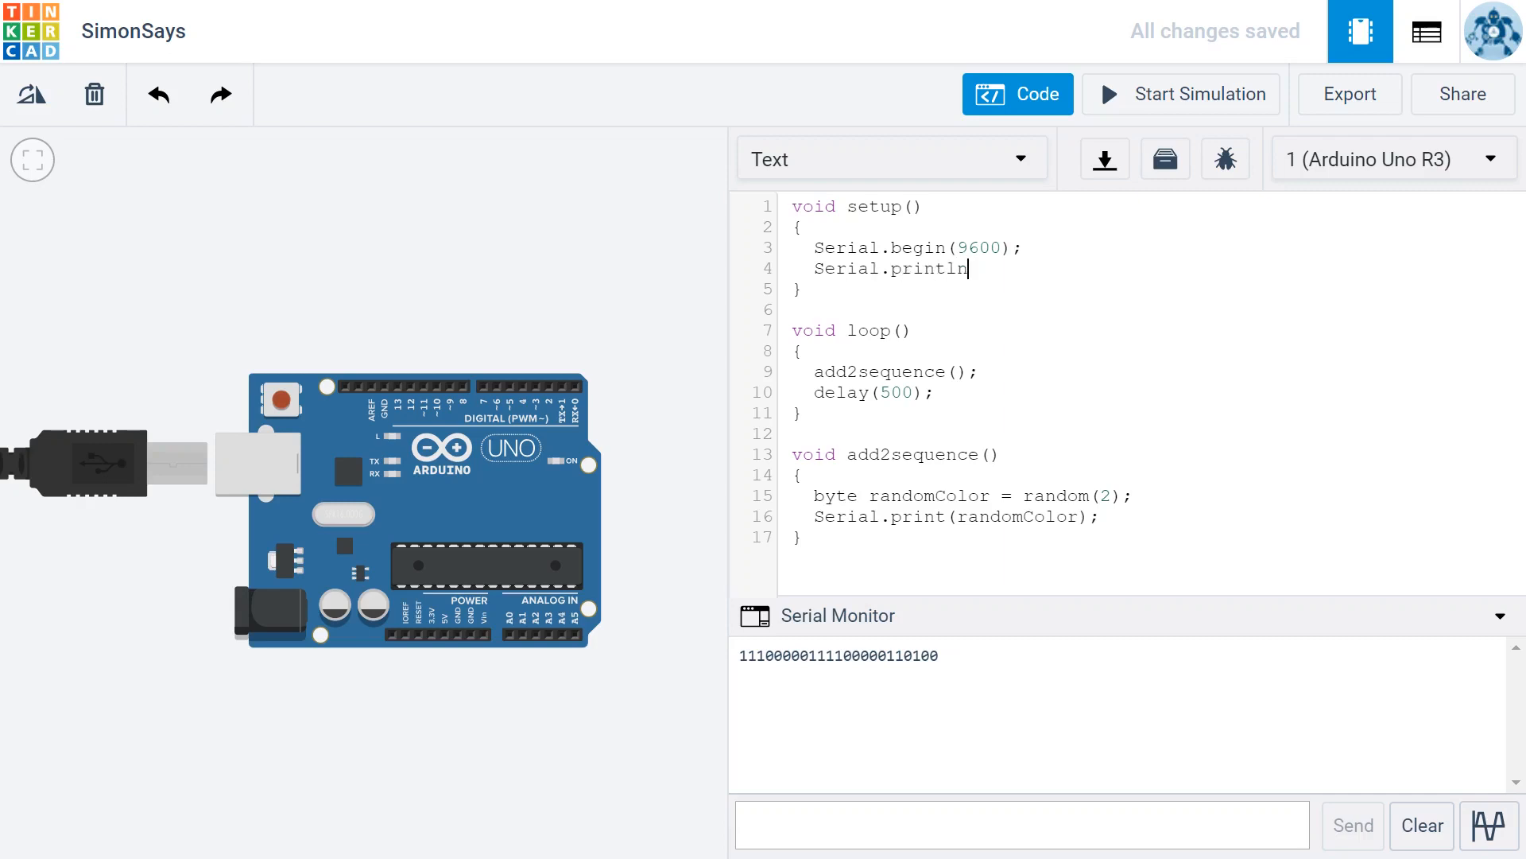
text(())
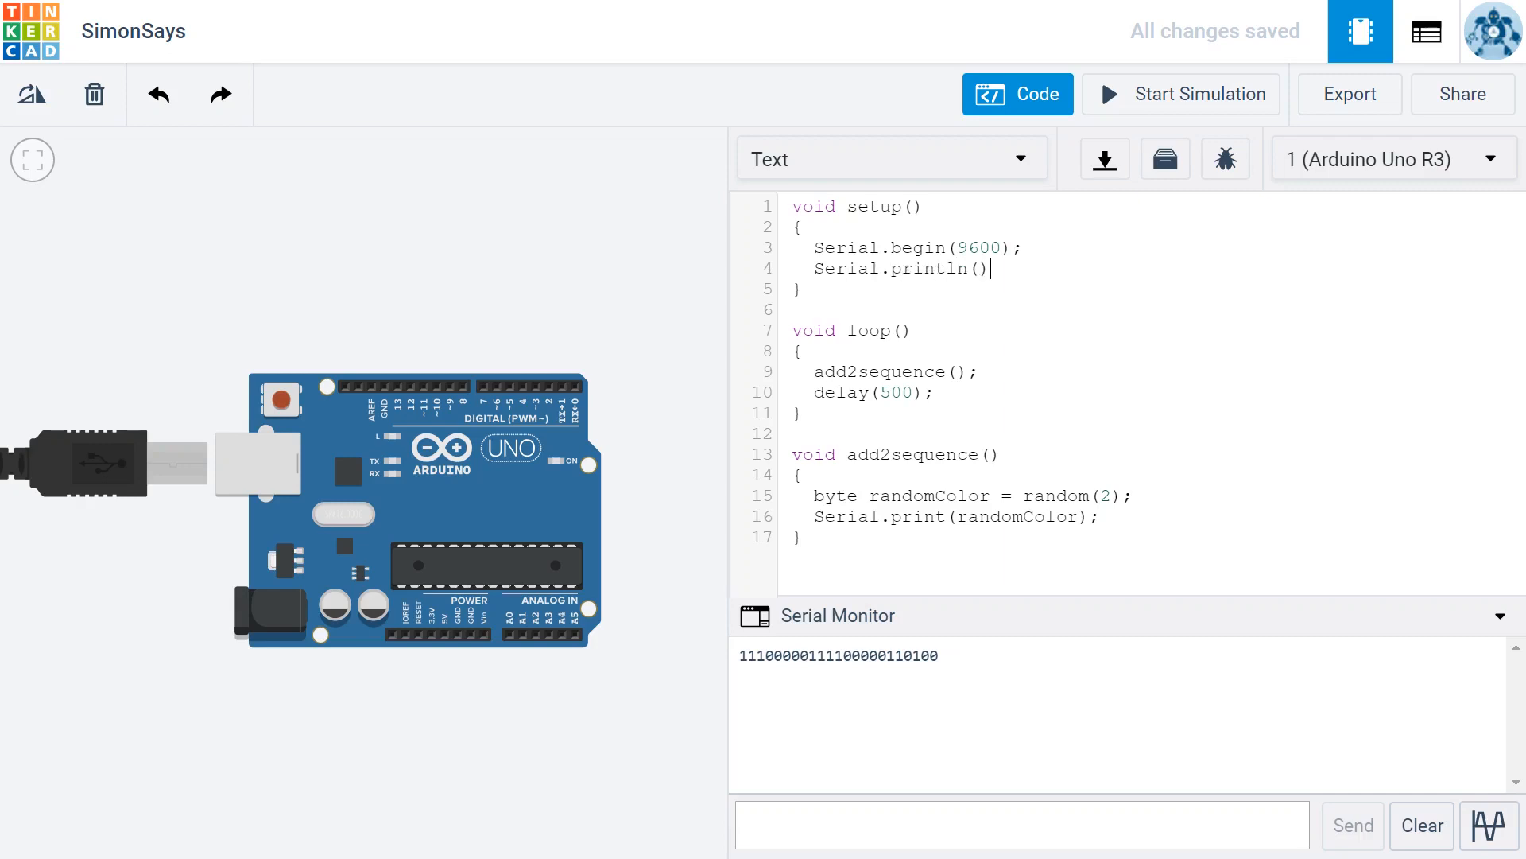
text(;)
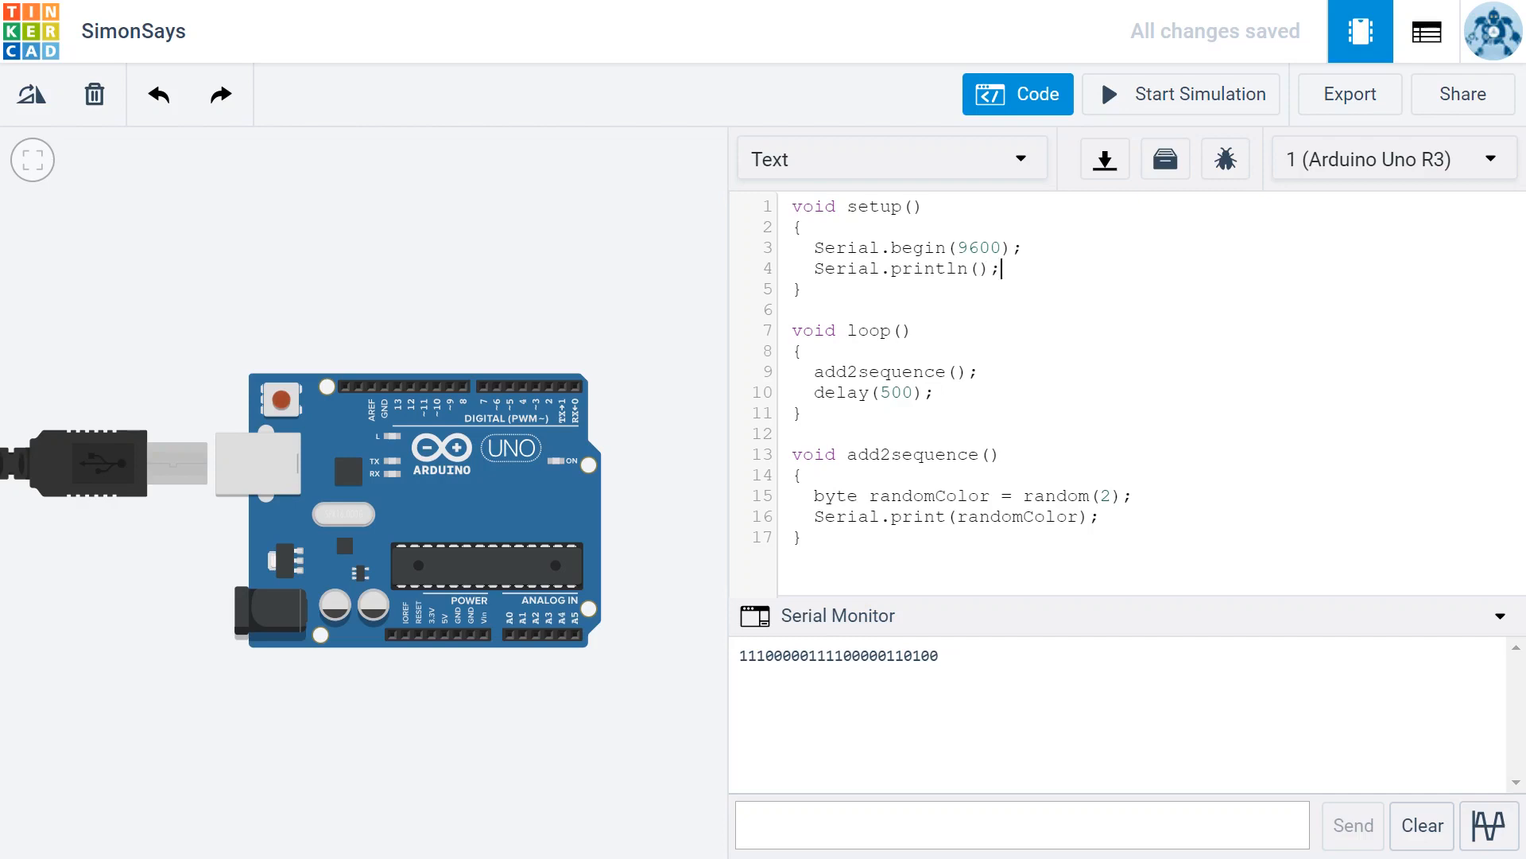
mouse_move(1180, 94)
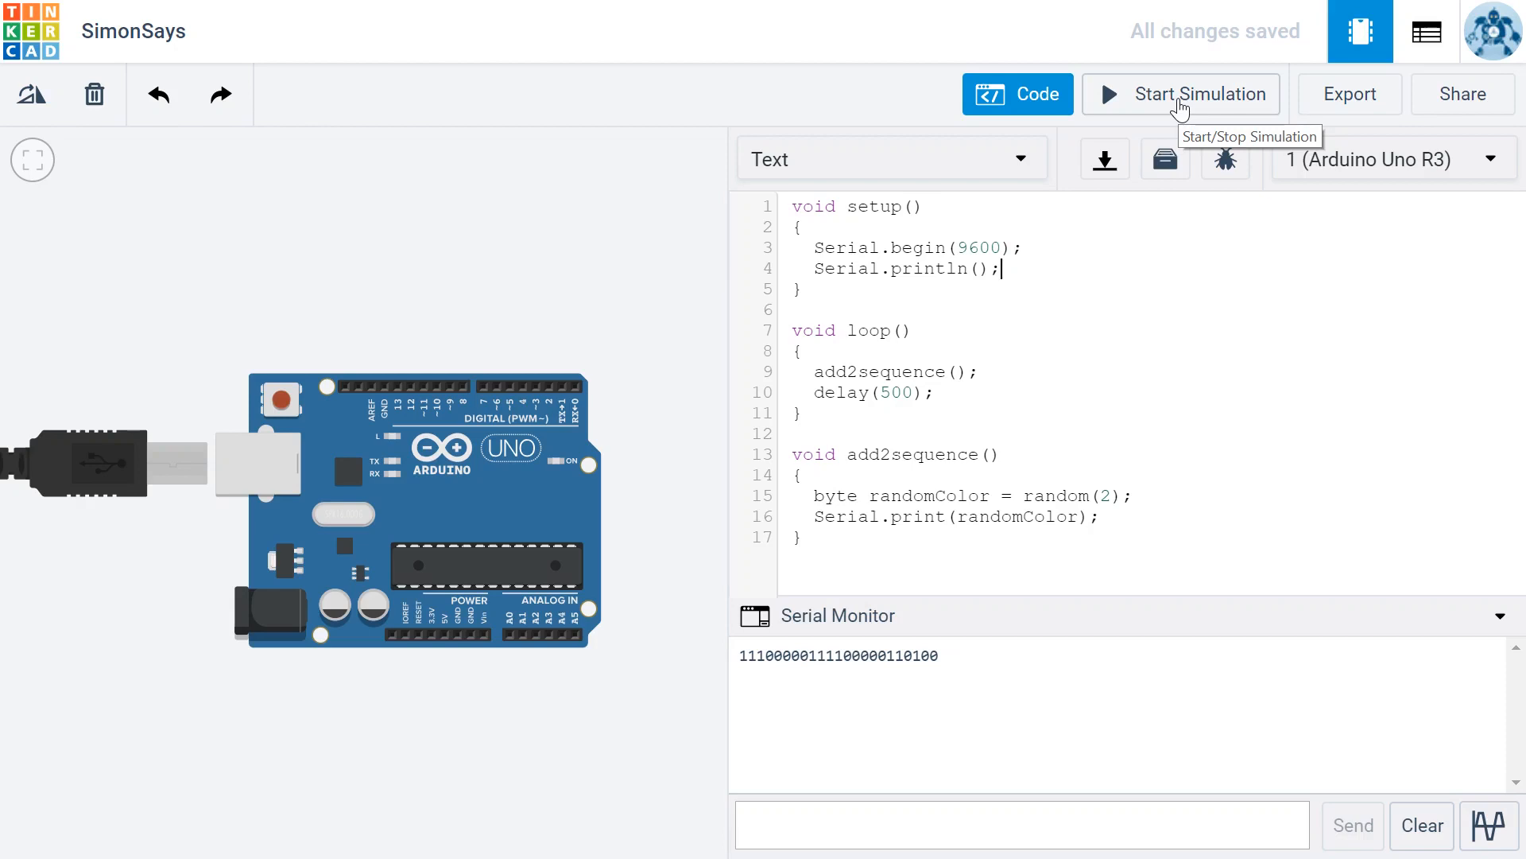
mouse_move(1421, 825)
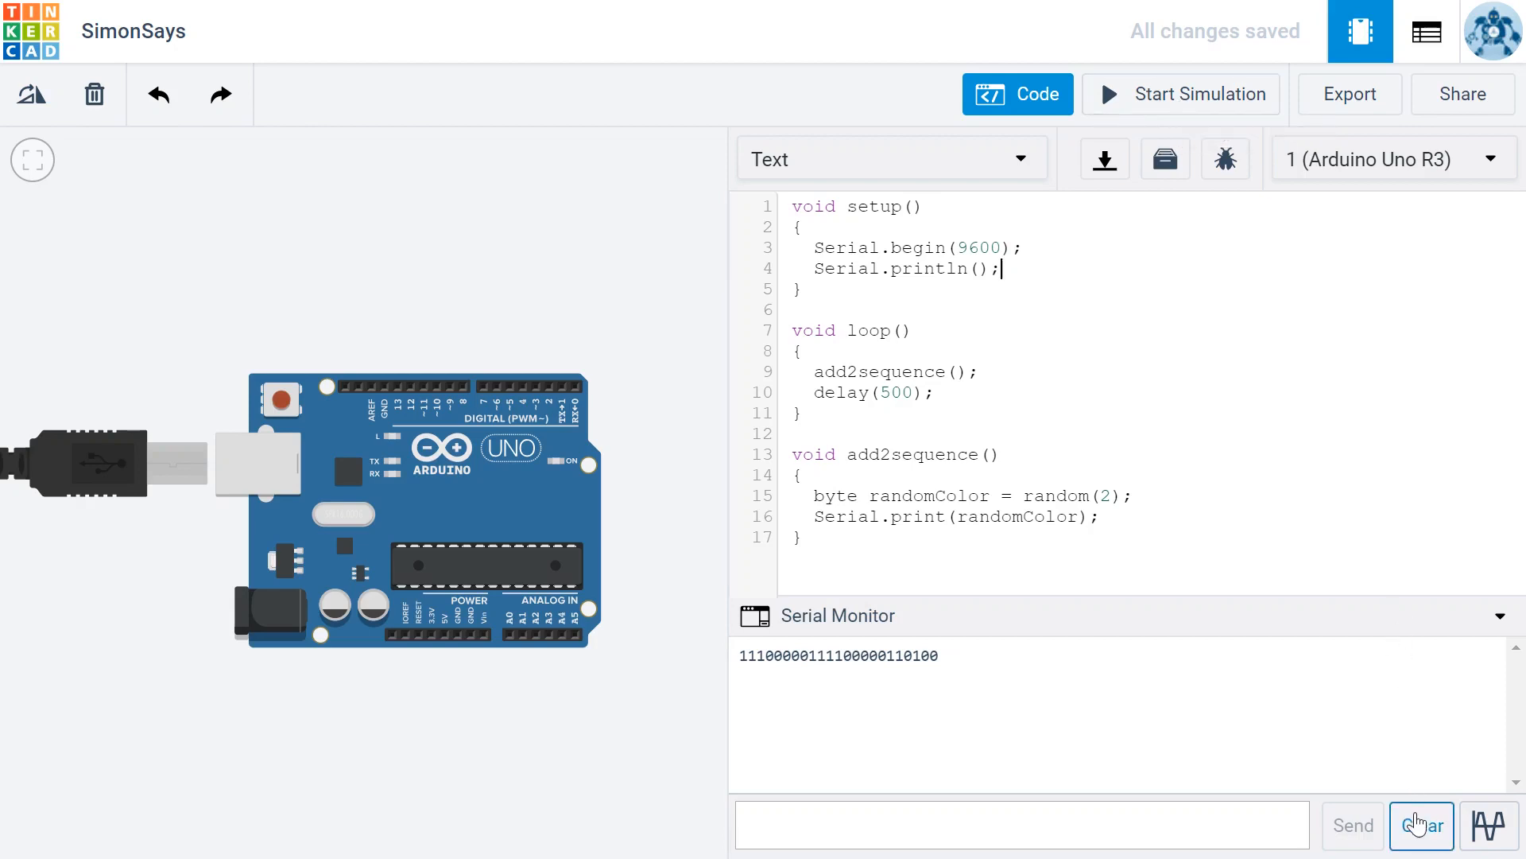
Clear the Serial Monitor, then run and stop the updated sketch twice
click(1180, 94)
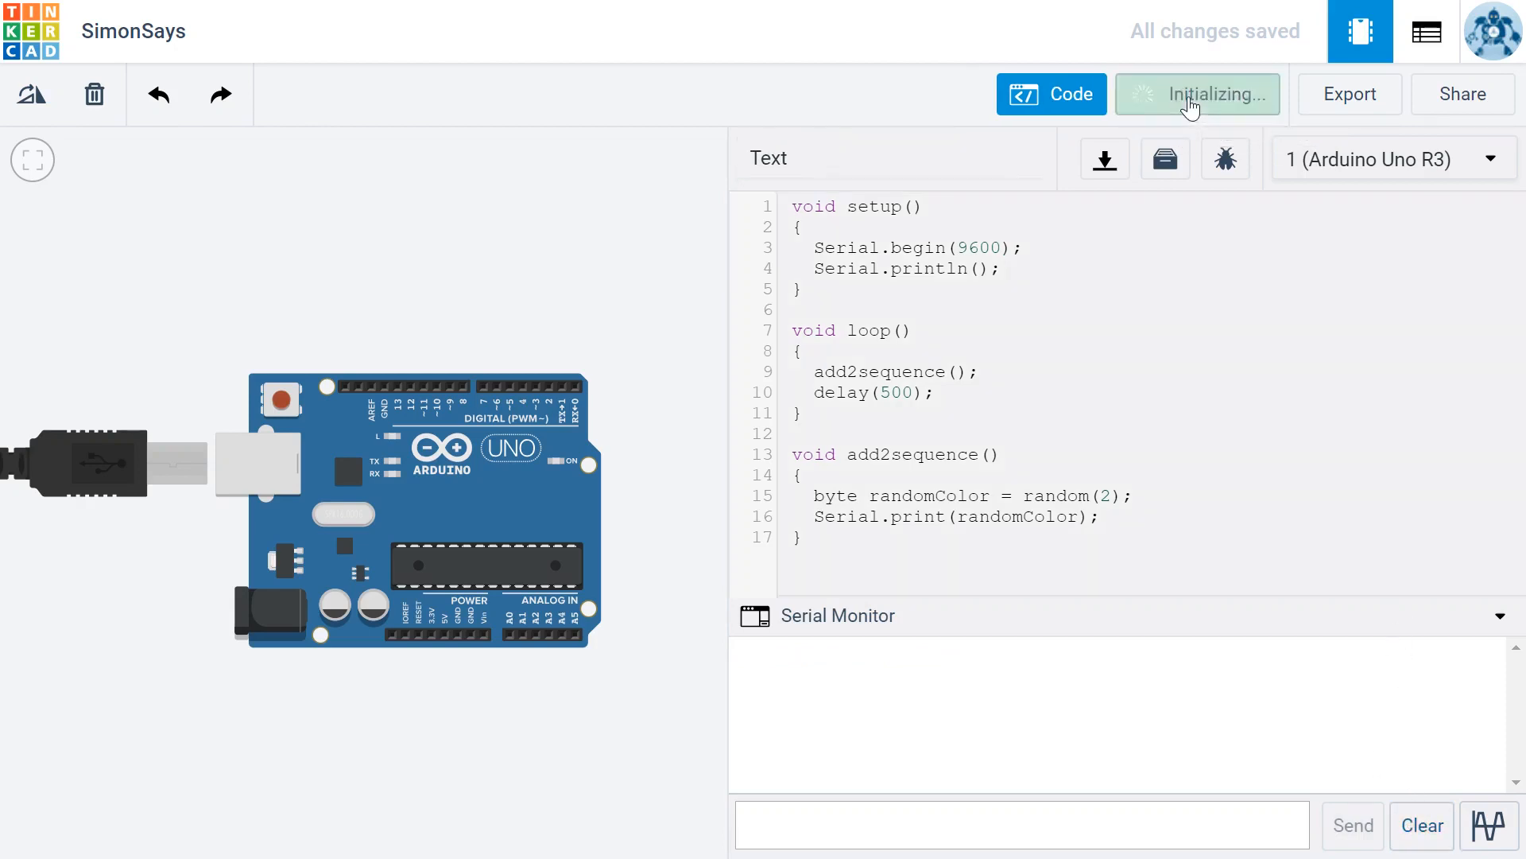
click(1197, 94)
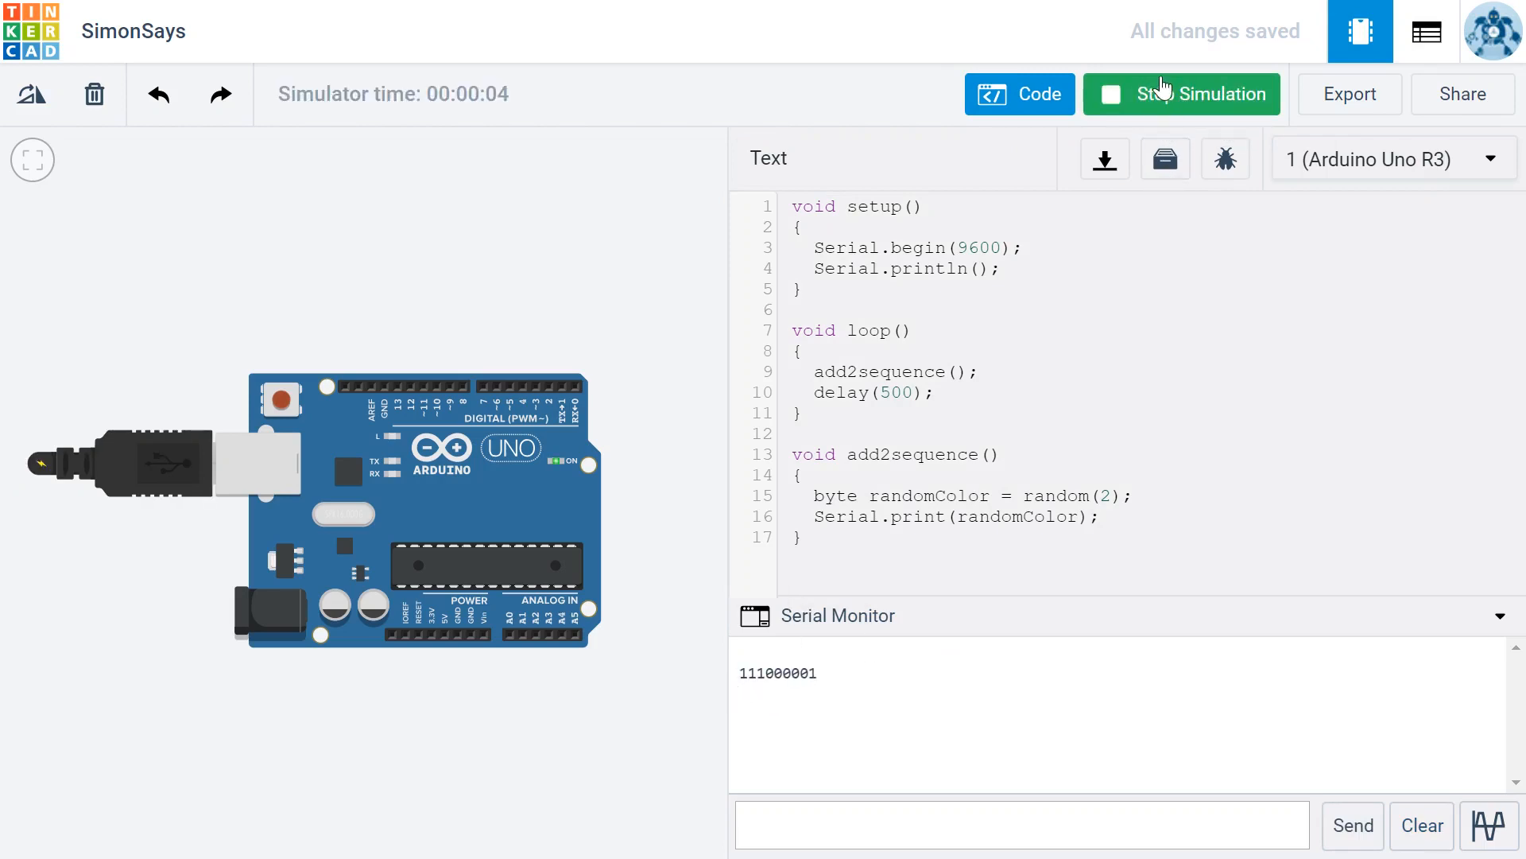
click(1181, 94)
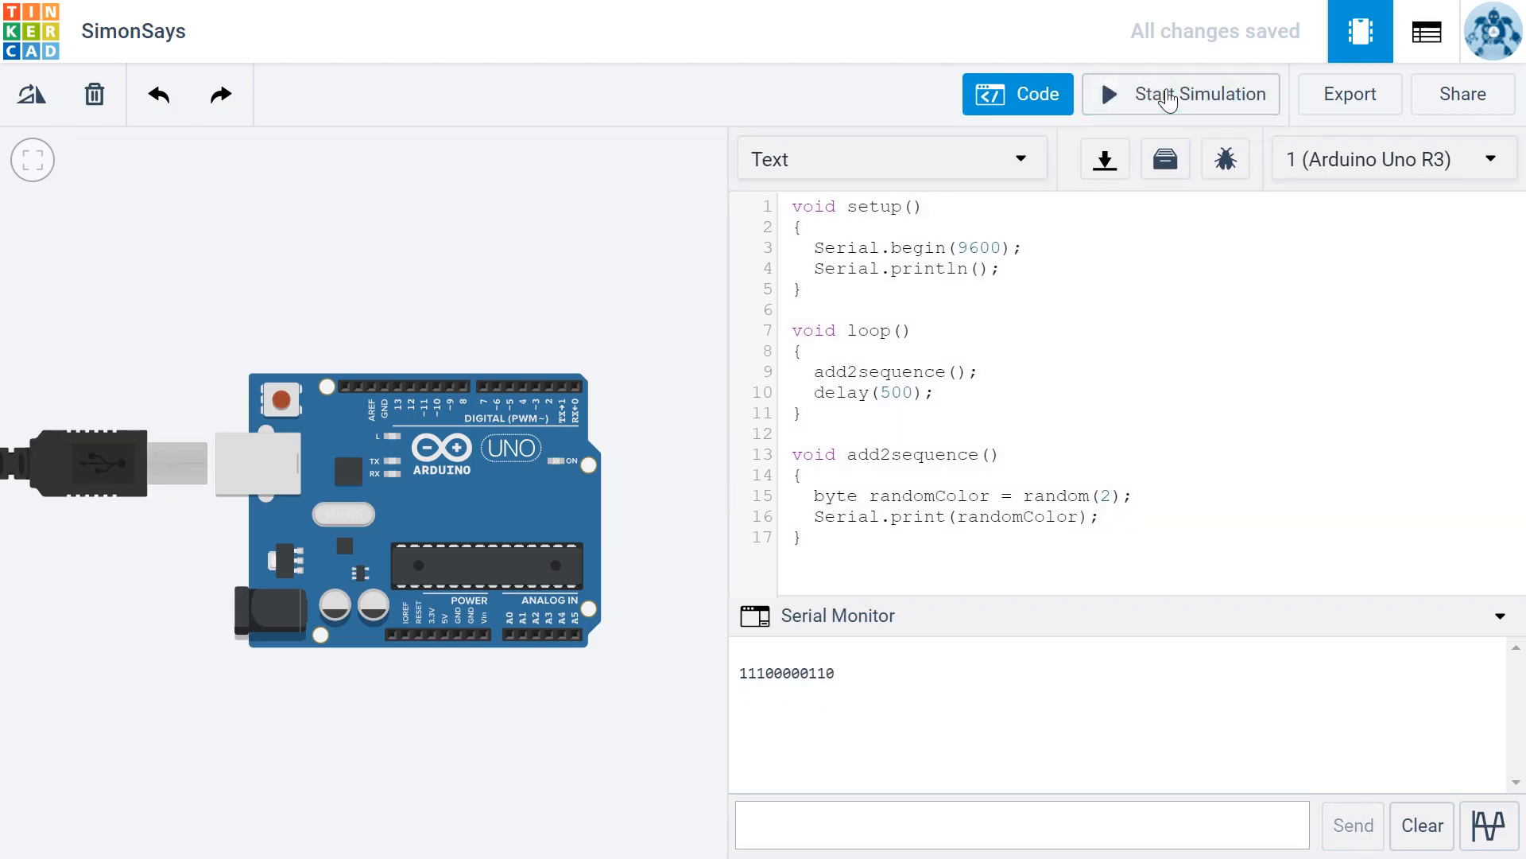
click(1180, 94)
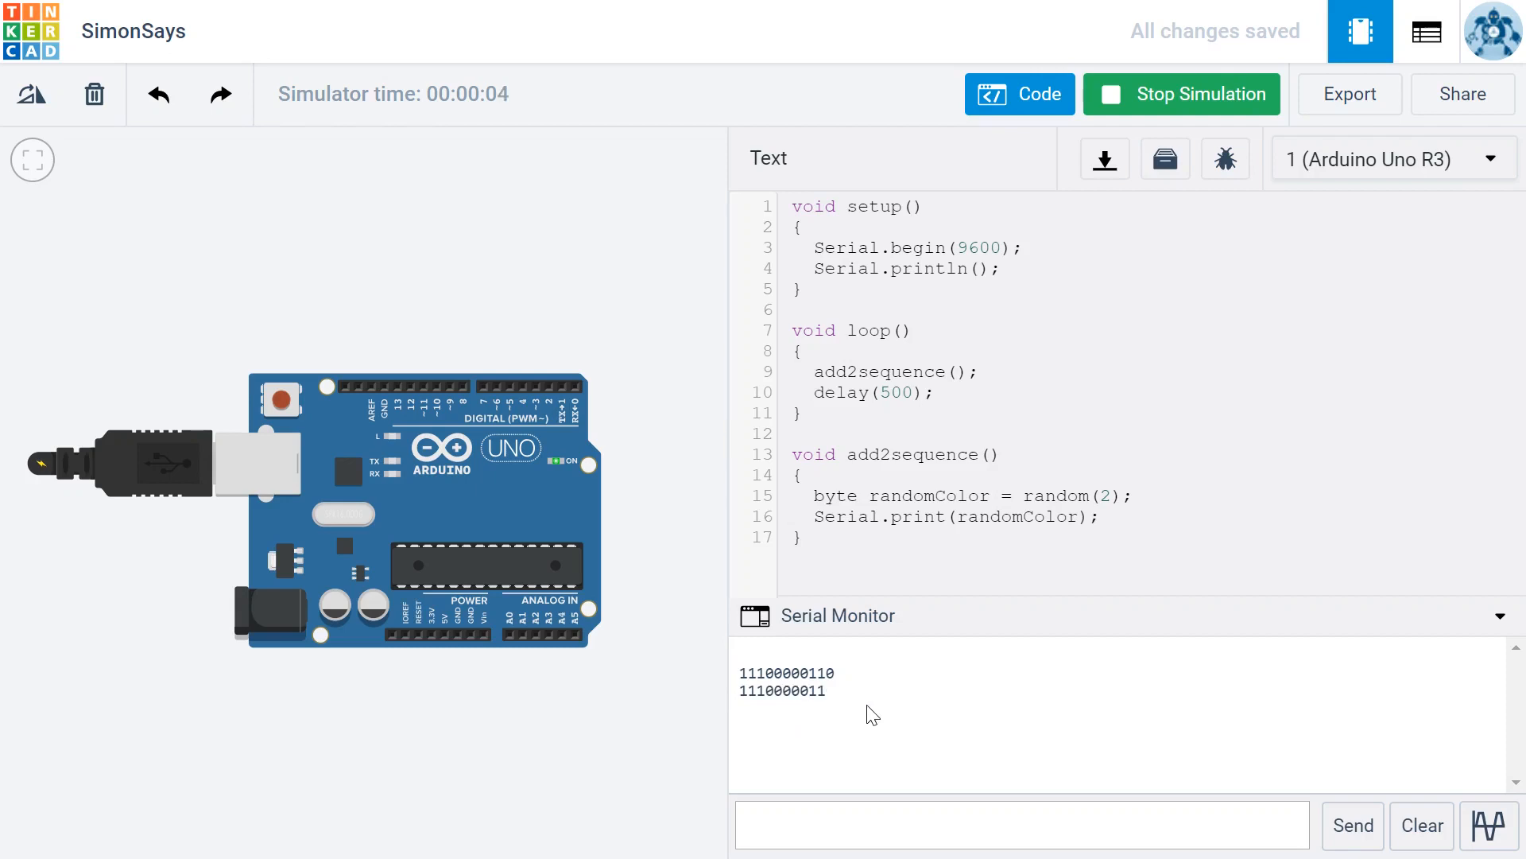
click(1180, 94)
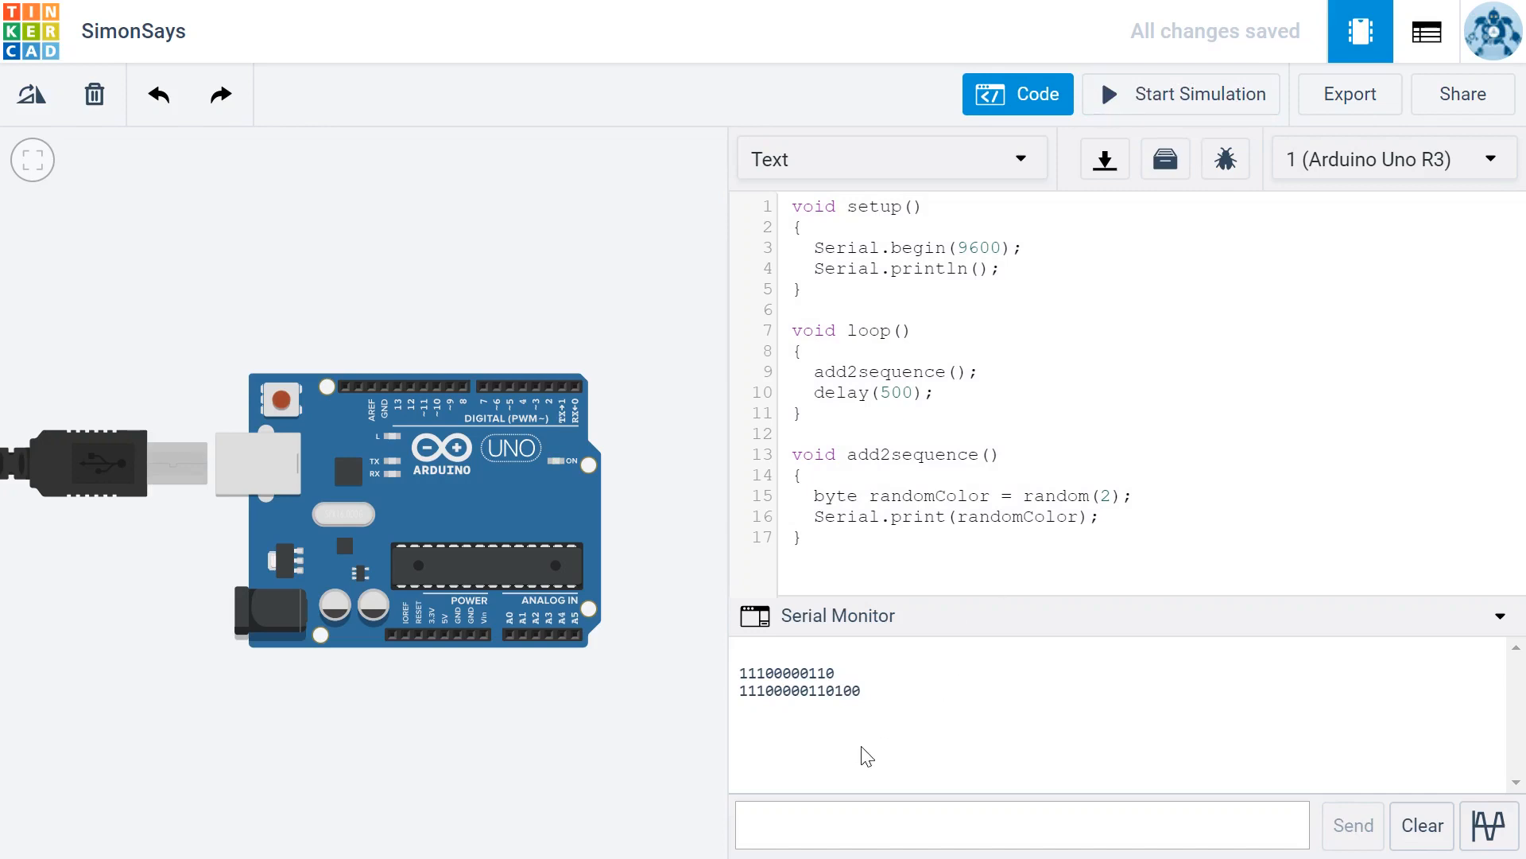
mouse_move(849, 750)
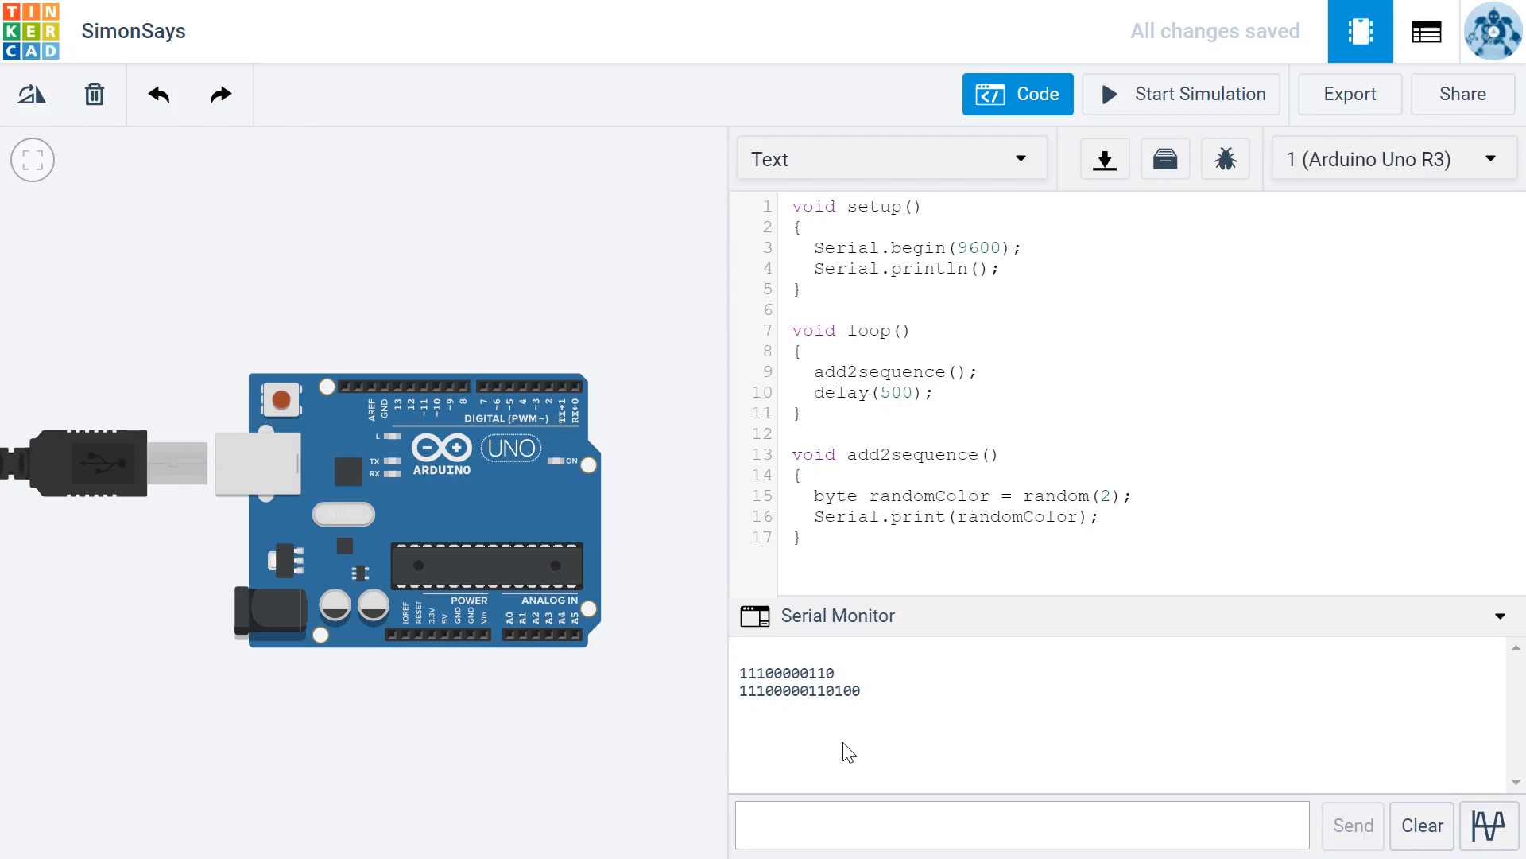
click(1100, 517)
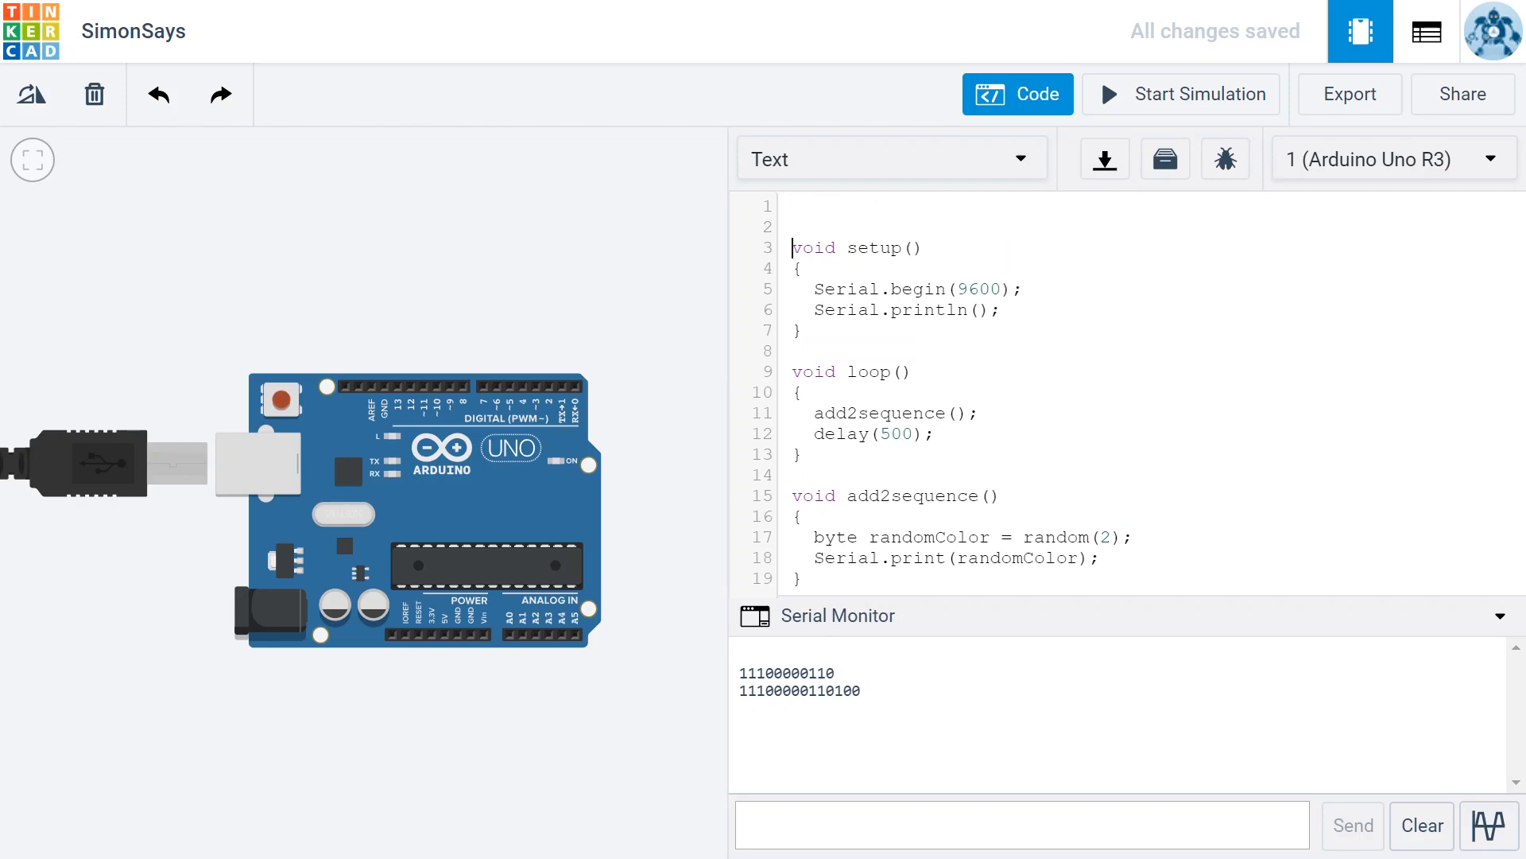
Type the global declaration byte floatingPin = 0; on the new first line
click(794, 205)
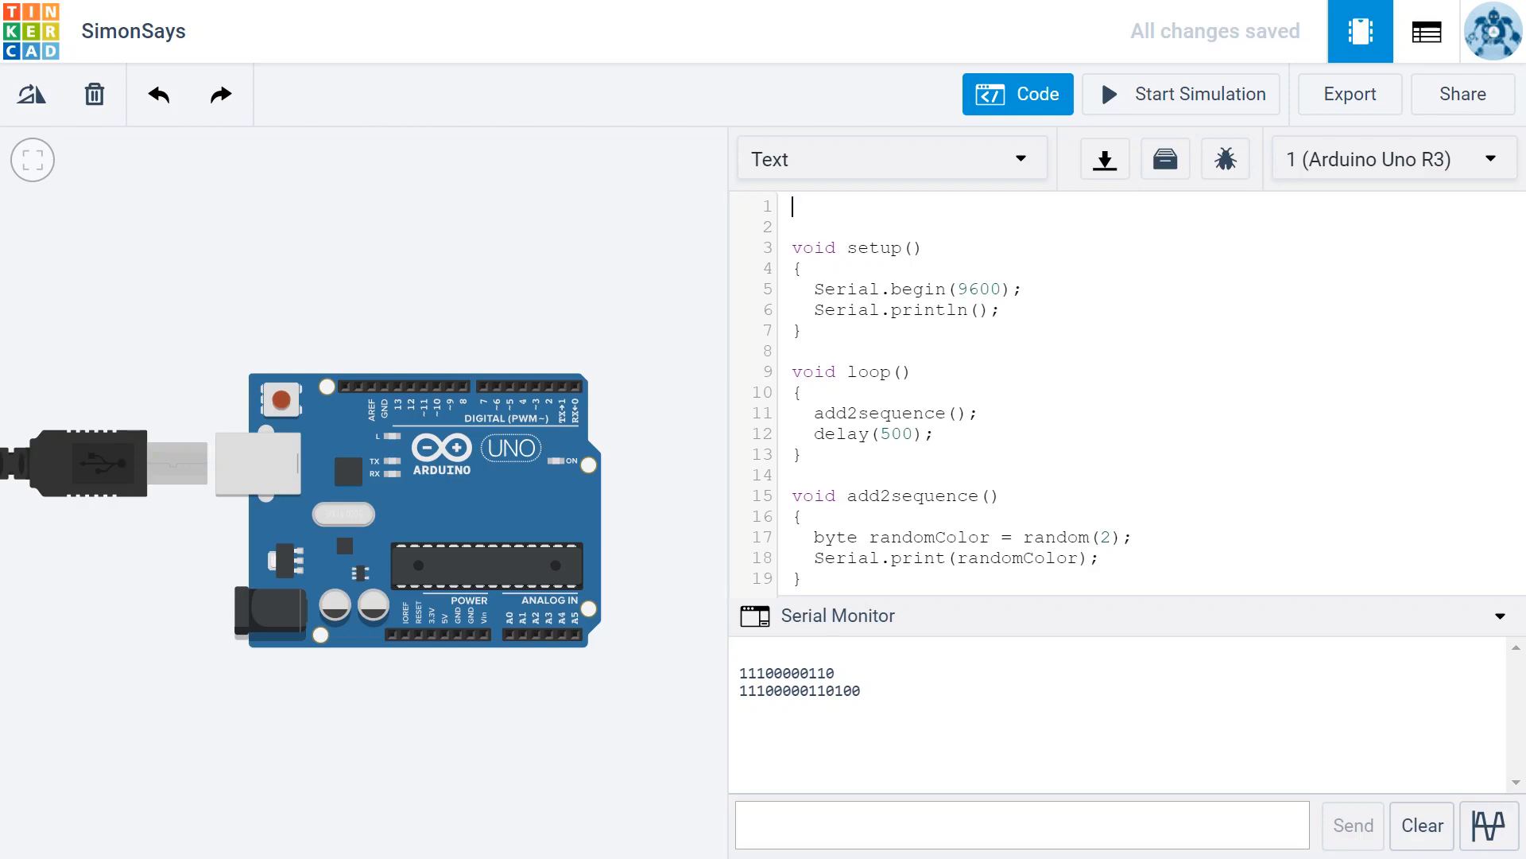
text(byte)
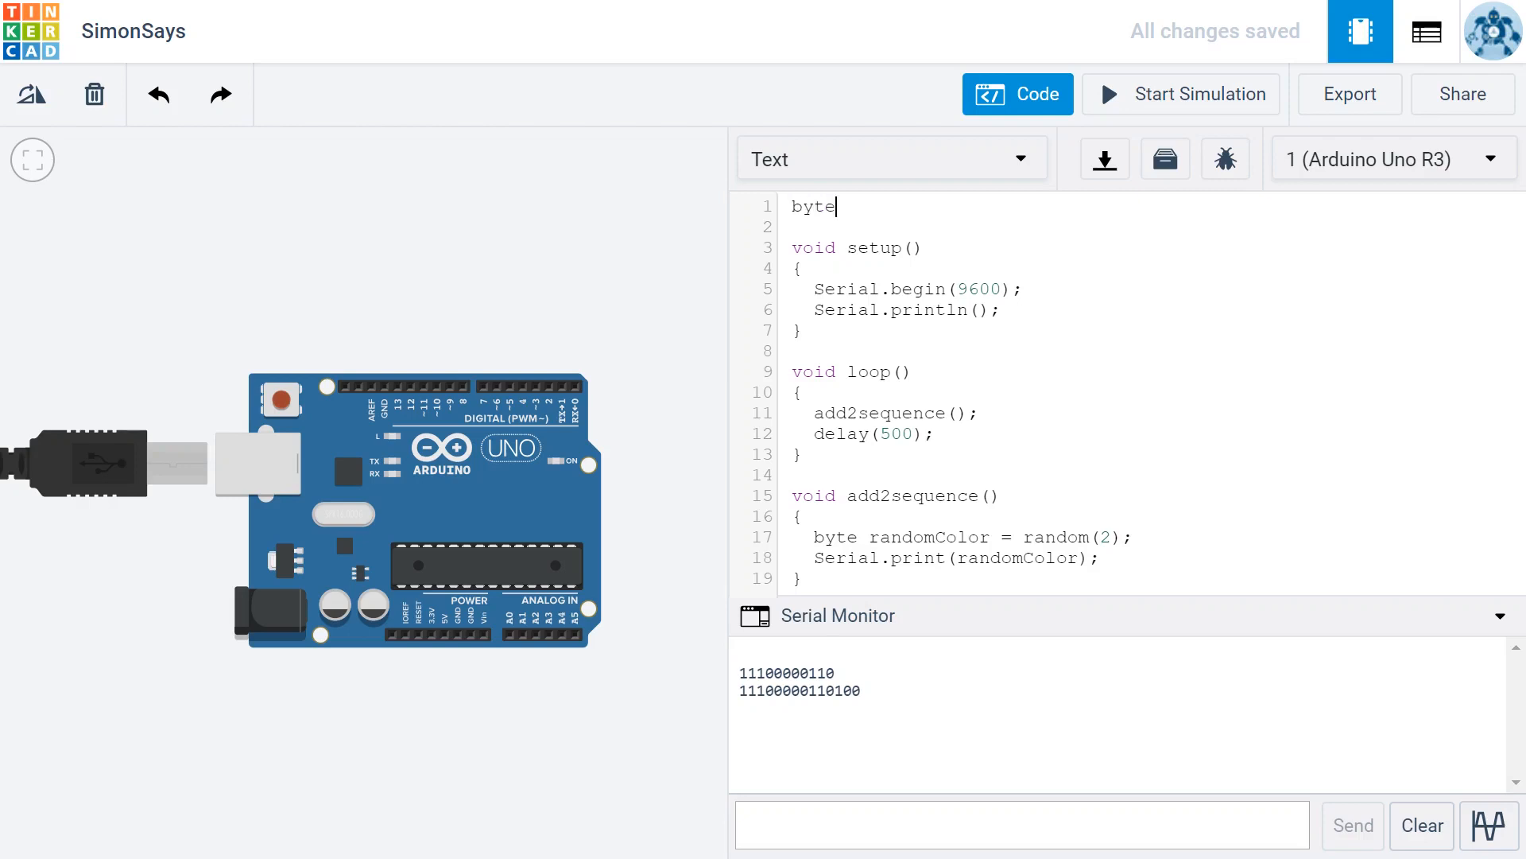
text(floa)
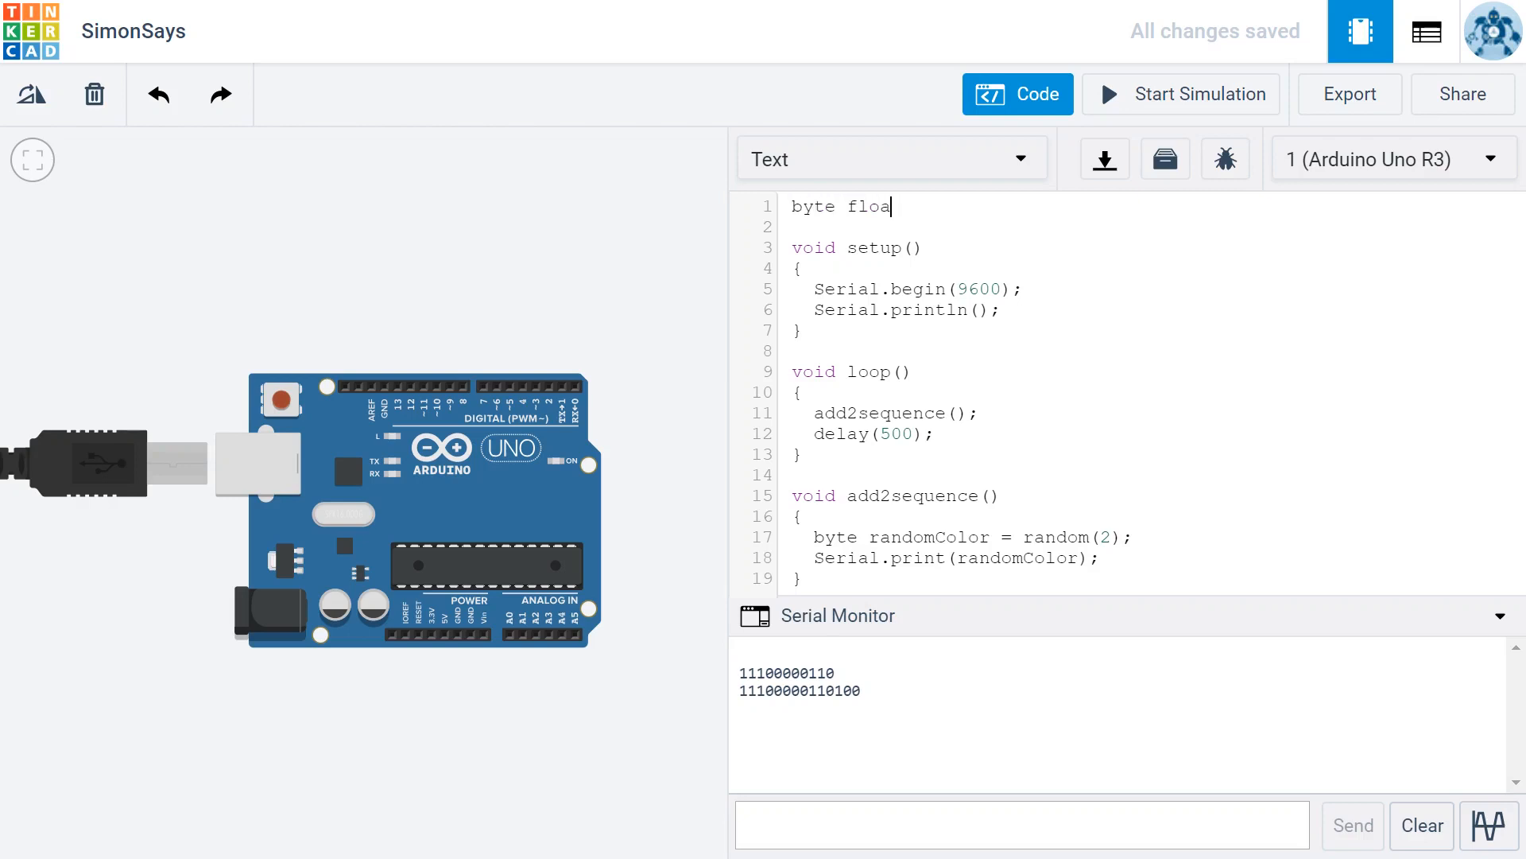
text(tingPi)
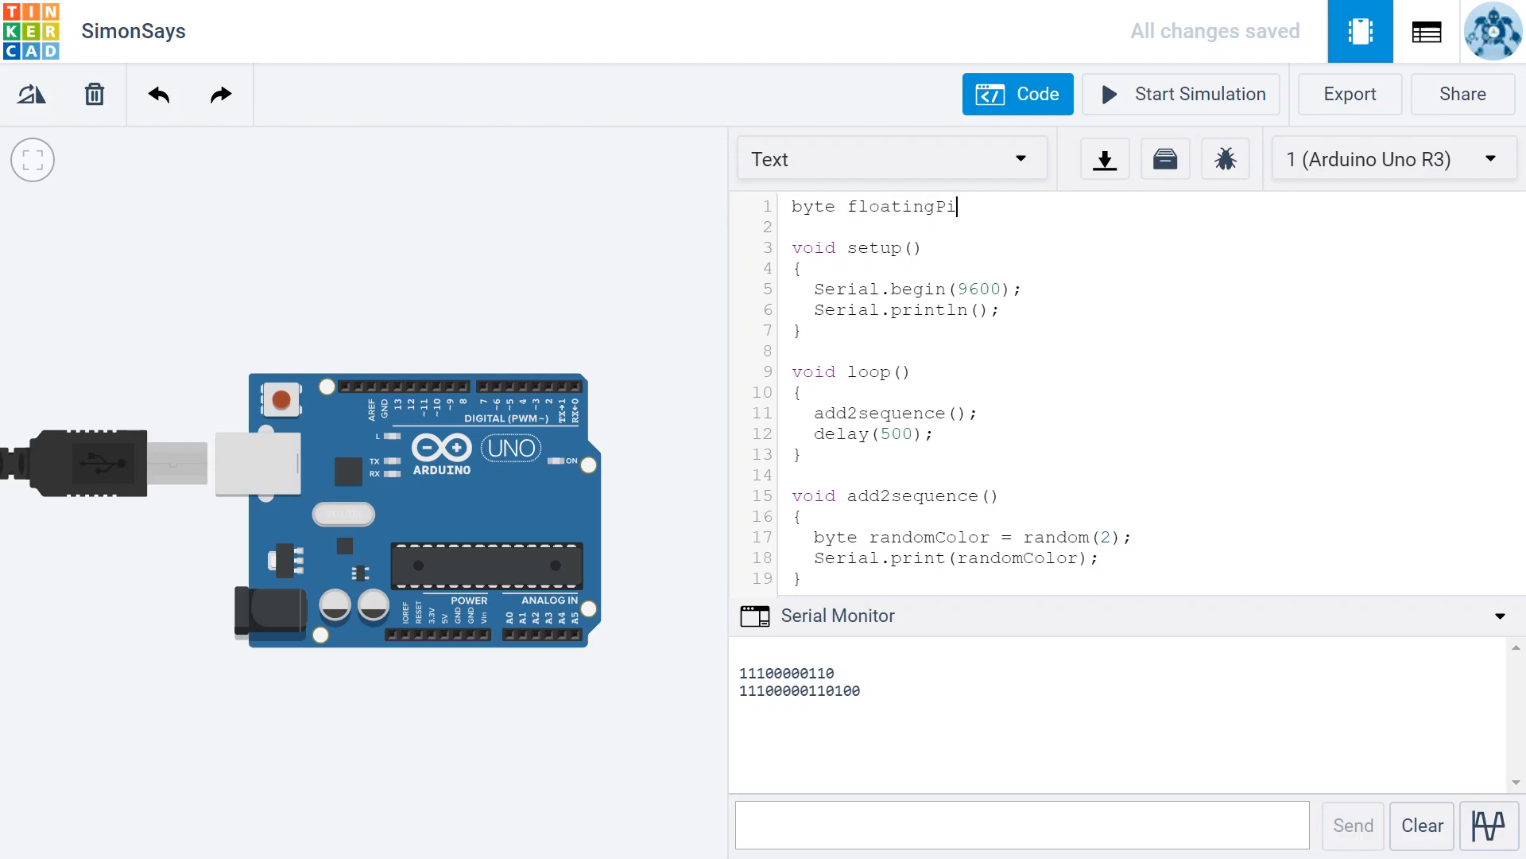
text(n)
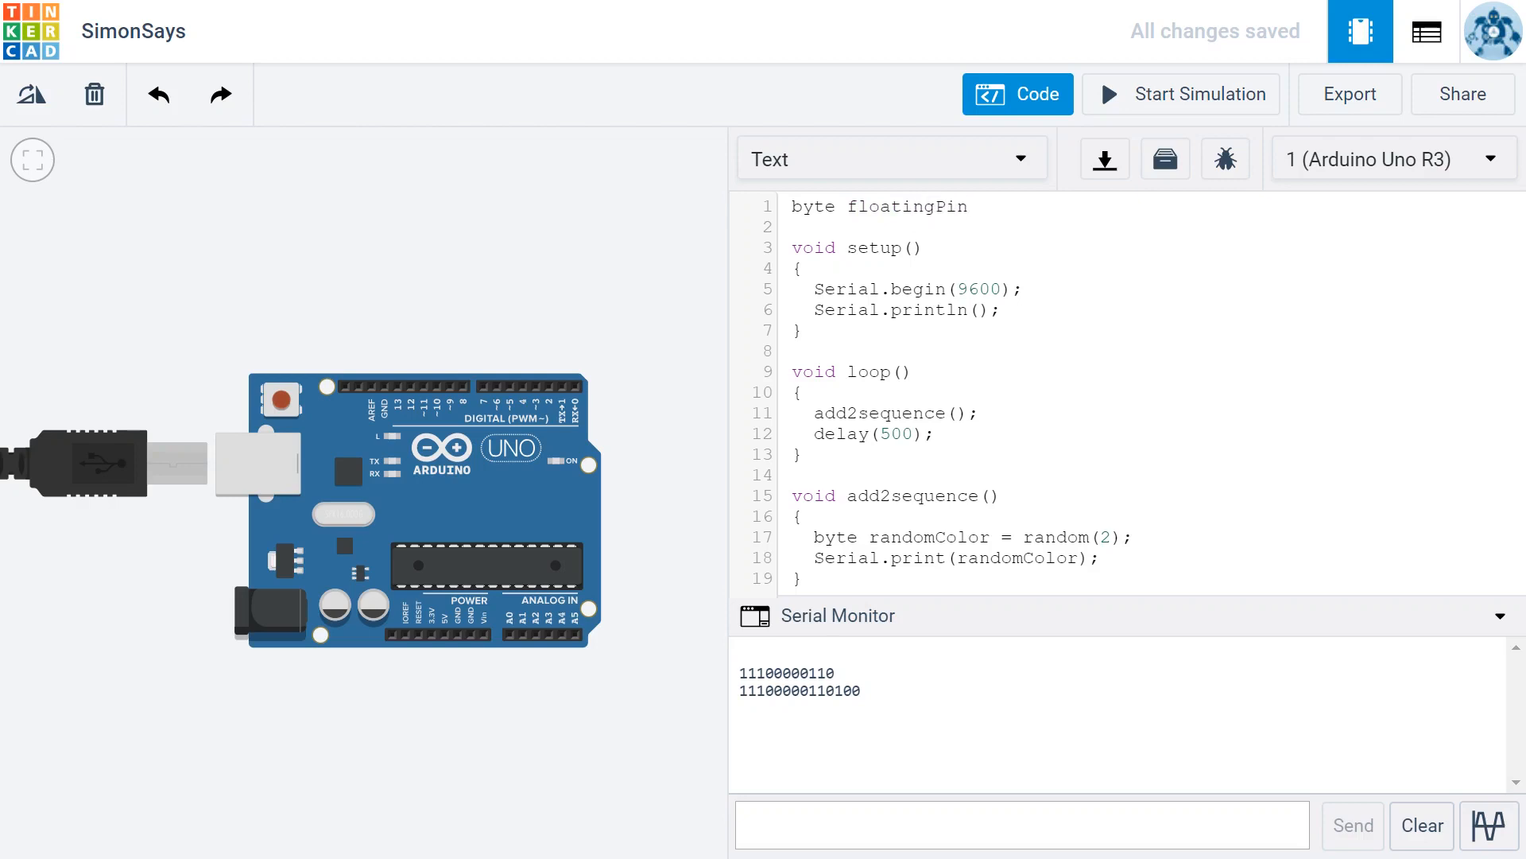
click(978, 205)
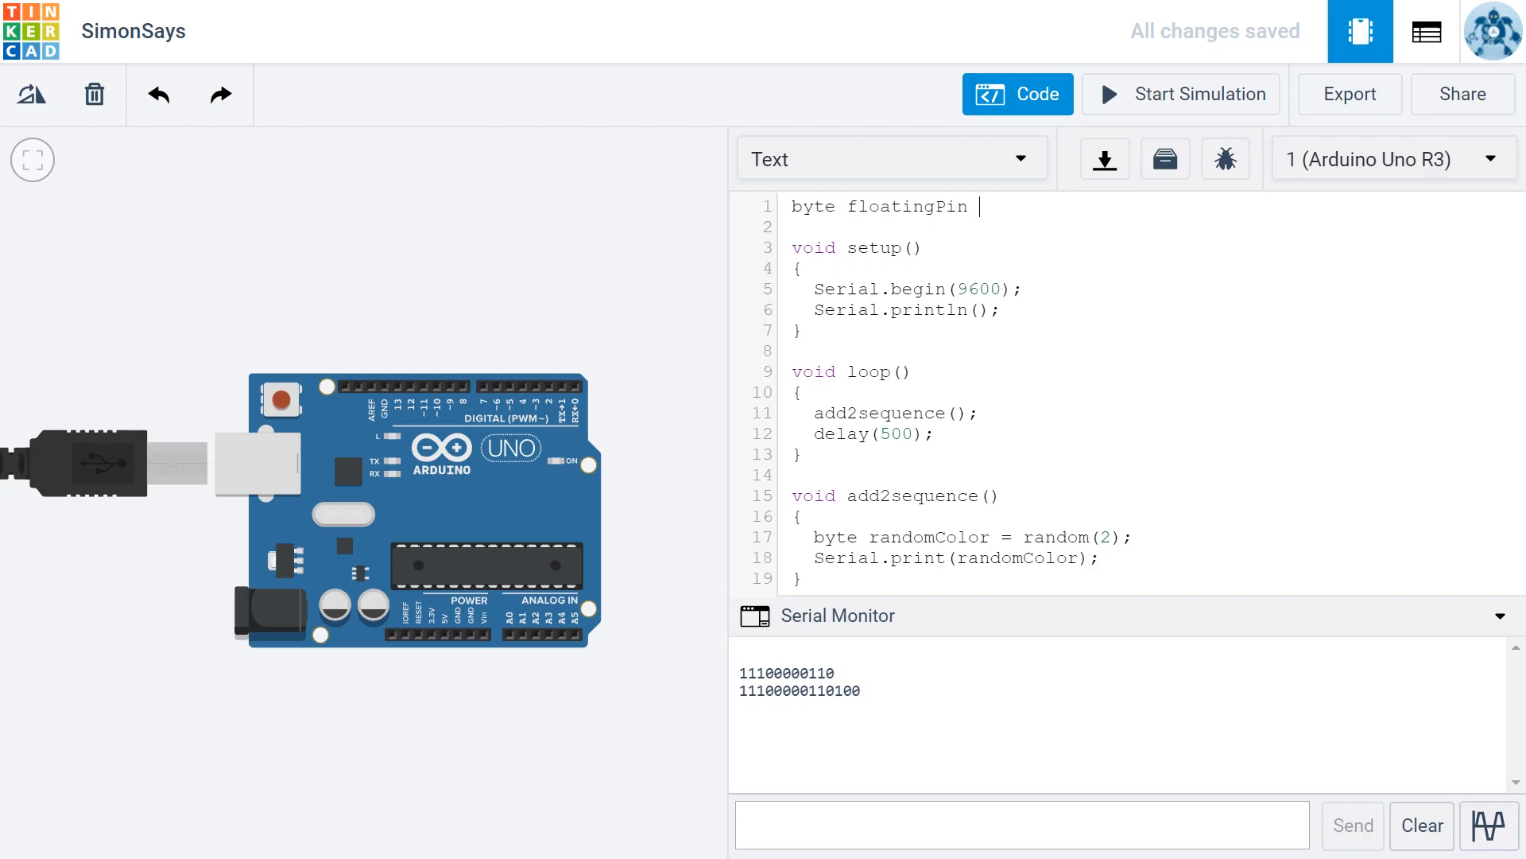
text(= 0;)
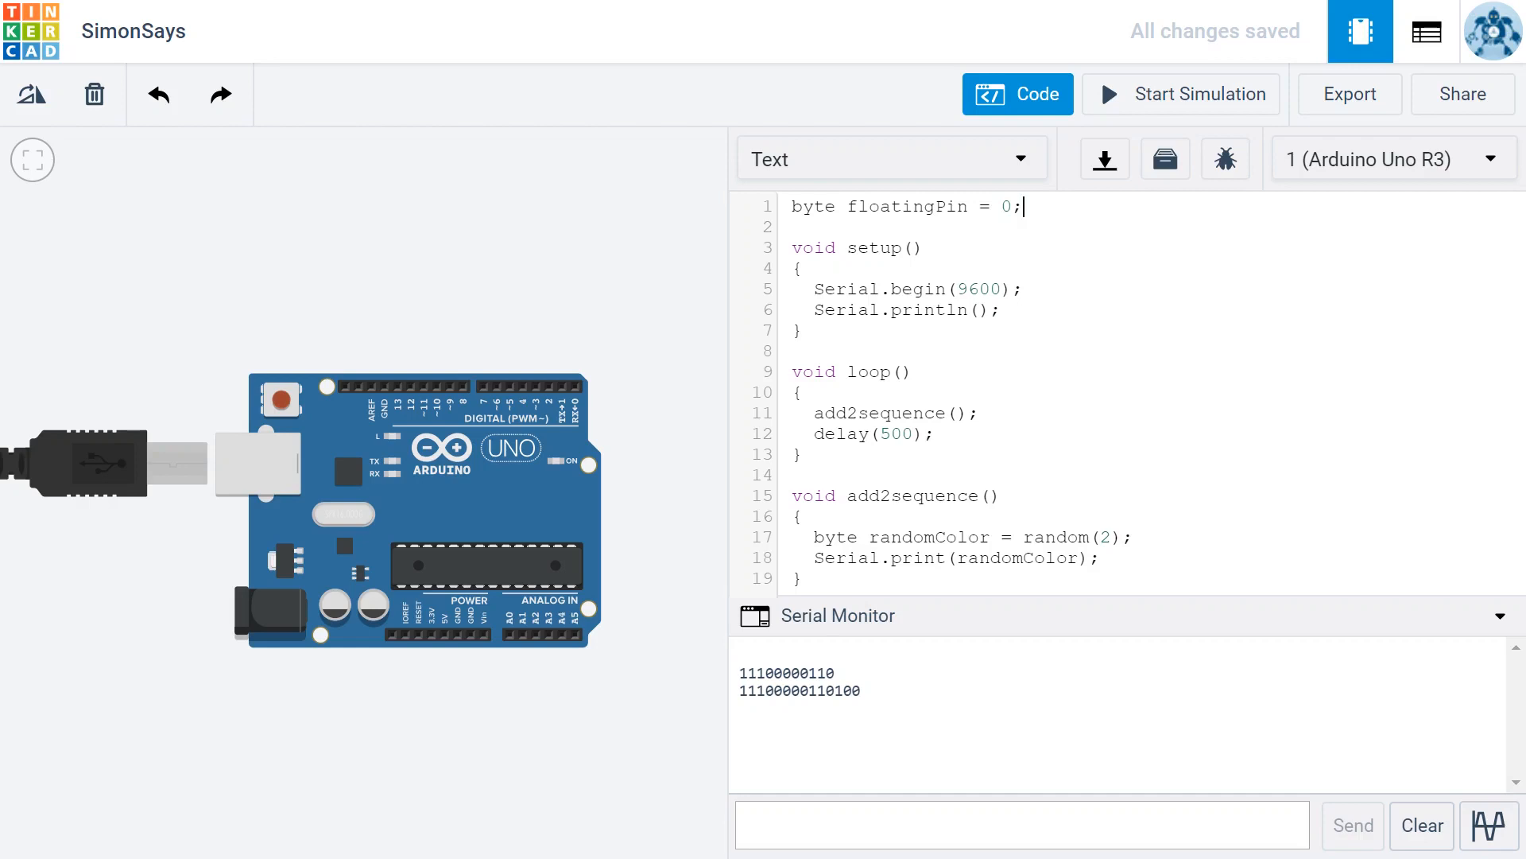
click(801, 516)
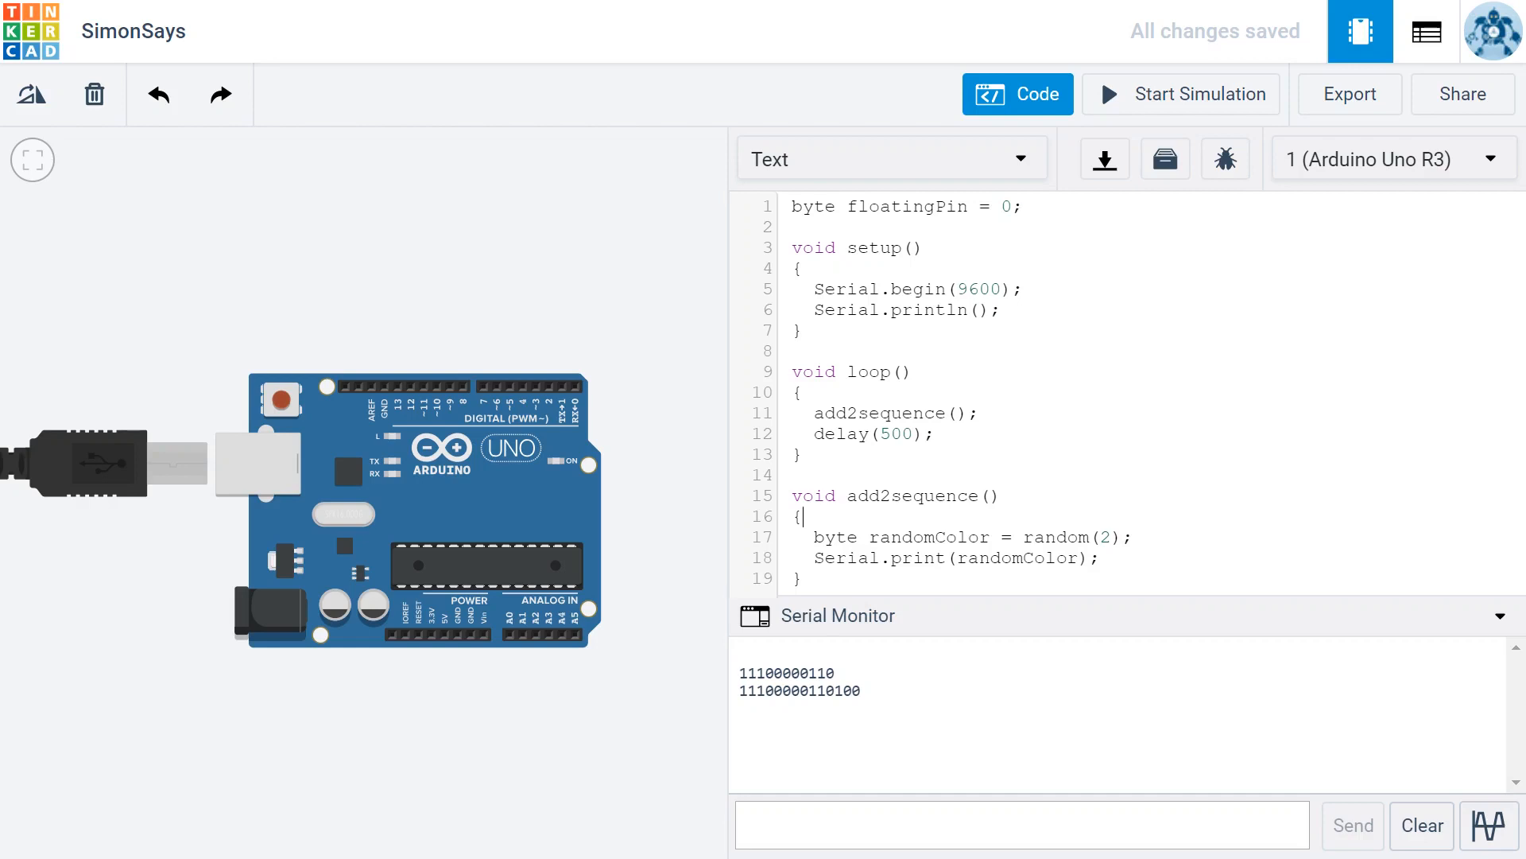
Write randomSeed(analogRead(floatingPin)); at the start of add2sequence
text(rando)
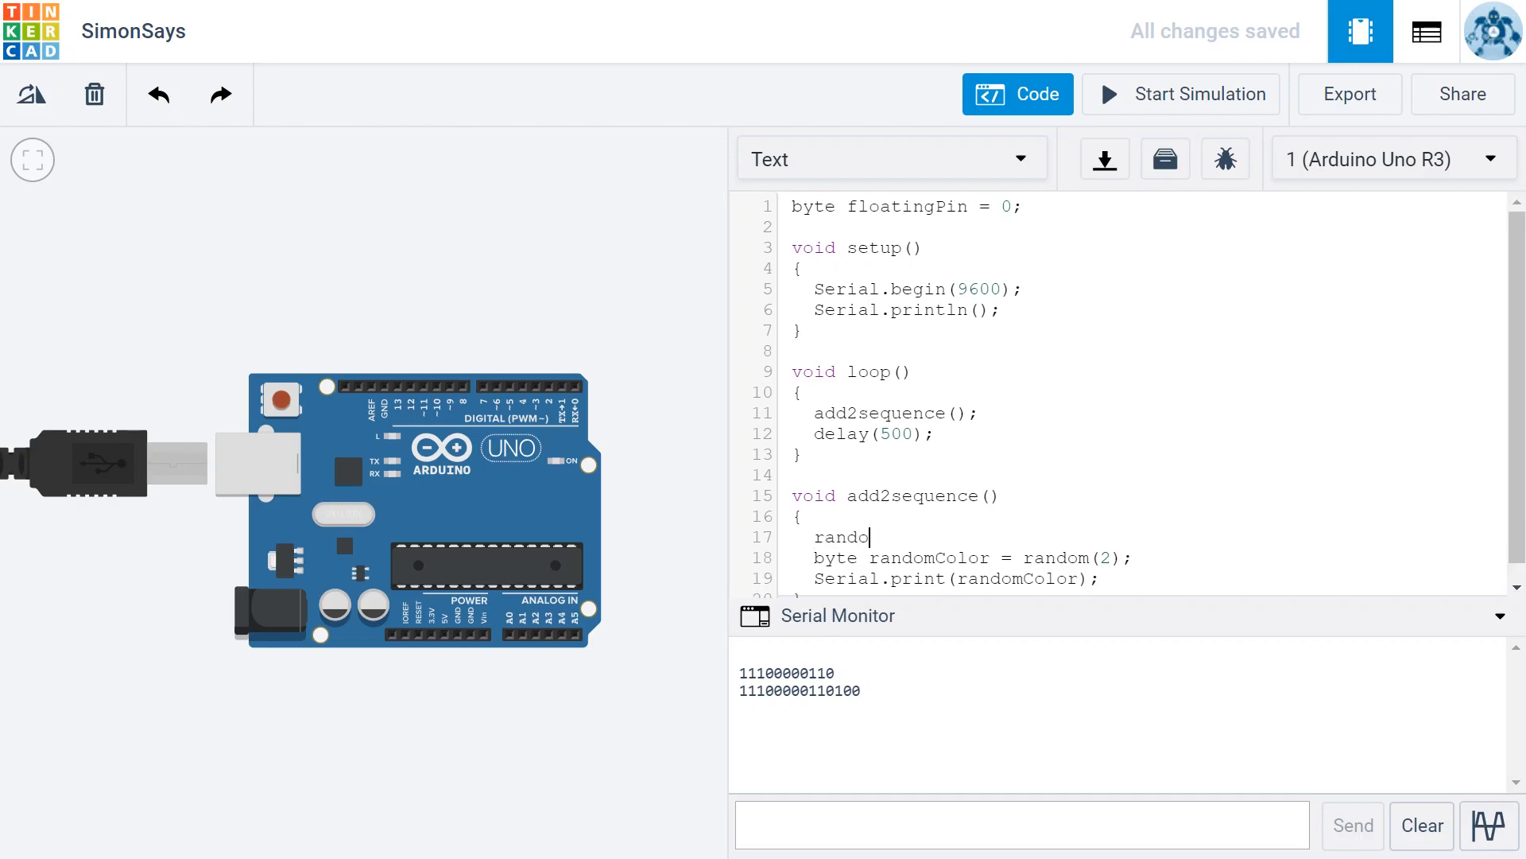
text(mSeed)
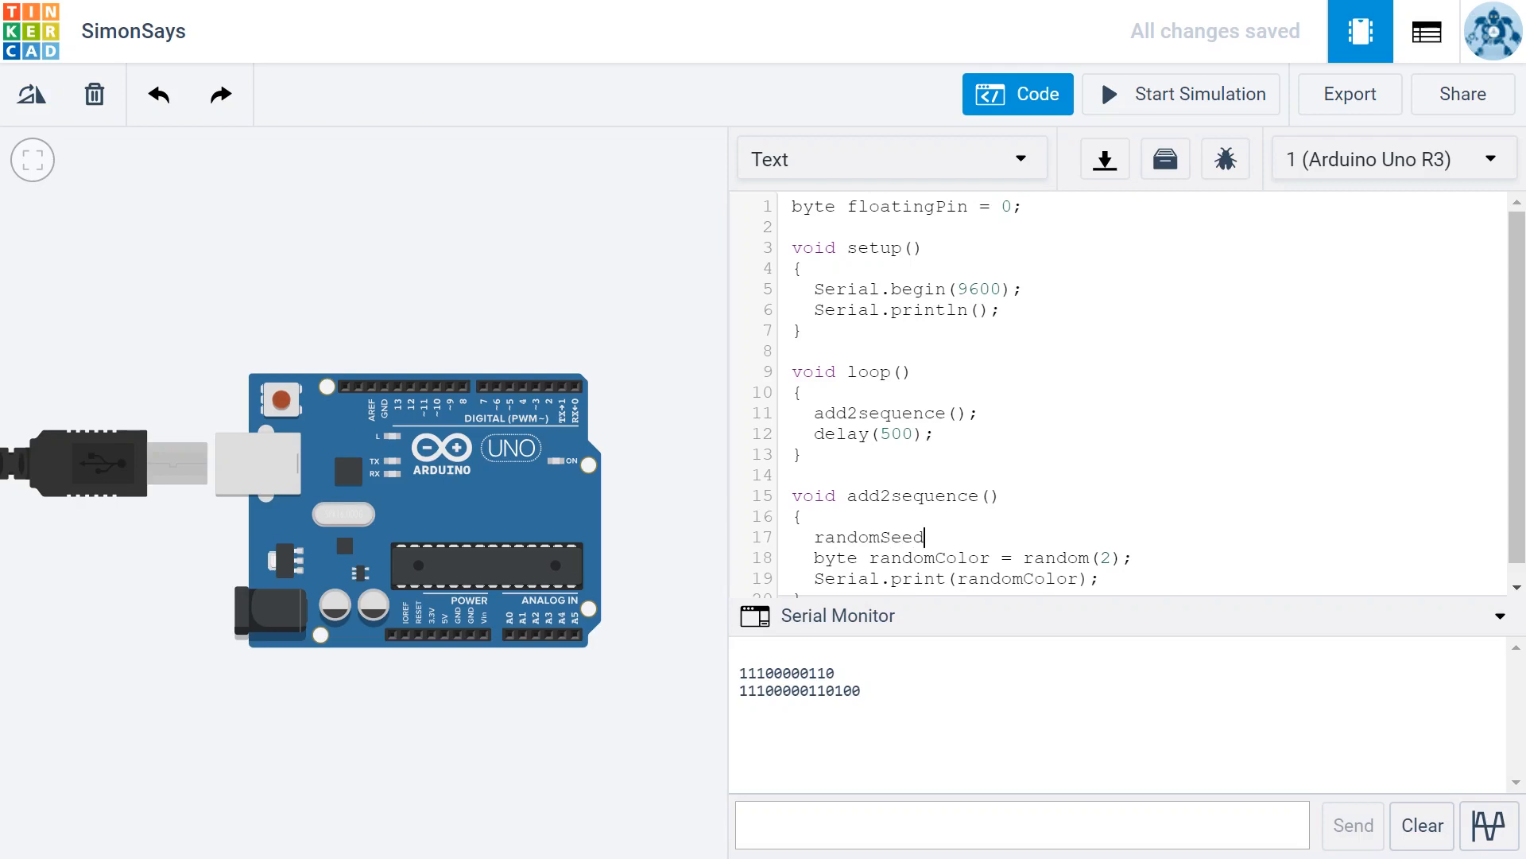
text(()
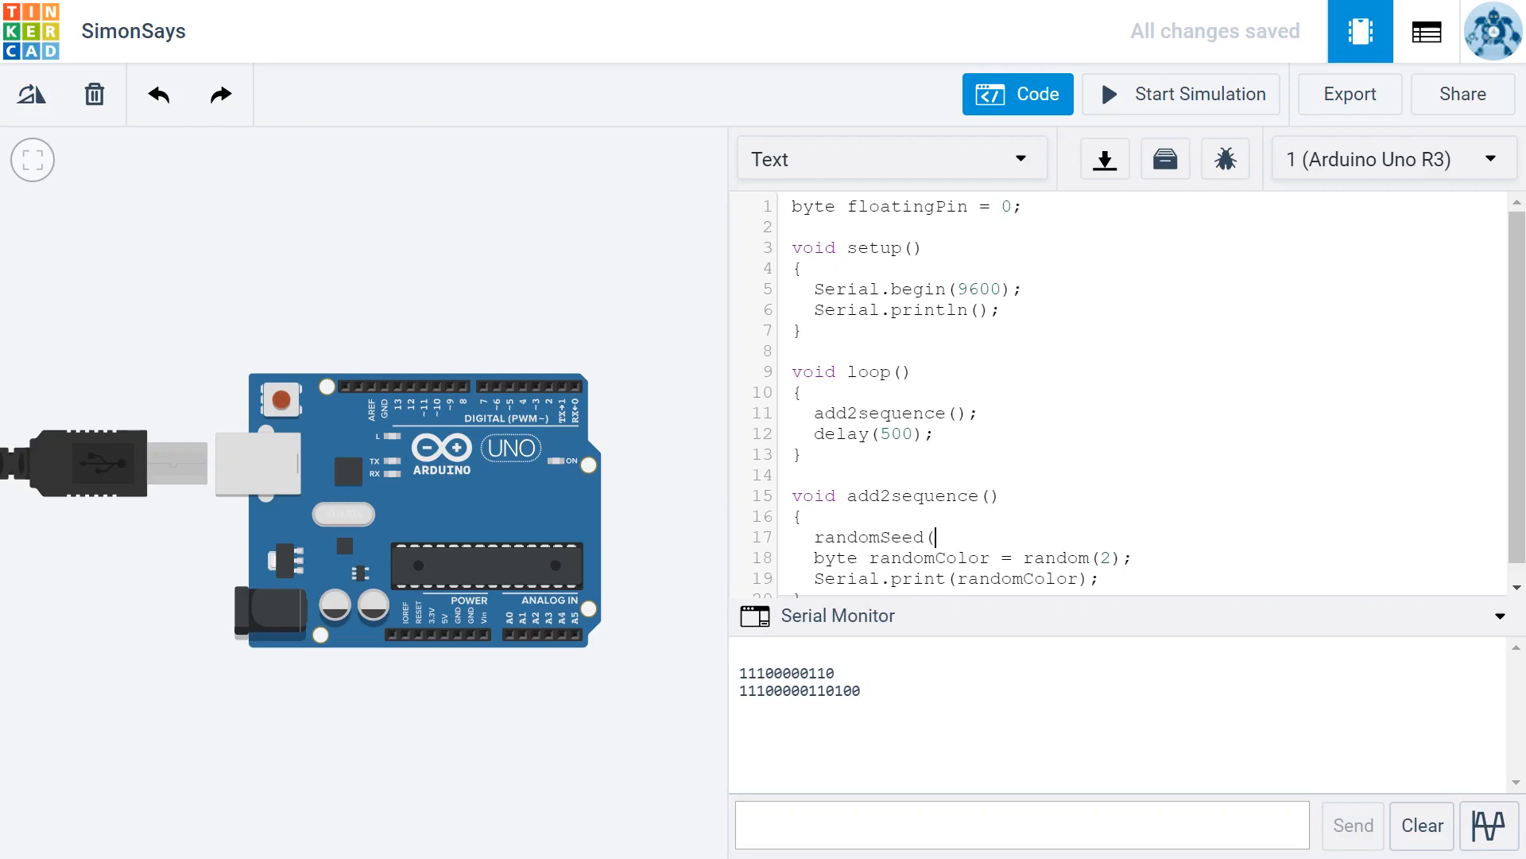
text(analog)
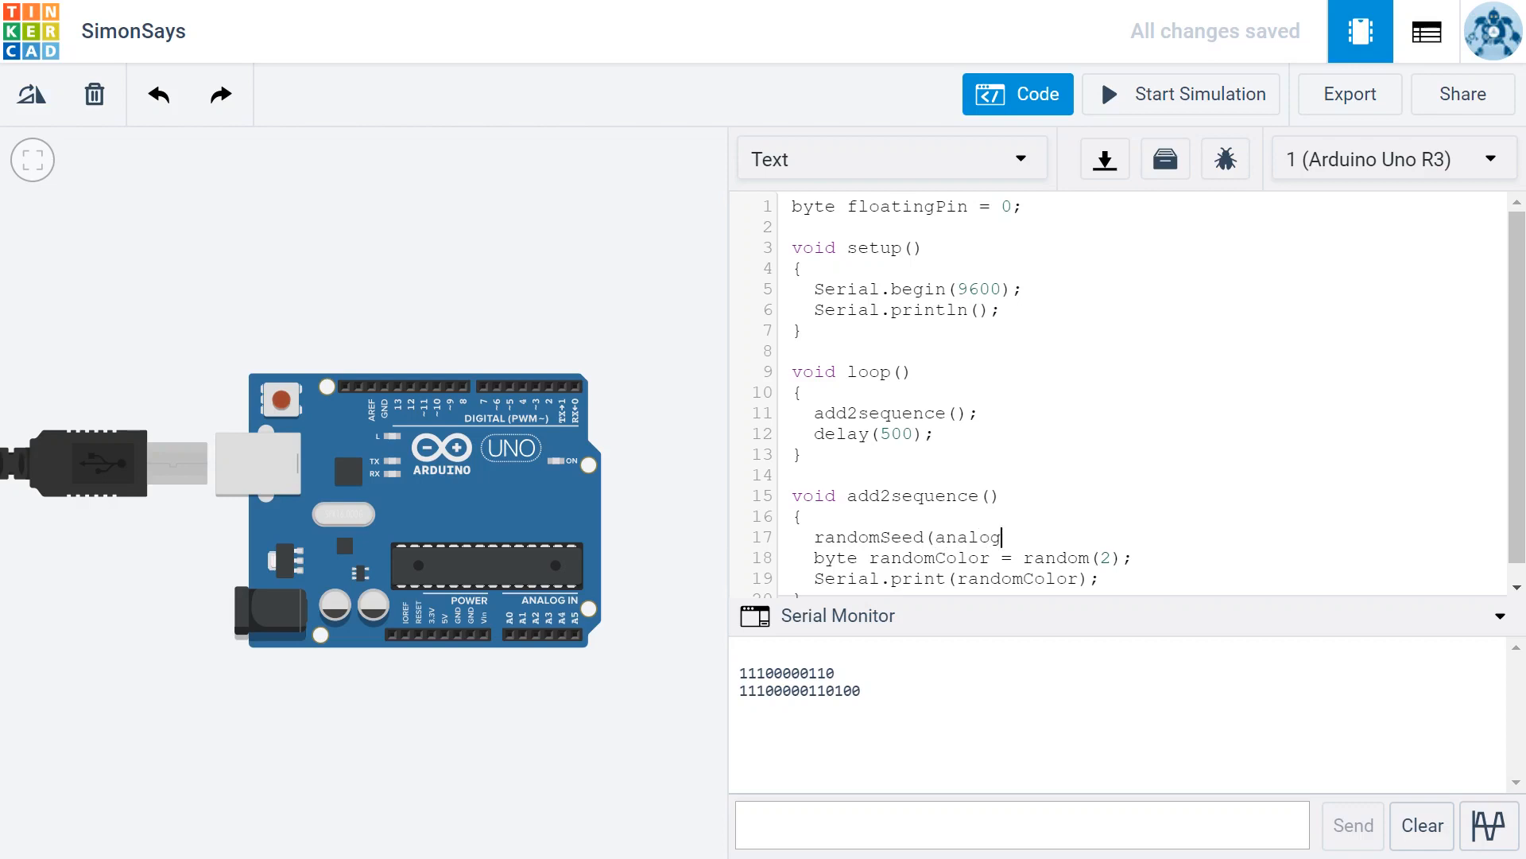
text(Read)
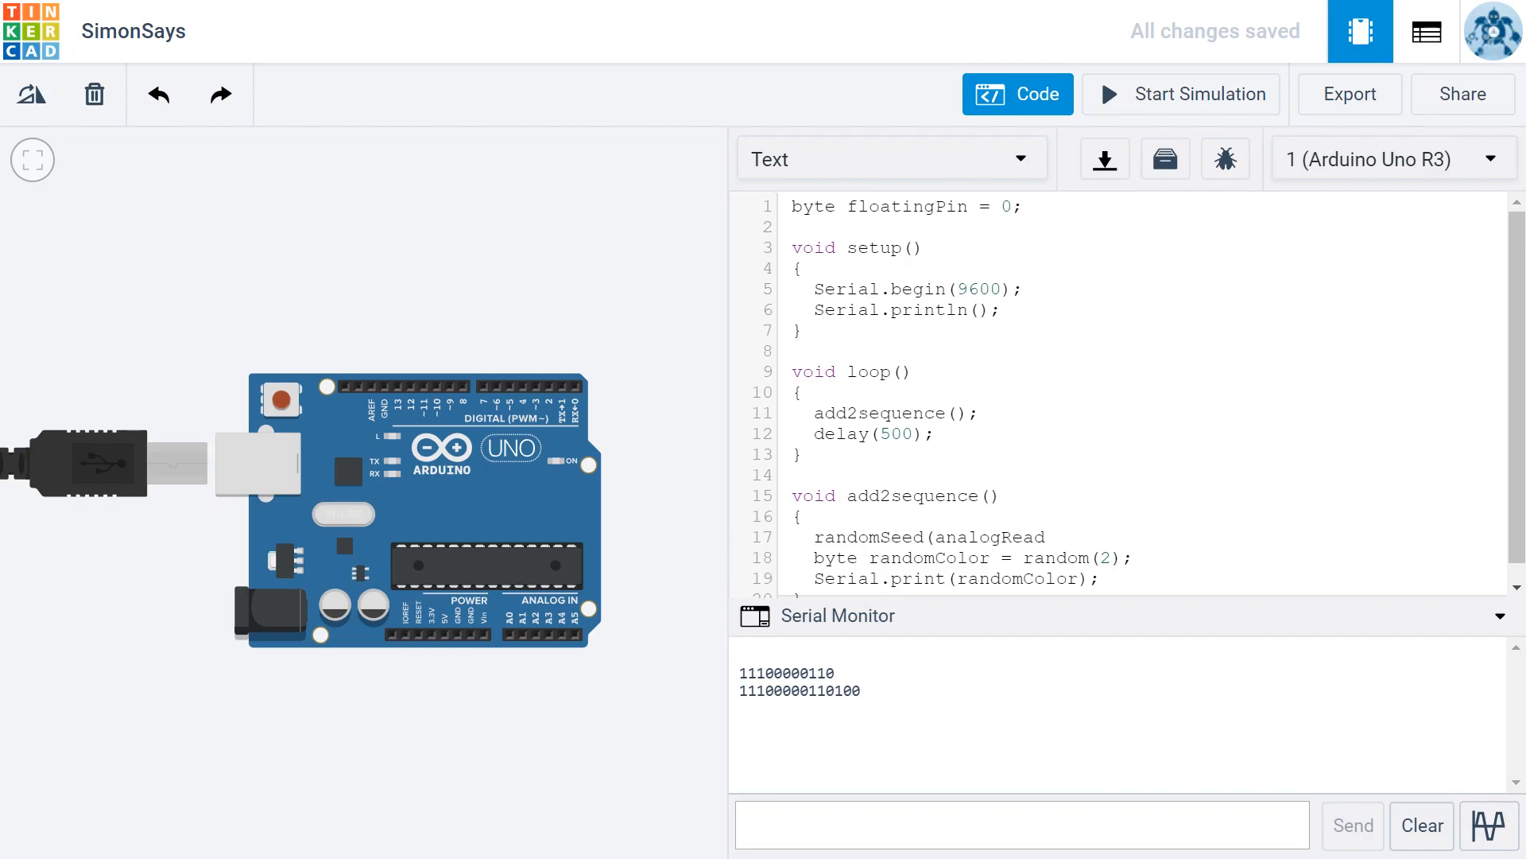
text((floatingPin)
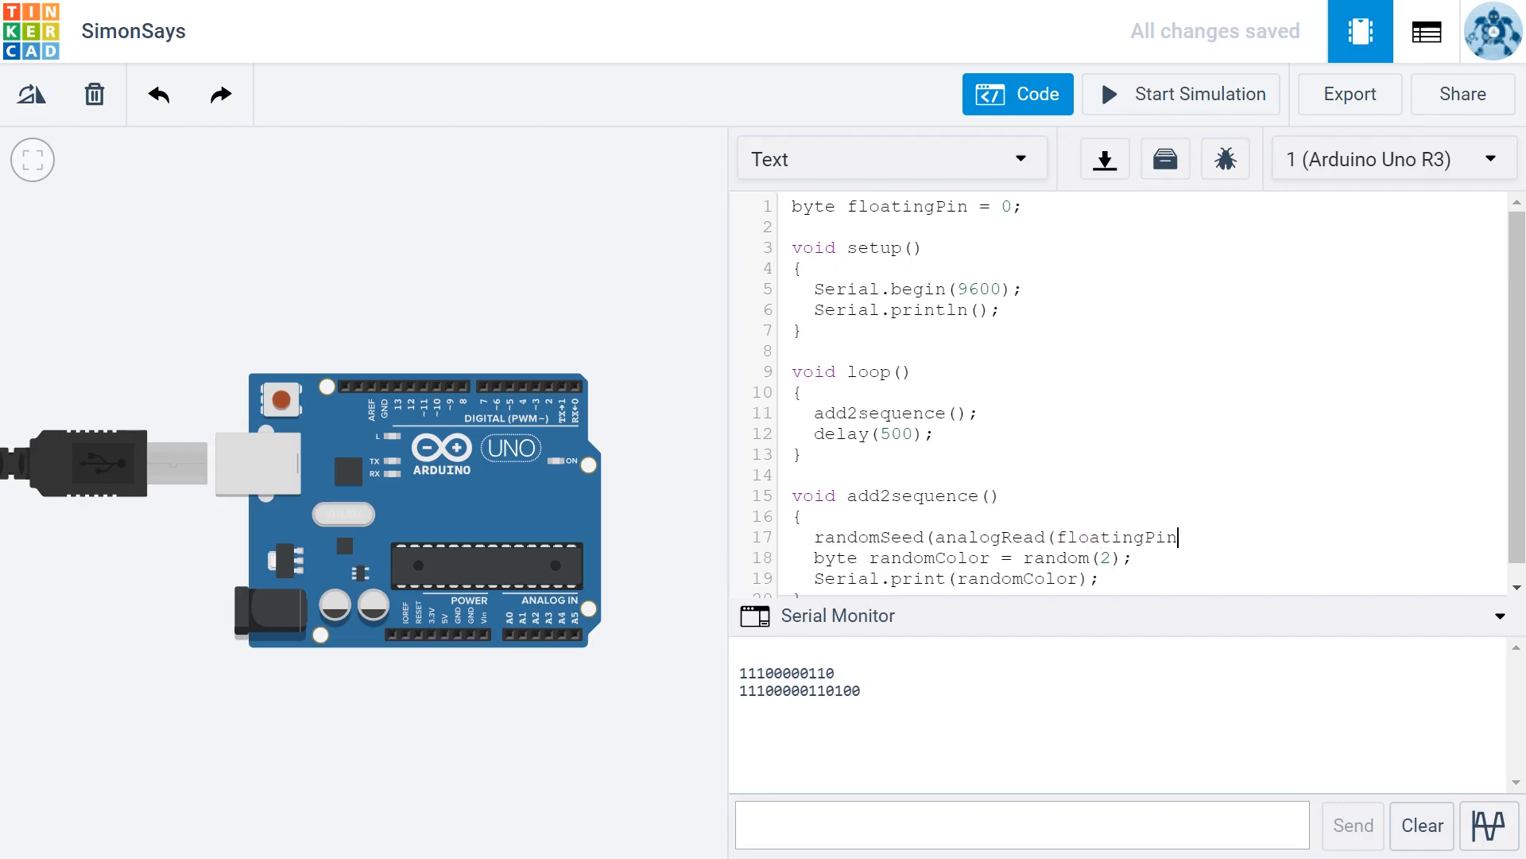
text());)
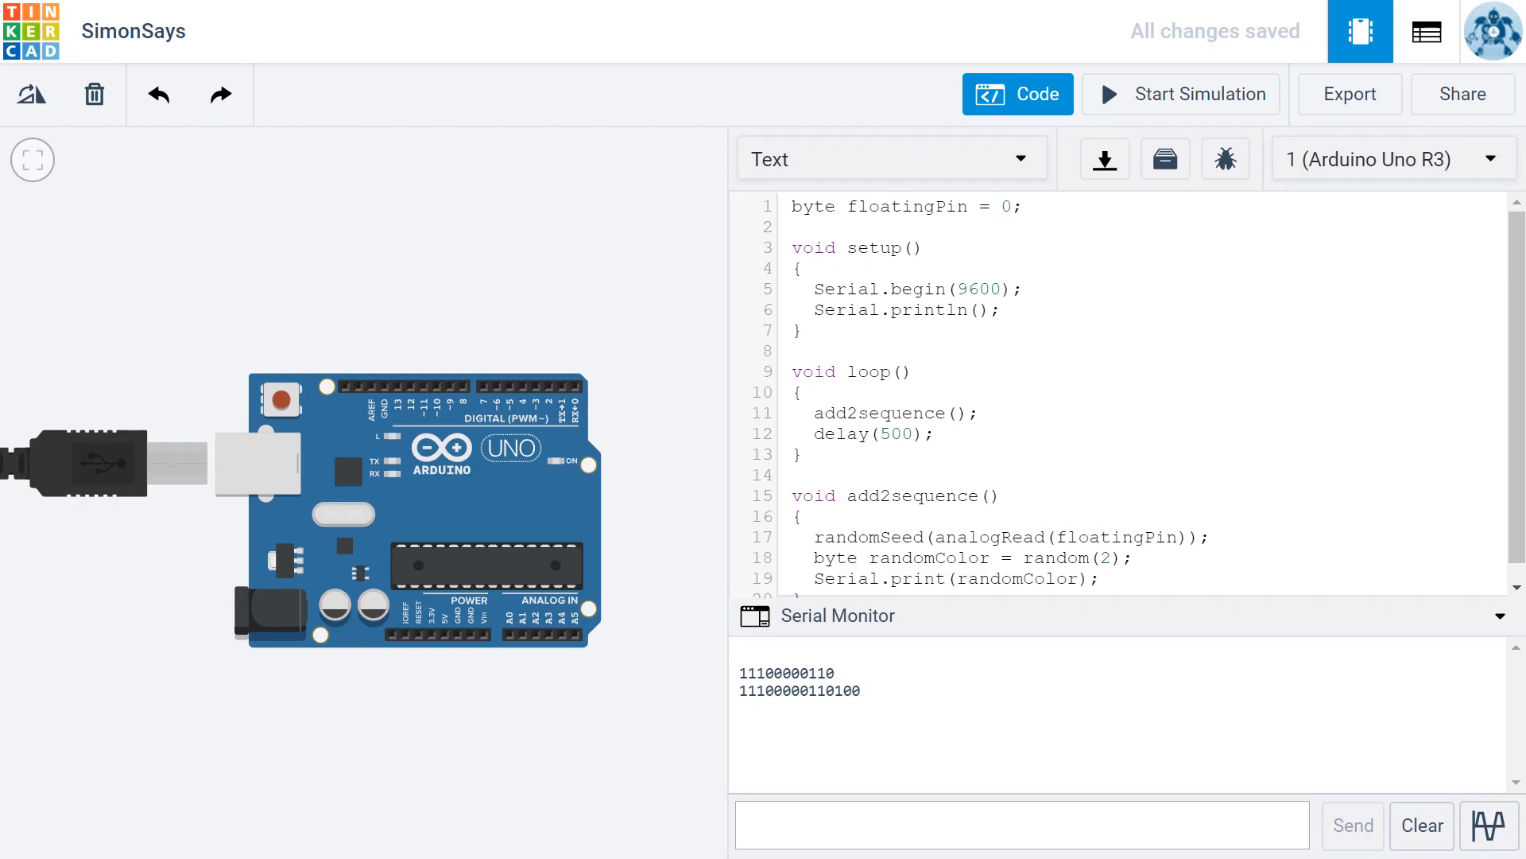
mouse_move(576, 399)
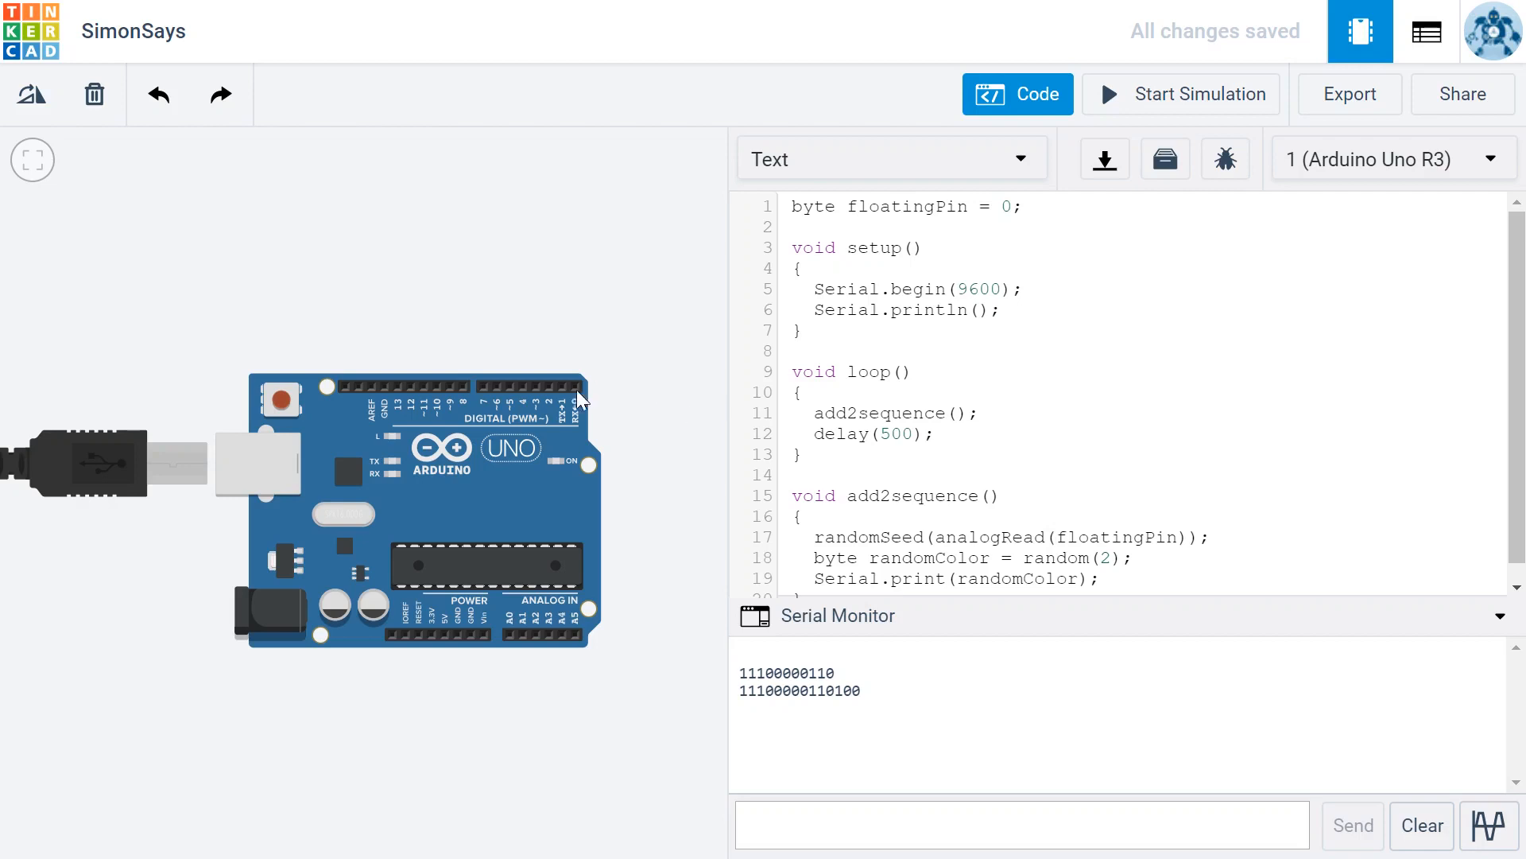
mouse_move(581, 464)
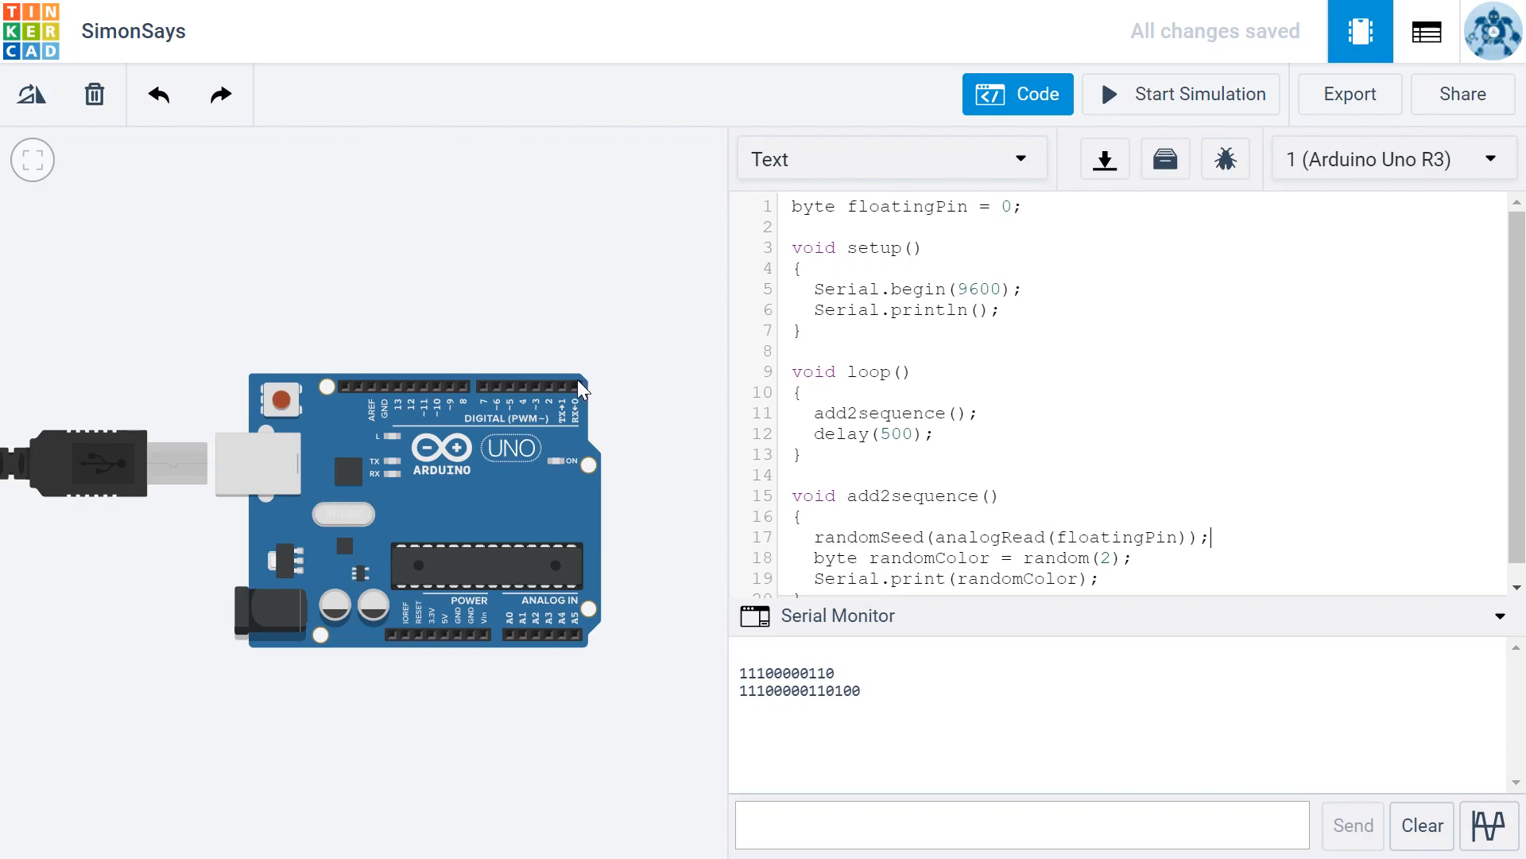
mouse_move(589, 395)
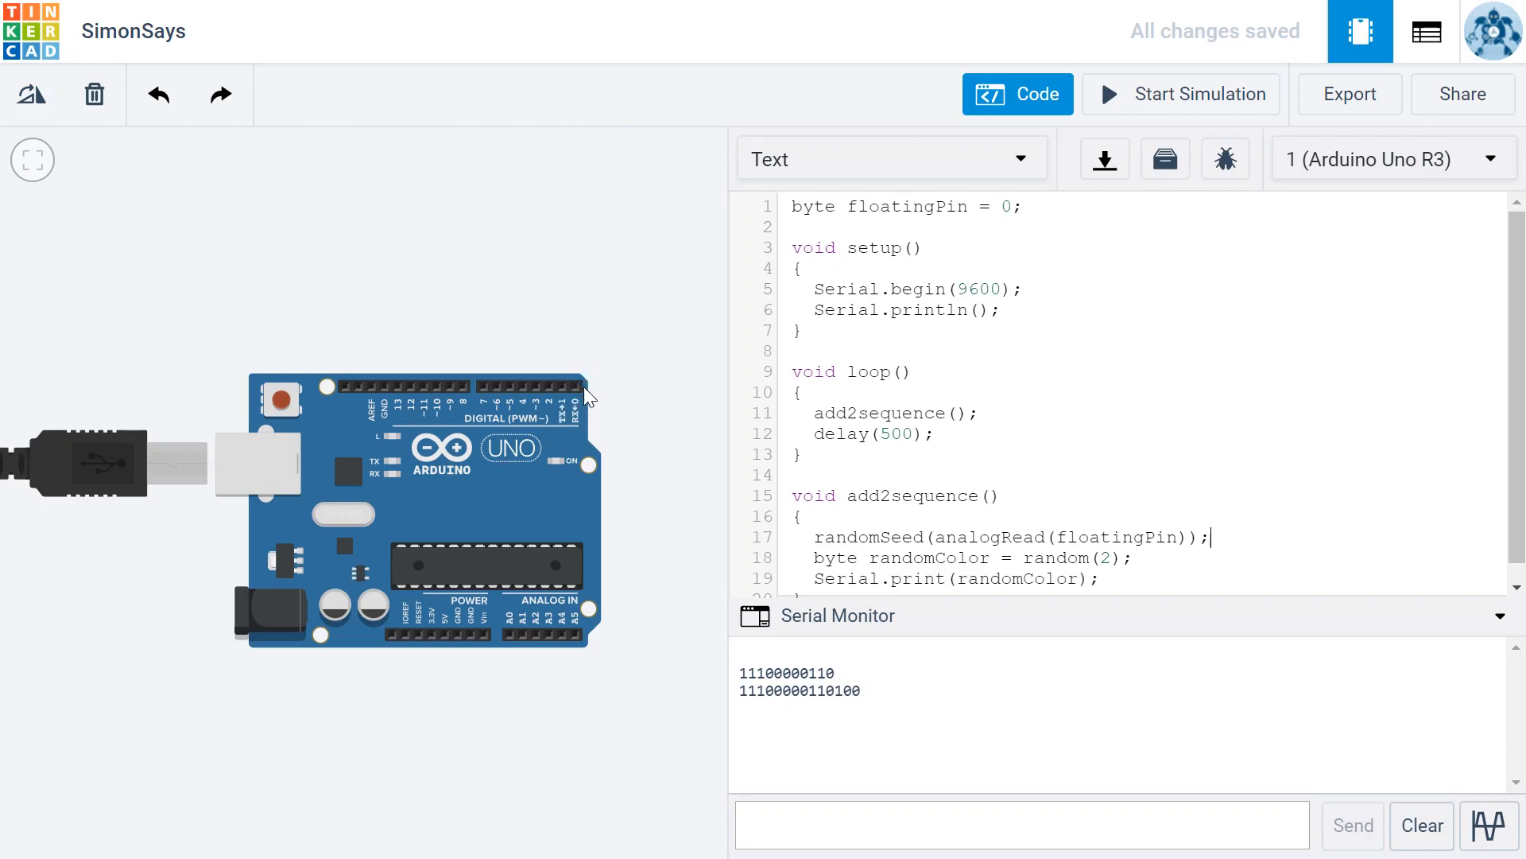
mouse_move(576, 389)
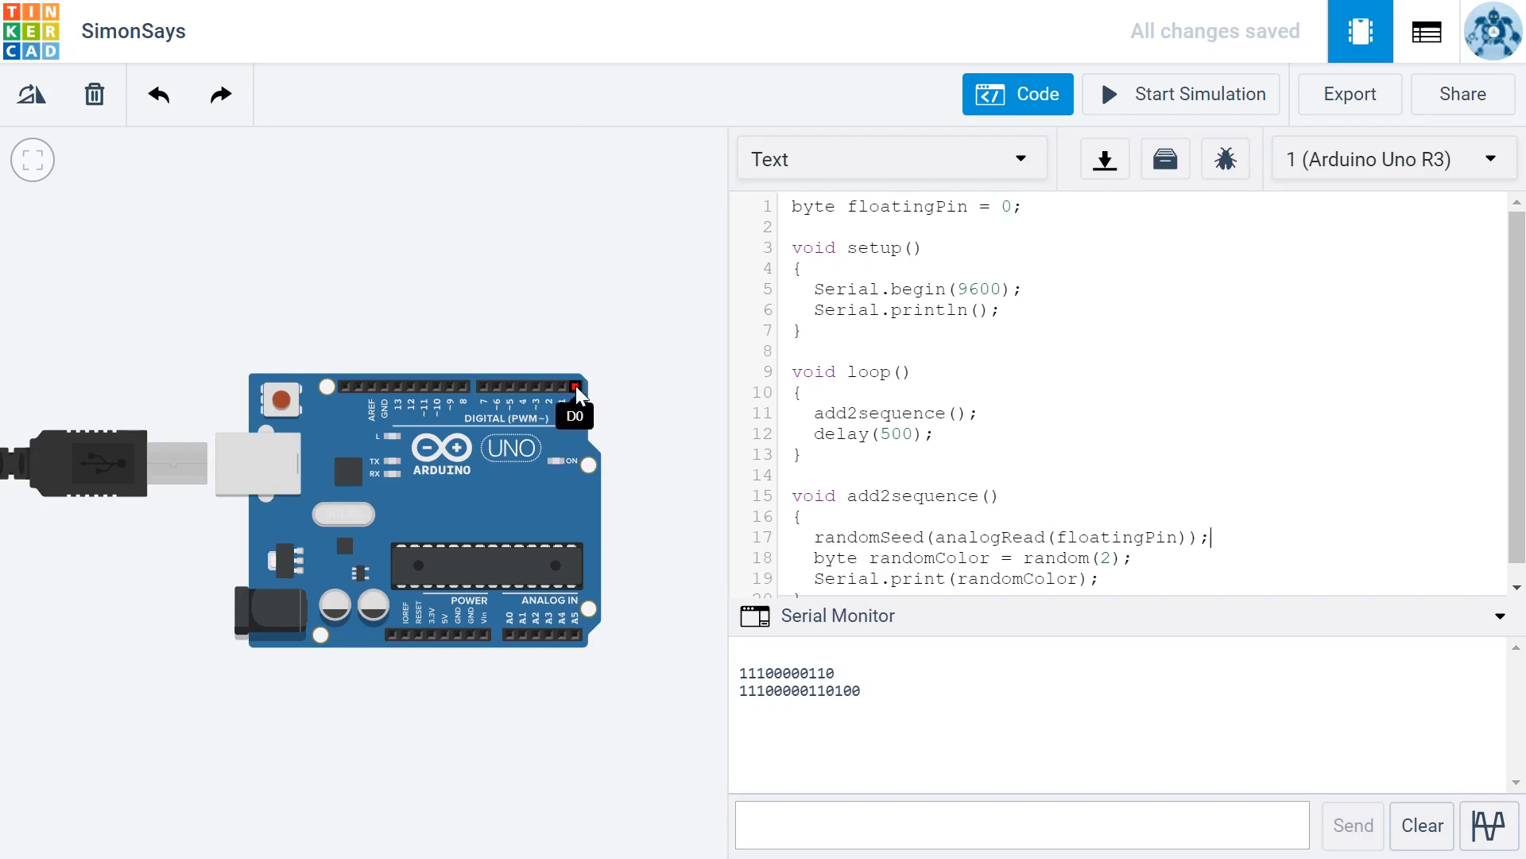
mouse_move(582, 407)
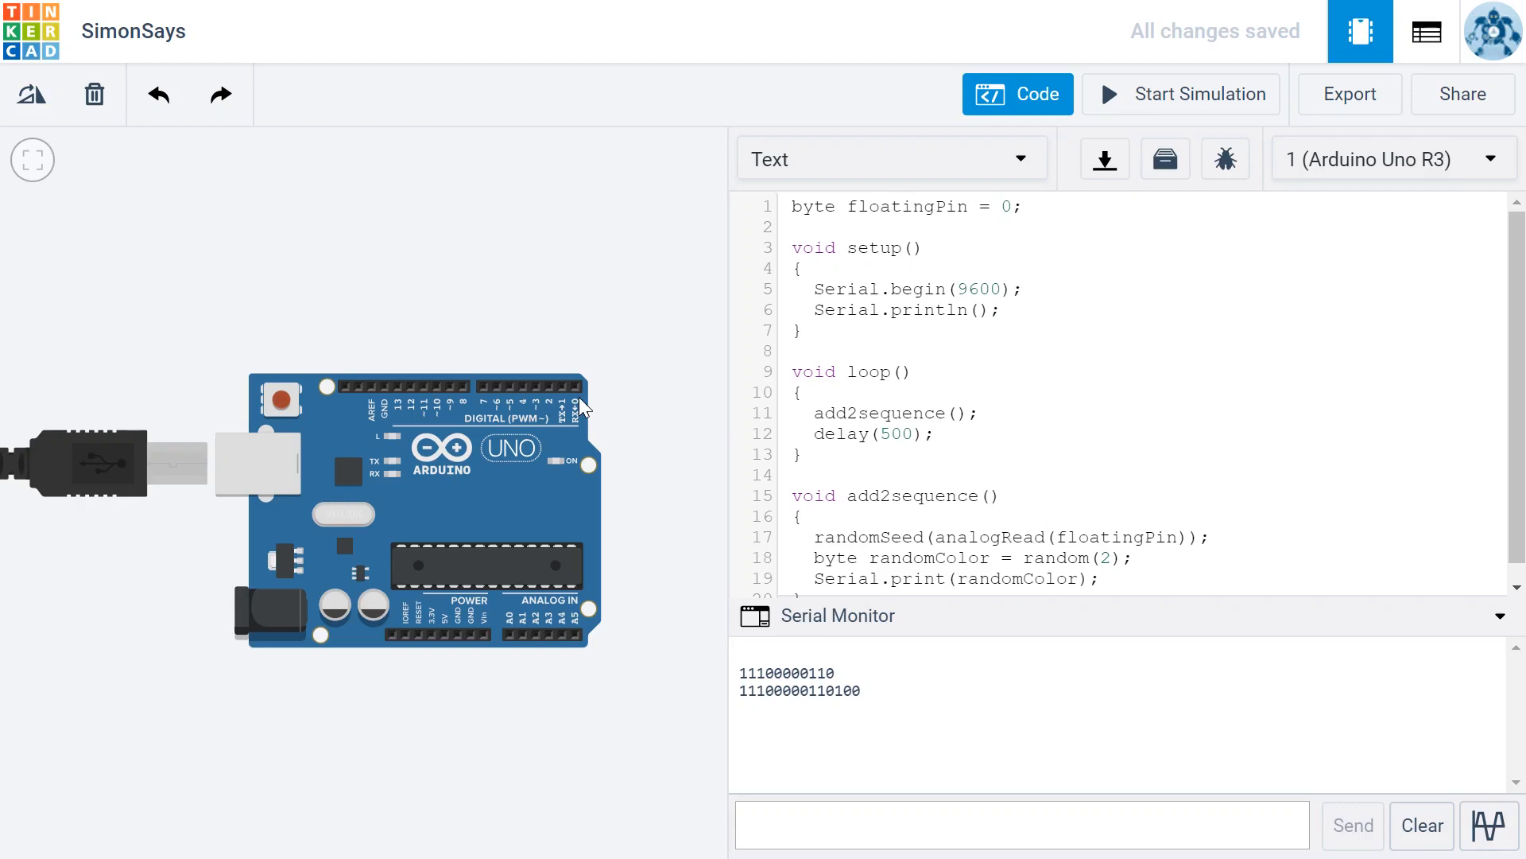
mouse_move(575, 388)
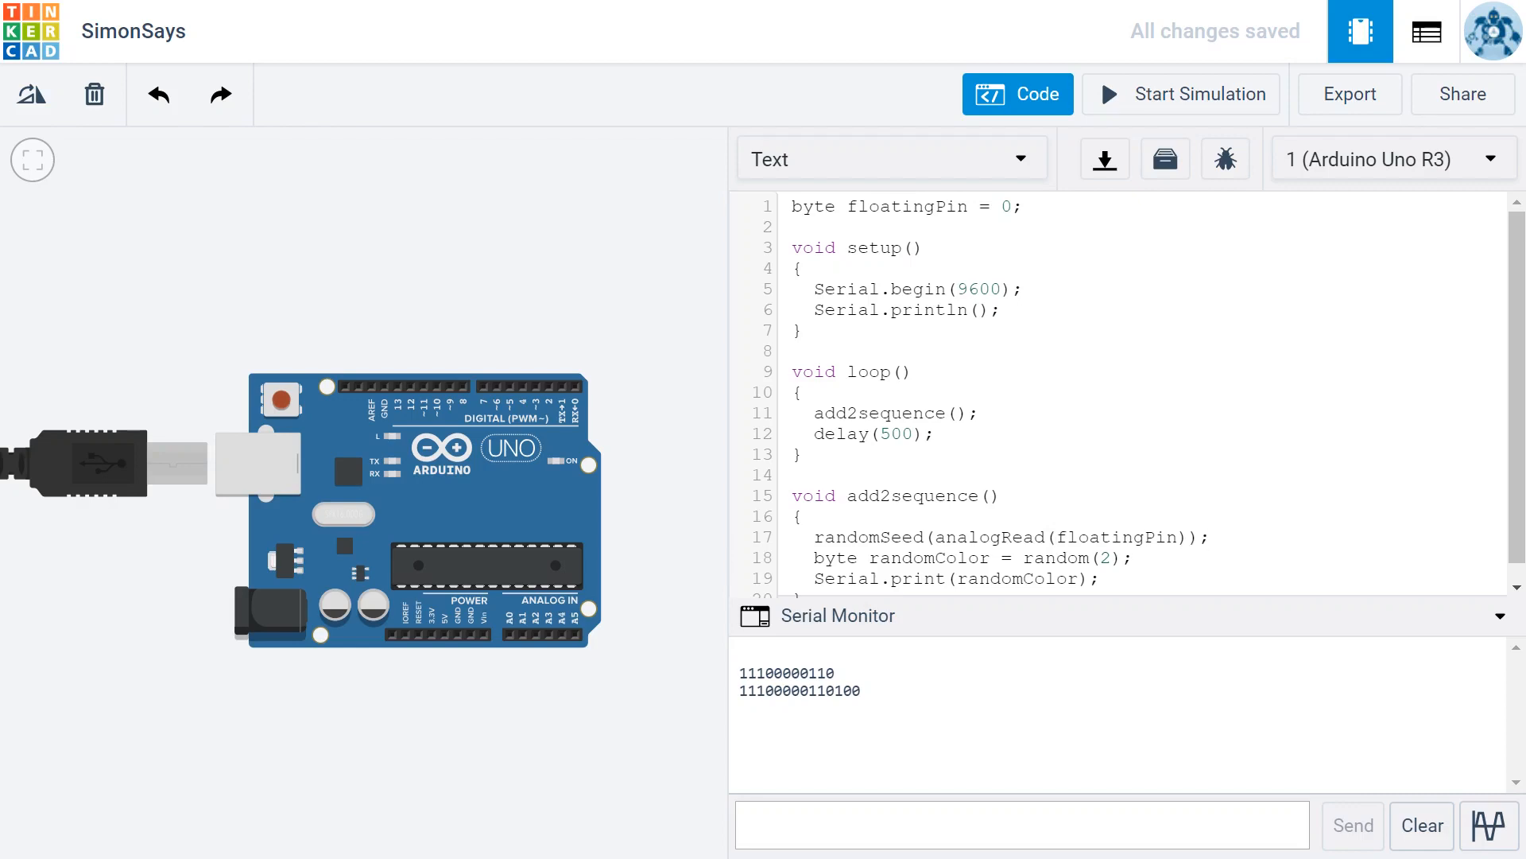
mouse_move(1179, 109)
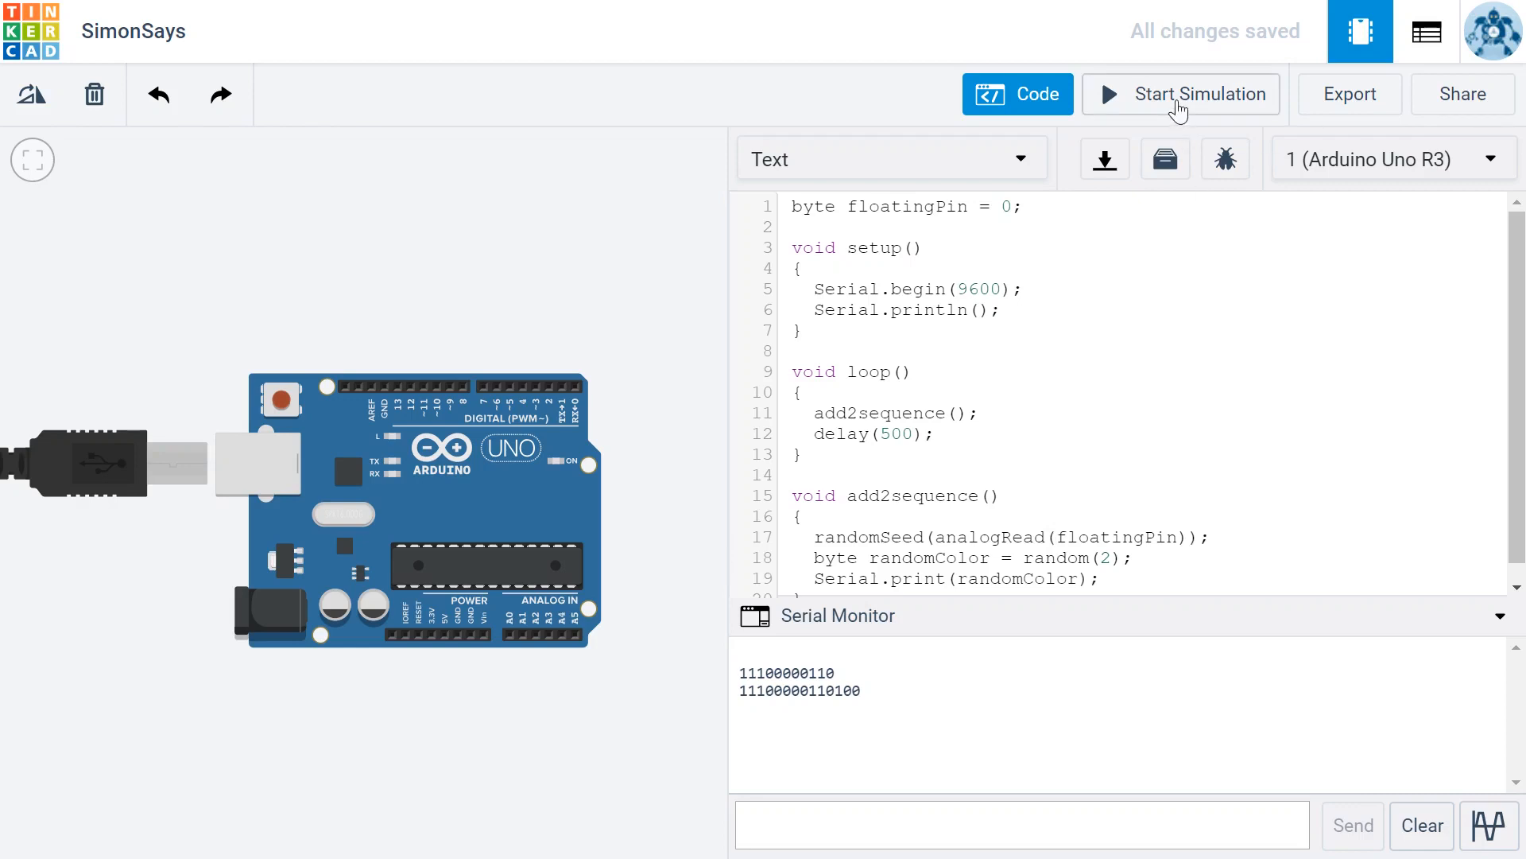
Run and stop the seeded sketch twice, comparing the two new random digit lines
click(1181, 94)
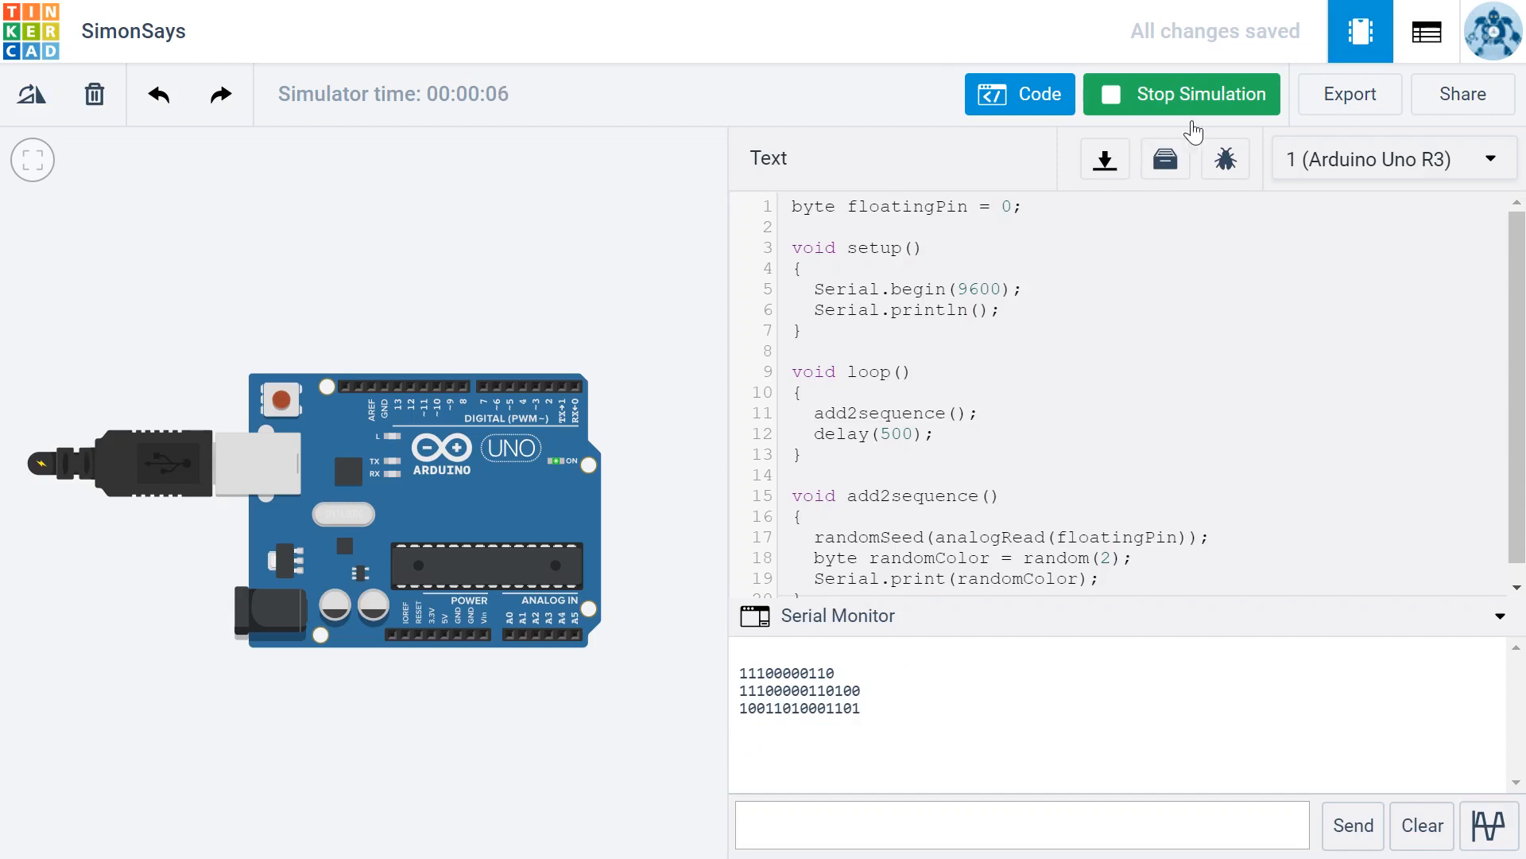
click(1180, 94)
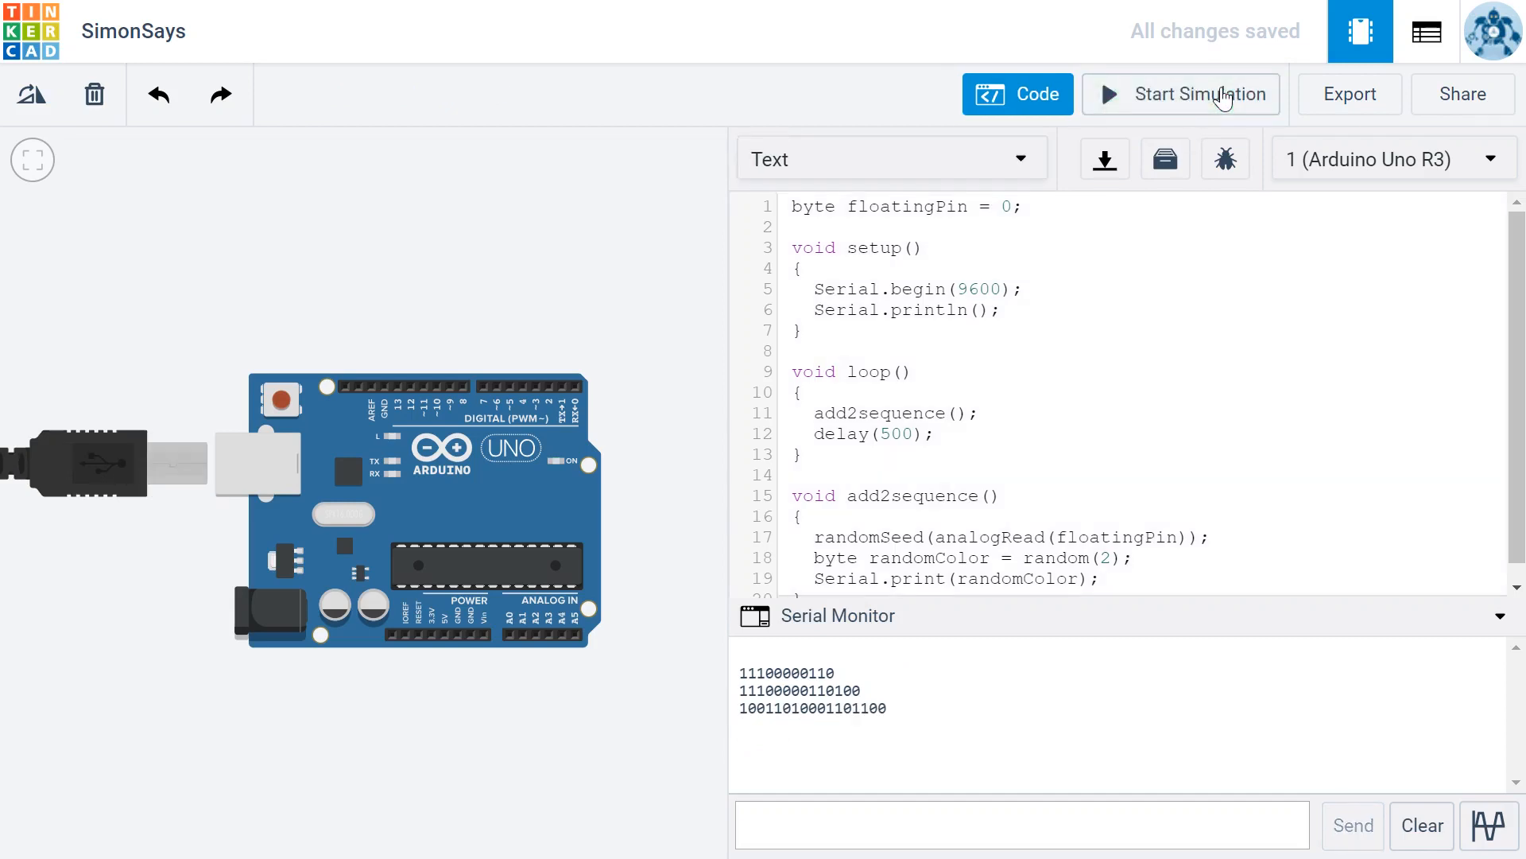
mouse_move(1197, 95)
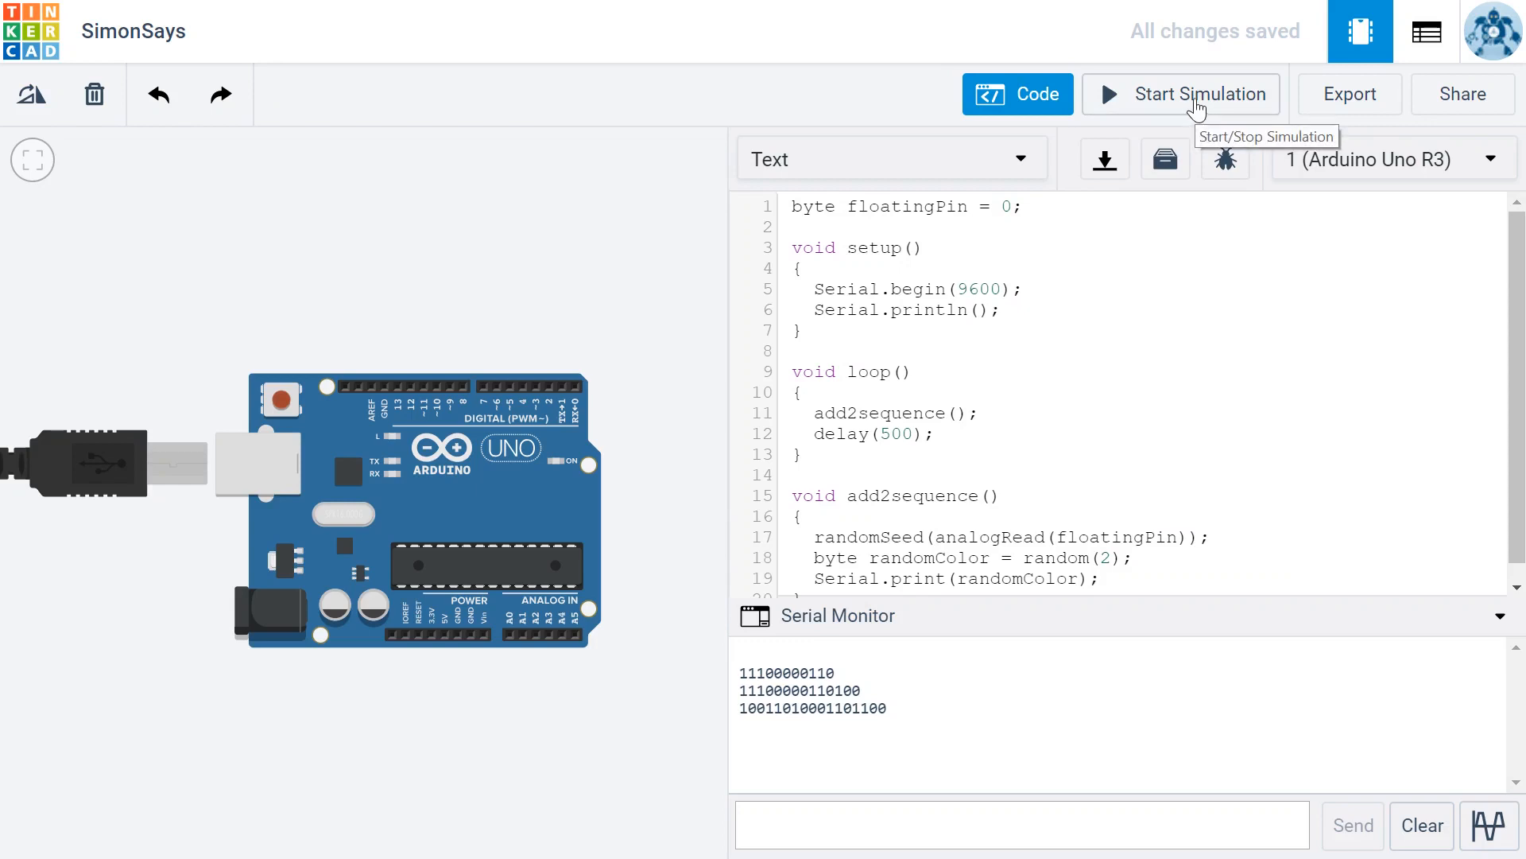
click(1180, 94)
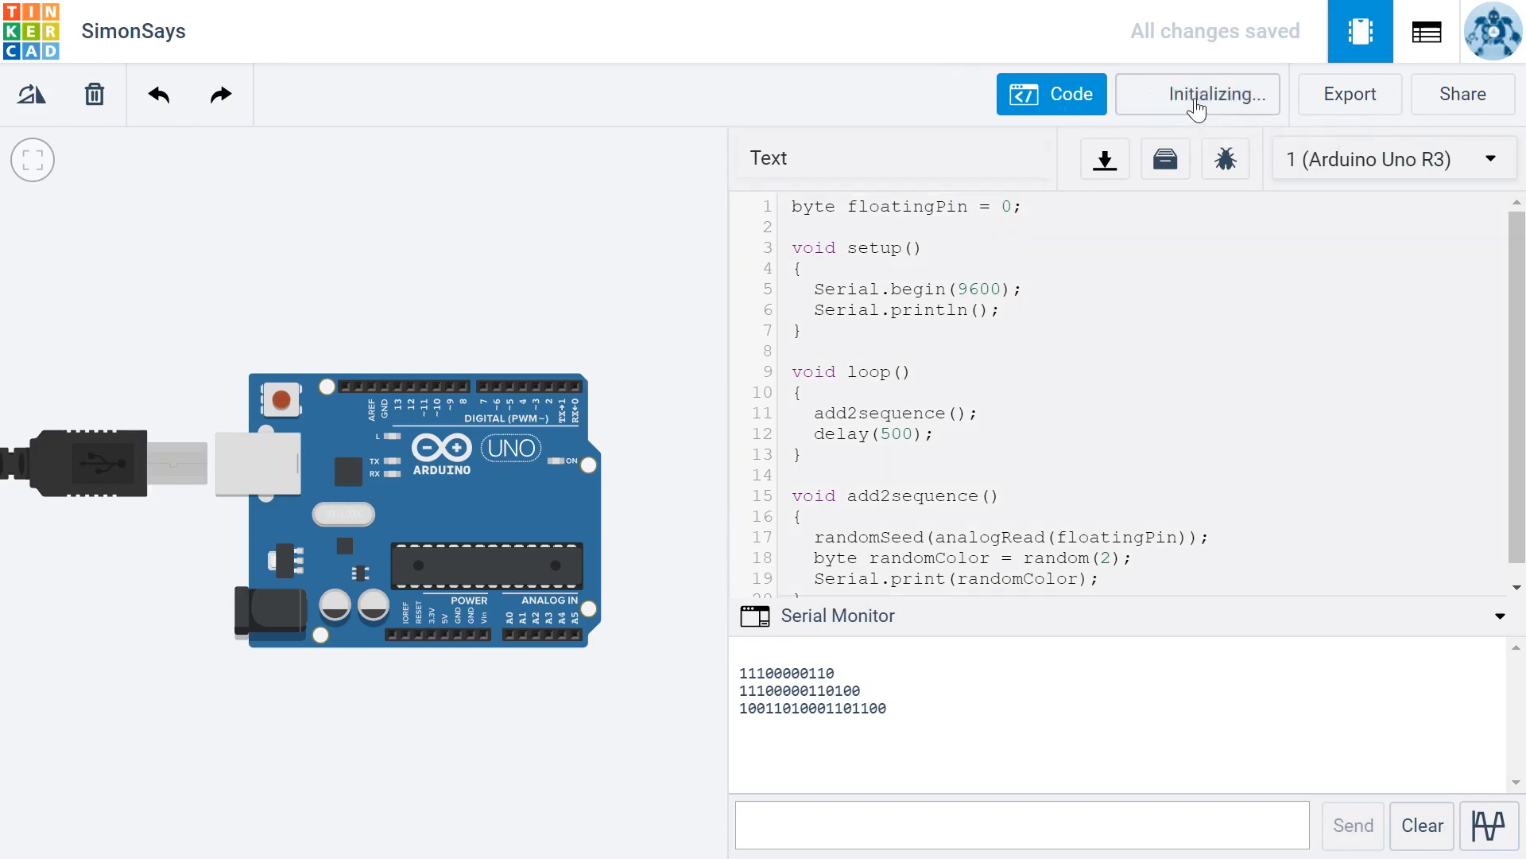
click(1198, 94)
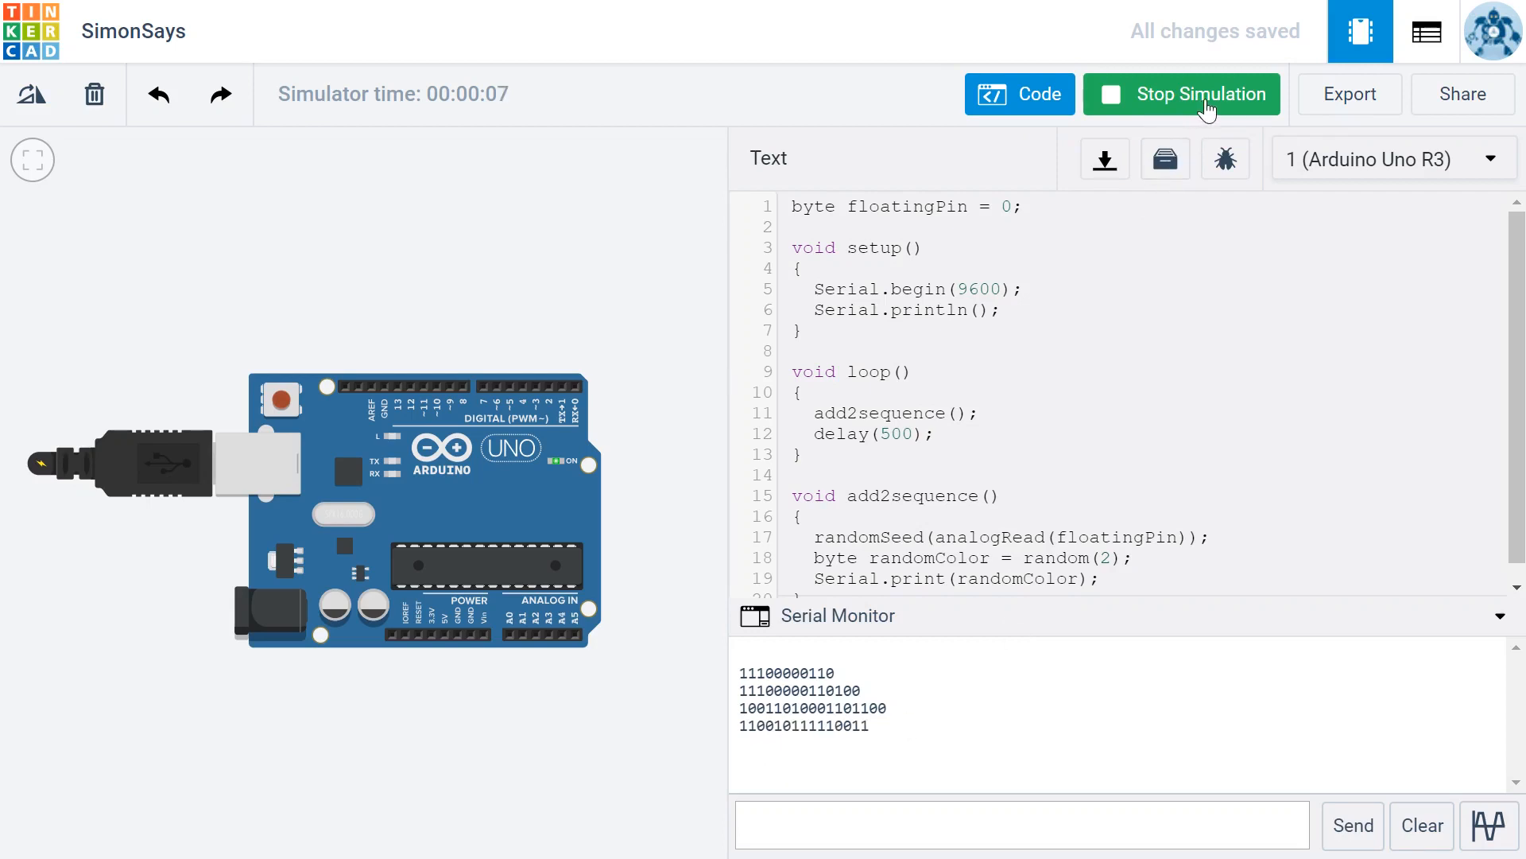
click(1180, 94)
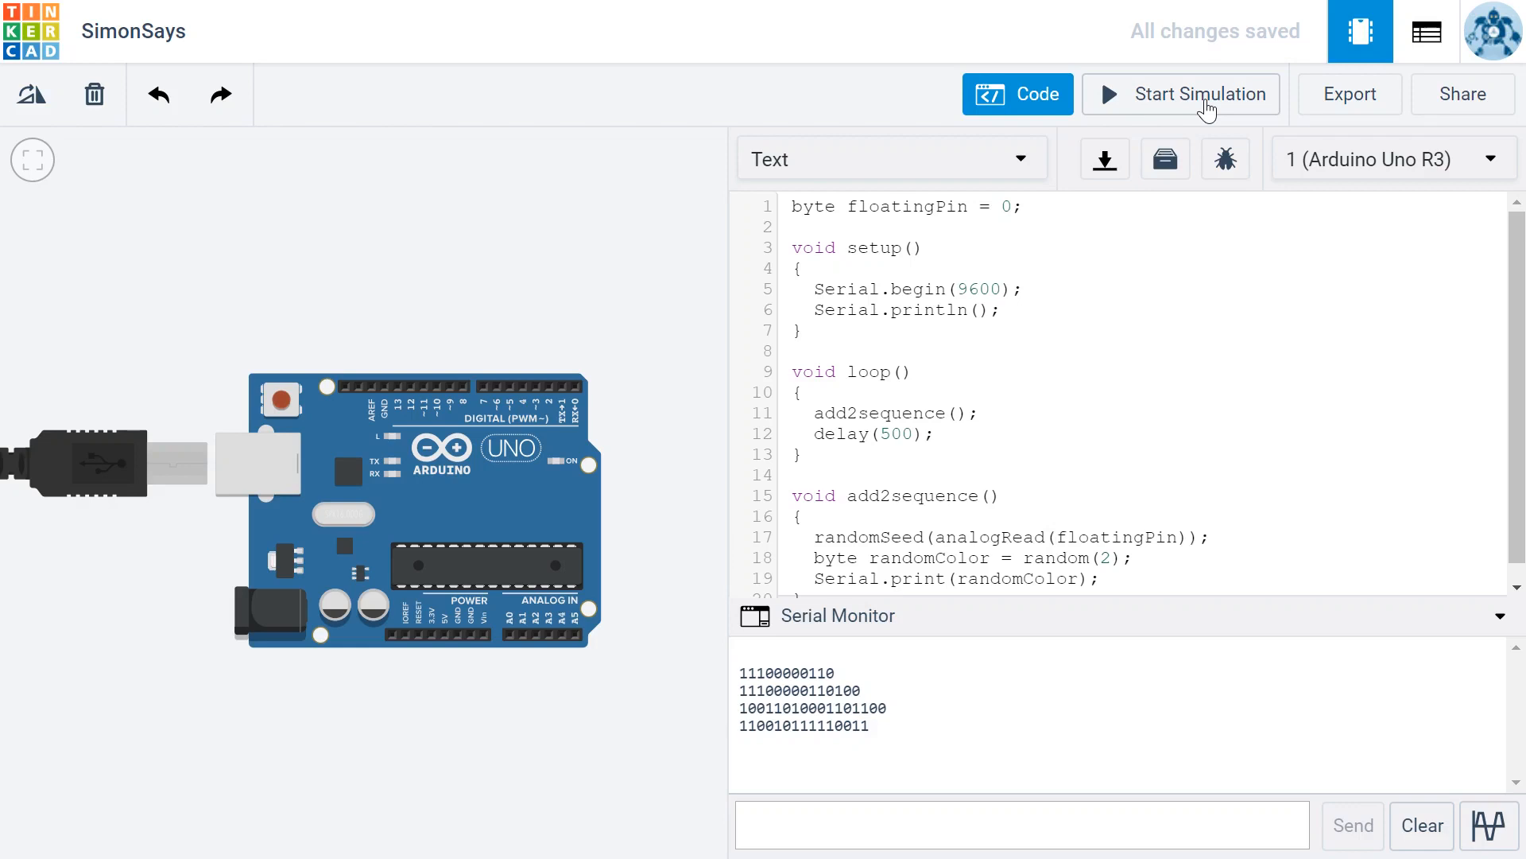
mouse_move(1127, 195)
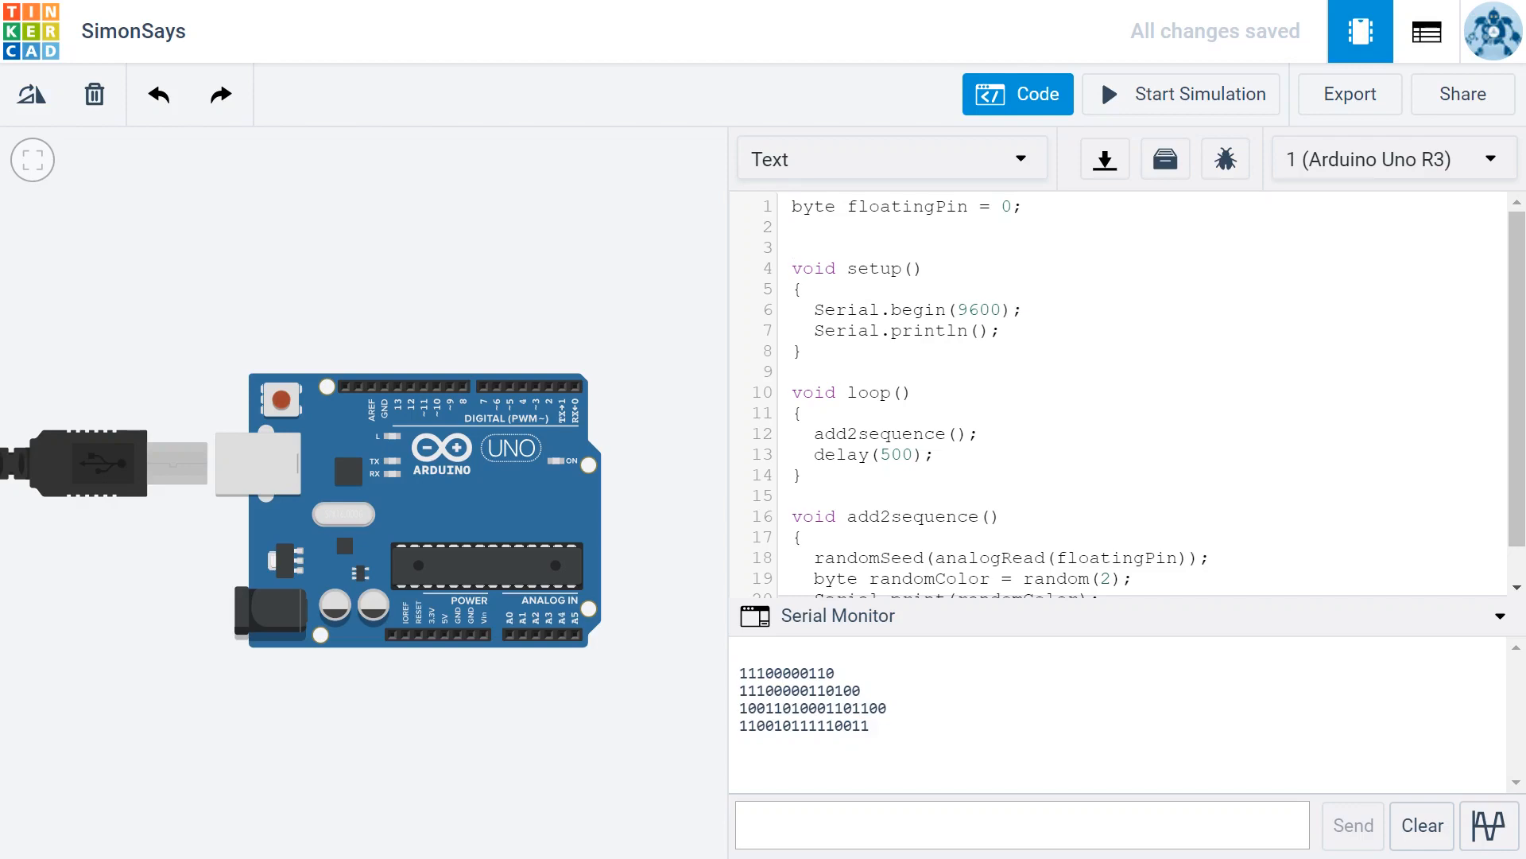
Declare String sequence = ""; on line 3 below floatingPin
click(793, 247)
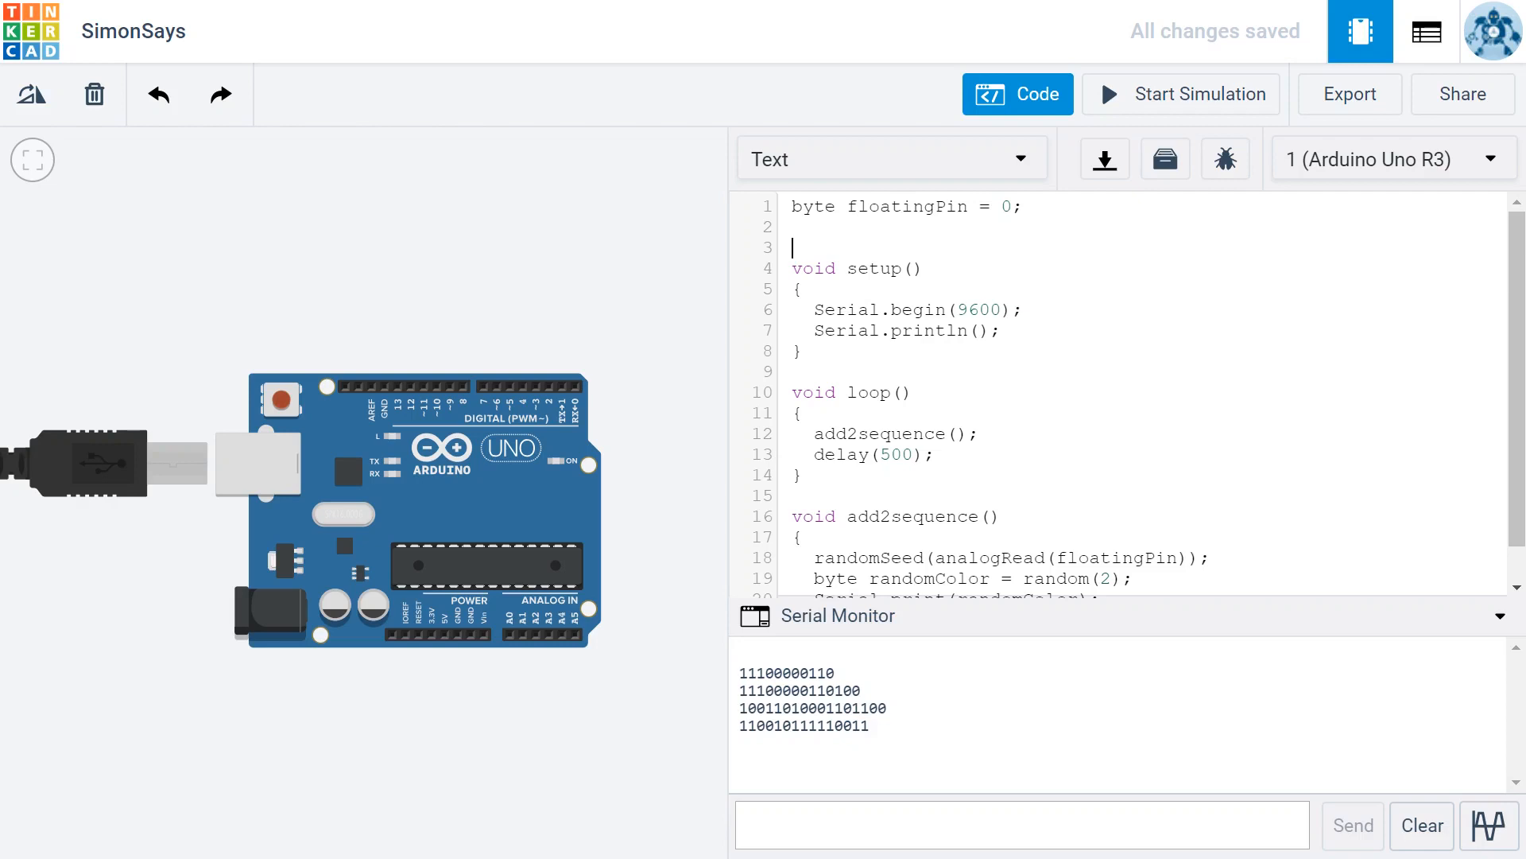
text(String)
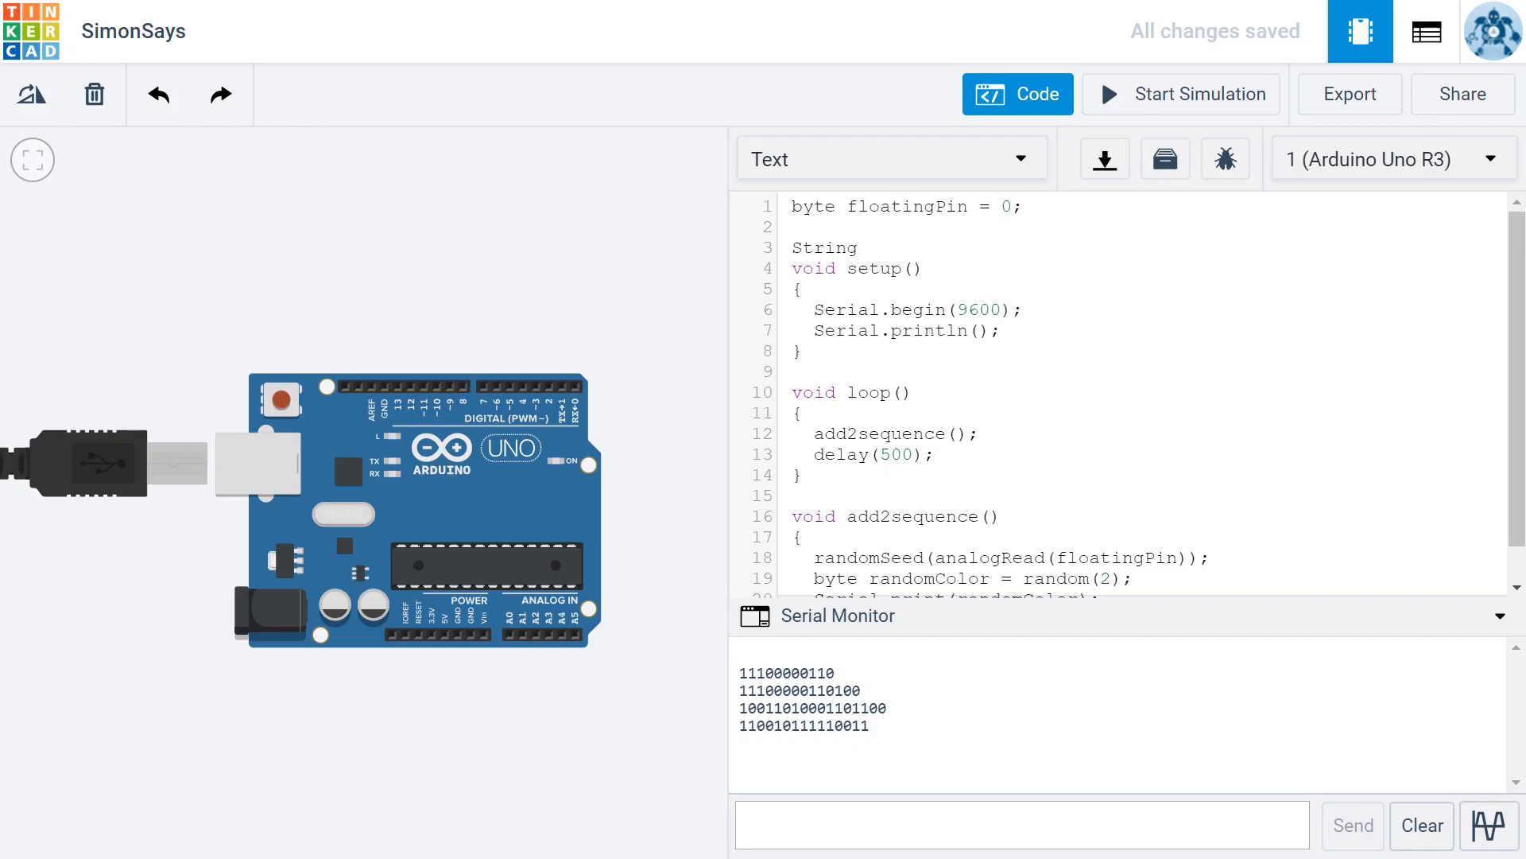
click(867, 247)
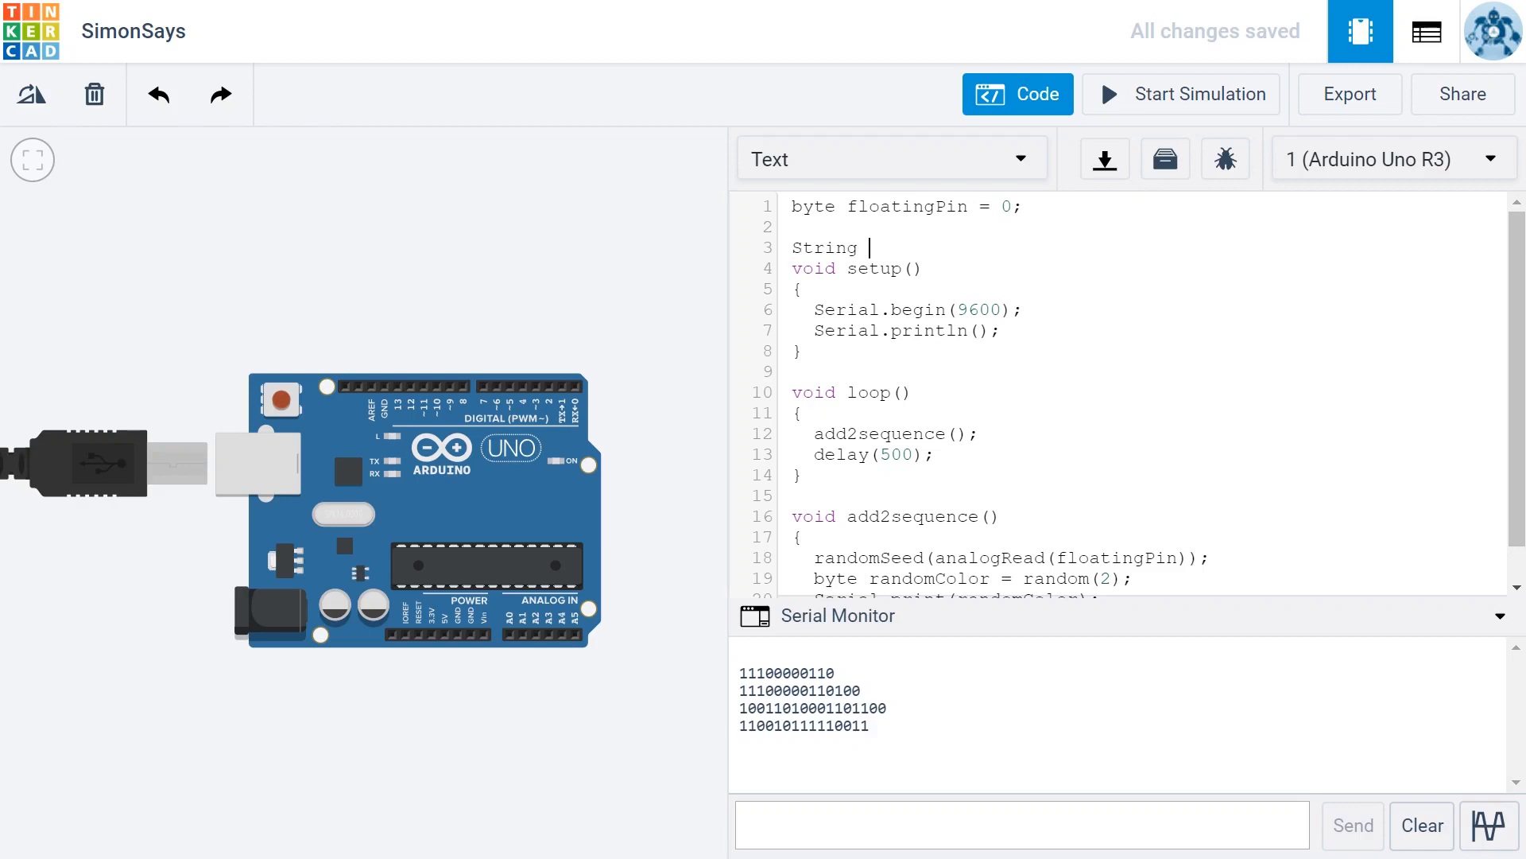
text(sequ)
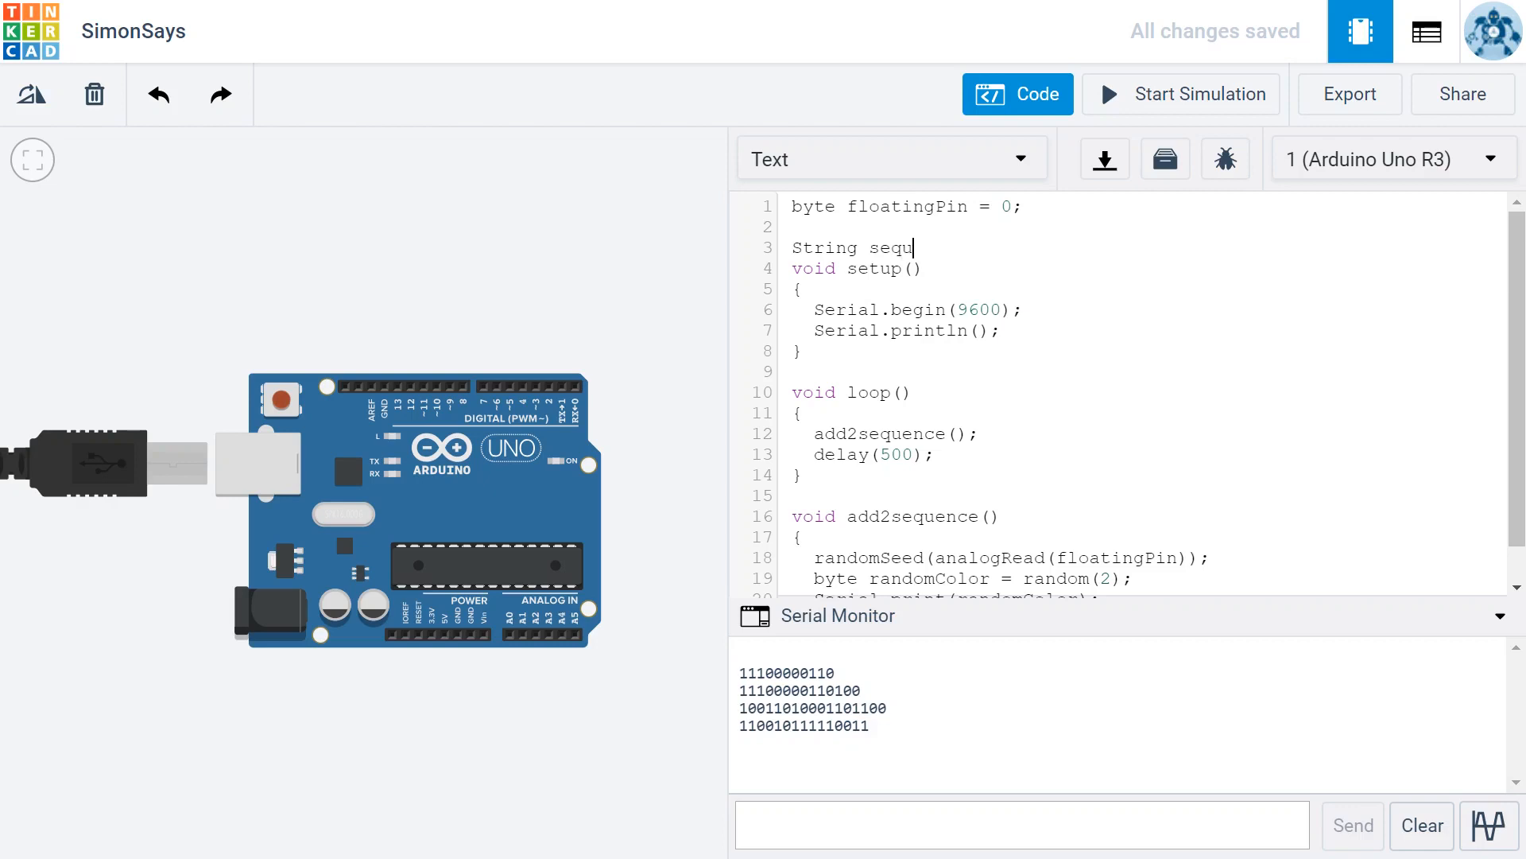
text(ence =)
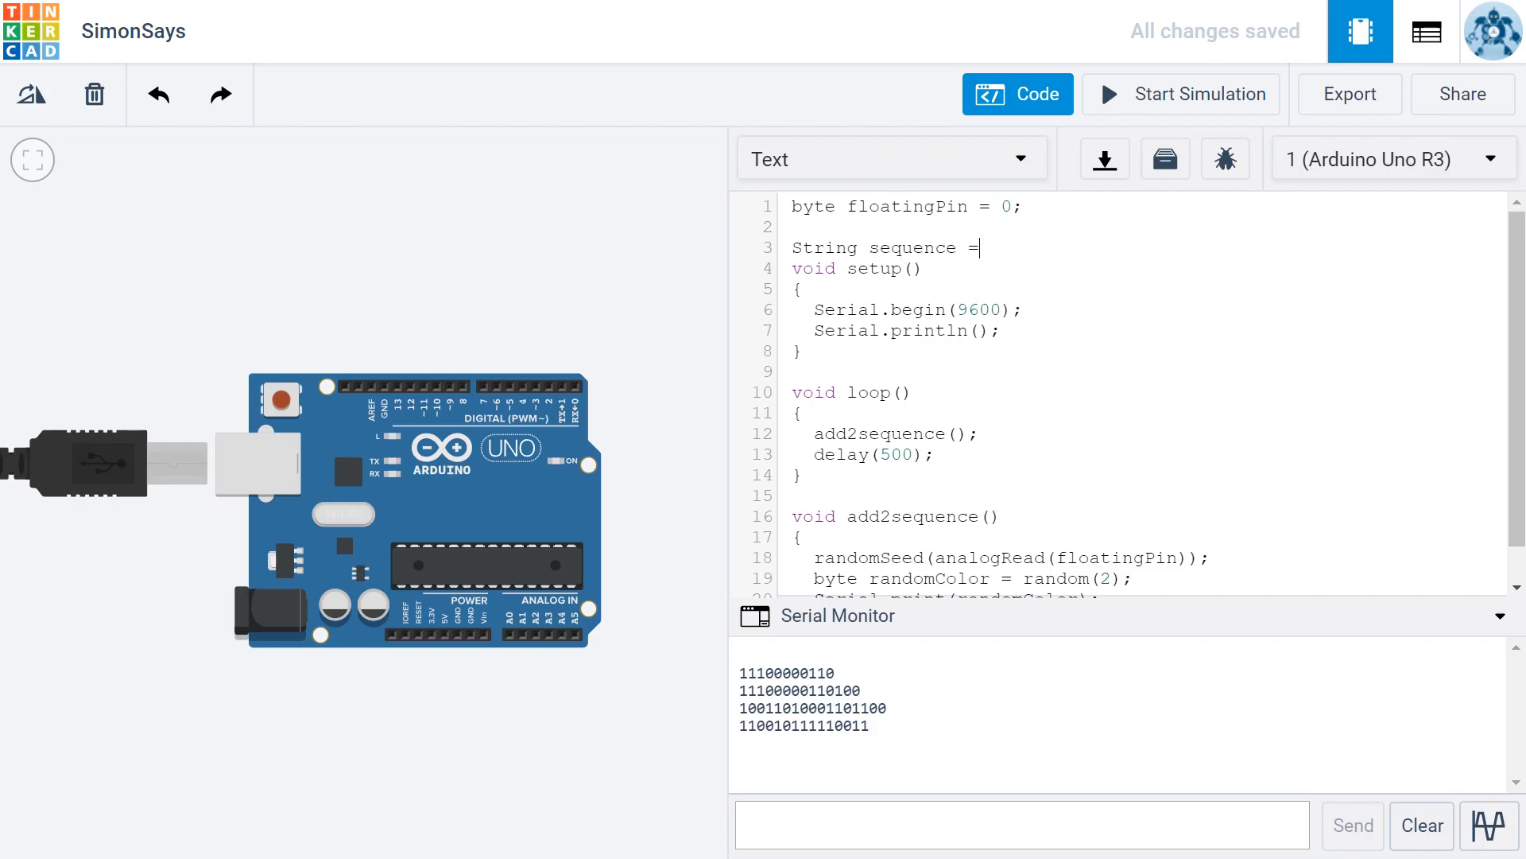
text("";)
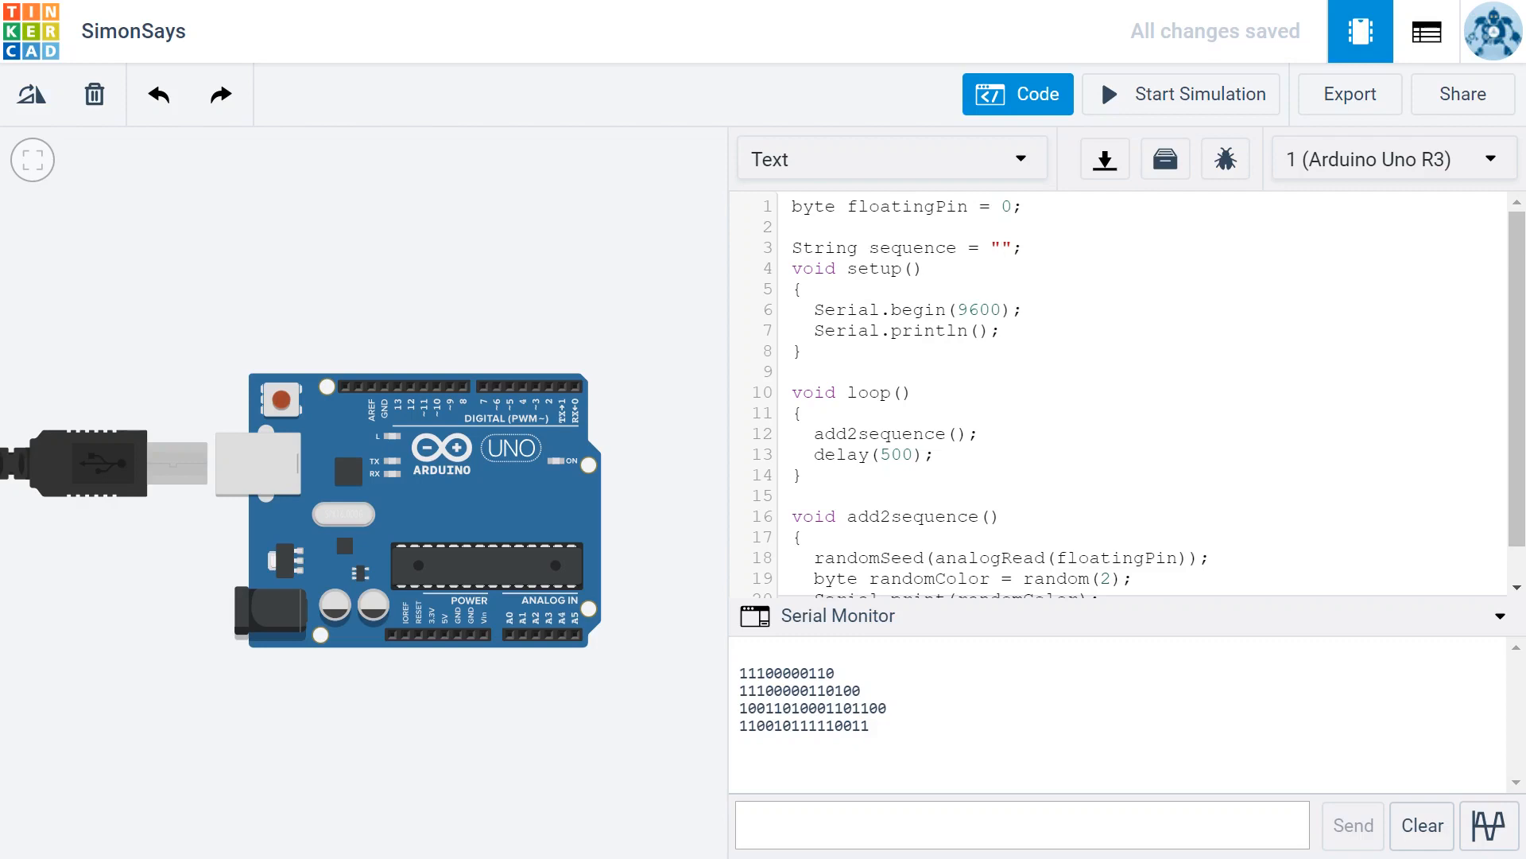
Type trial values bob and 123 into the string, then delete them
text(bob)
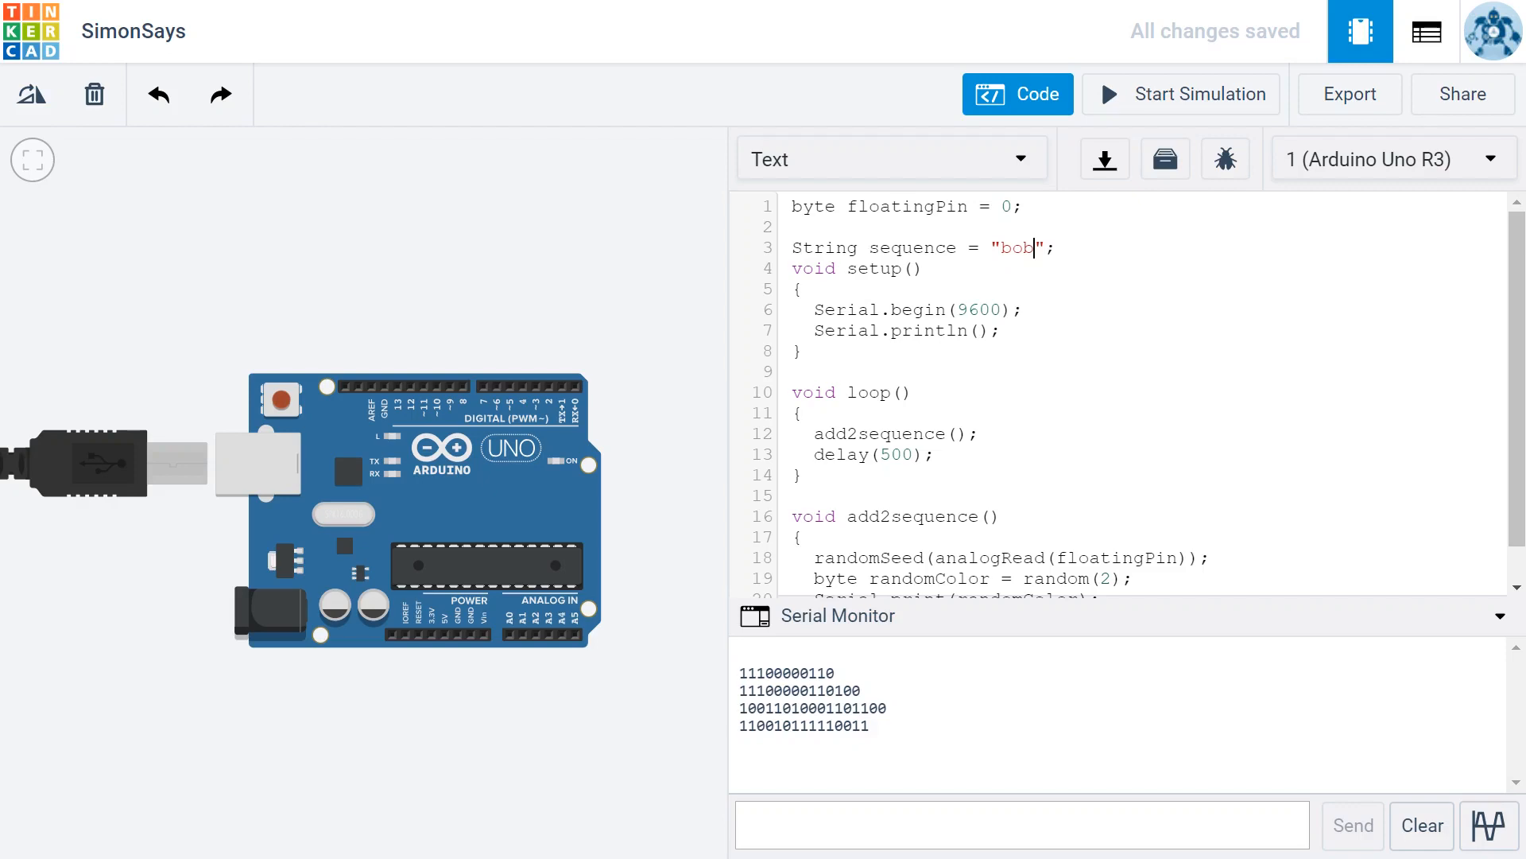
text(1)
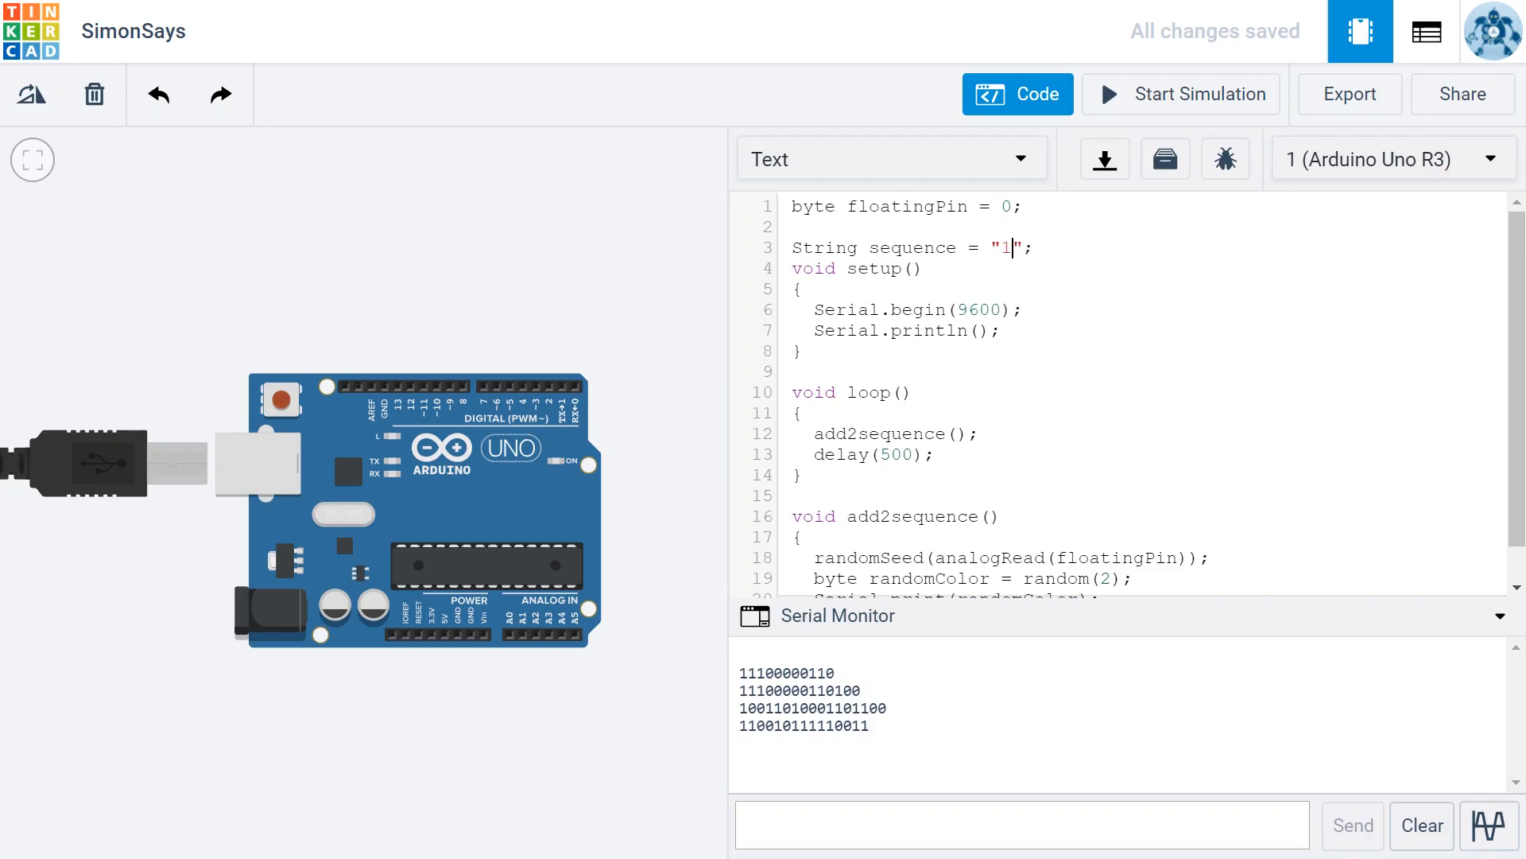
text(23)
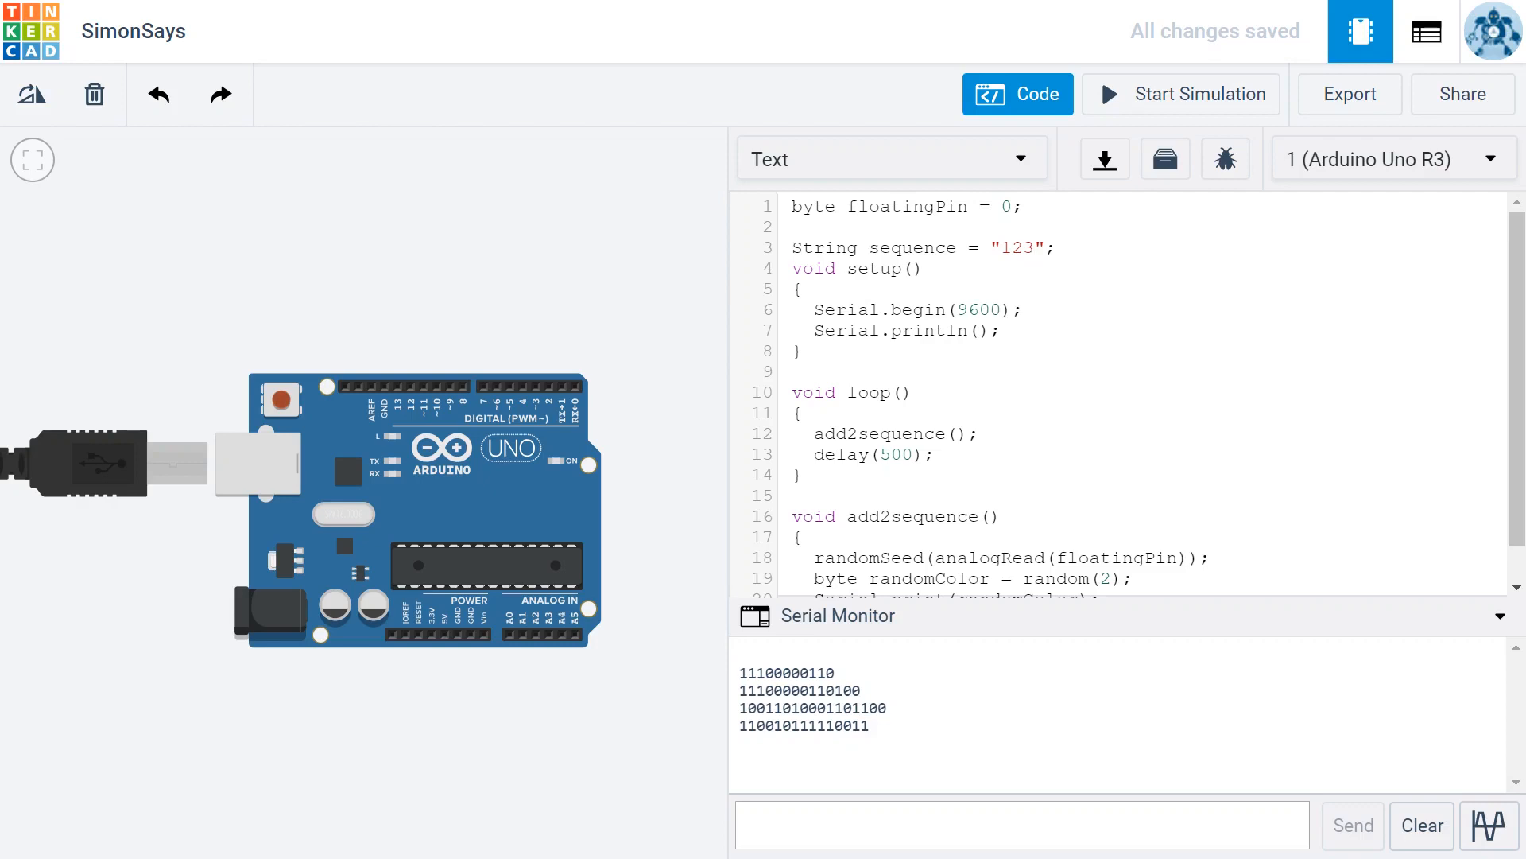
key(Backspace)
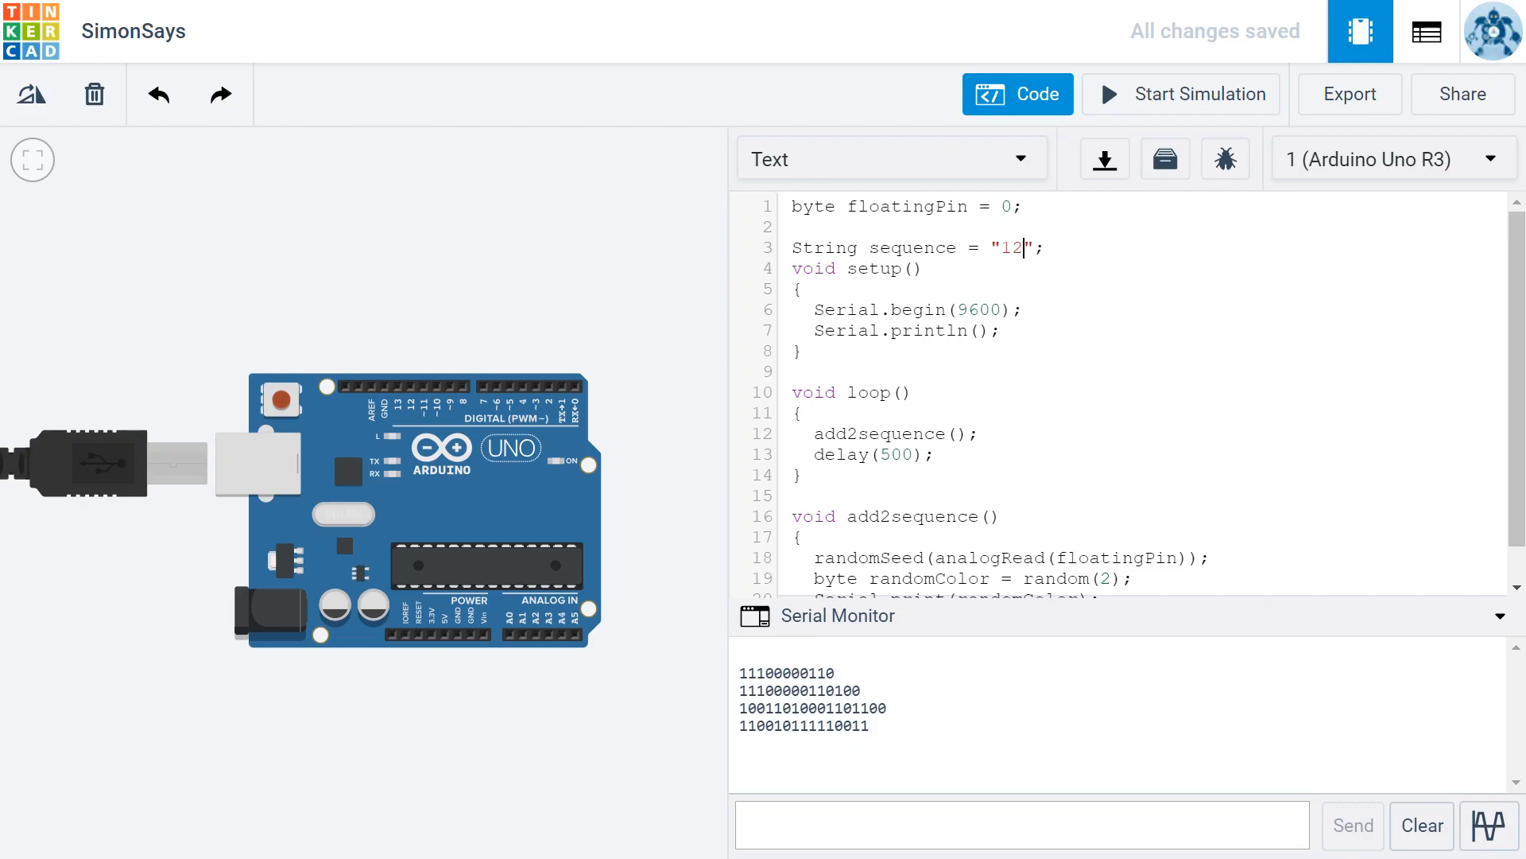
key(Backspace)
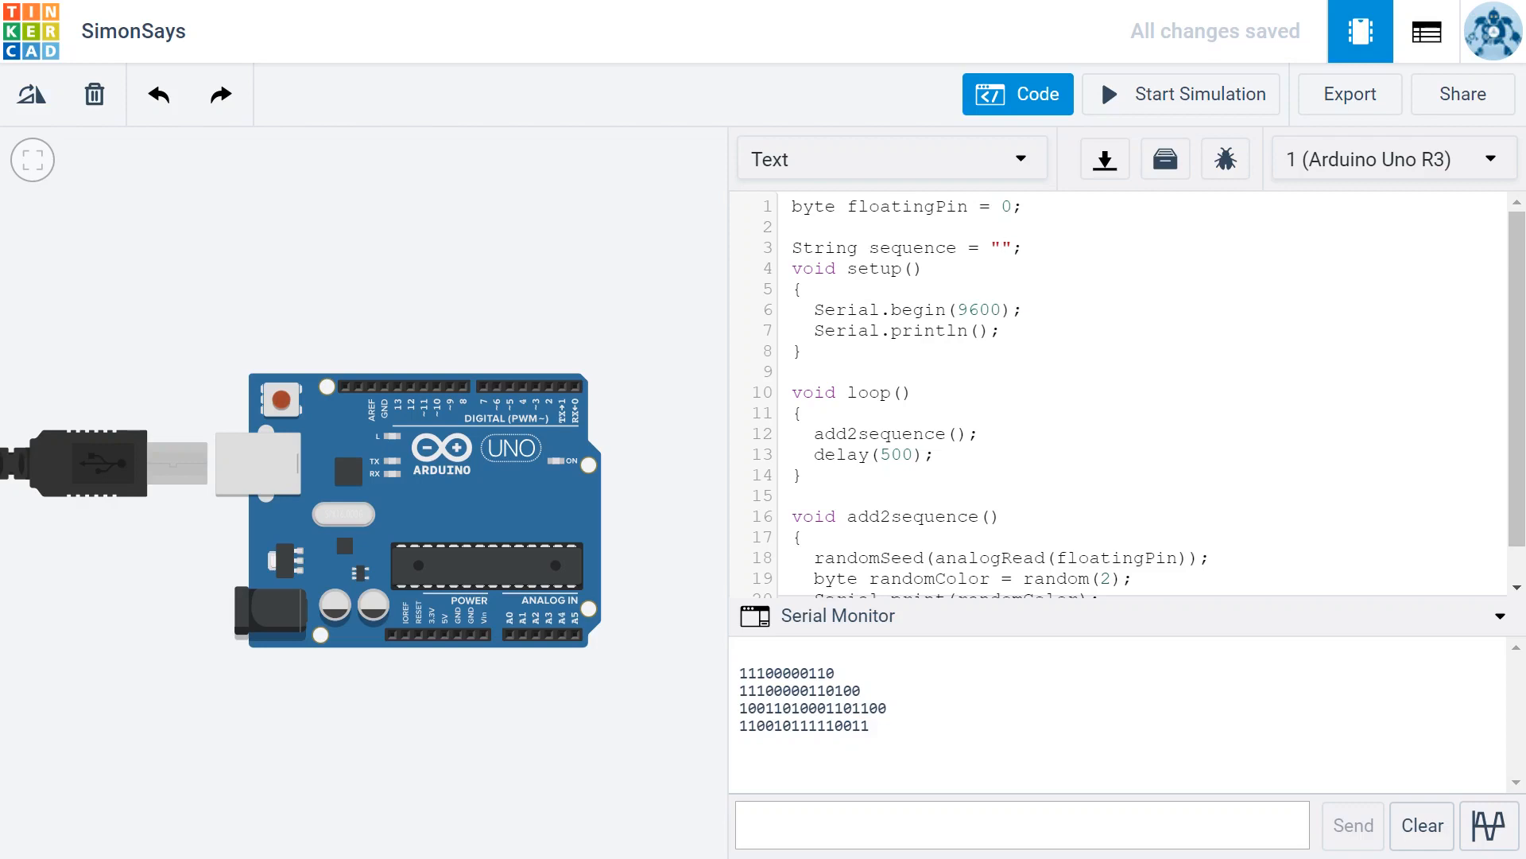
Add sequence += randomColor; on a new line below the randomSeed call
scroll(down, 3)
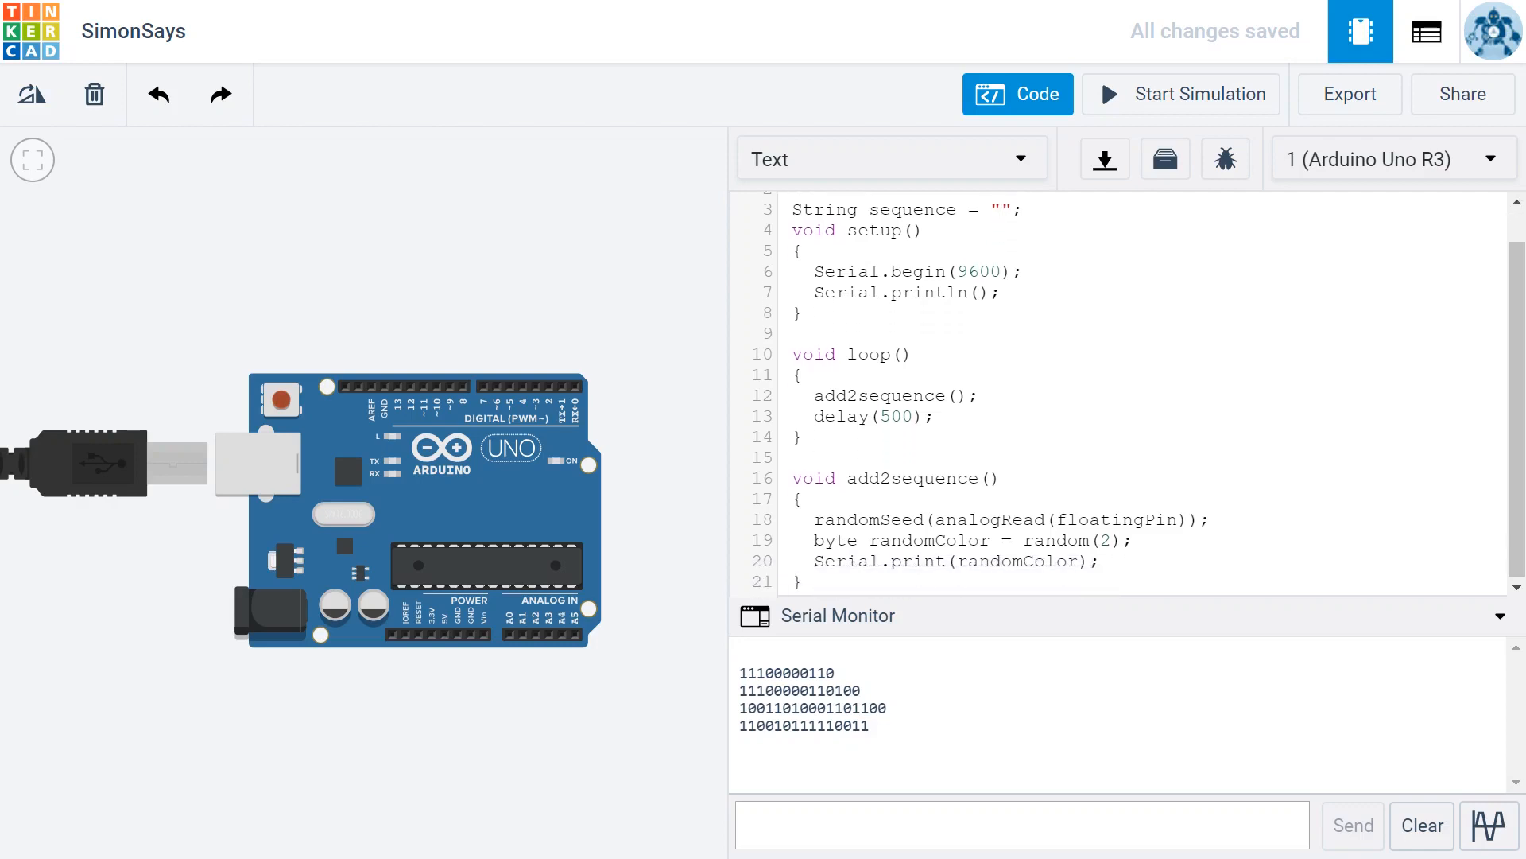
click(1004, 210)
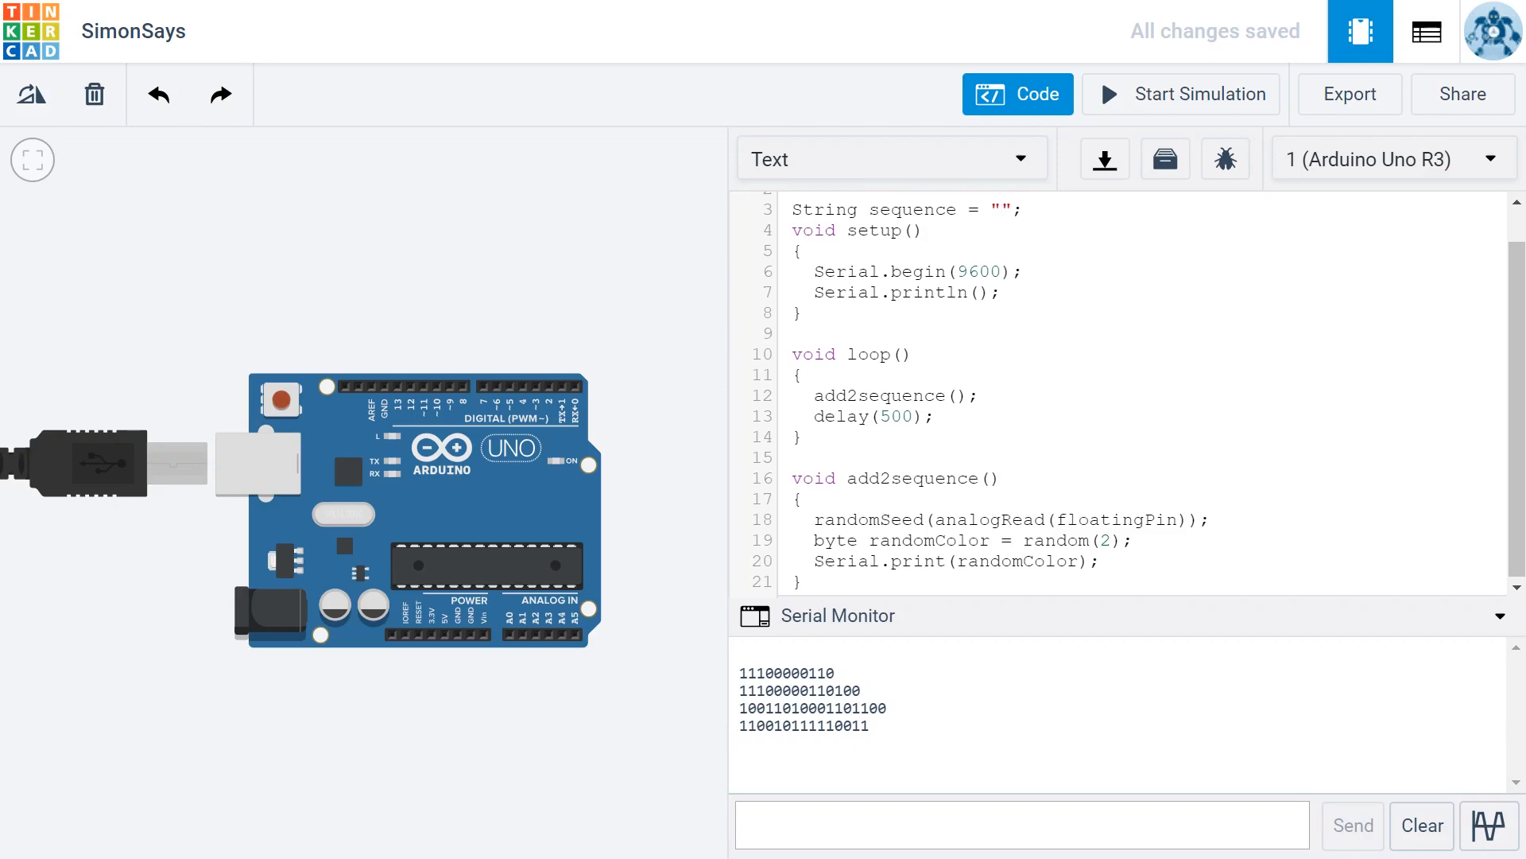
click(1210, 519)
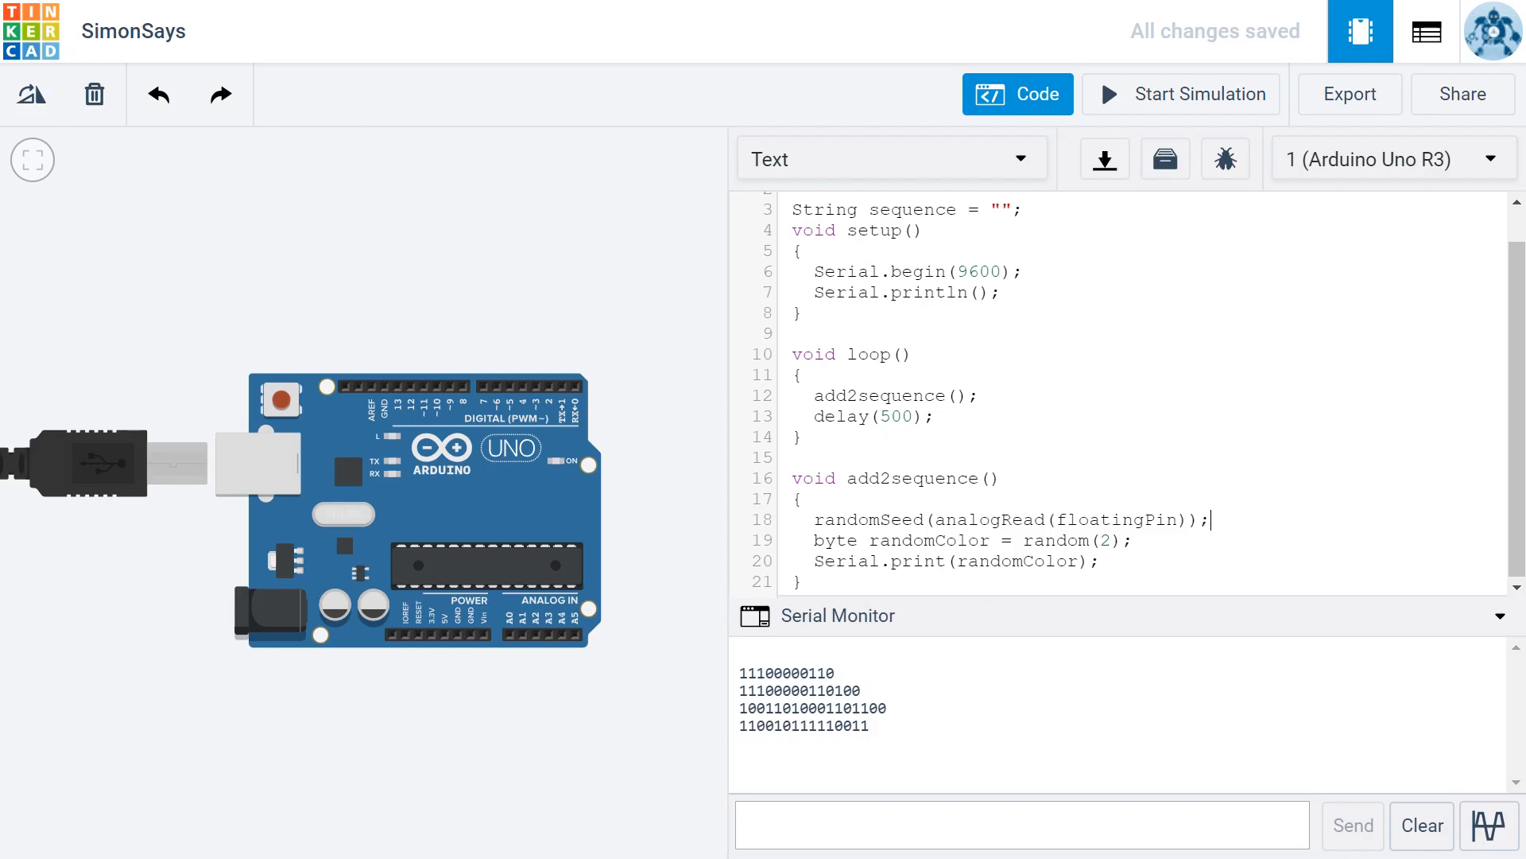
key(Enter)
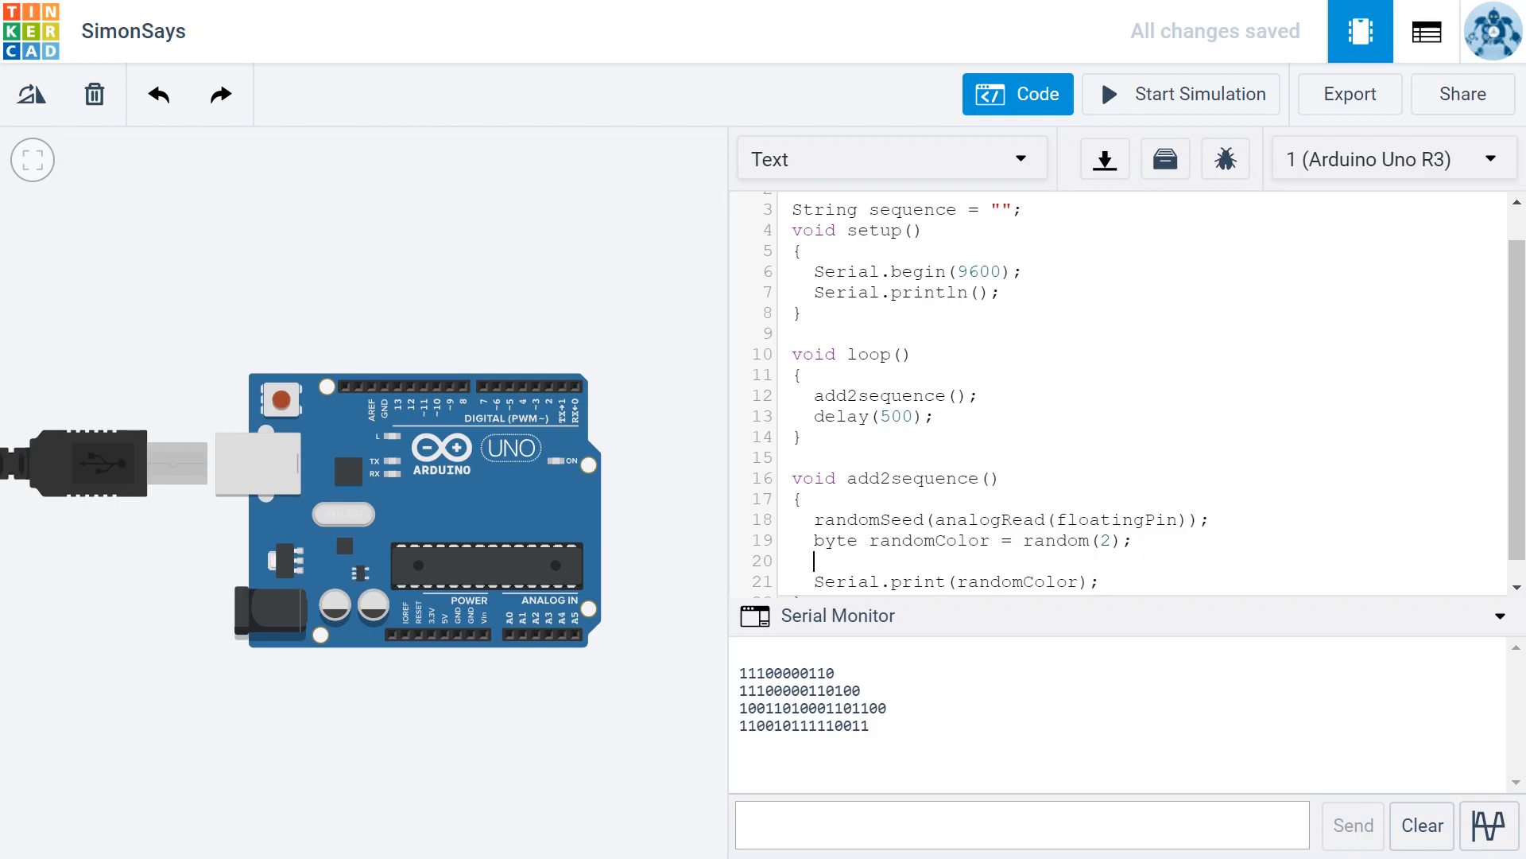
text(seq)
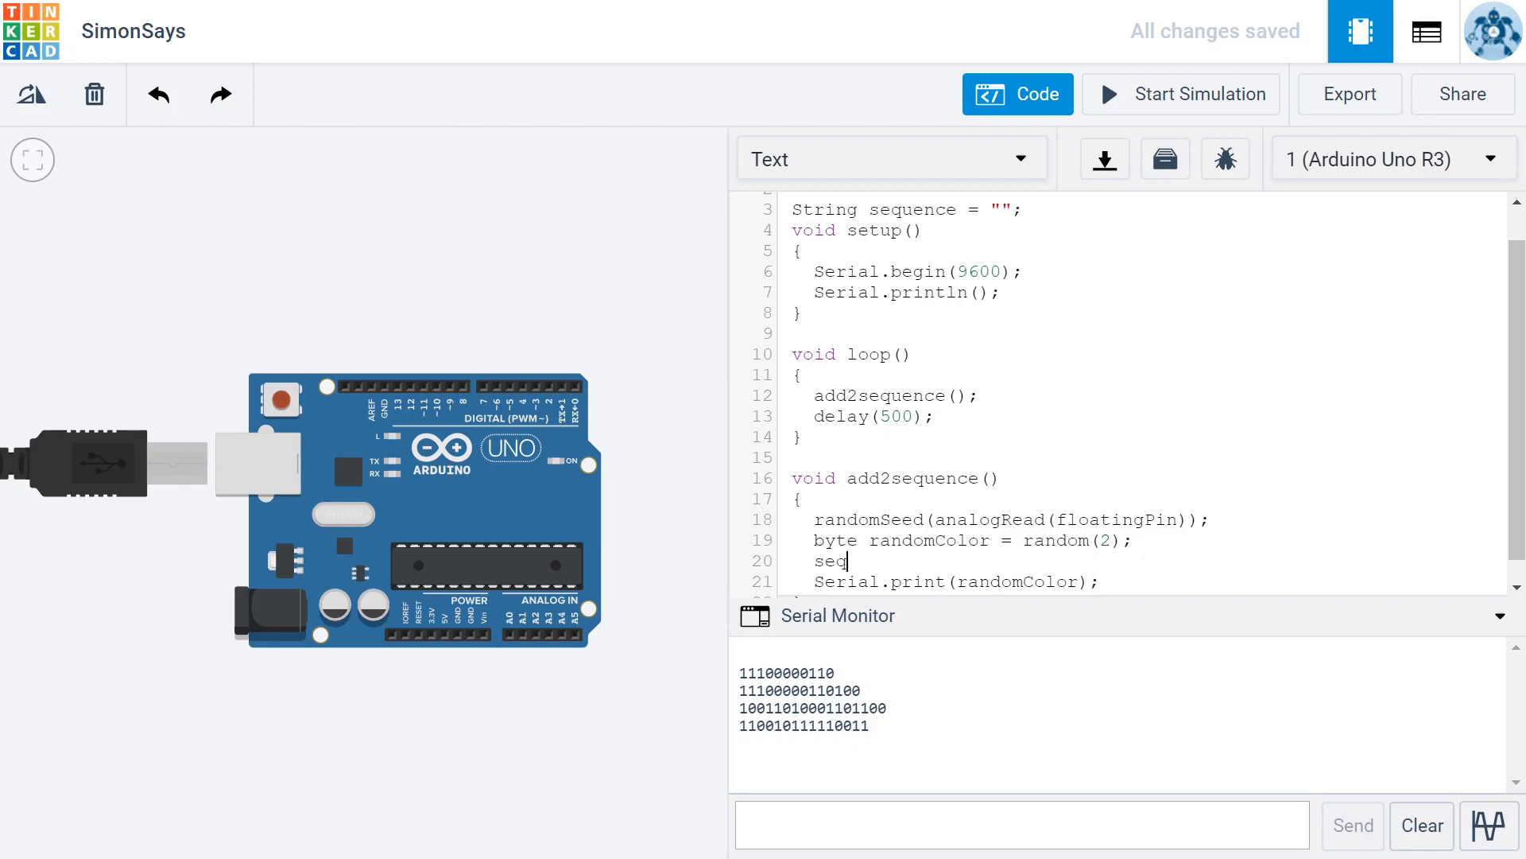
text(uence +)
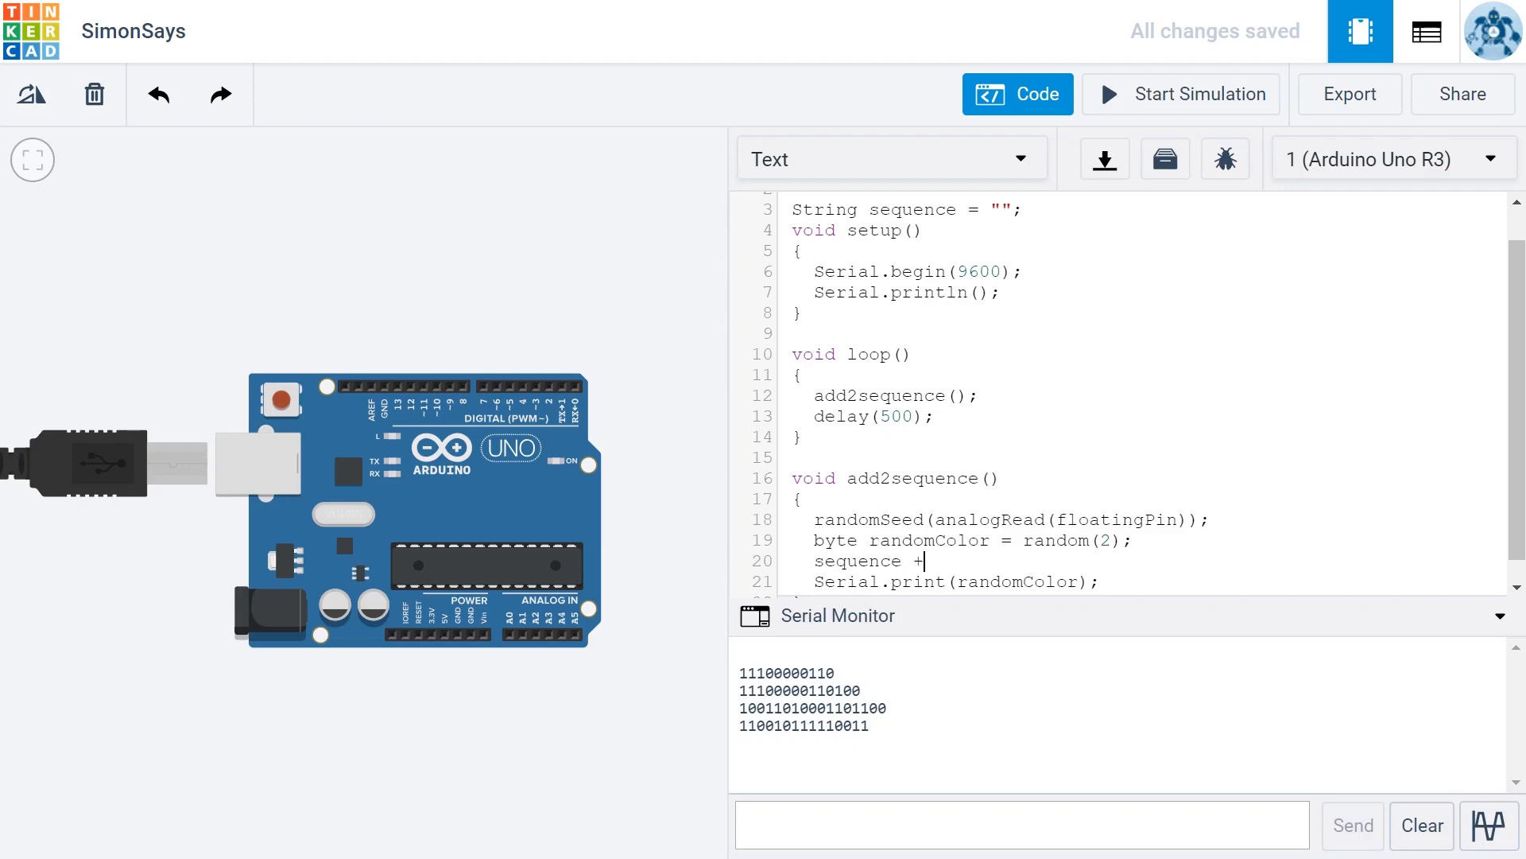
text(= randomCo)
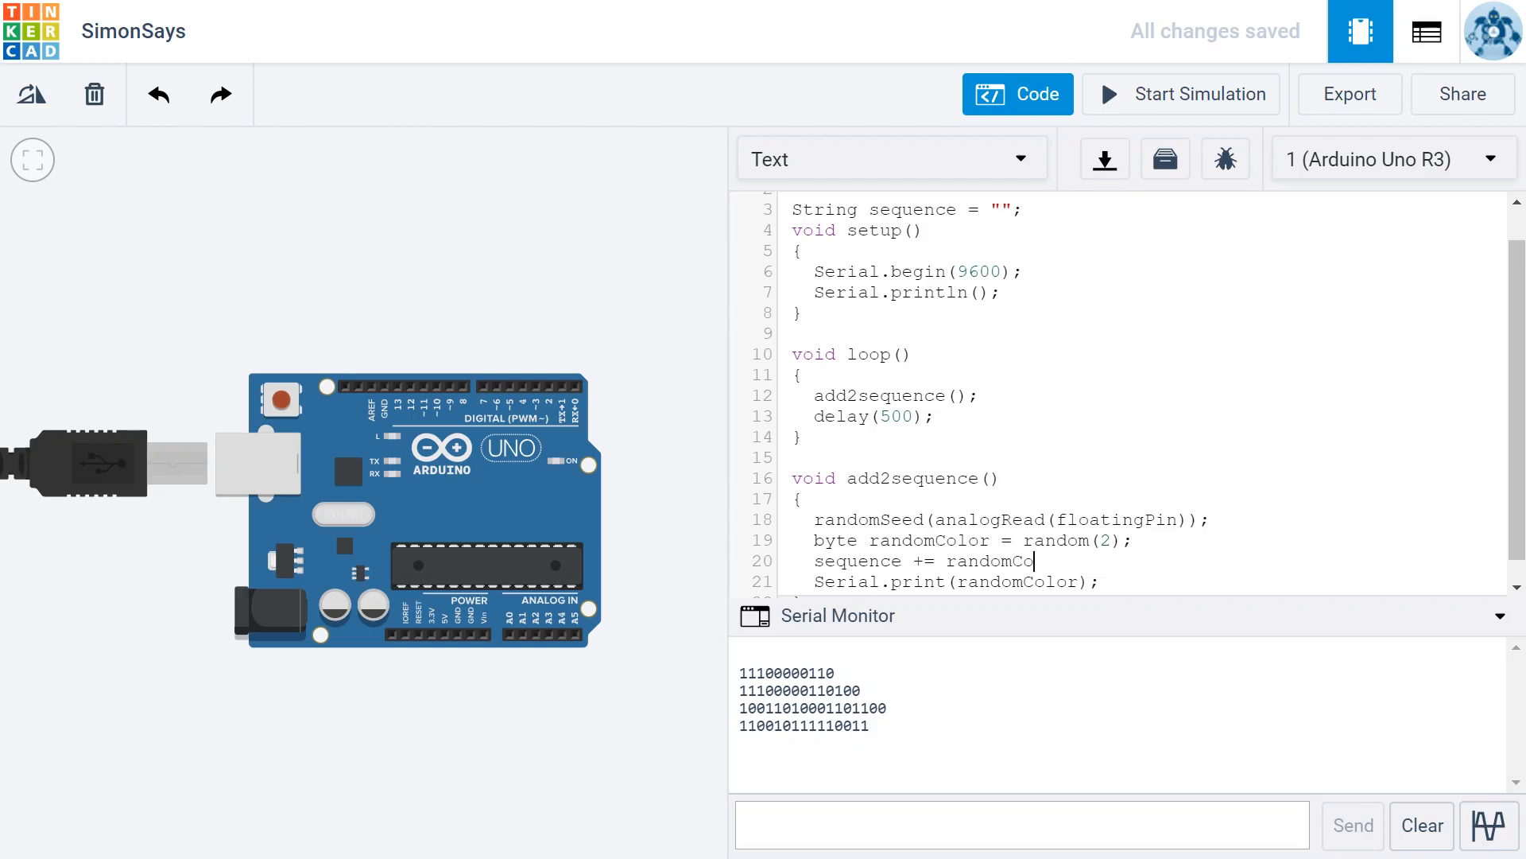
text(lor;)
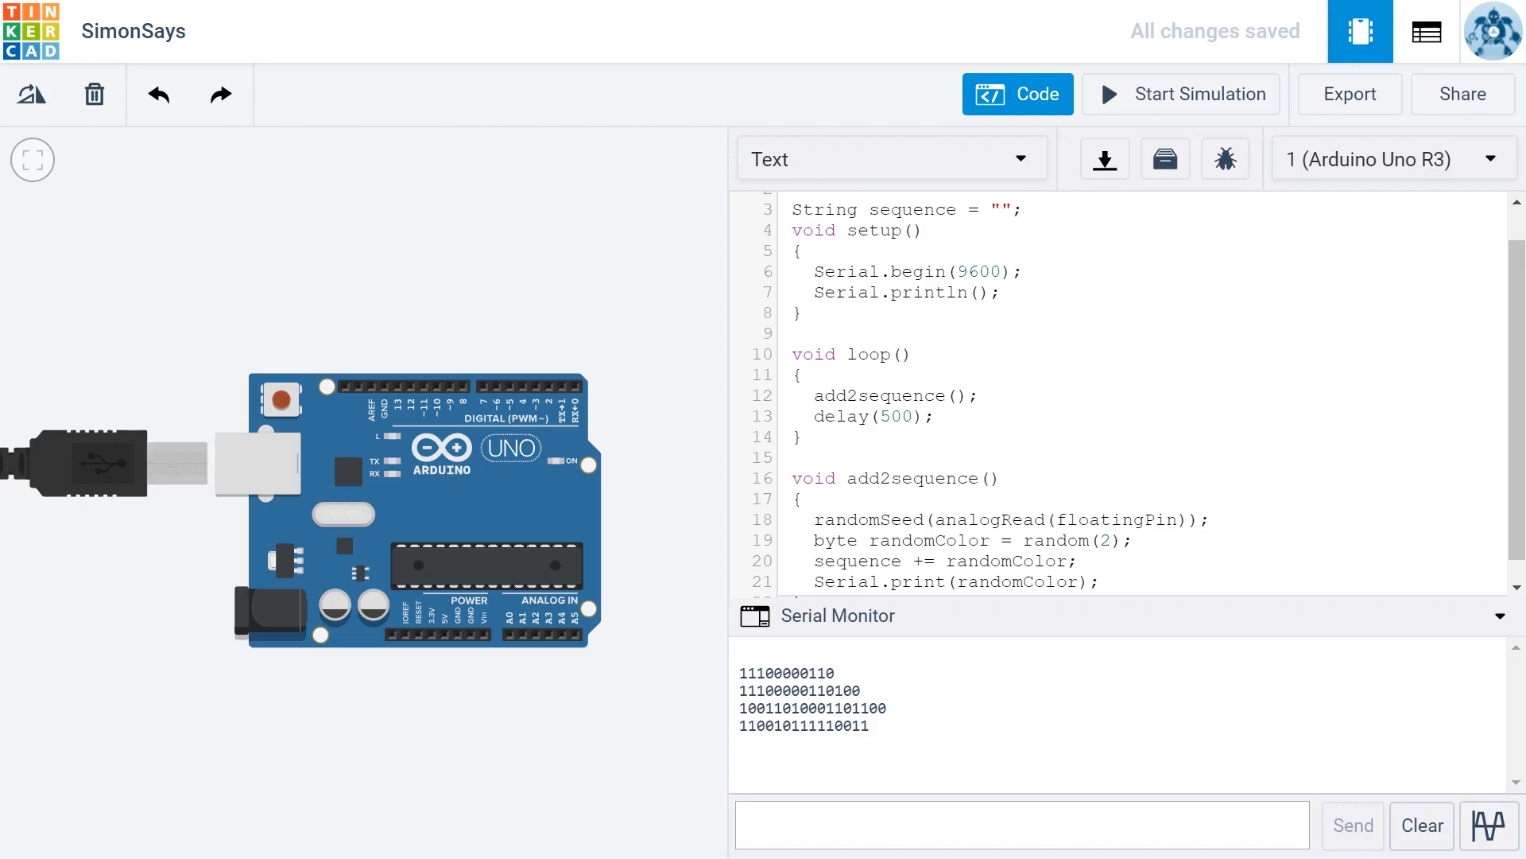
click(1078, 561)
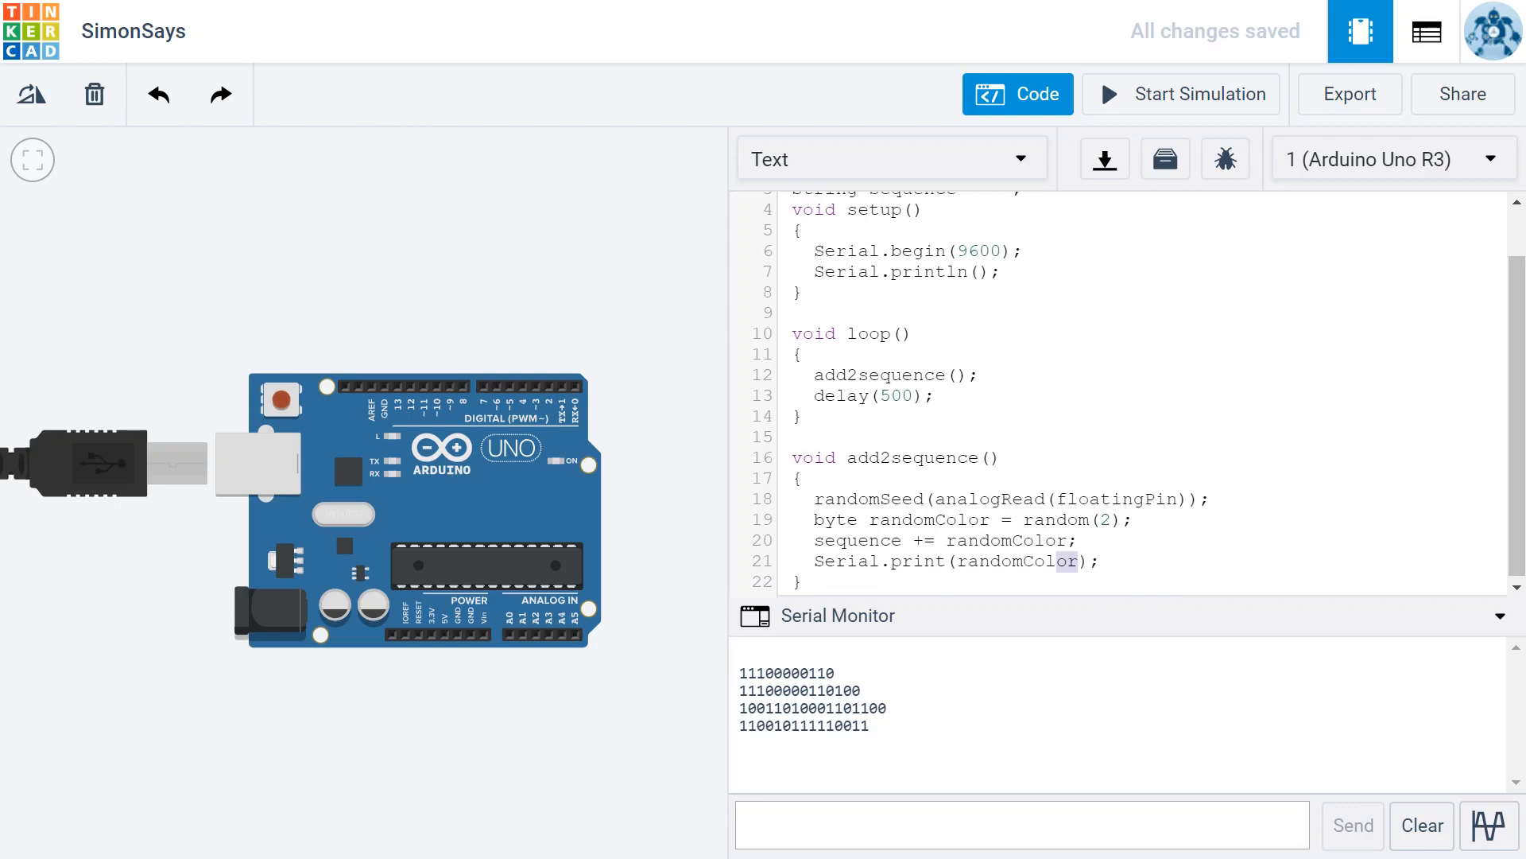
Replace randomColor with sequence in Serial.print and clear the Serial Monitor
double_click(1015, 560)
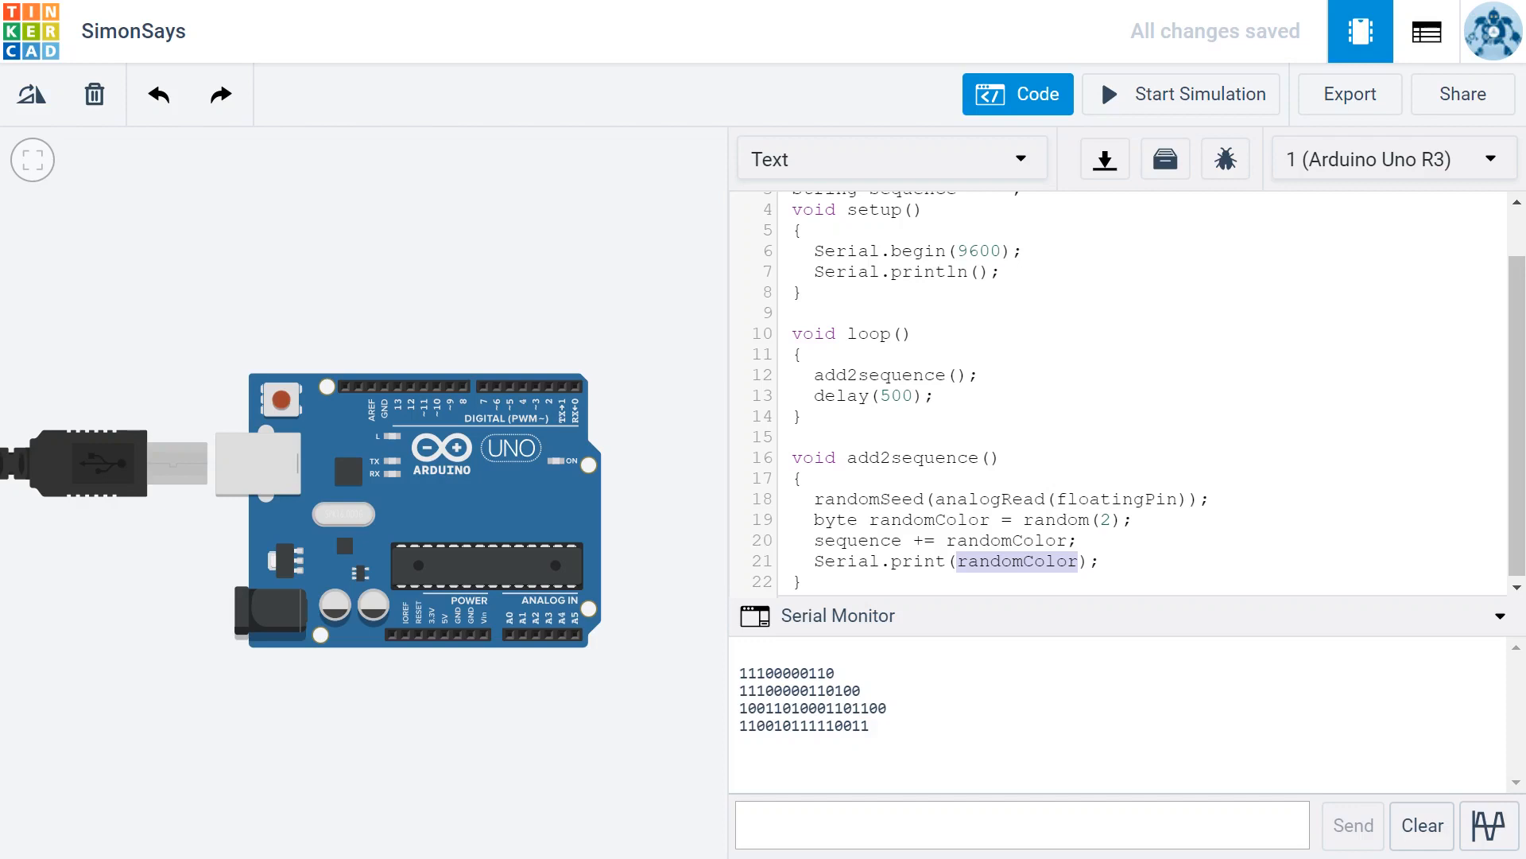
text(sequence)
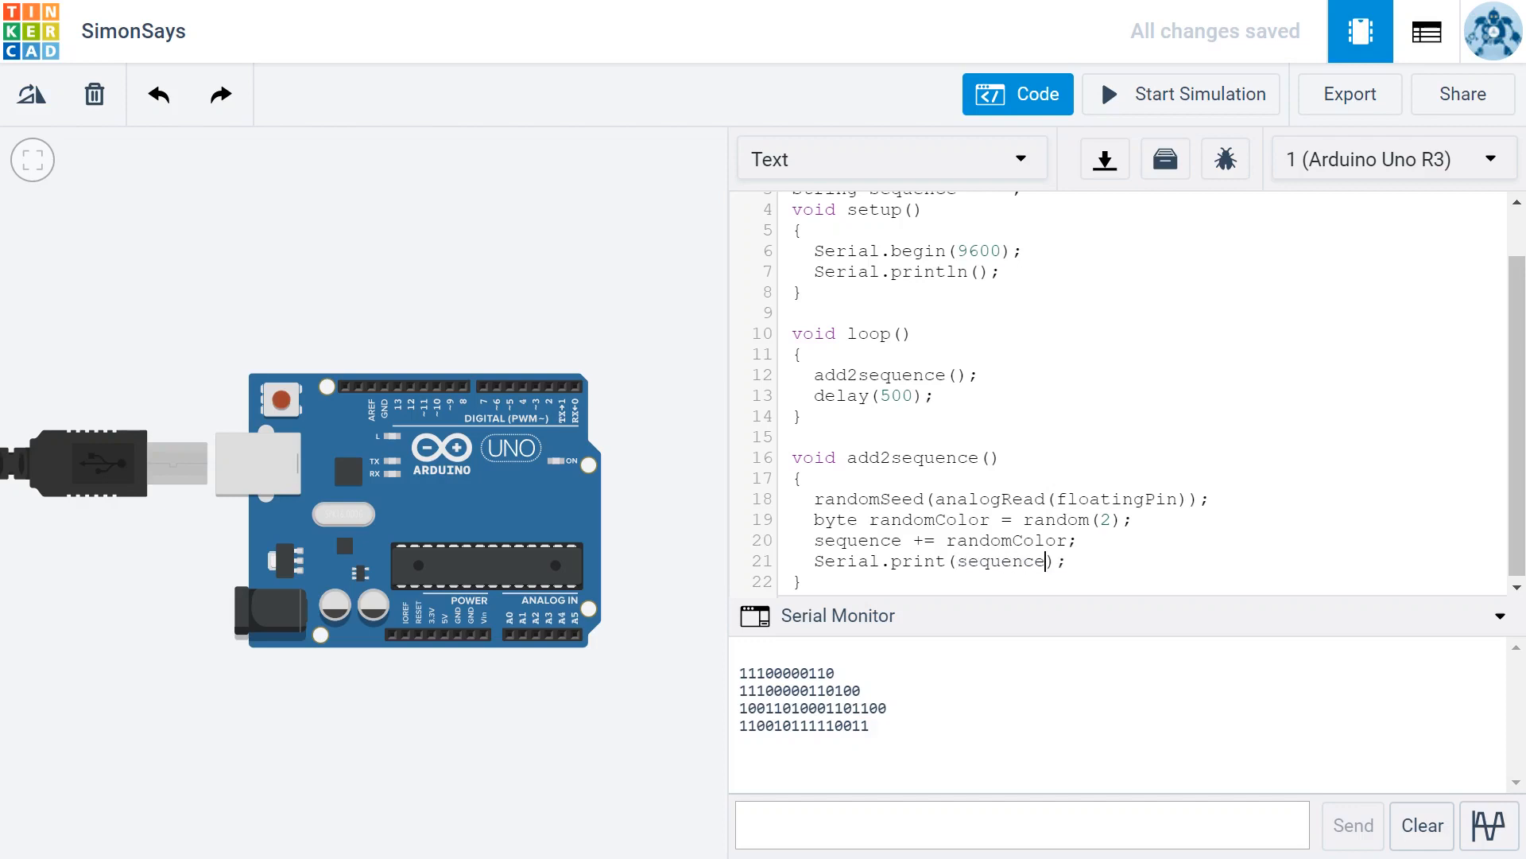
mouse_move(1396, 747)
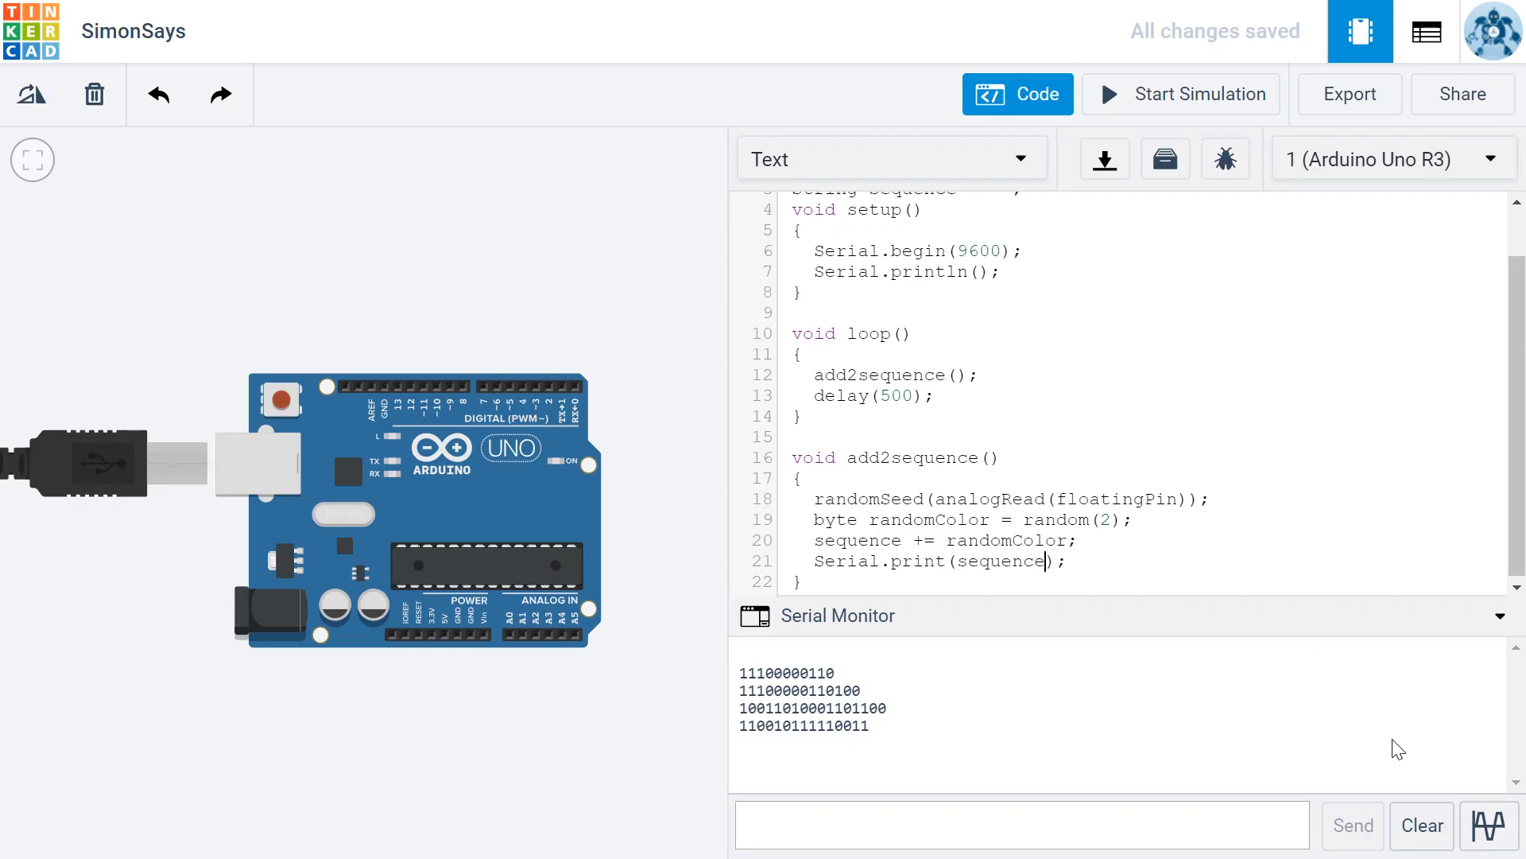
mouse_move(1421, 825)
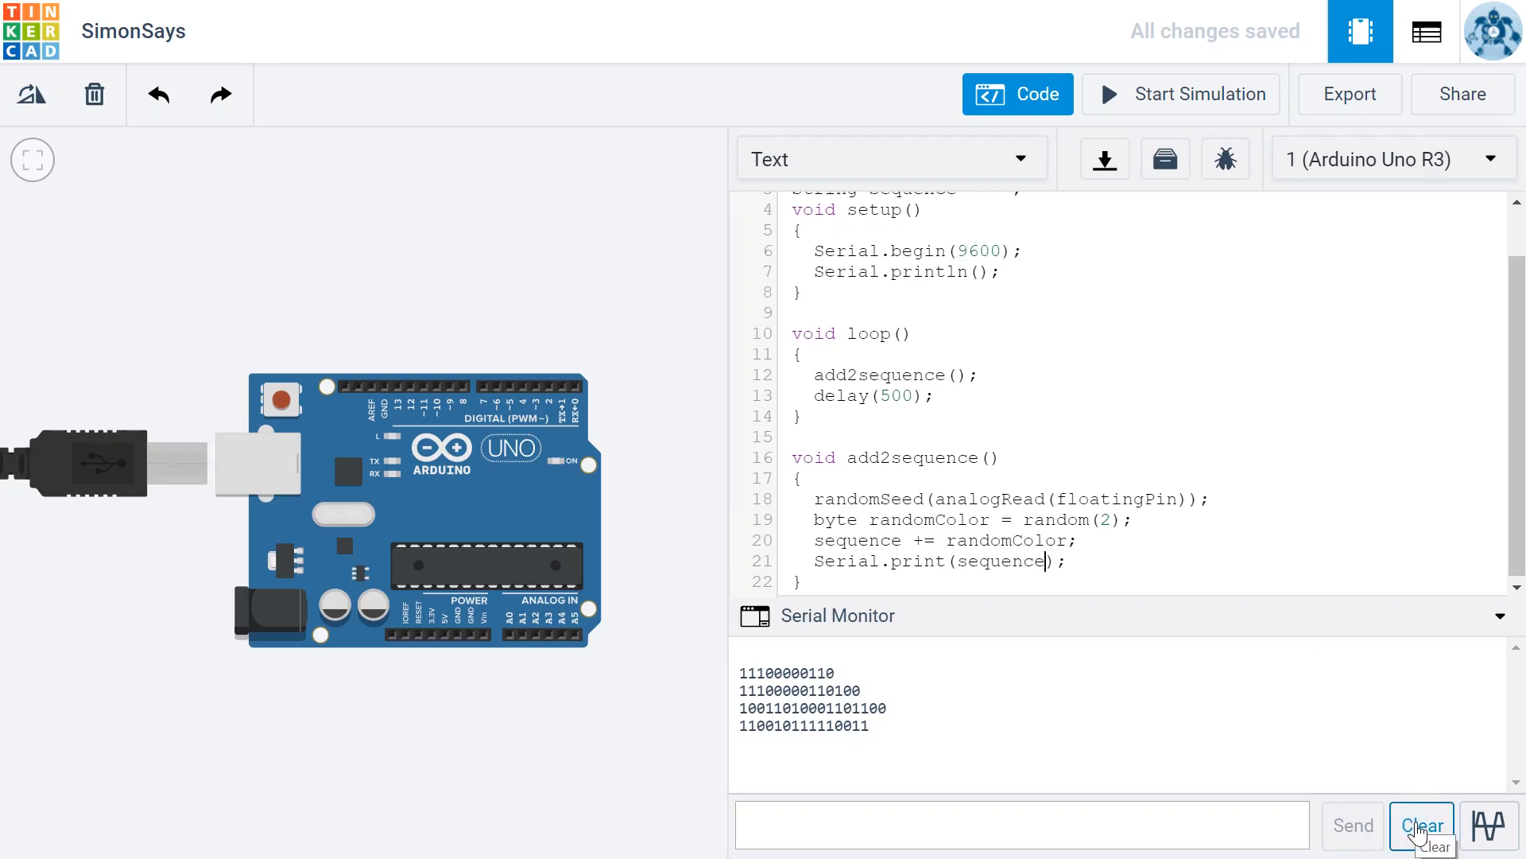
click(1421, 824)
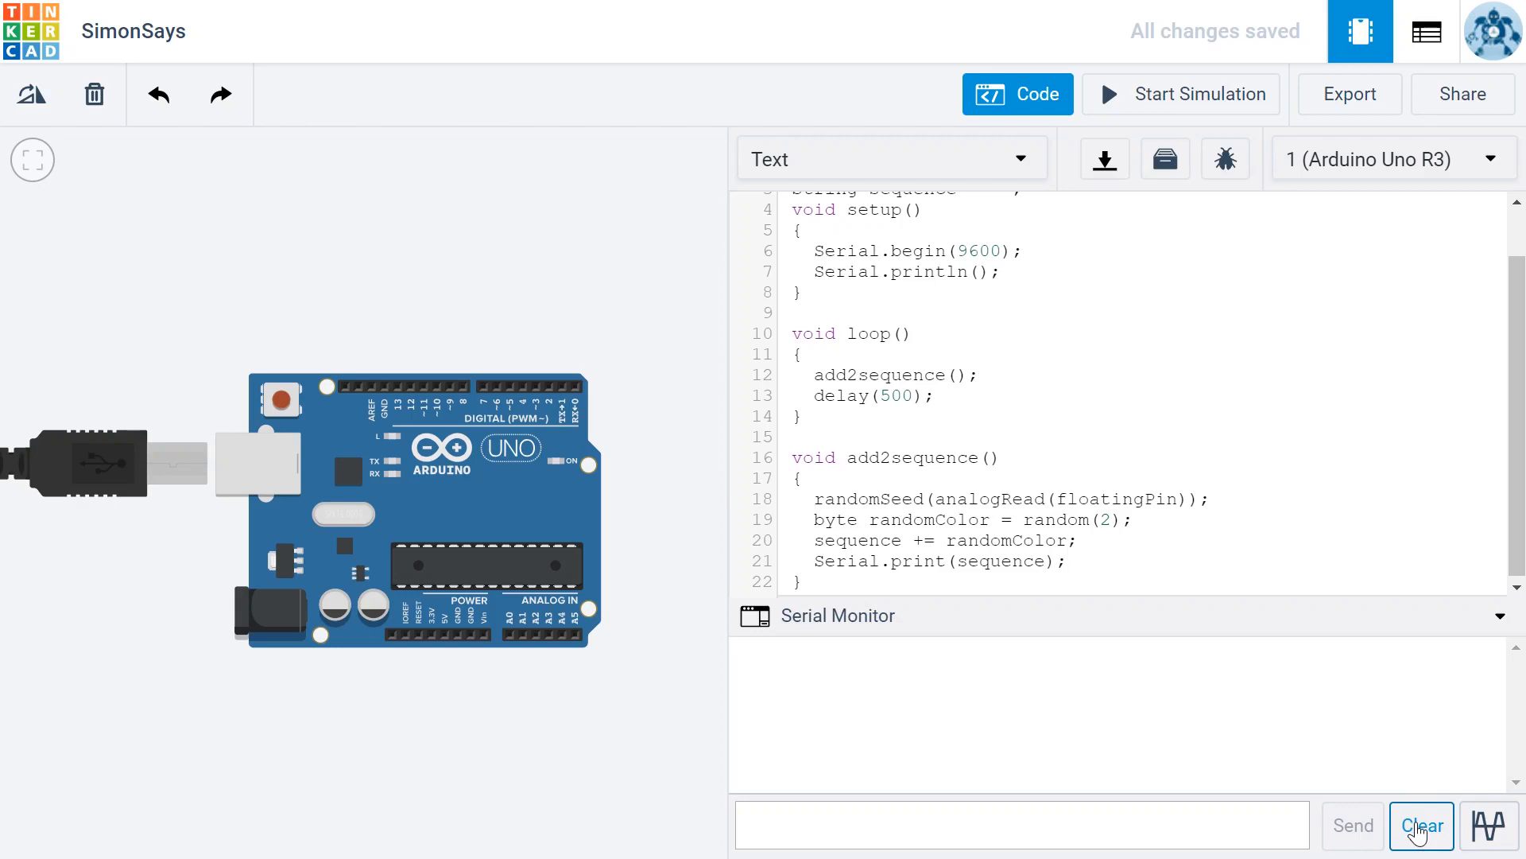
mouse_move(1181, 94)
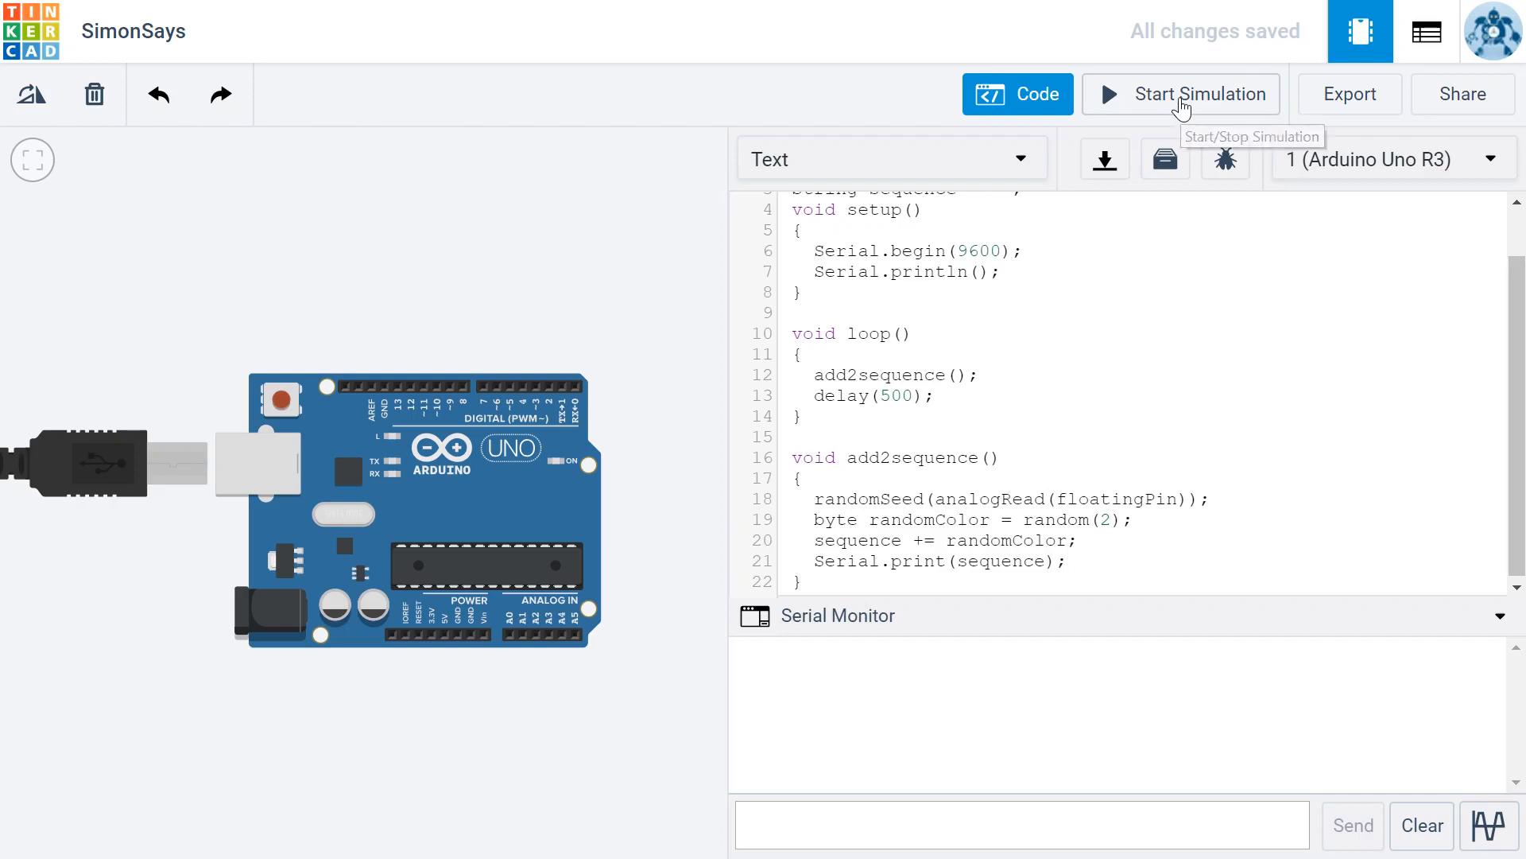
Start the simulation, watch the sequence print as one unbroken line, then stop
click(1198, 93)
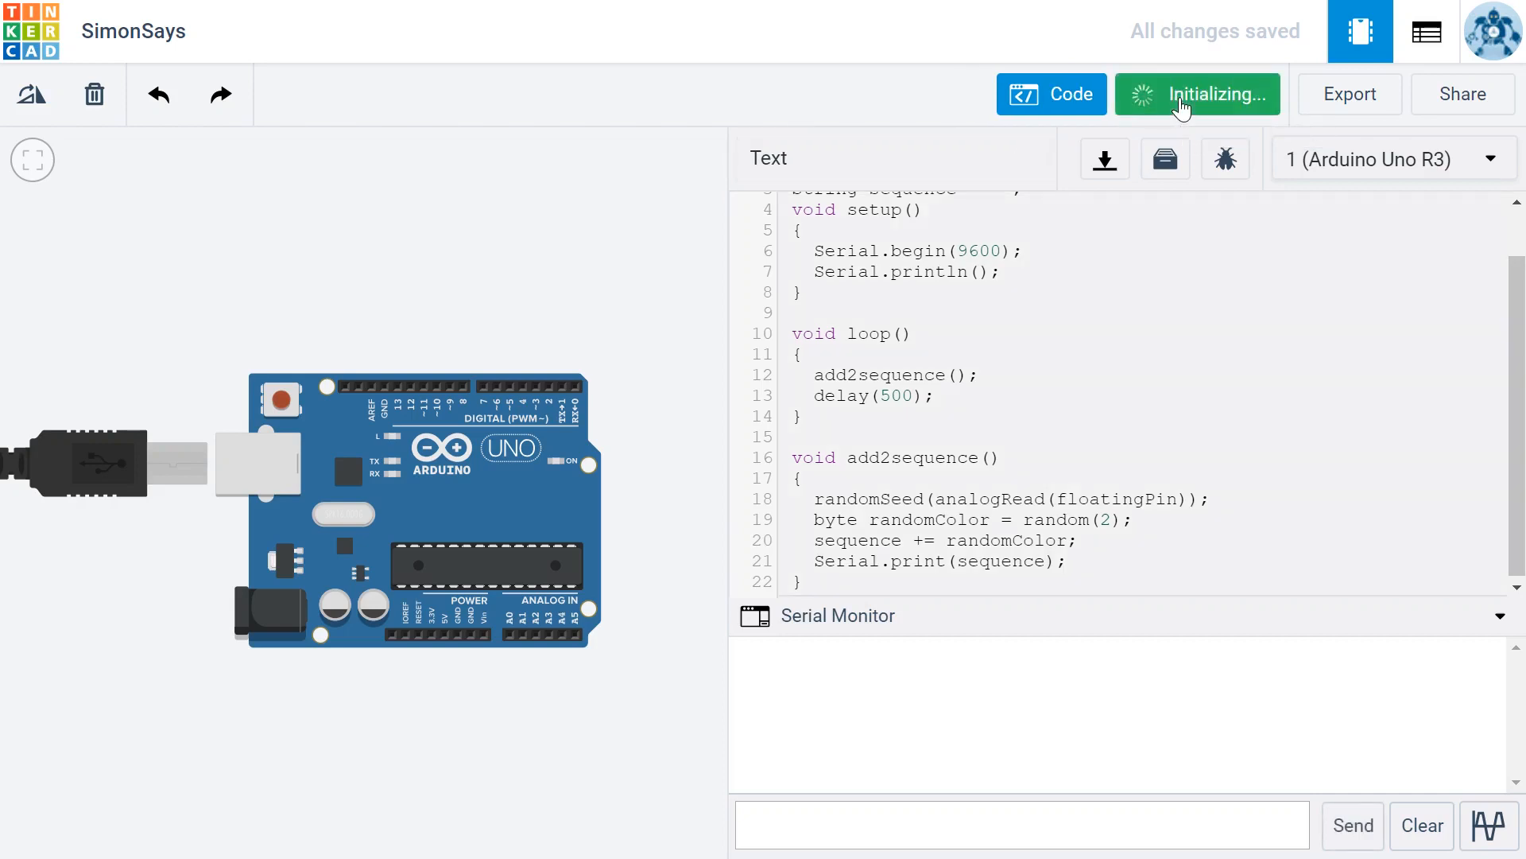
click(1197, 94)
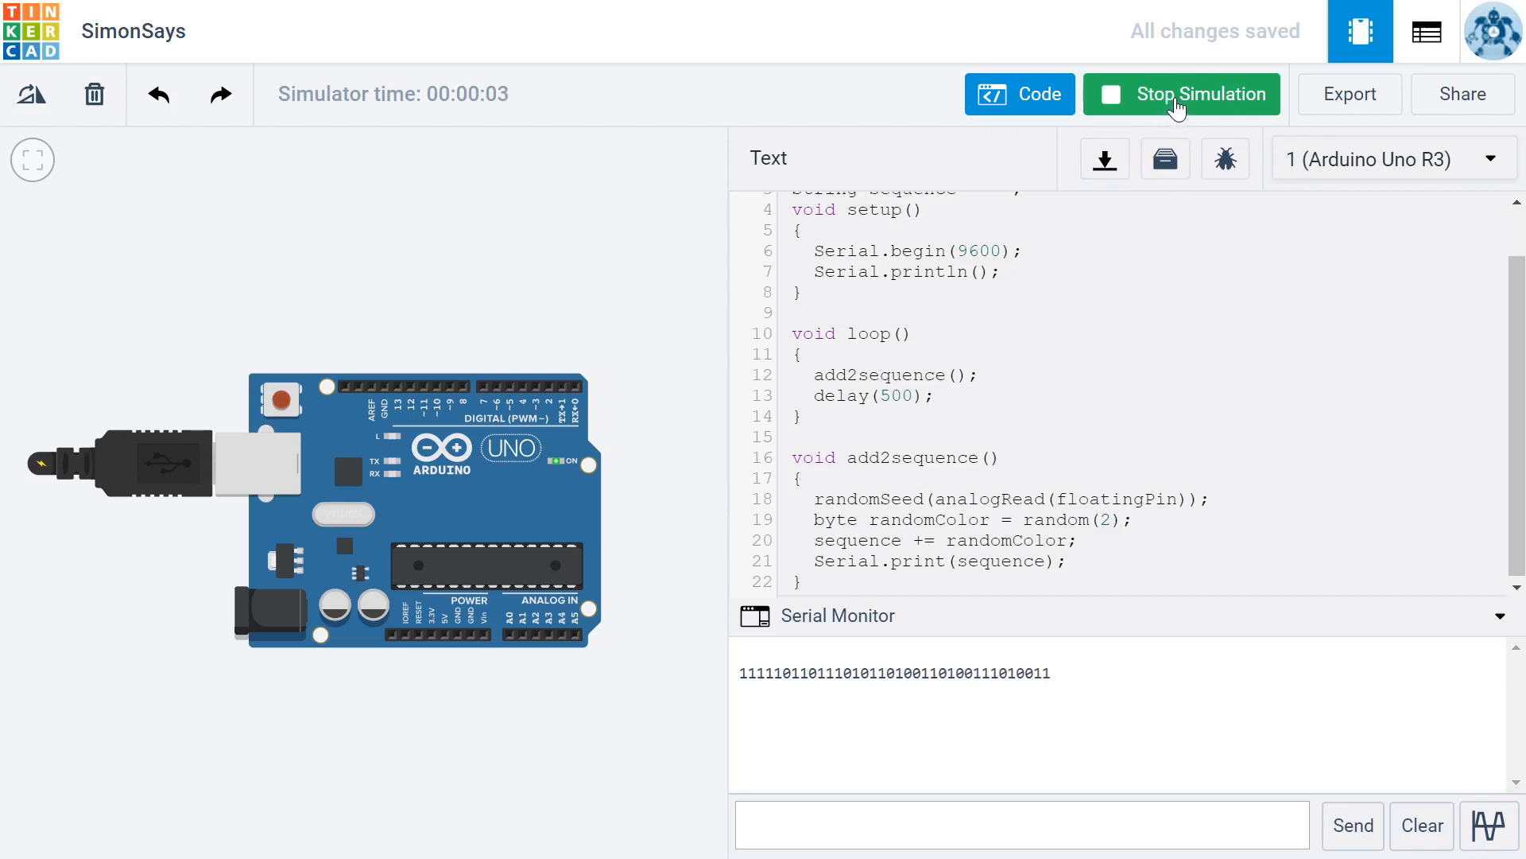
click(1180, 94)
text(ln)
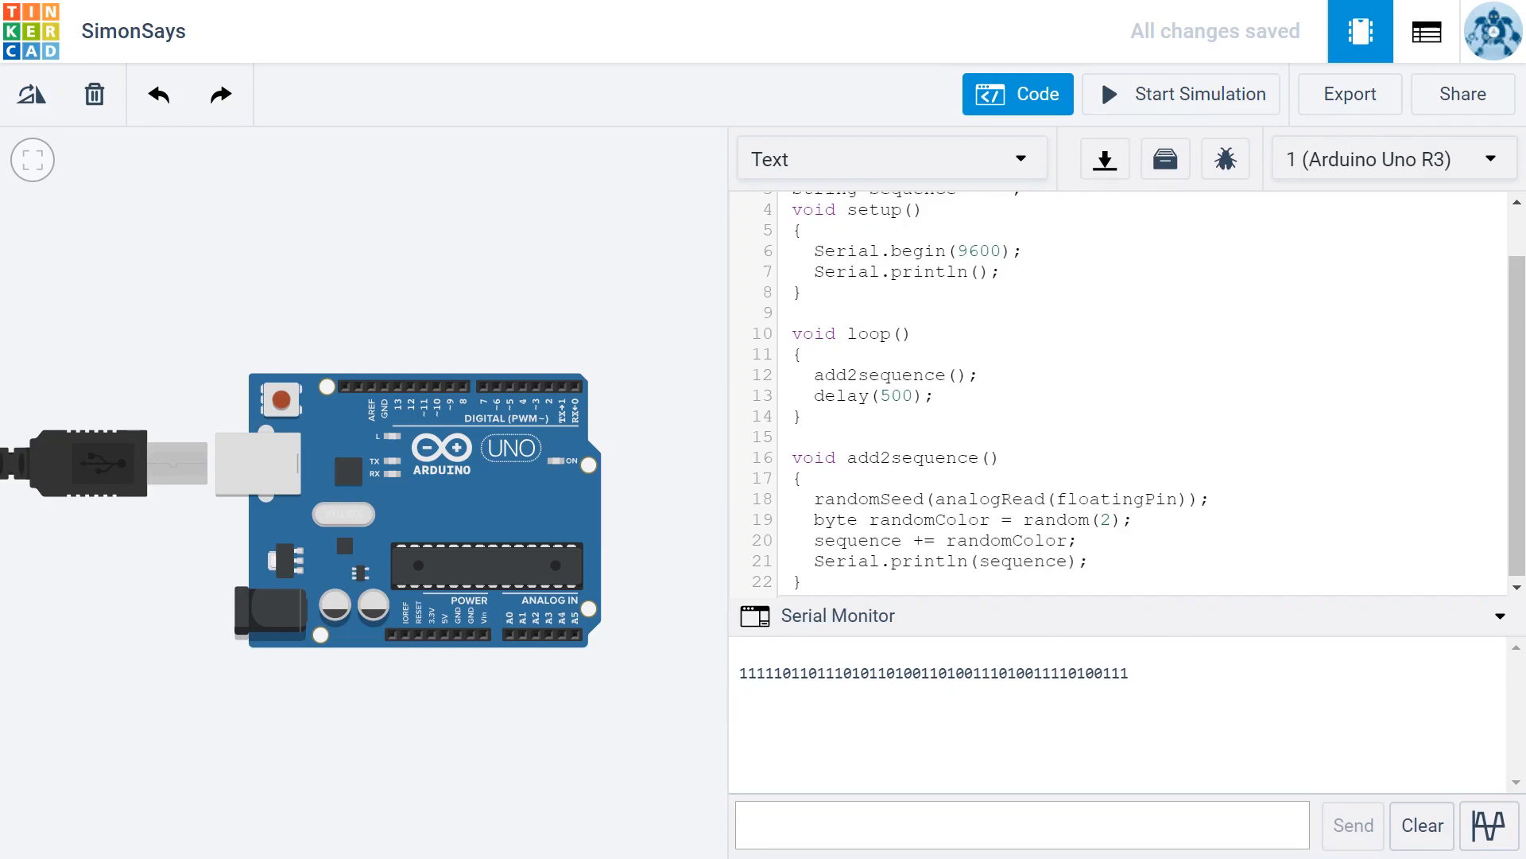
Clear the Serial Monitor, rerun the println version, and stop after a few seconds
click(1422, 825)
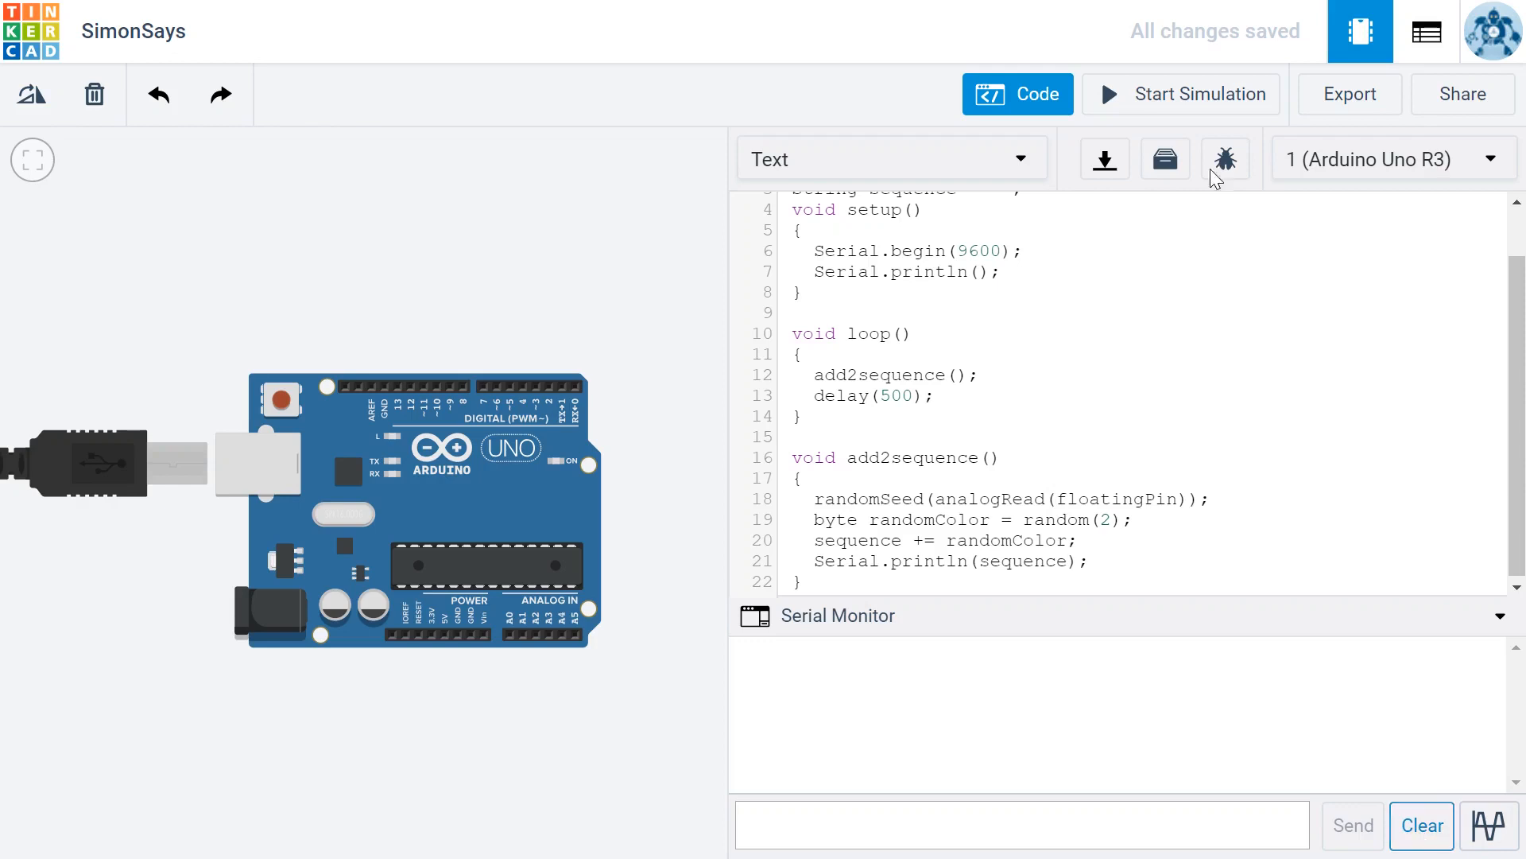
click(1196, 94)
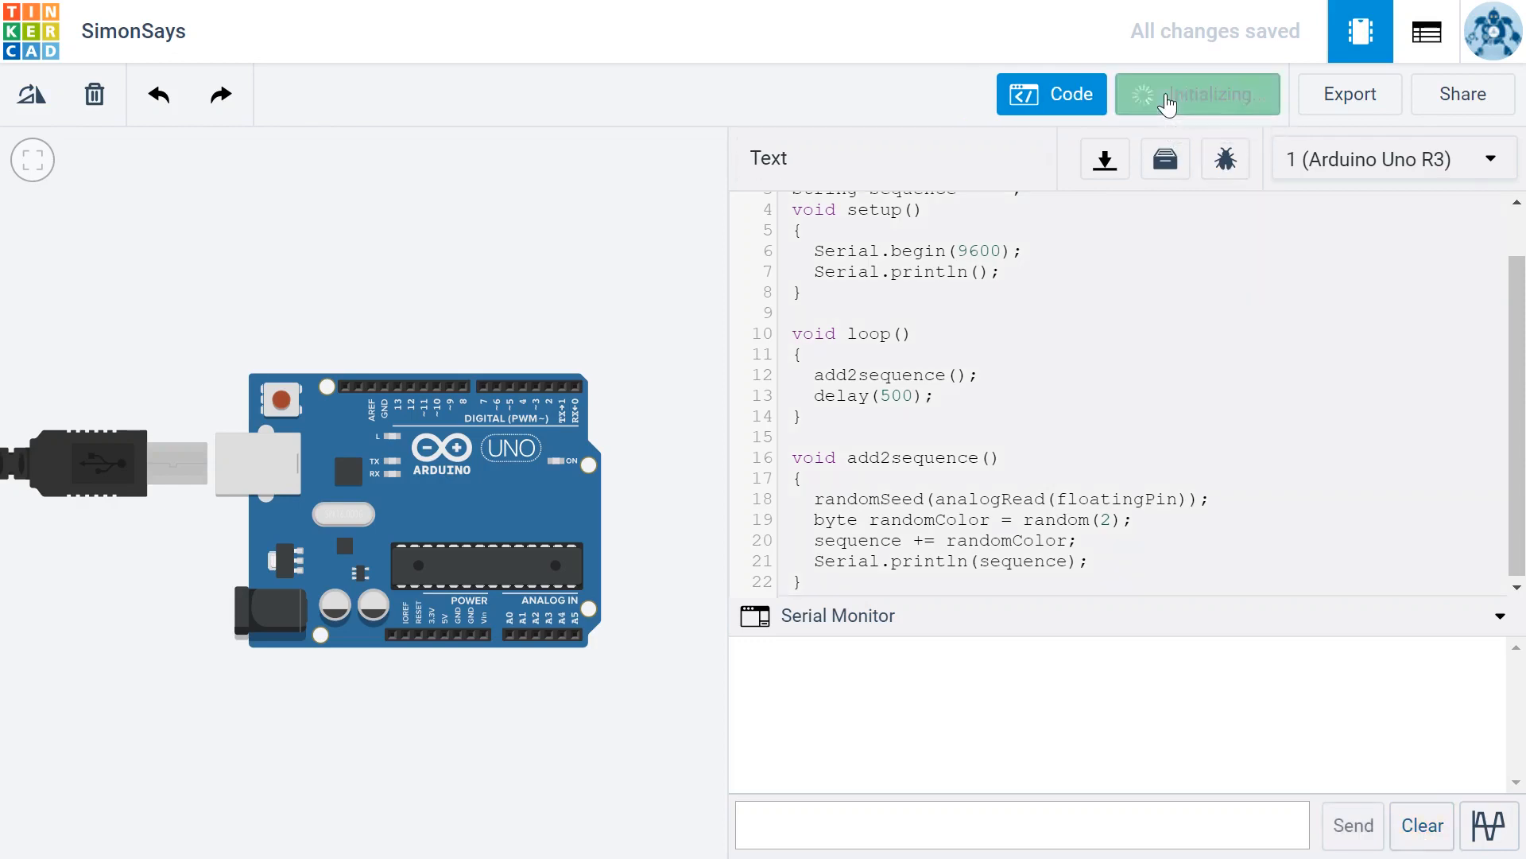
click(1197, 94)
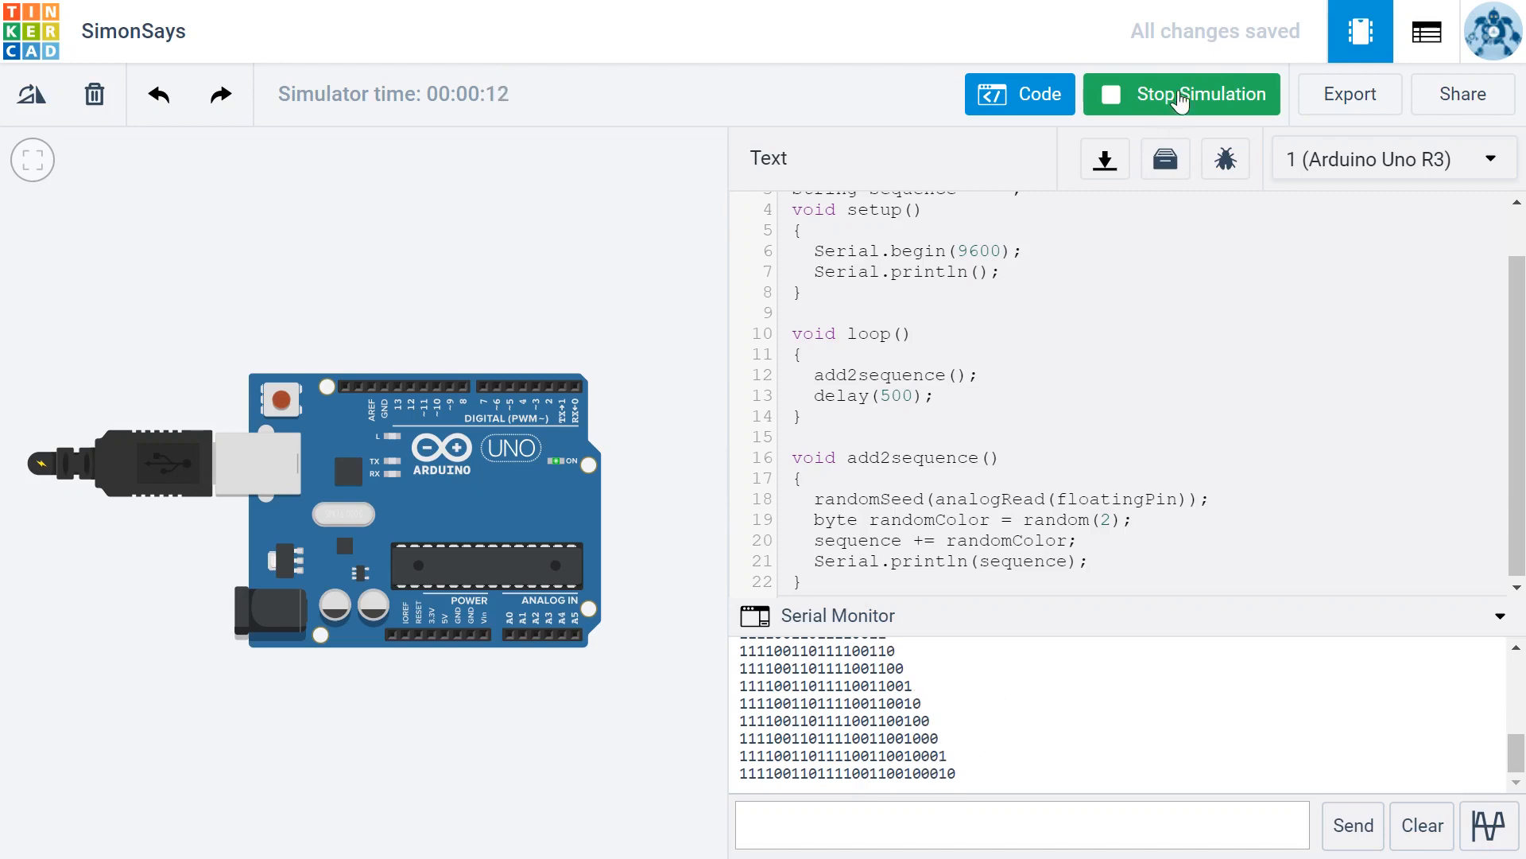
click(1181, 94)
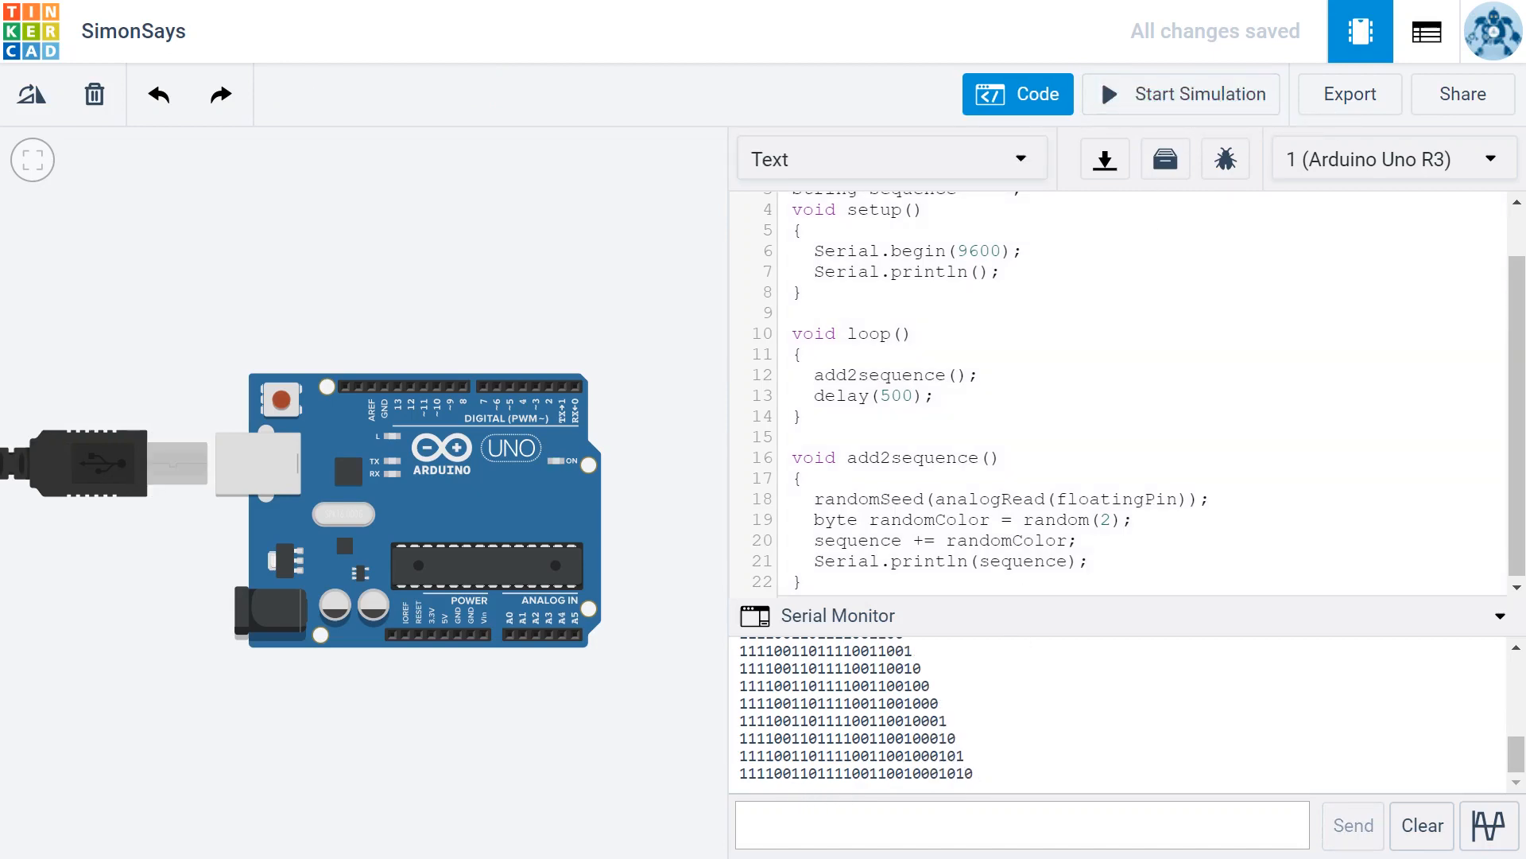
mouse_move(979, 786)
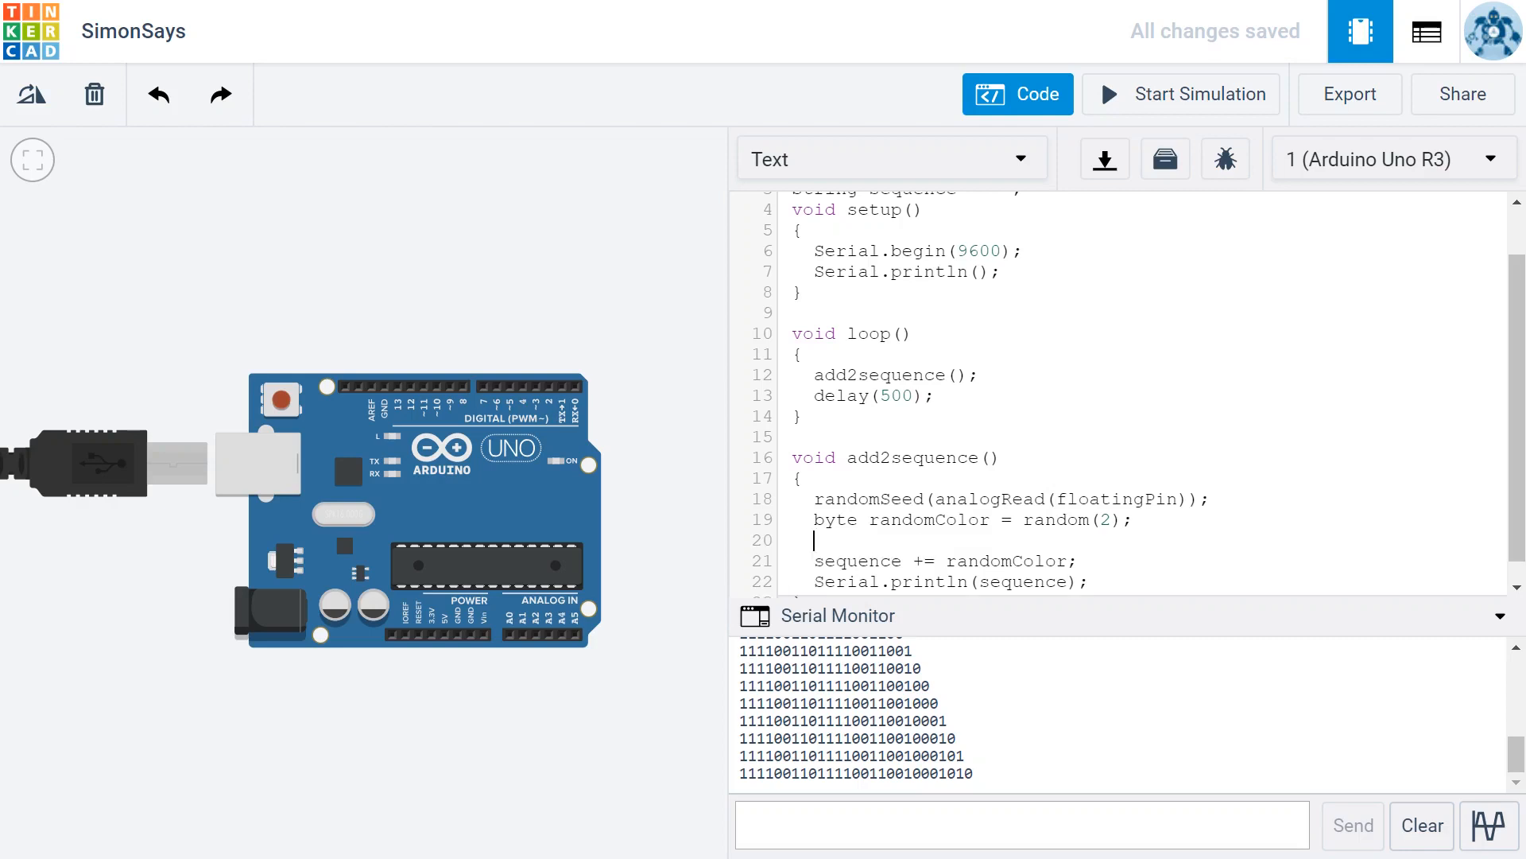
Write if (randomColor == 0) appending "R" to sequence
text(if)
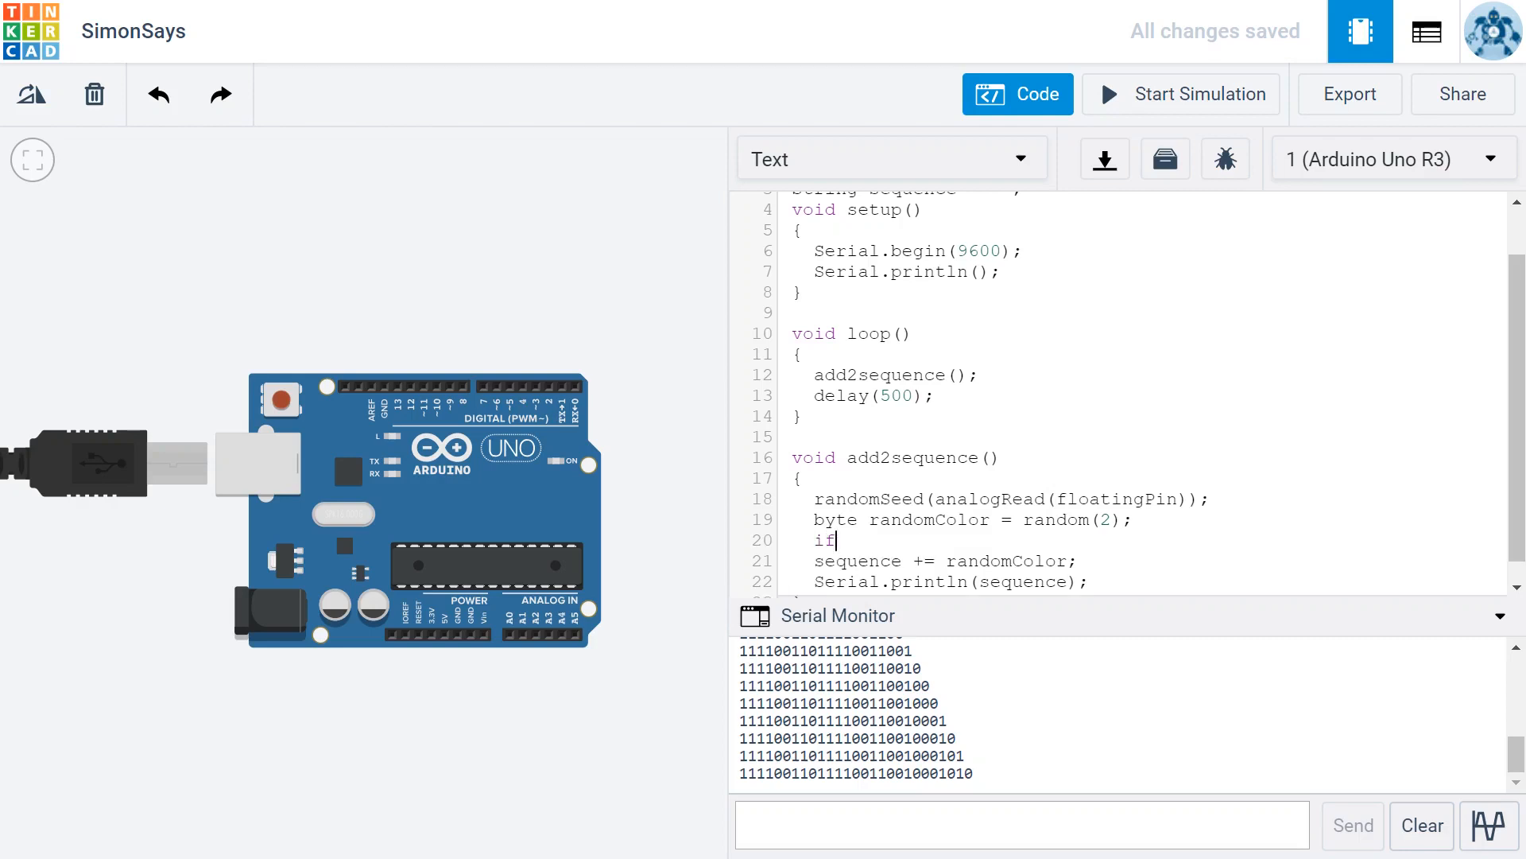
text((random)
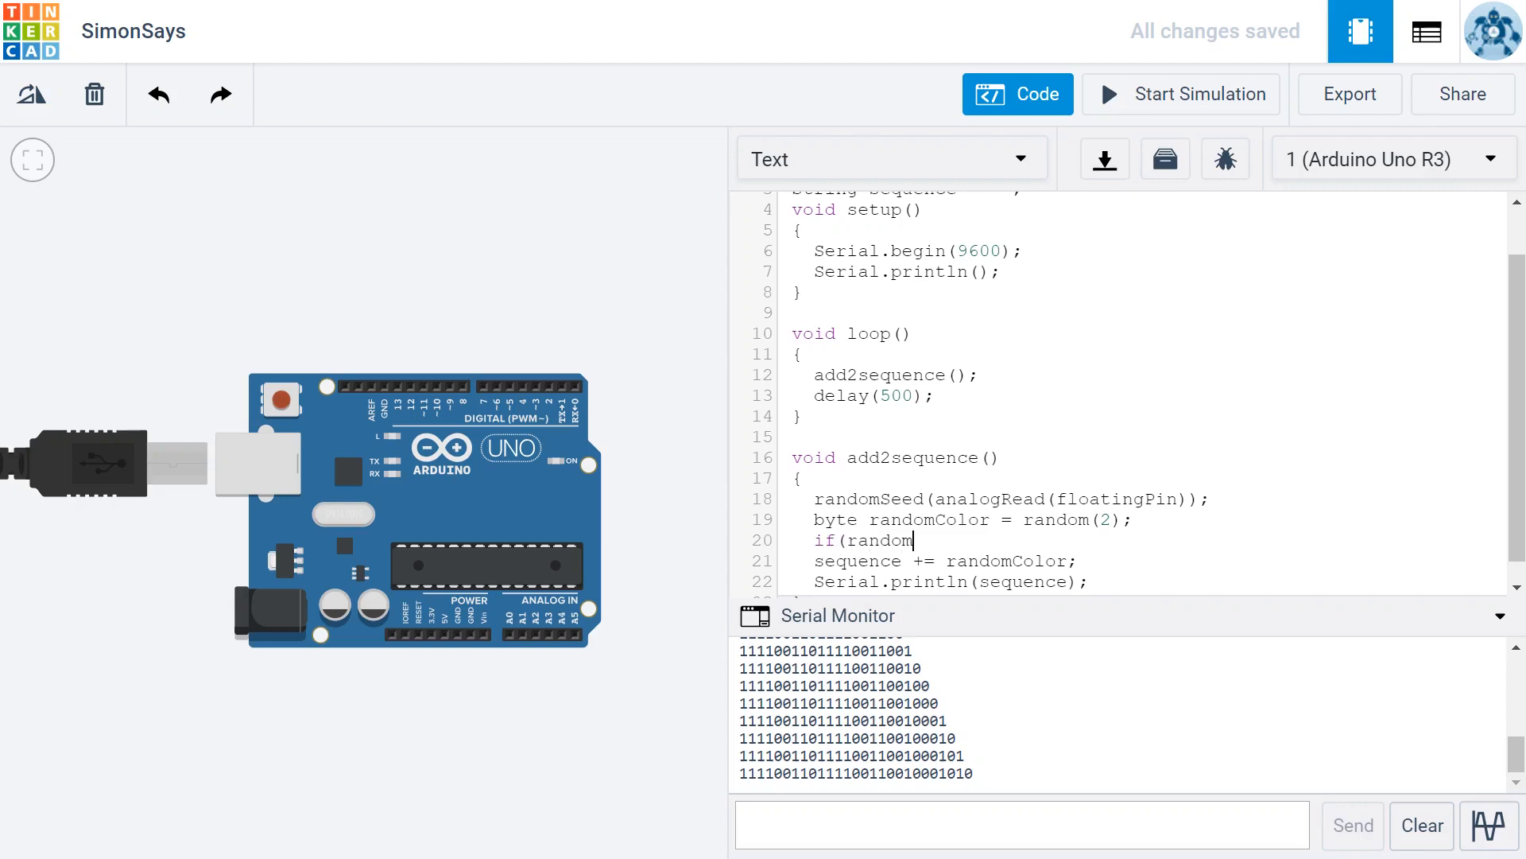
text(Color ==)
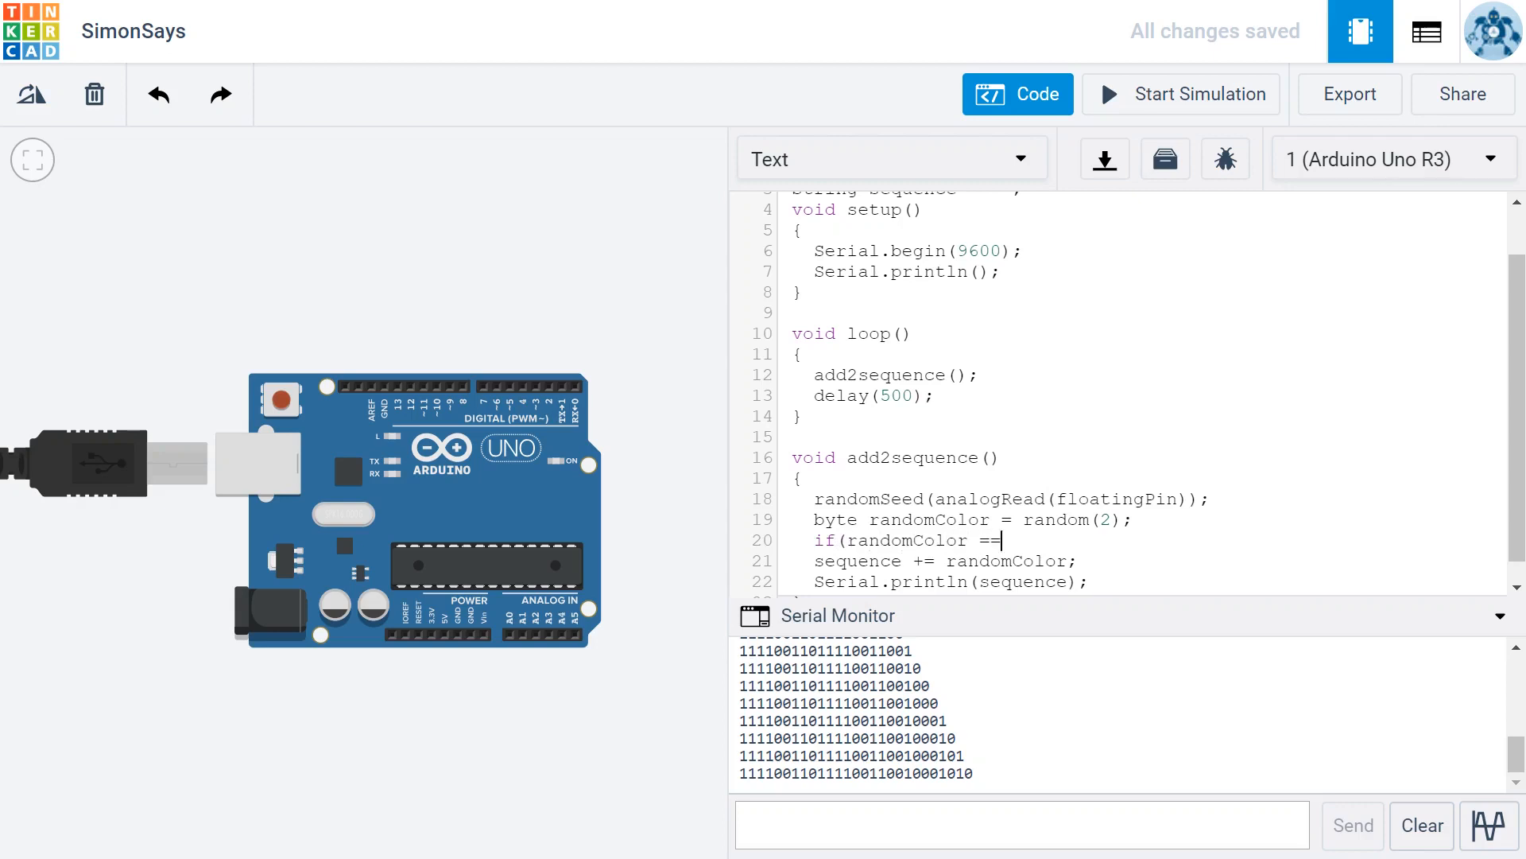
text(0))
click(1145, 561)
text(")
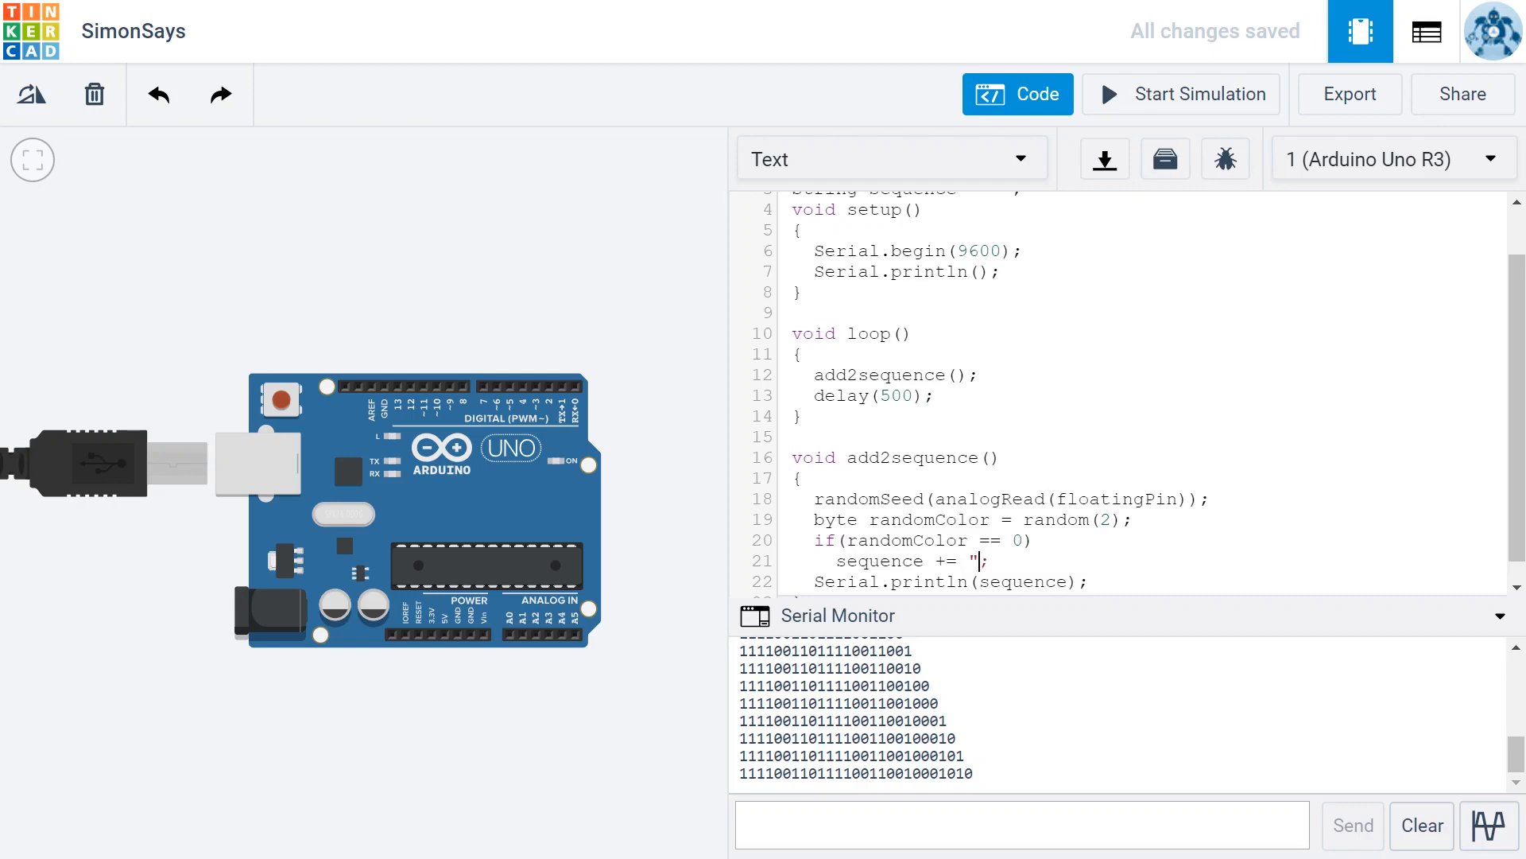
text(R)
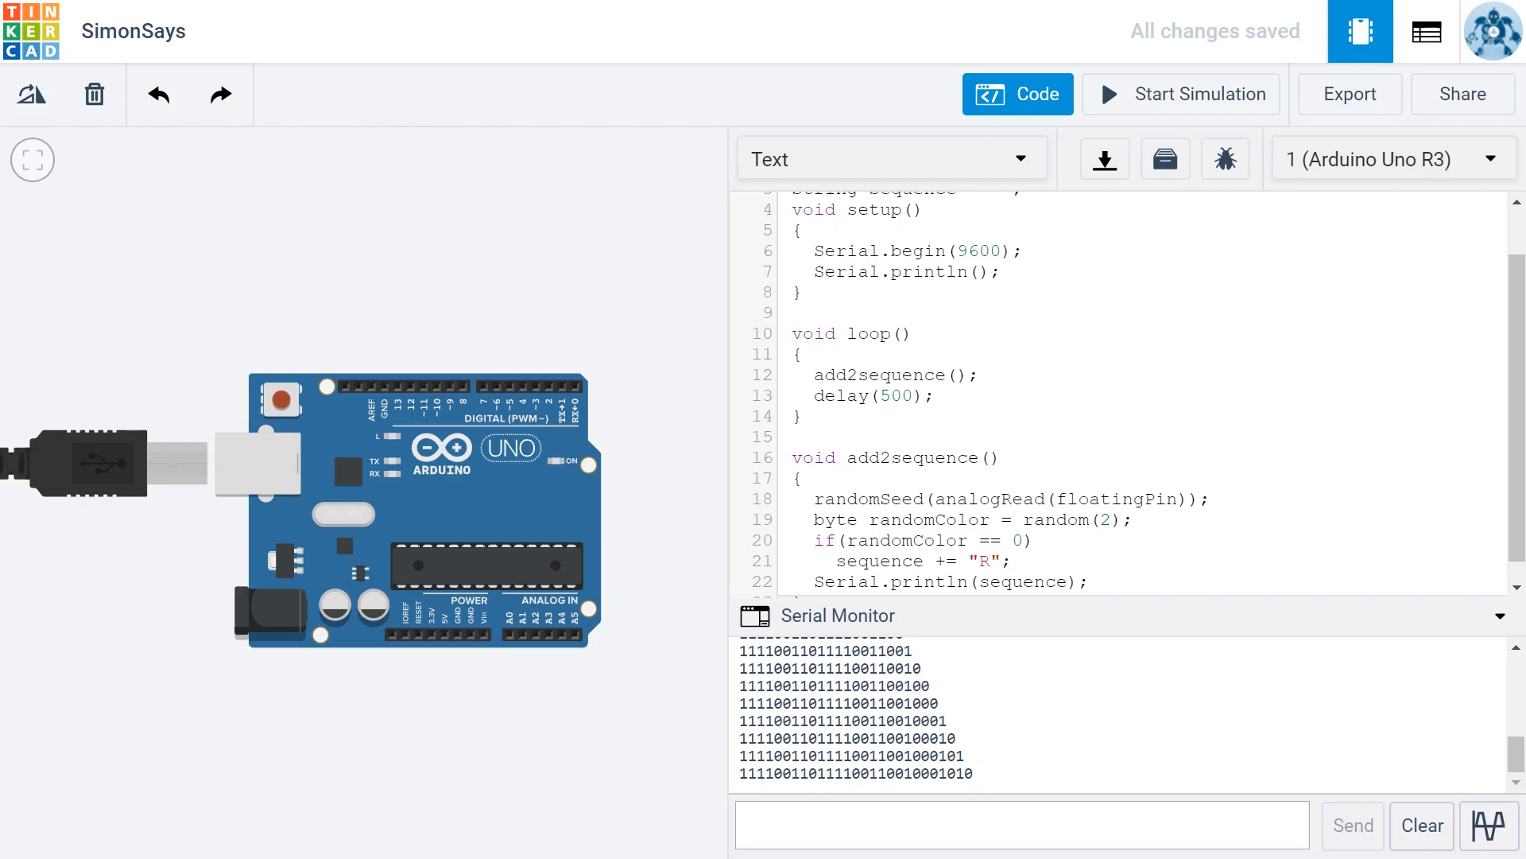
Add else if (randomColor == 1) with sequence += "G"; on a new line
click(1001, 560)
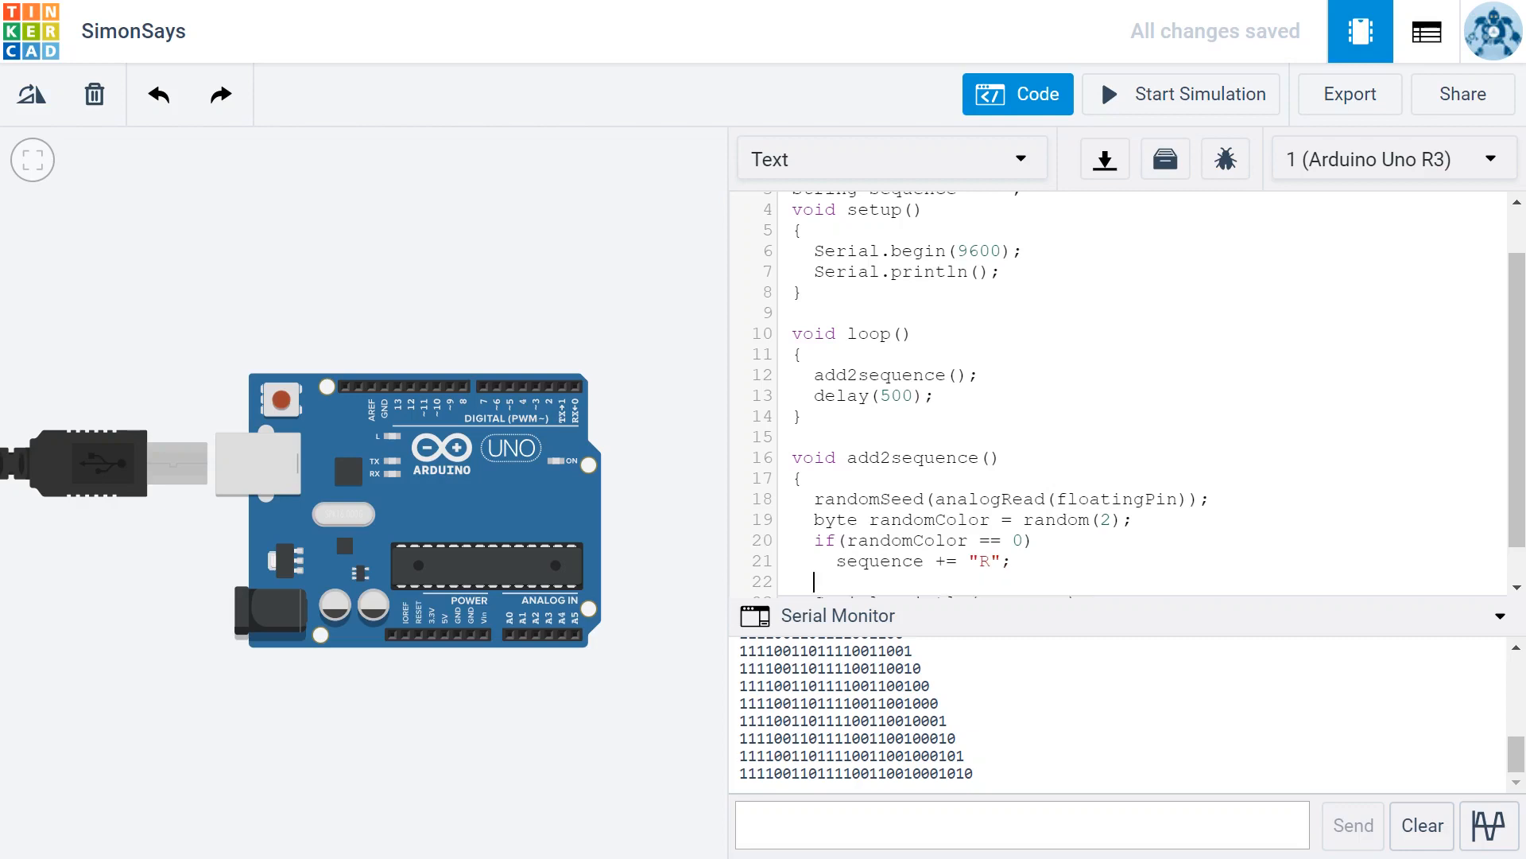
text(else if)
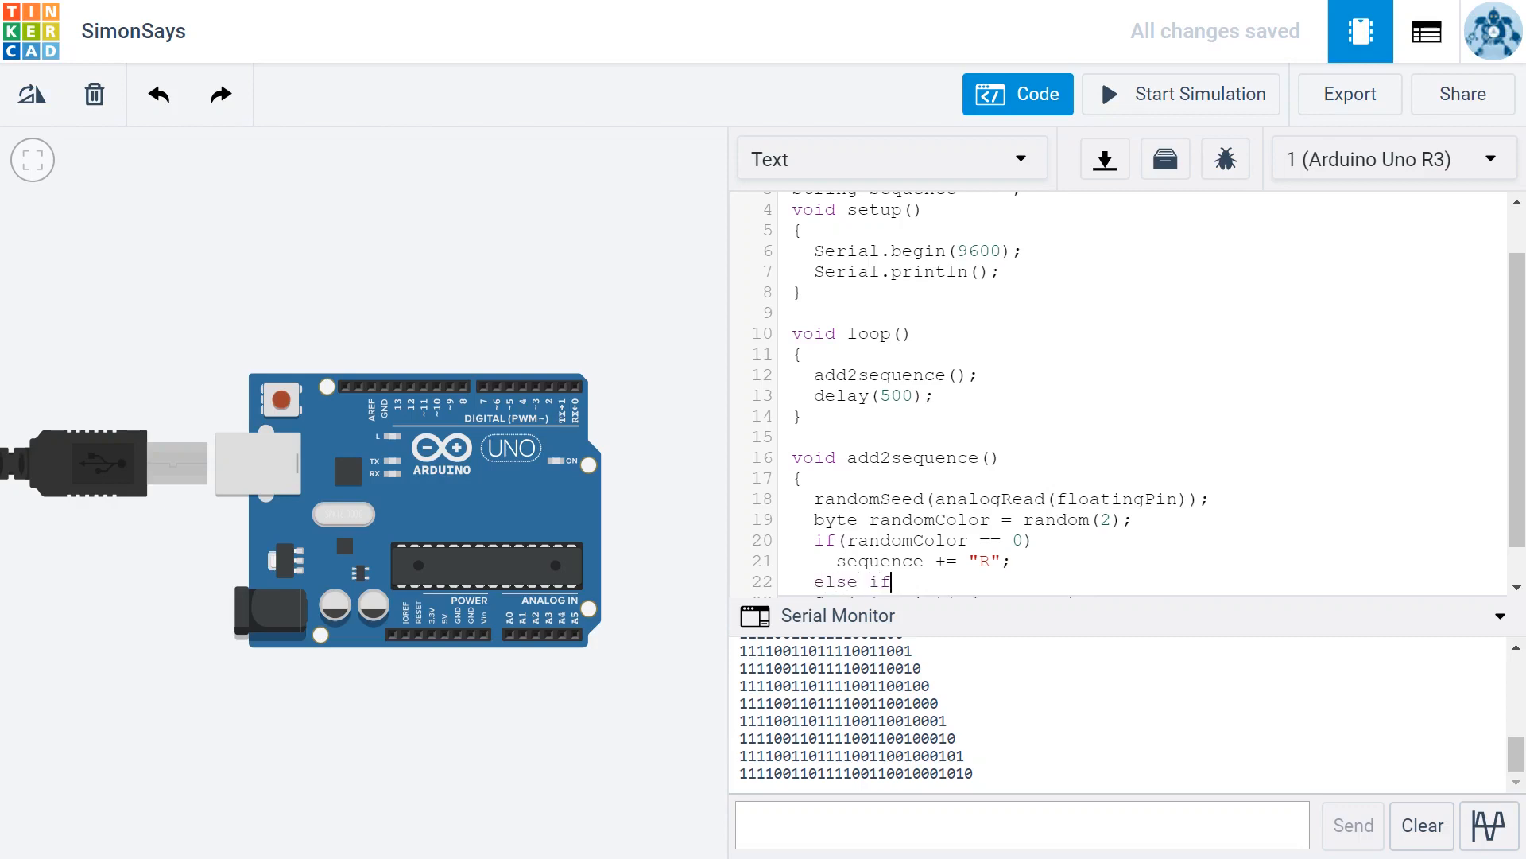
text((rand)
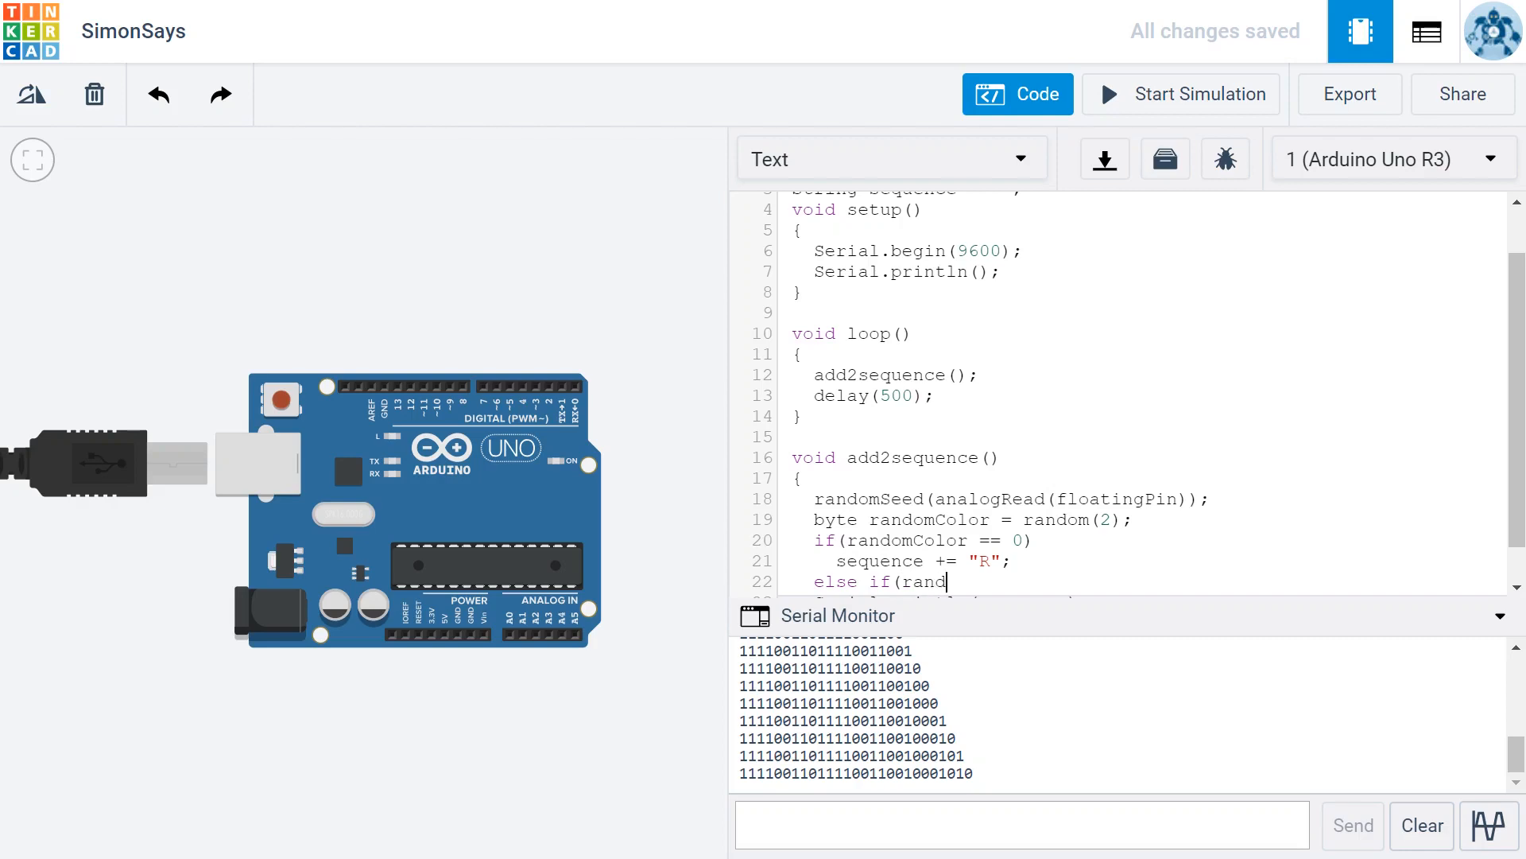
text(omColor ==)
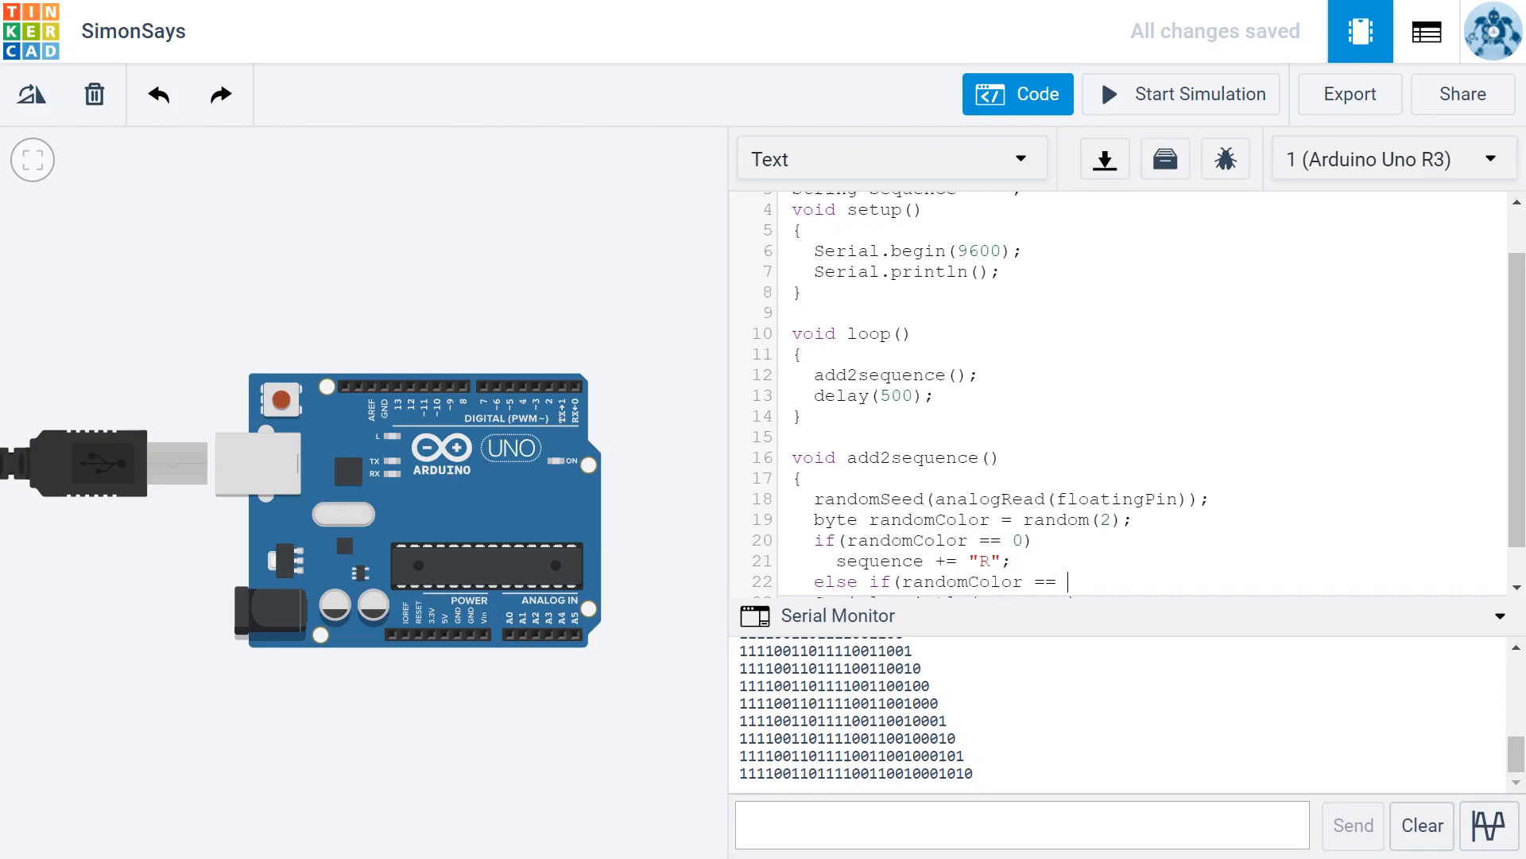
text(1))
text(sequenc)
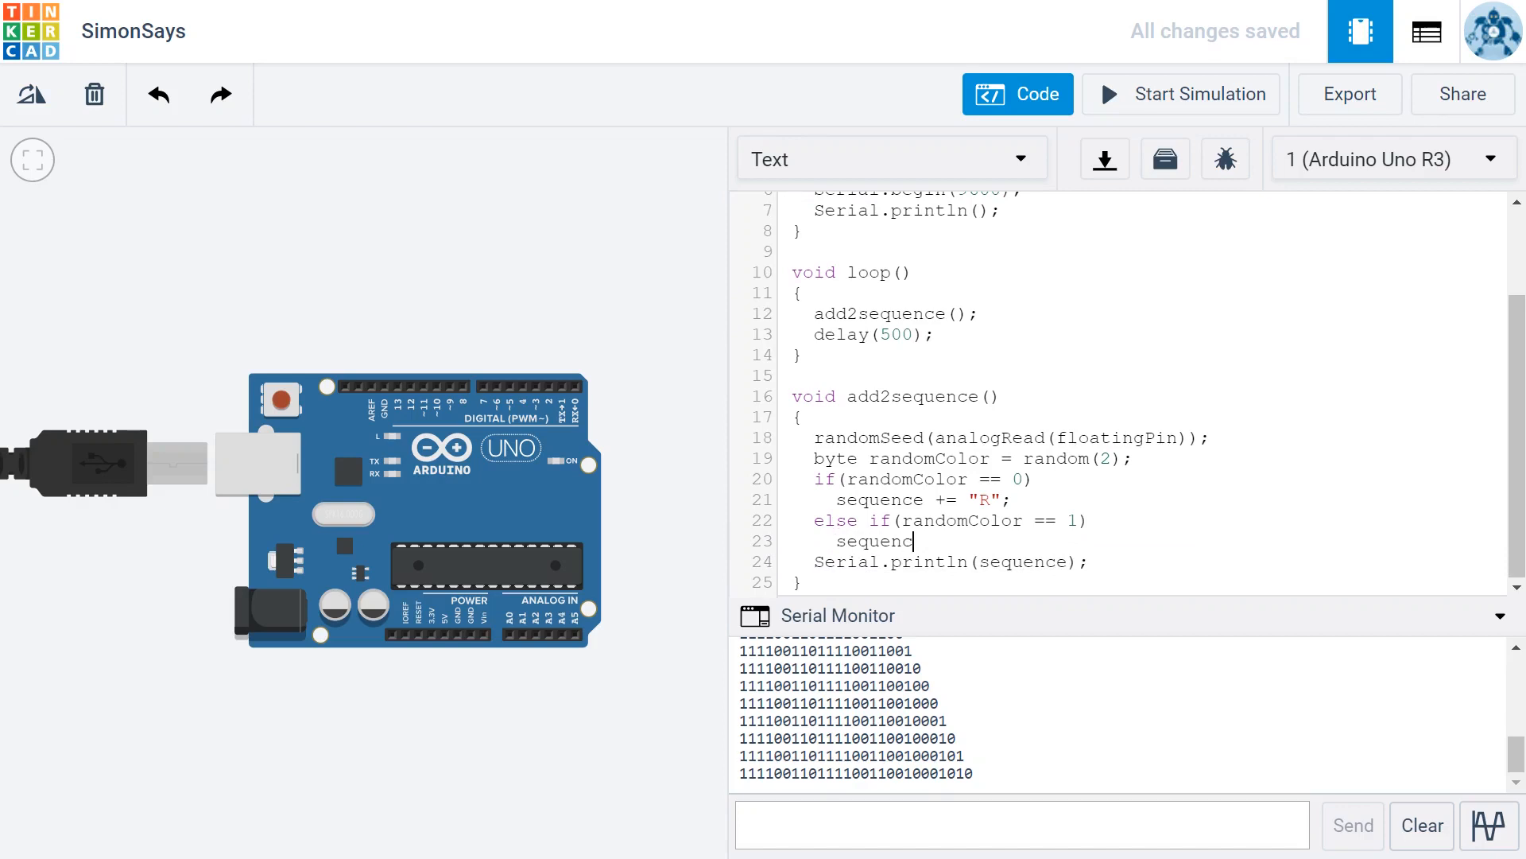
text(e +=)
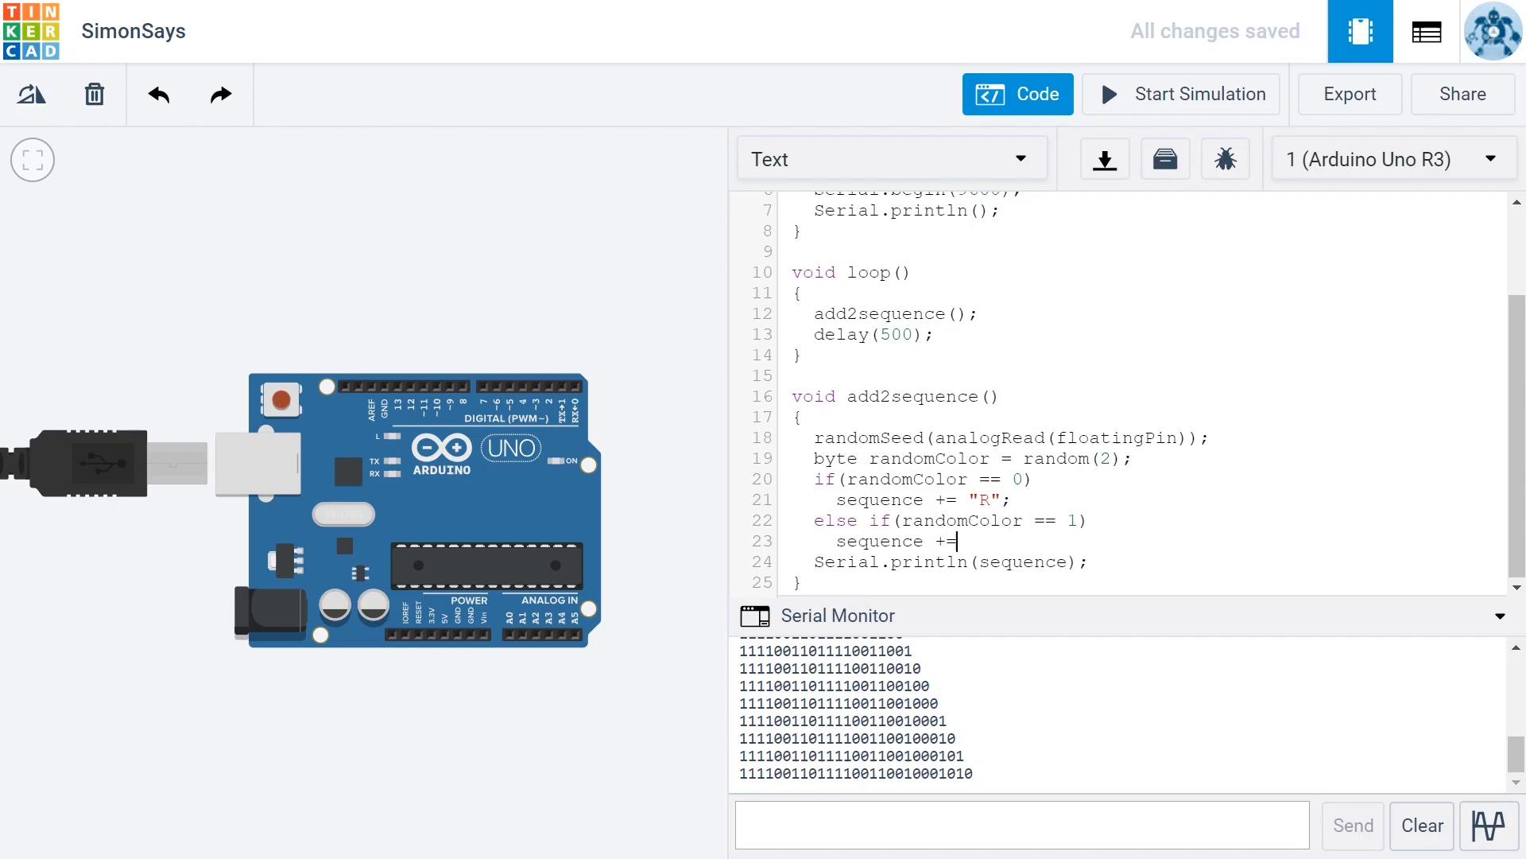
text(")
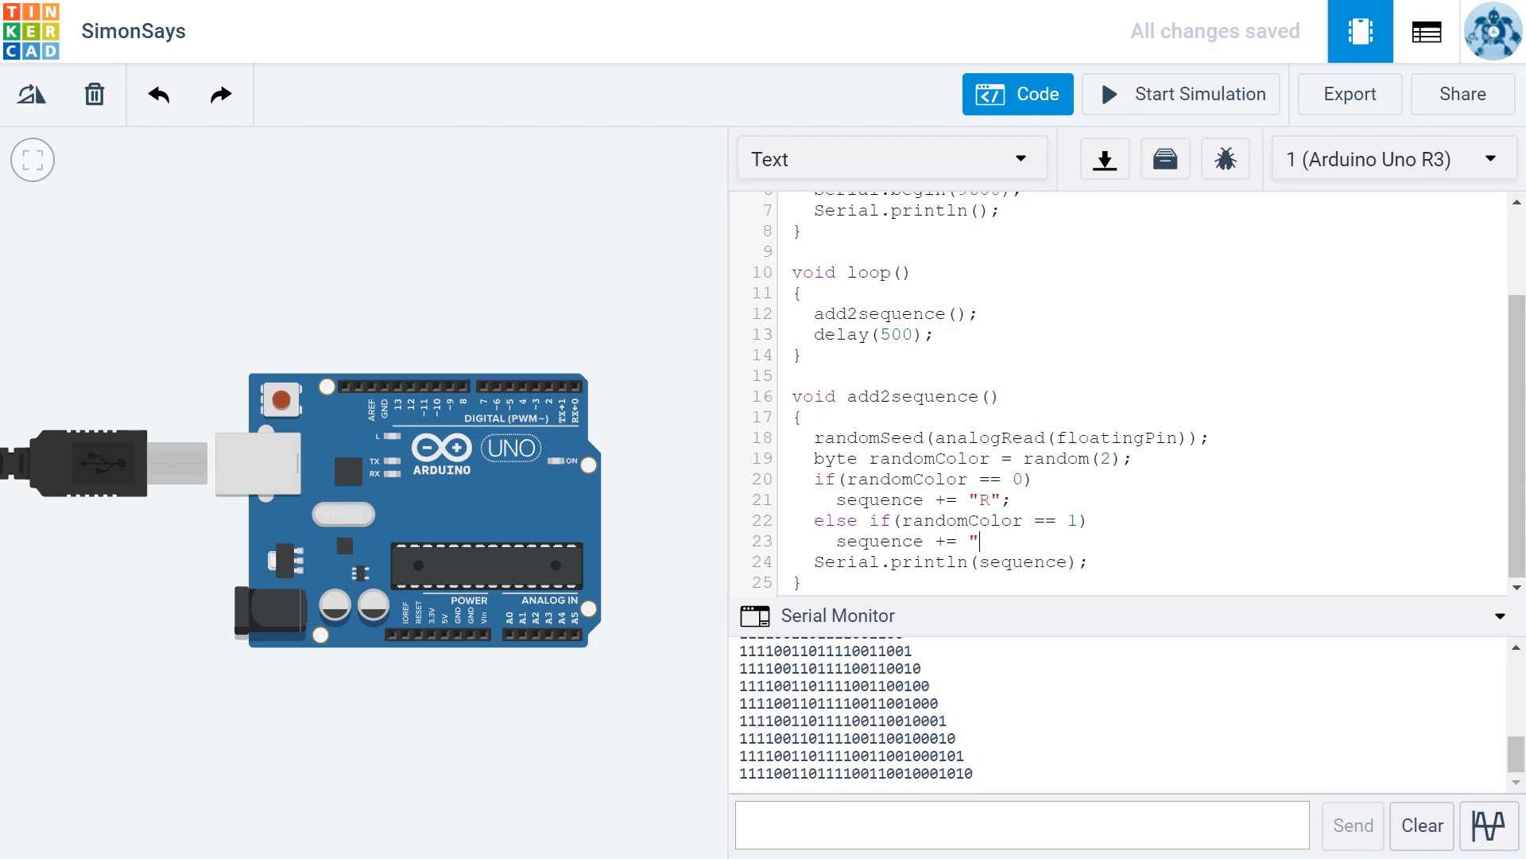
text(G")
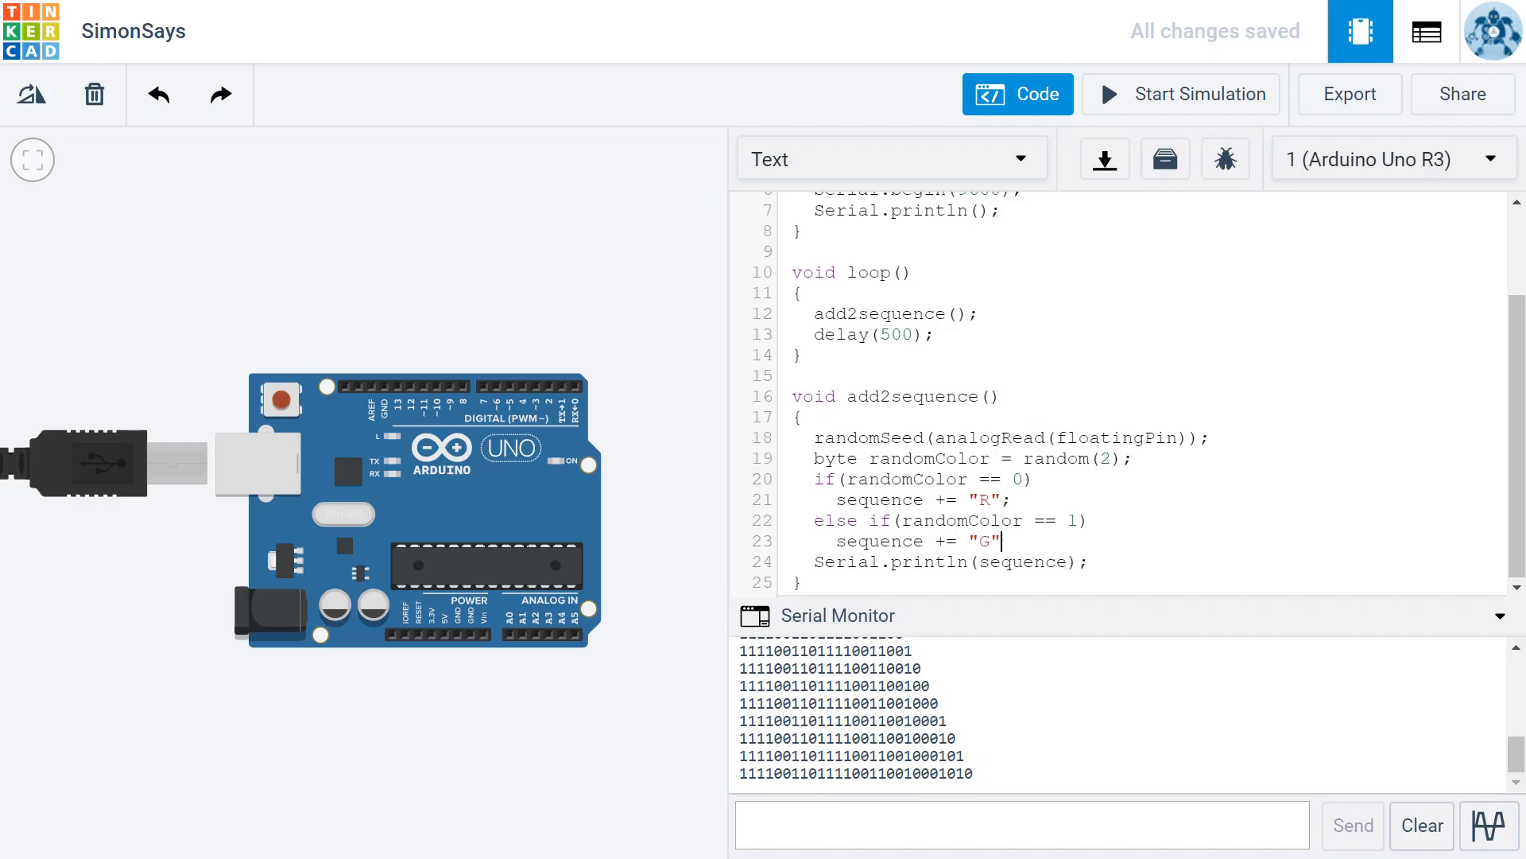
text(;)
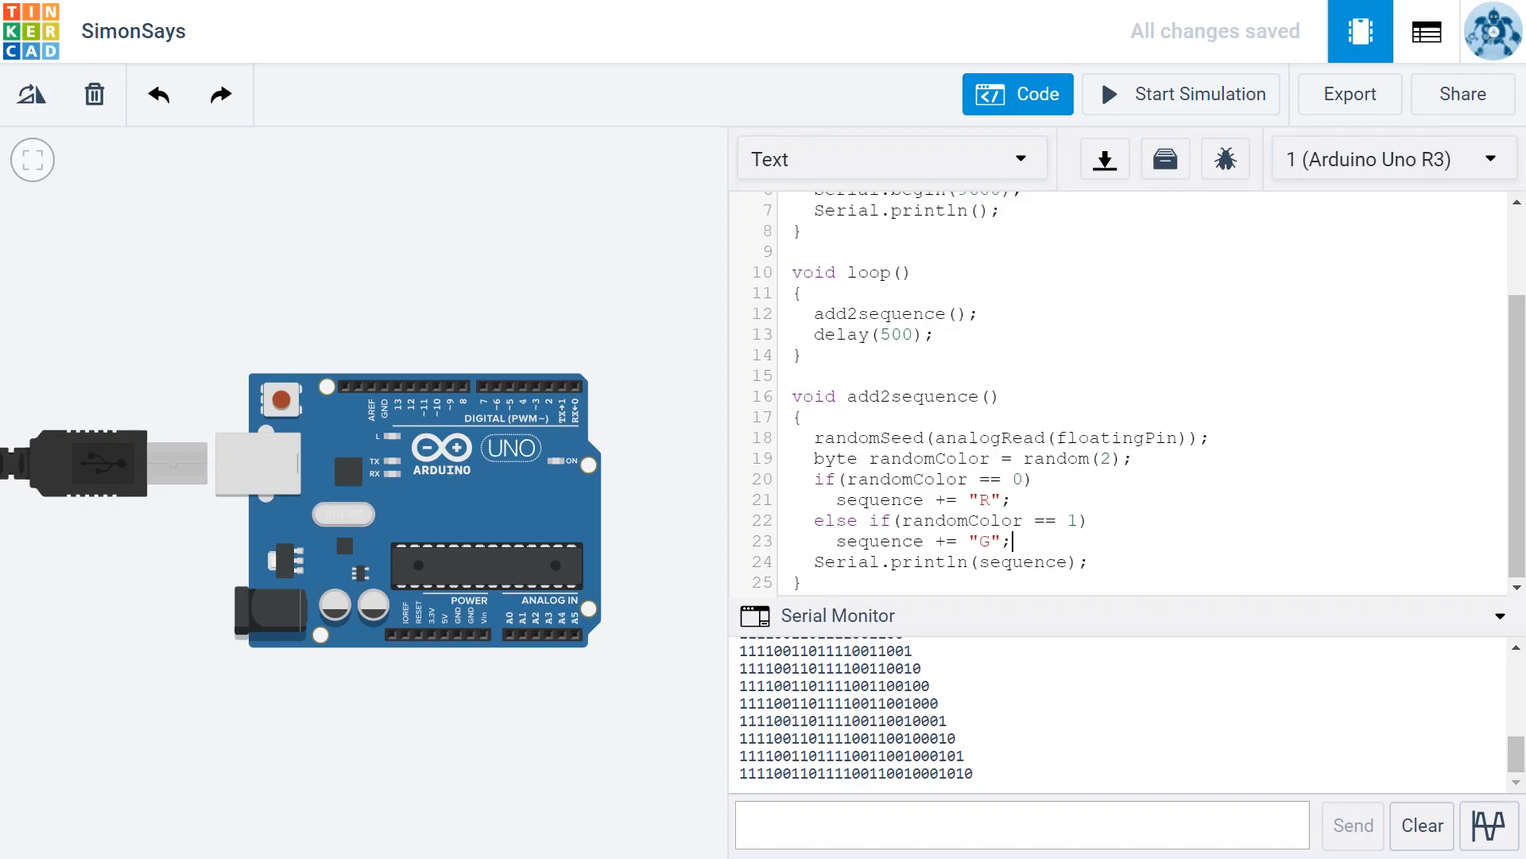
mouse_move(1353, 666)
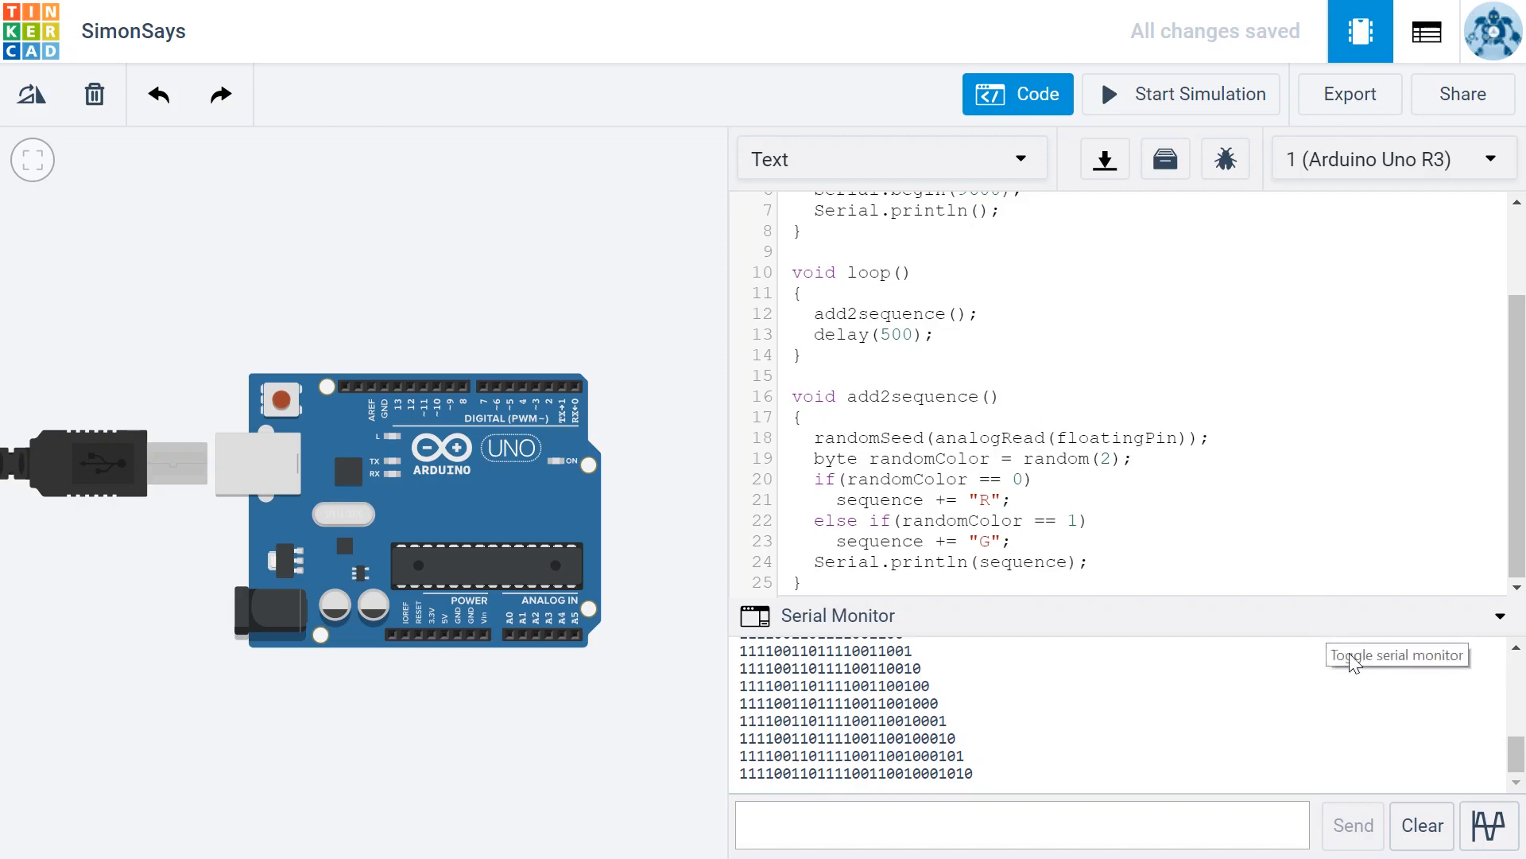
Clear the Serial Monitor's old numeric output, then run and stop the simulation twice
click(1422, 824)
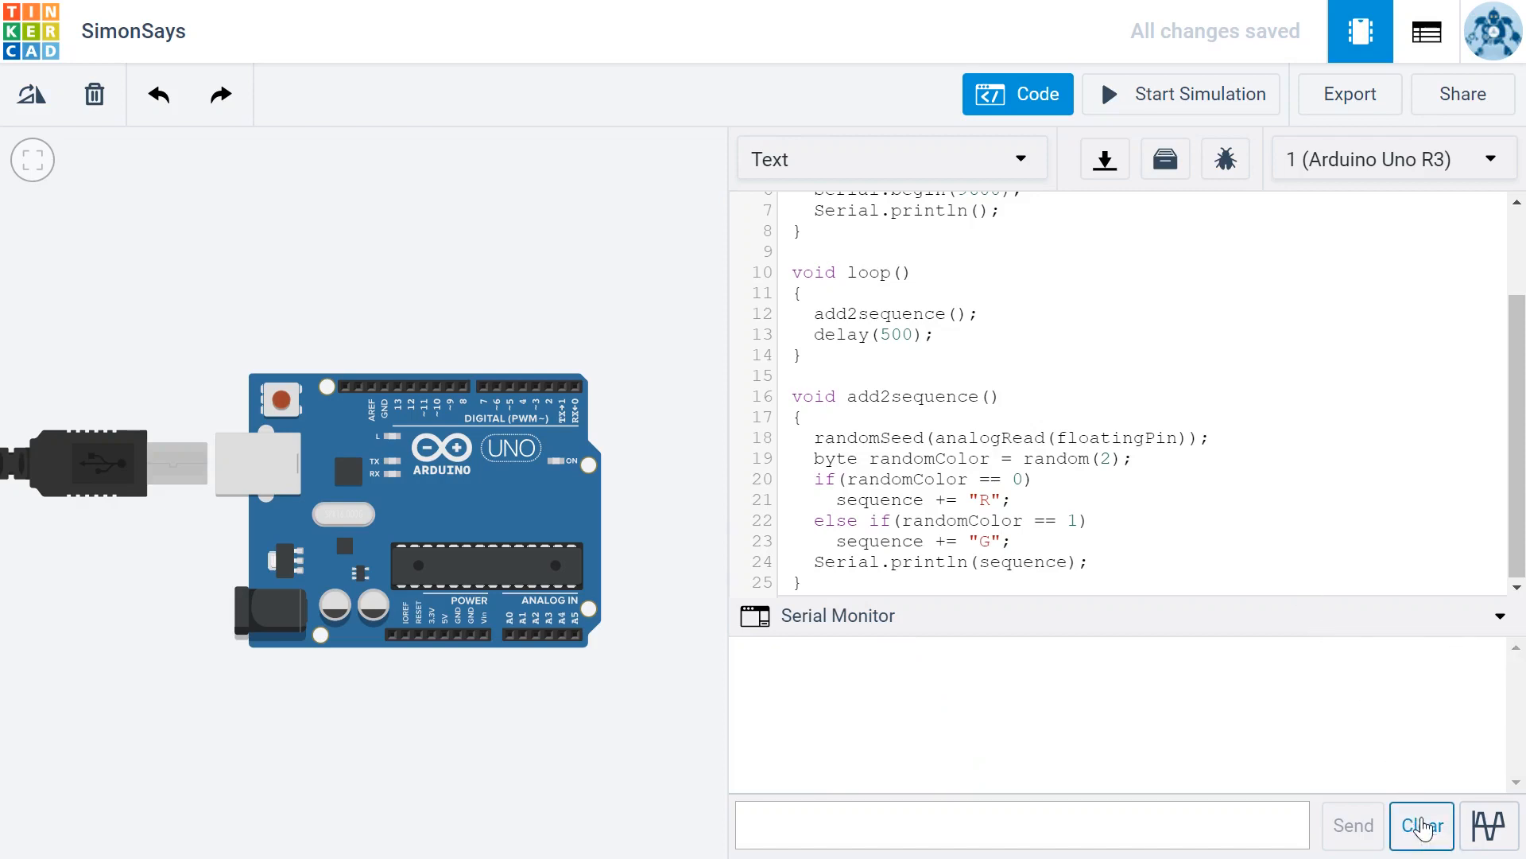
mouse_move(1180, 122)
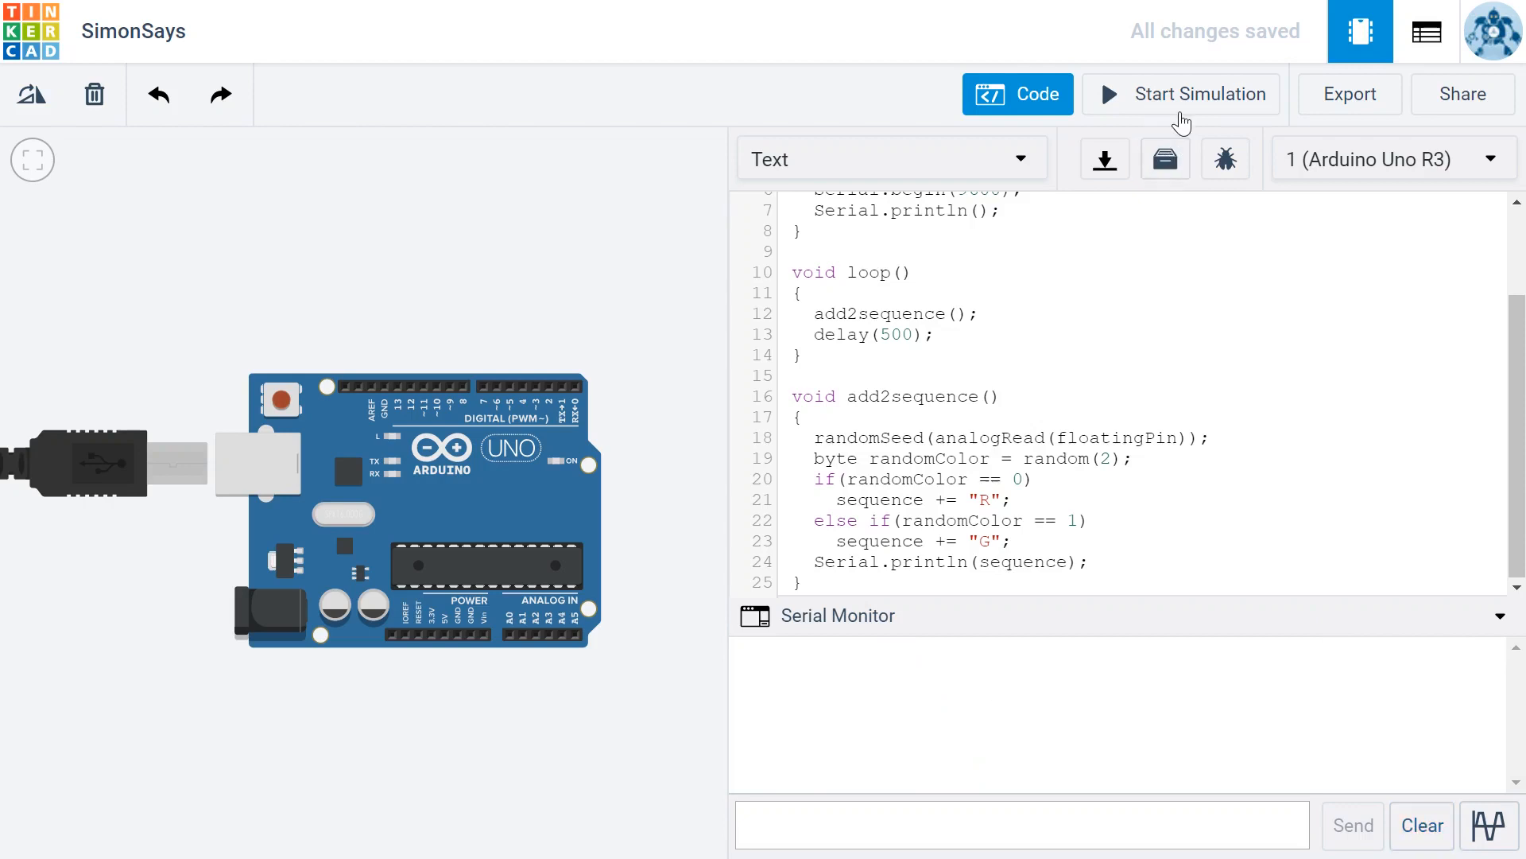
click(1180, 94)
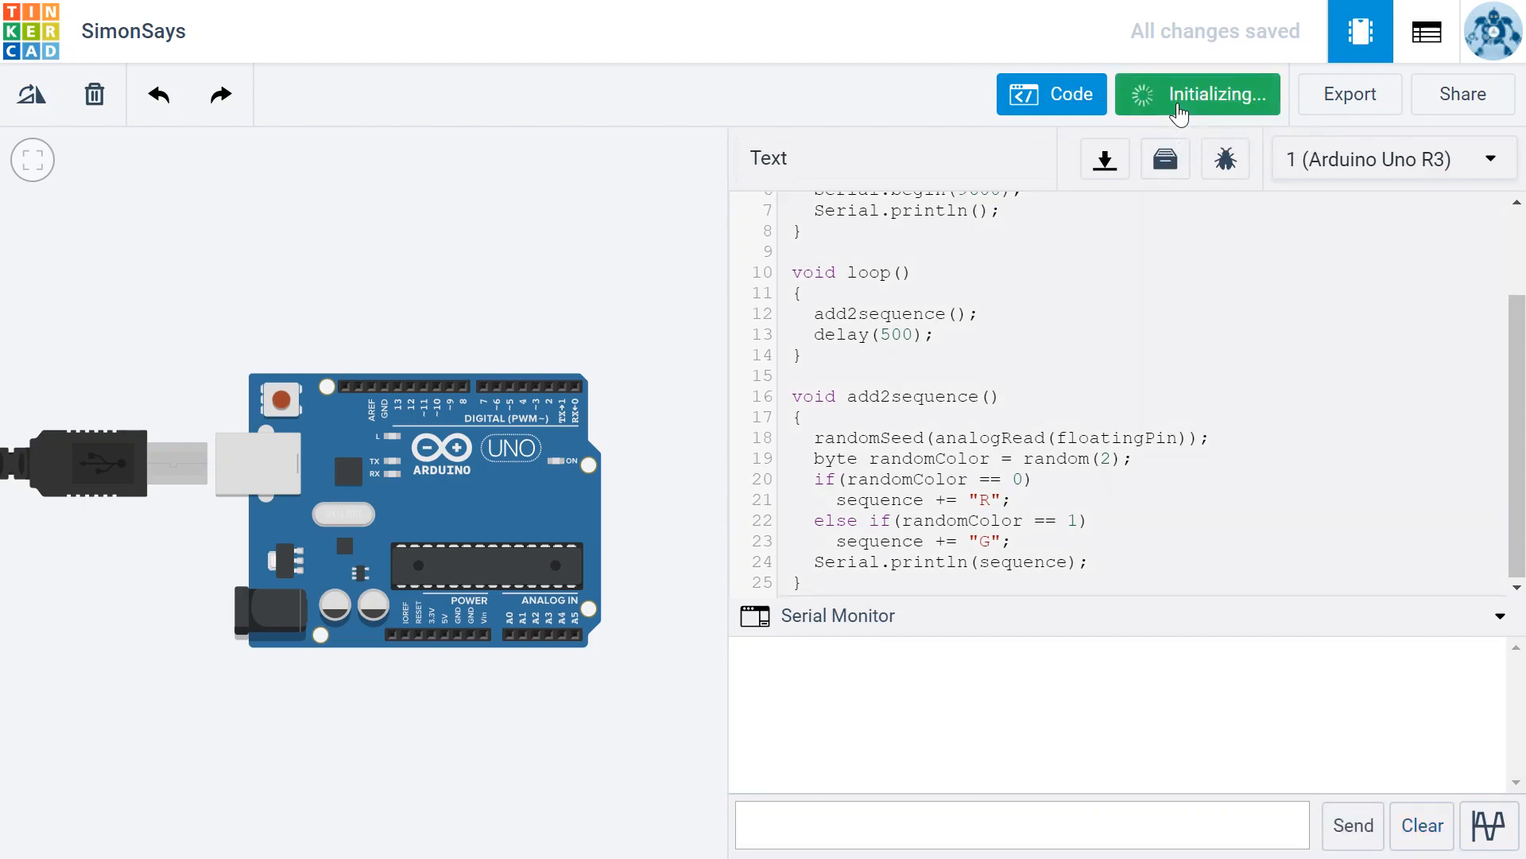
click(1198, 94)
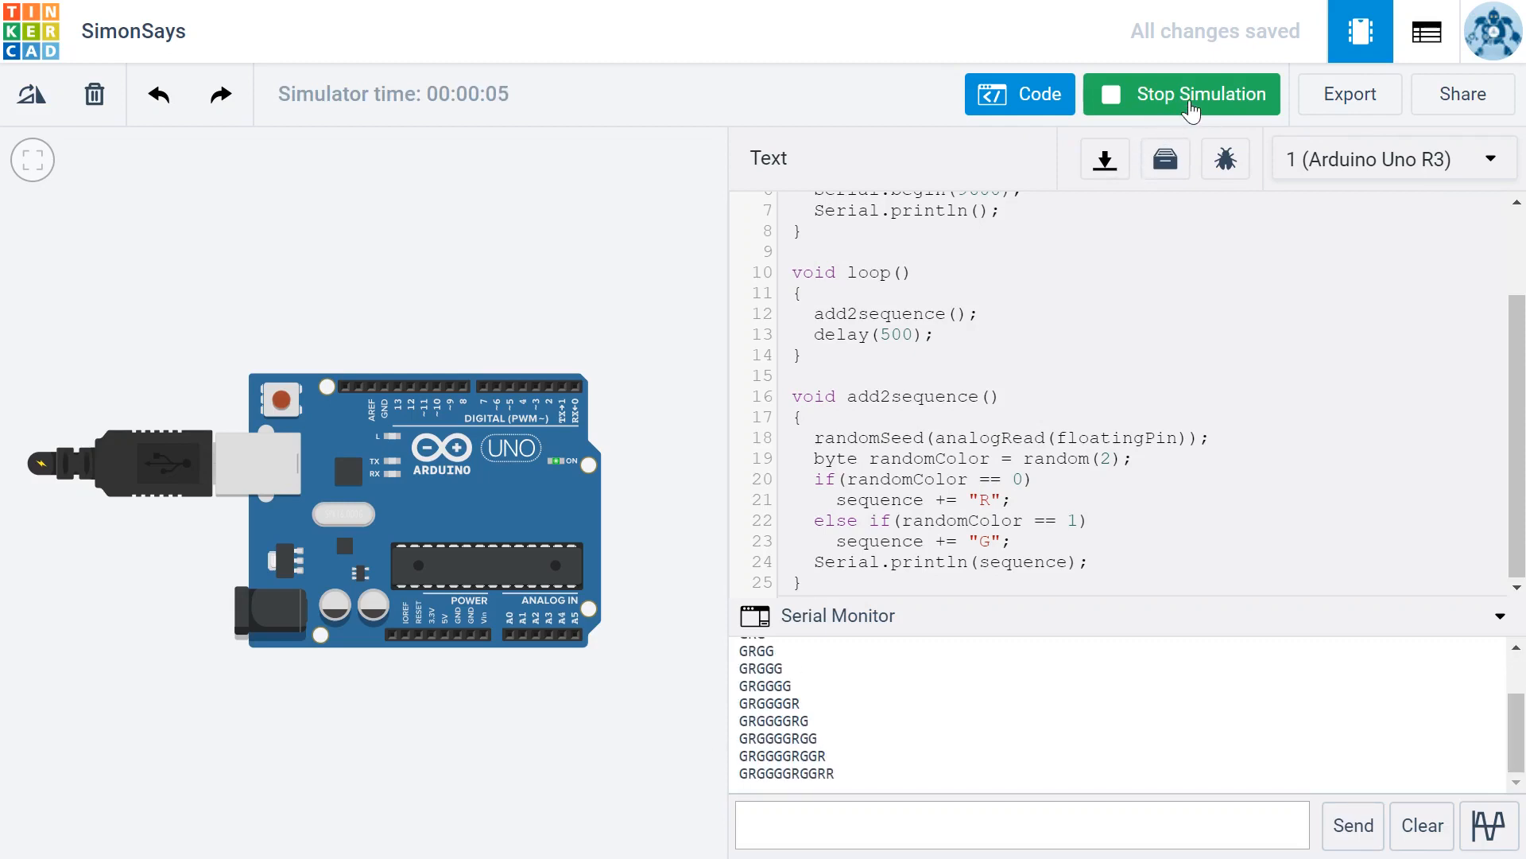
click(1182, 94)
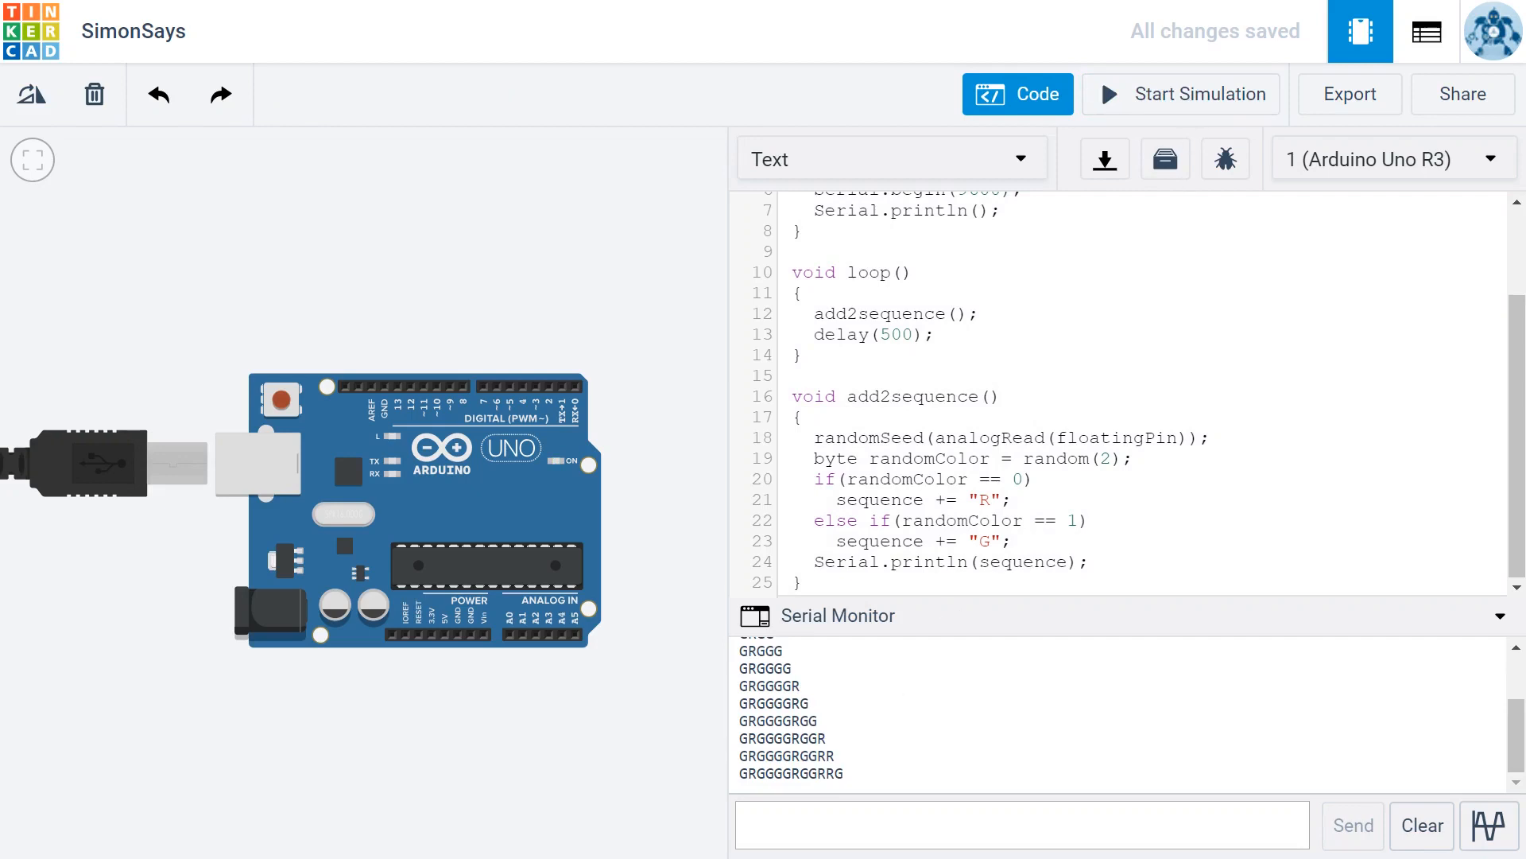
mouse_move(1207, 94)
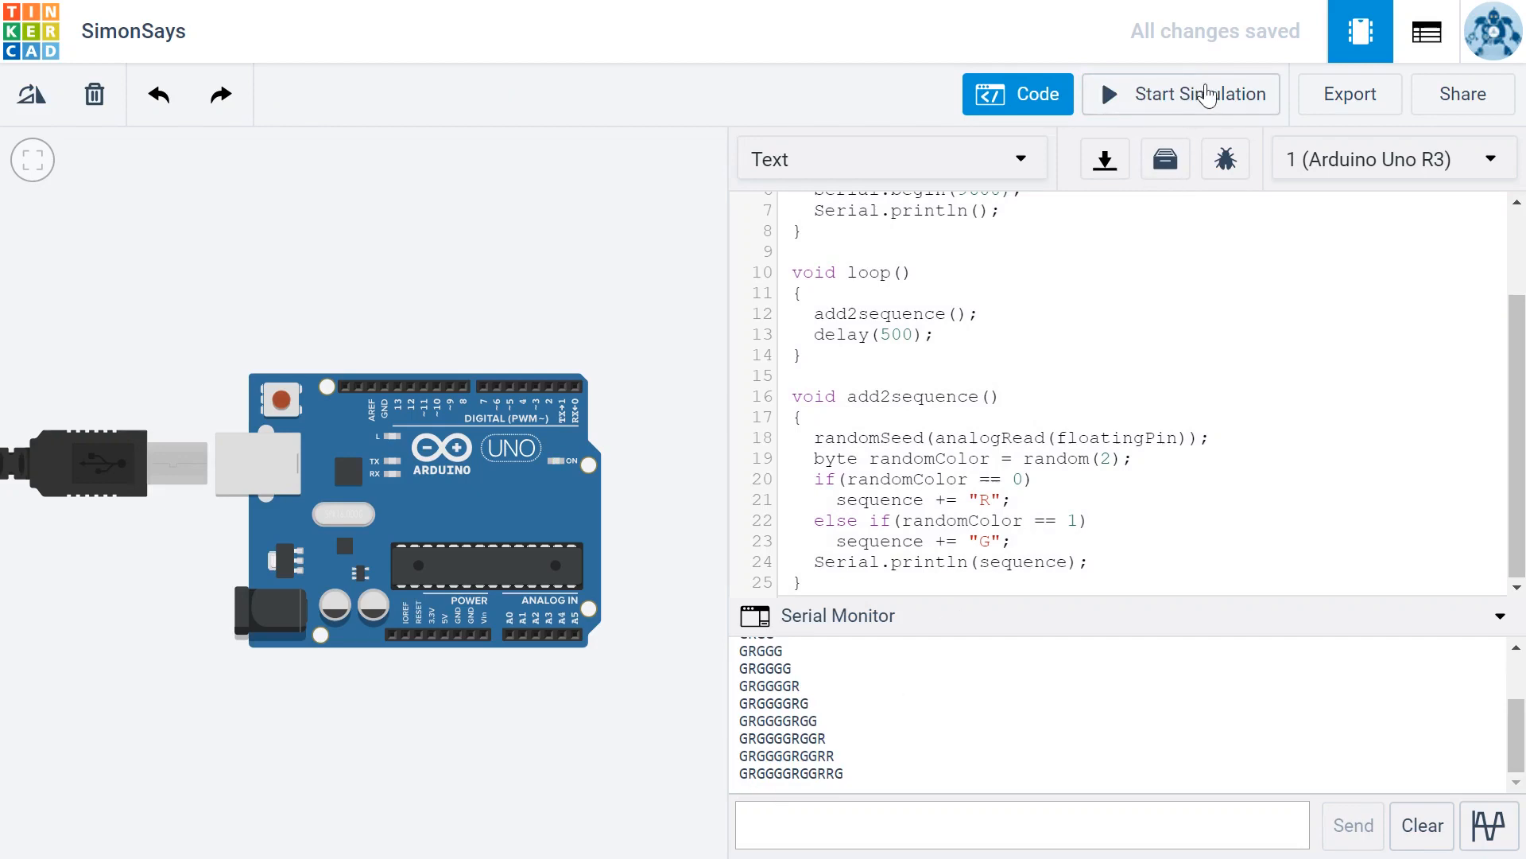
mouse_move(1205, 95)
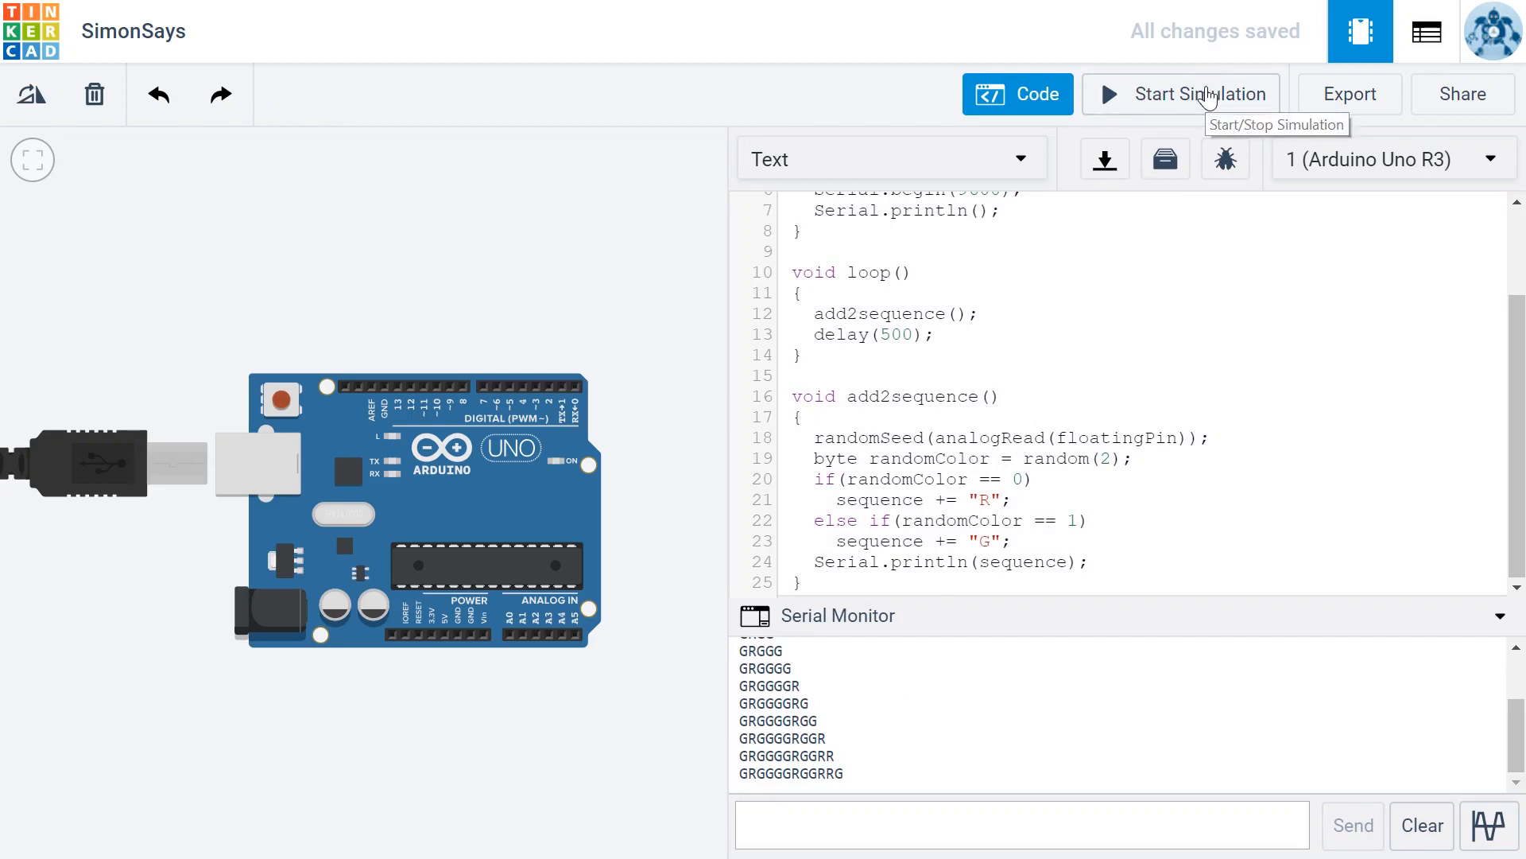
click(1181, 94)
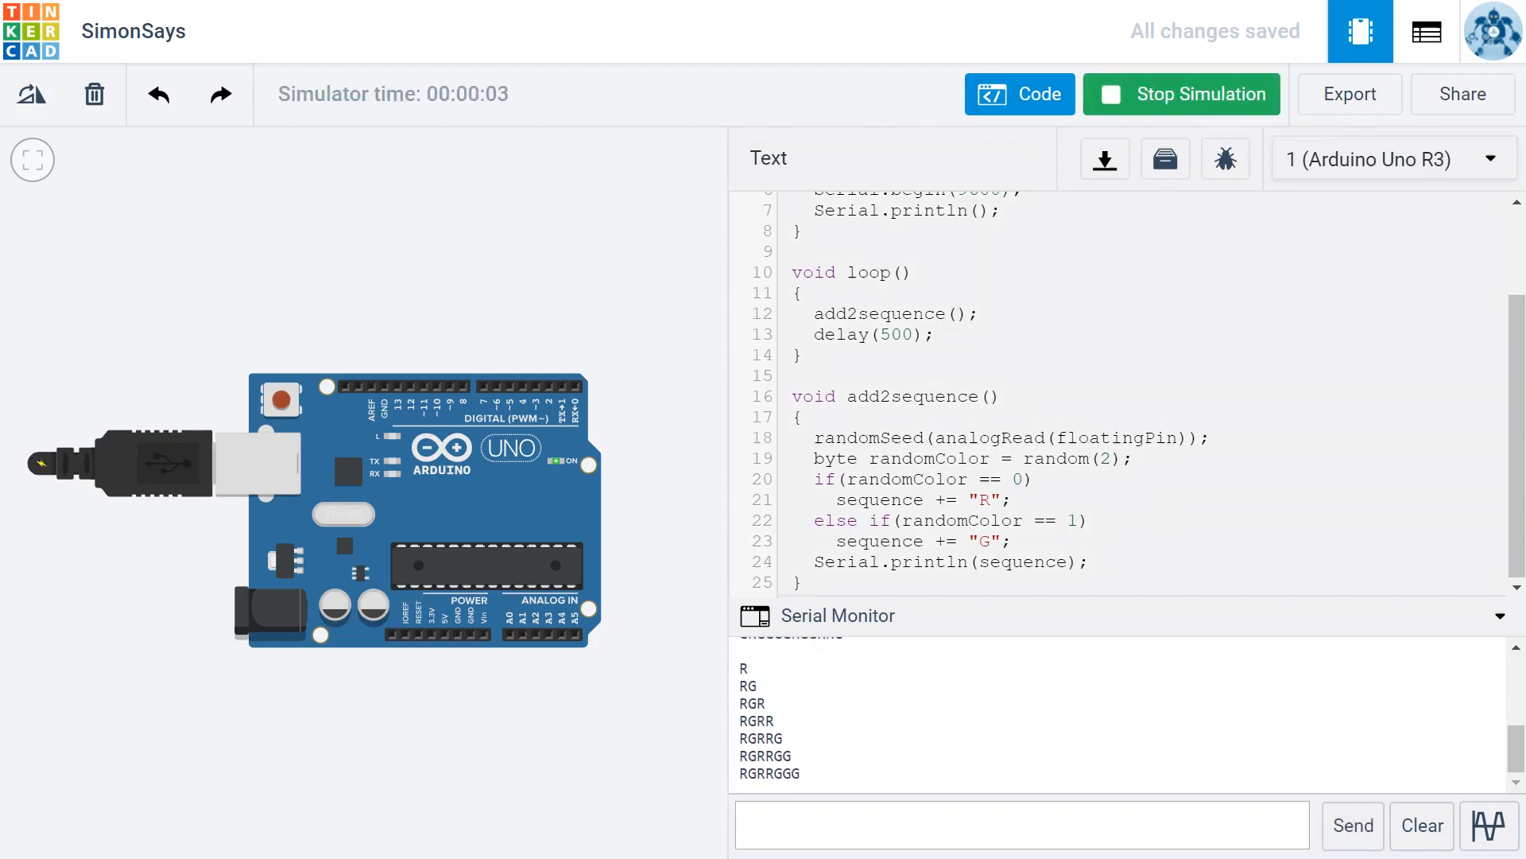
click(1183, 94)
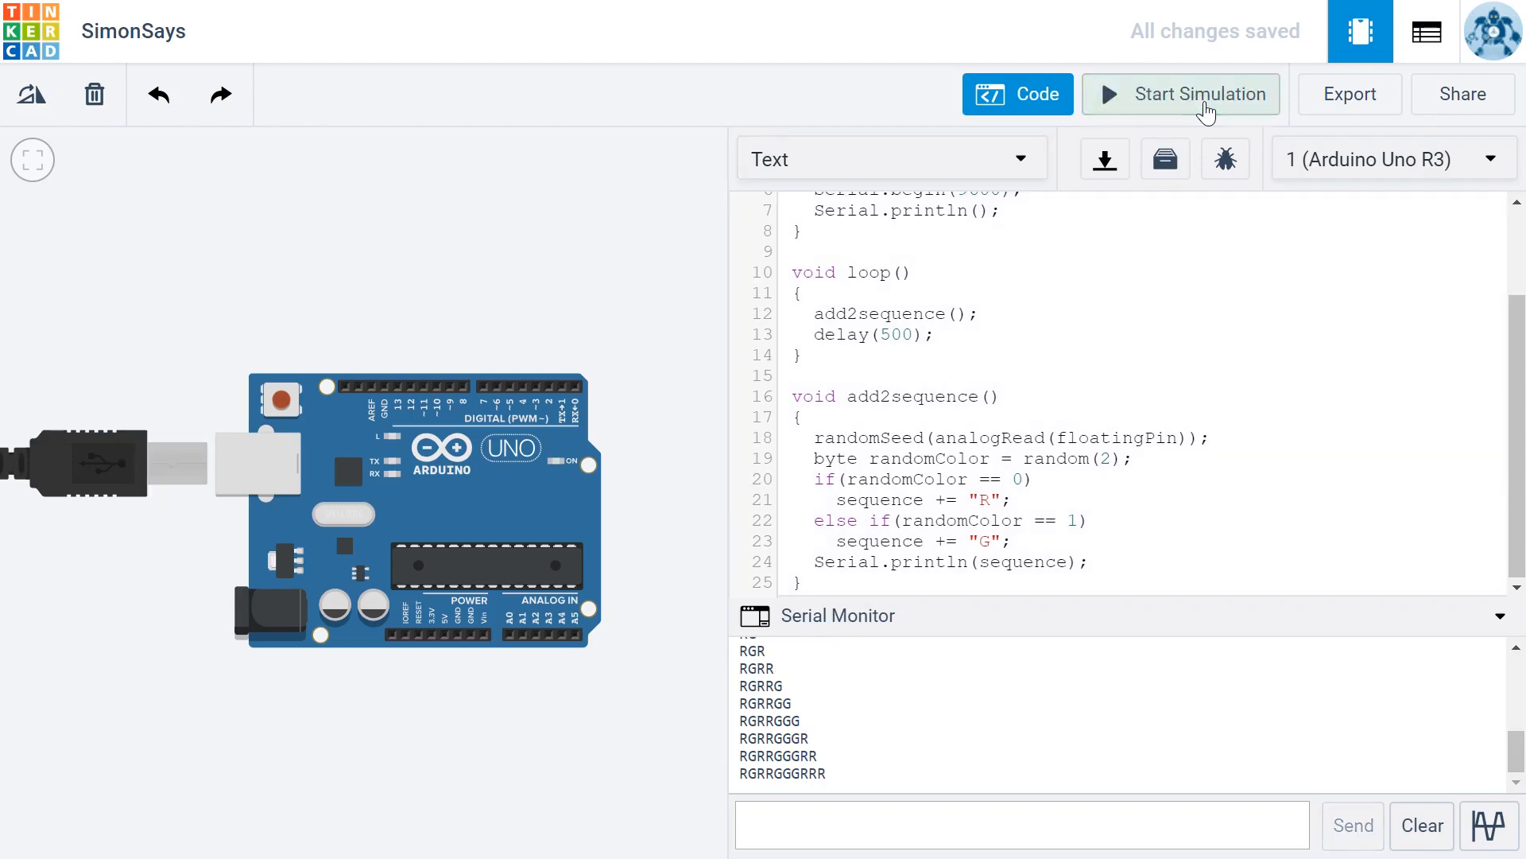
mouse_move(869, 774)
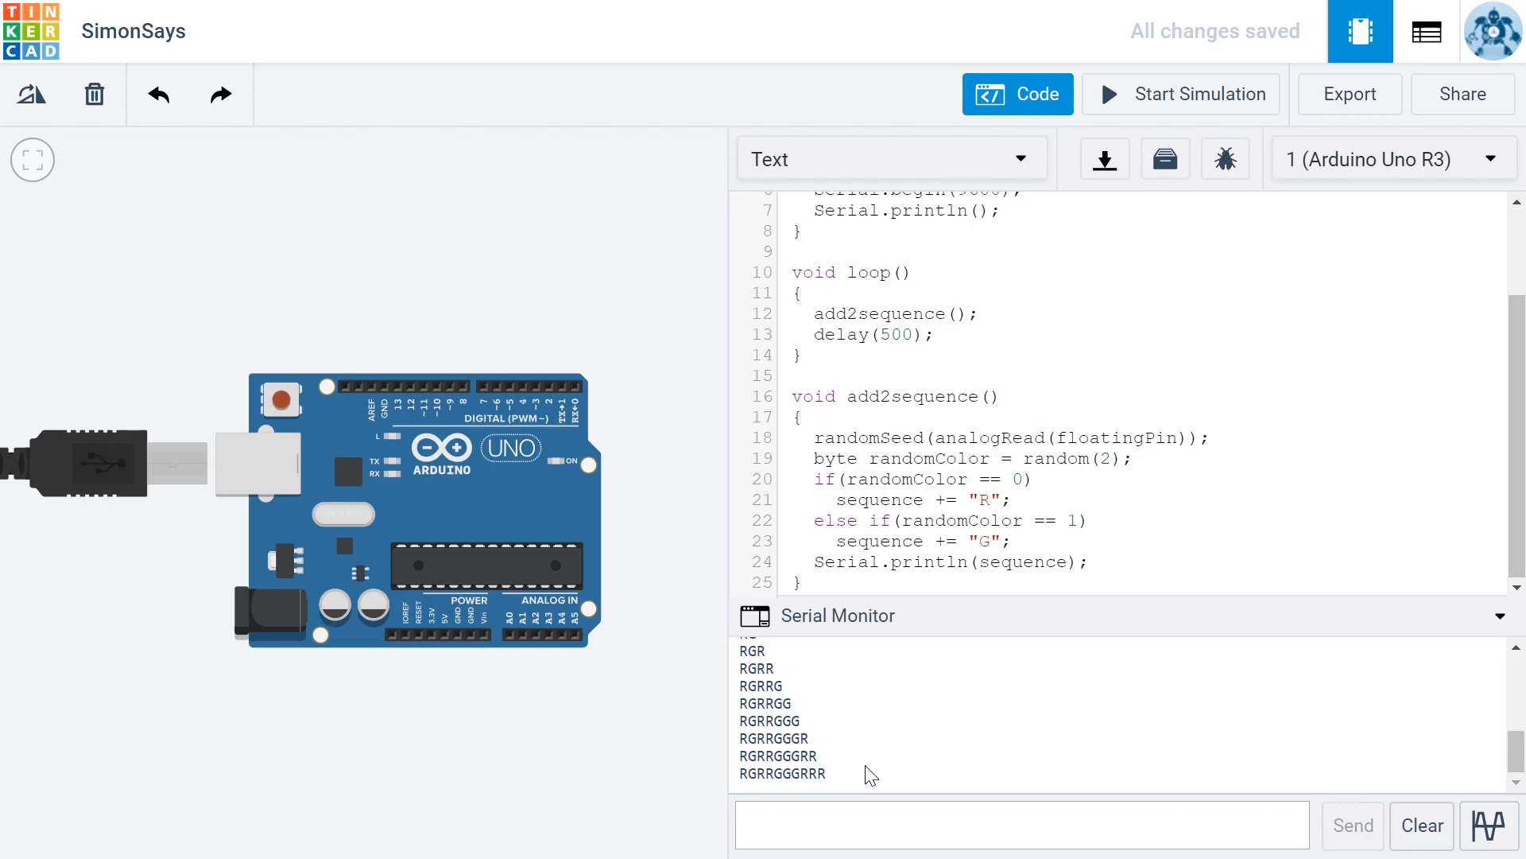
mouse_move(911, 740)
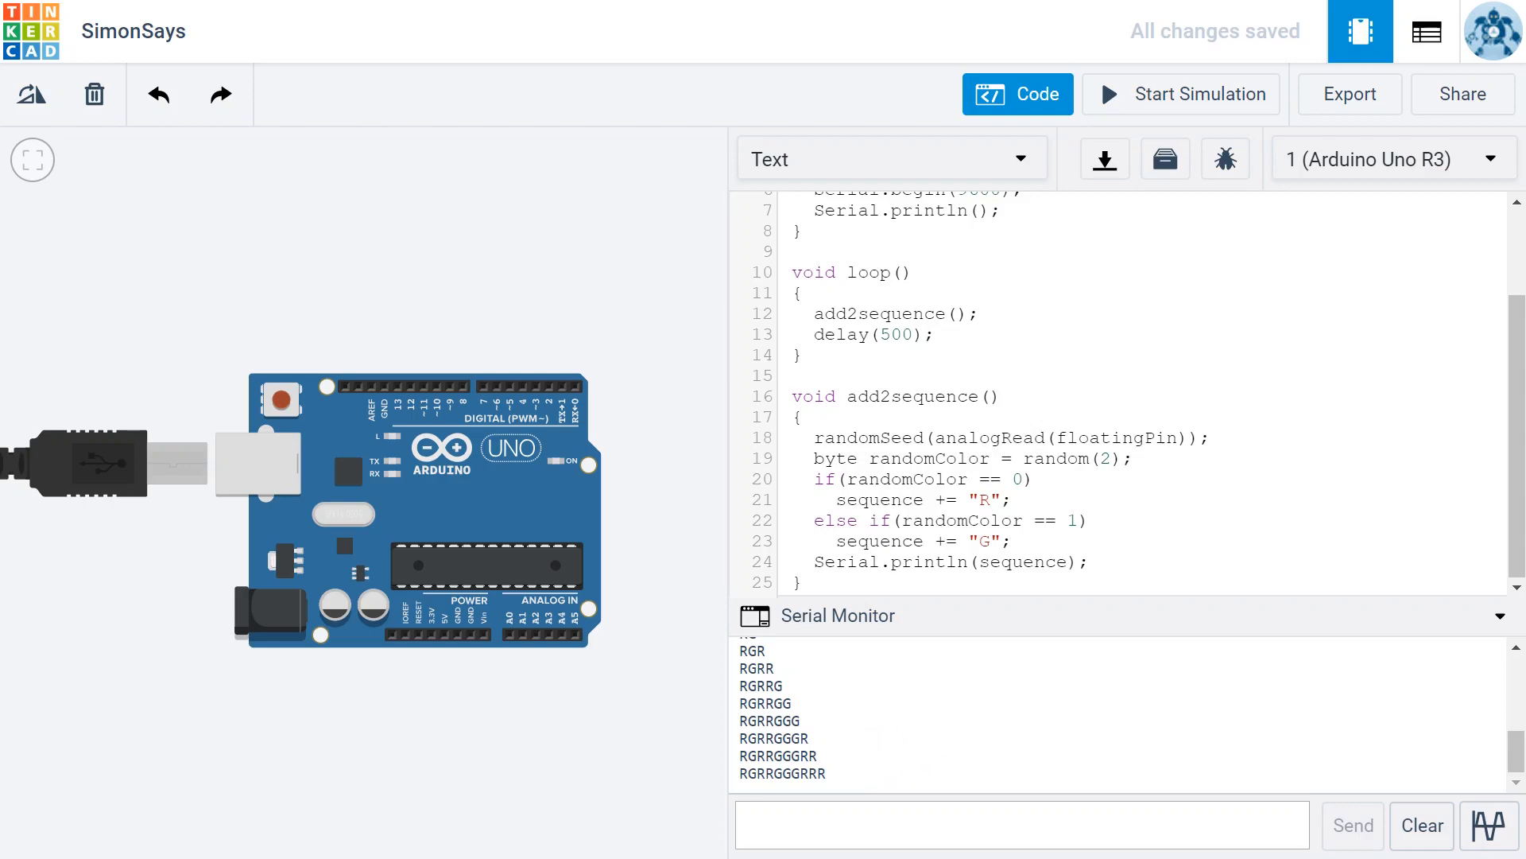
mouse_move(853, 792)
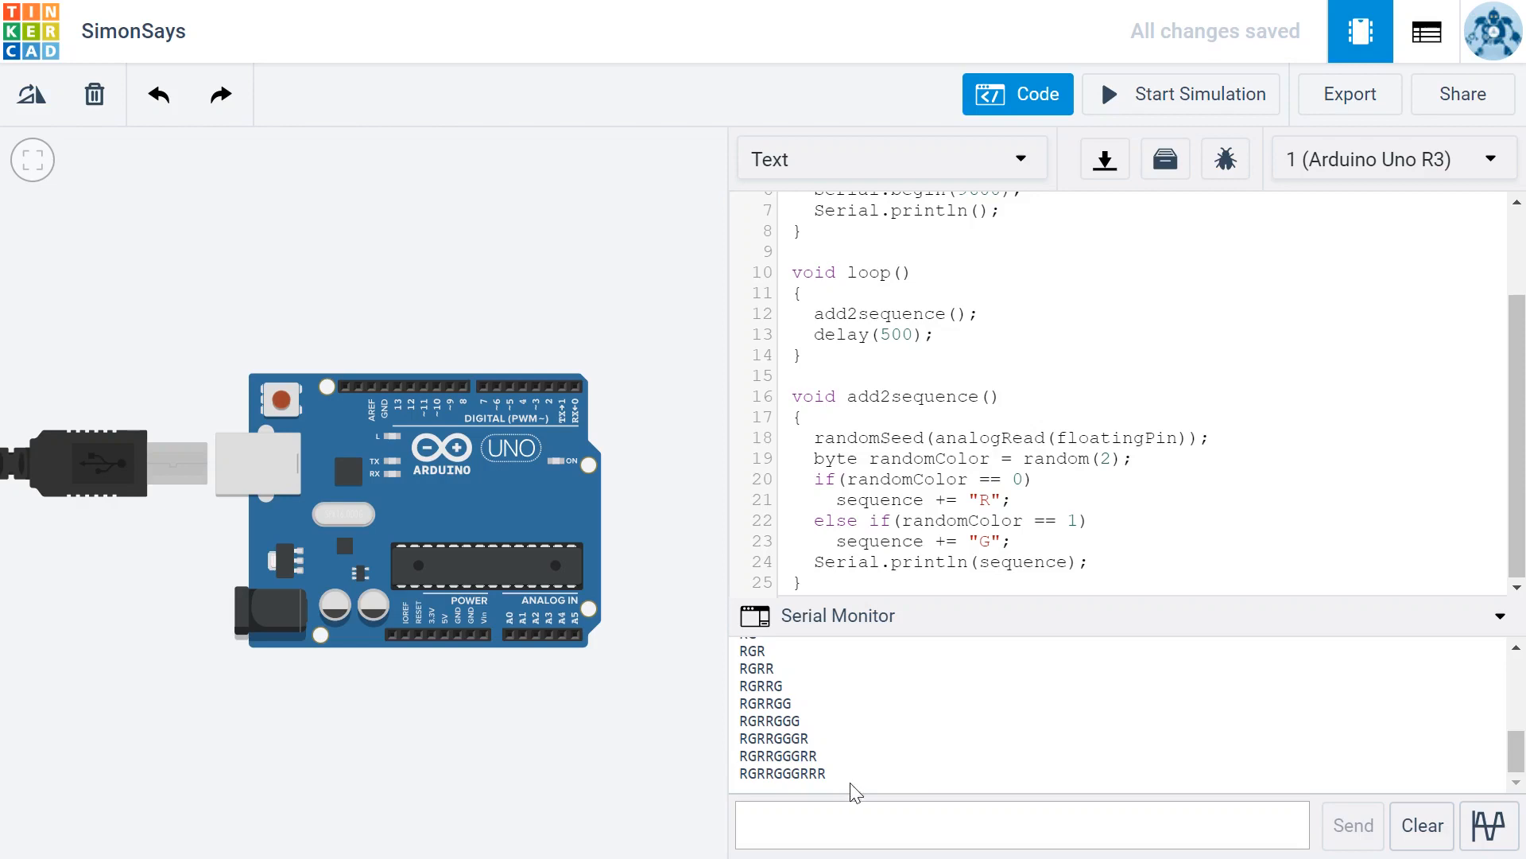
mouse_move(919, 732)
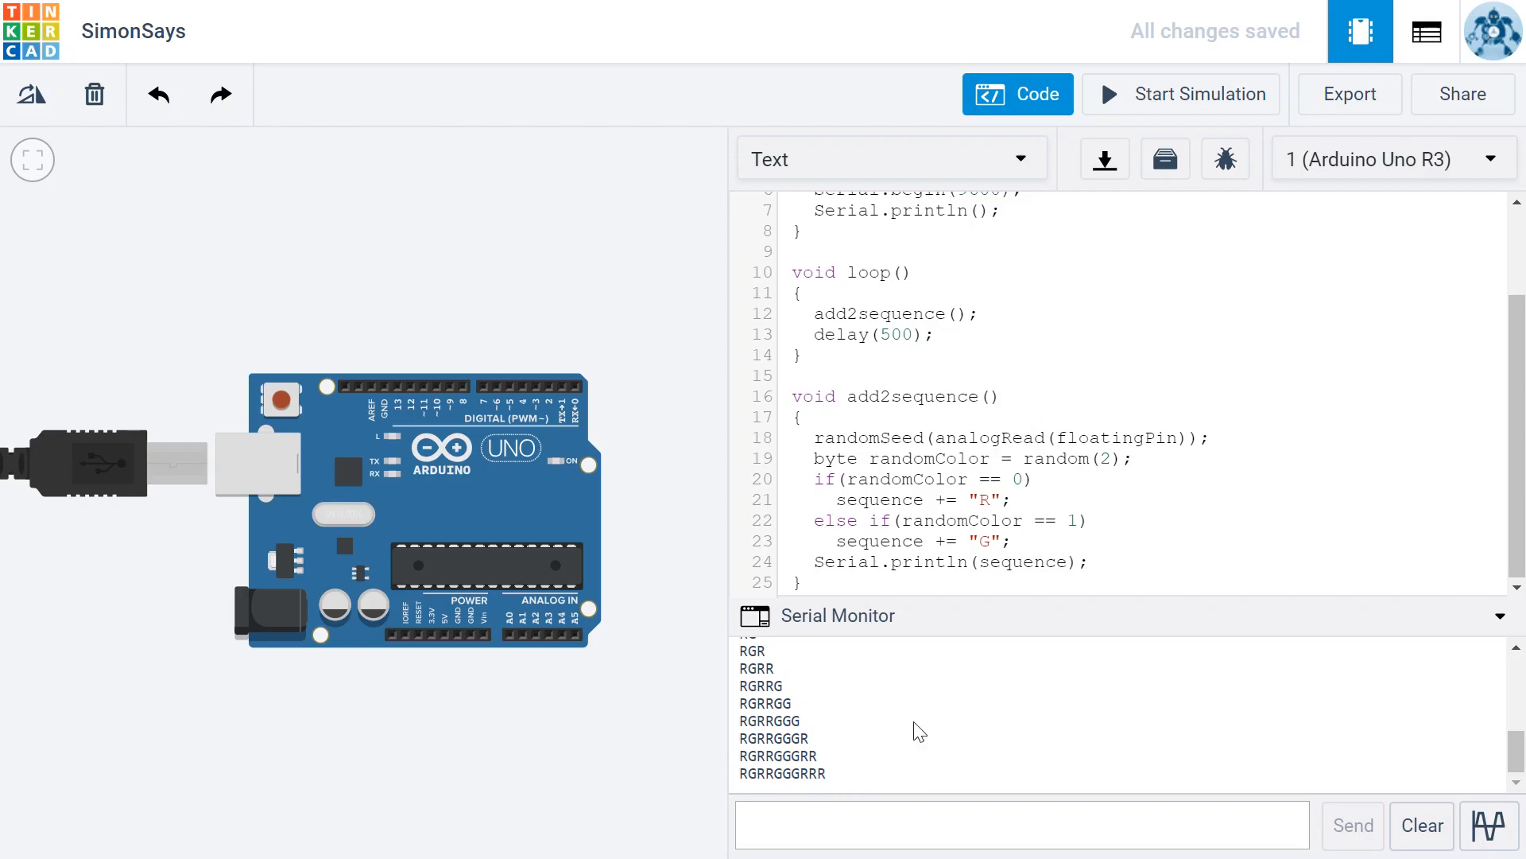